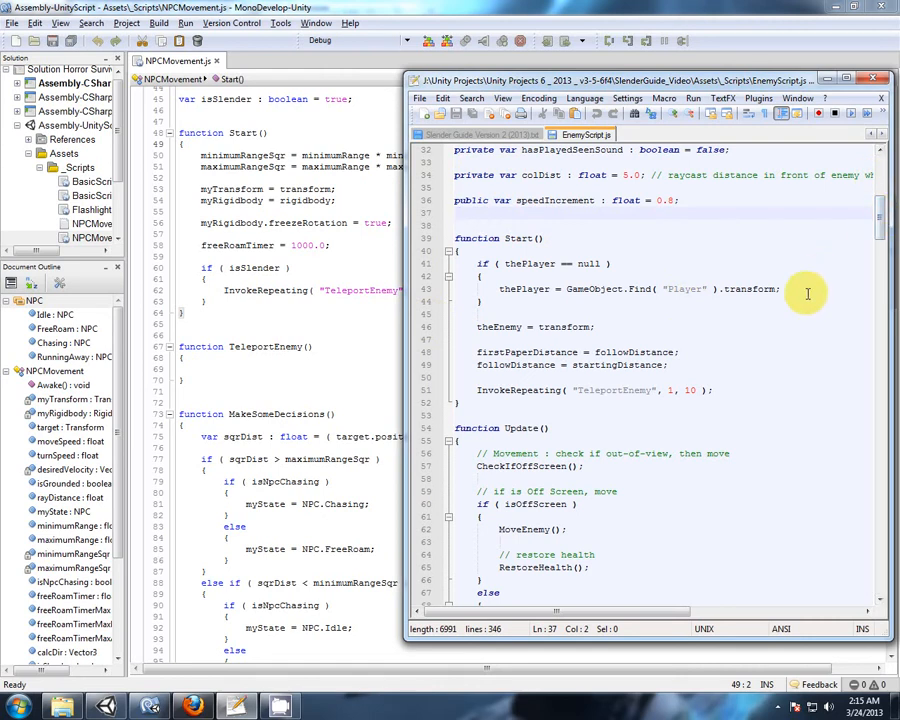
# Scroll EnemyScript.js down to the CheckIfOffScreen function
pyautogui.scroll(-3)
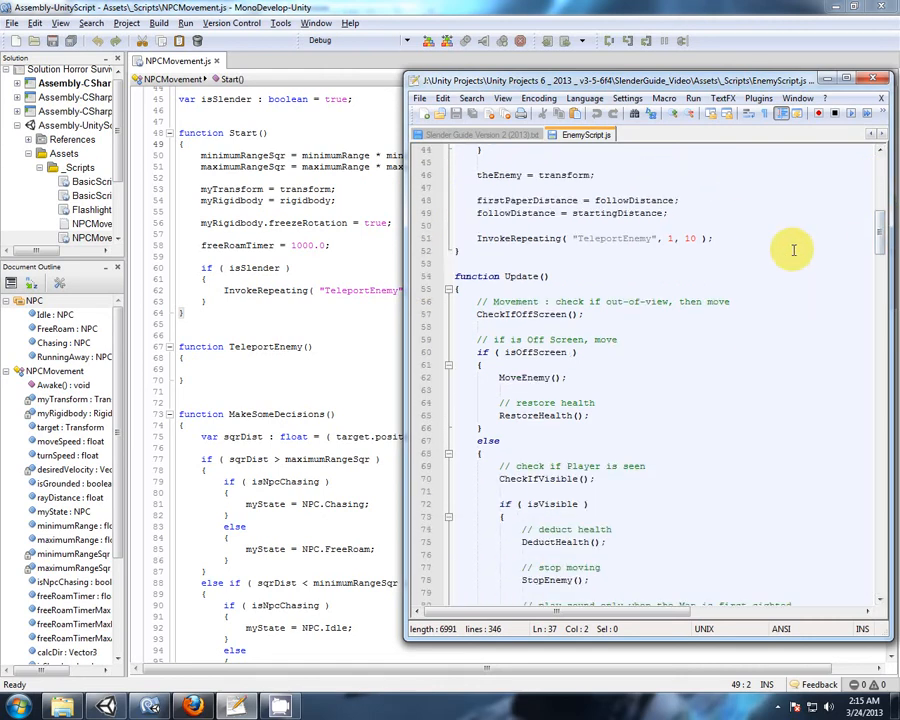
pyautogui.scroll(-3)
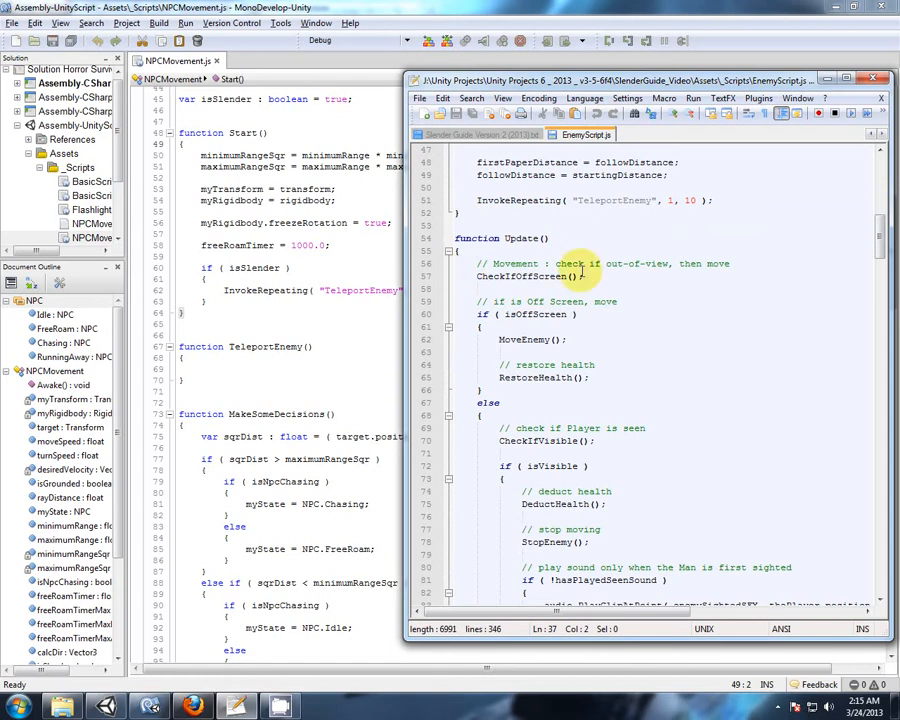
pyautogui.scroll(-3)
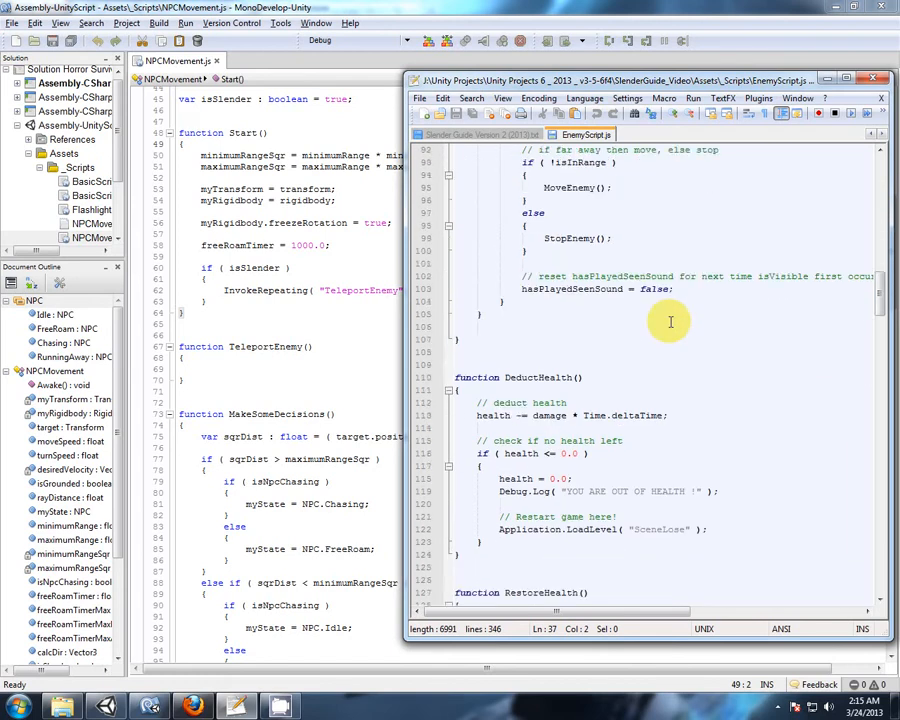
pyautogui.scroll(-3)
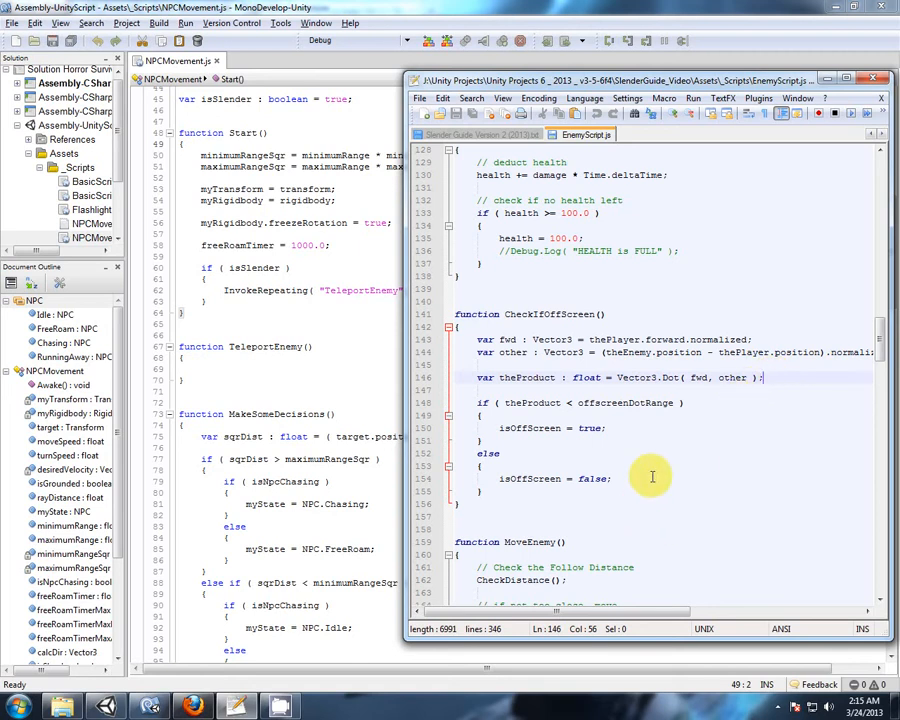
pyautogui.moveTo(651, 476)
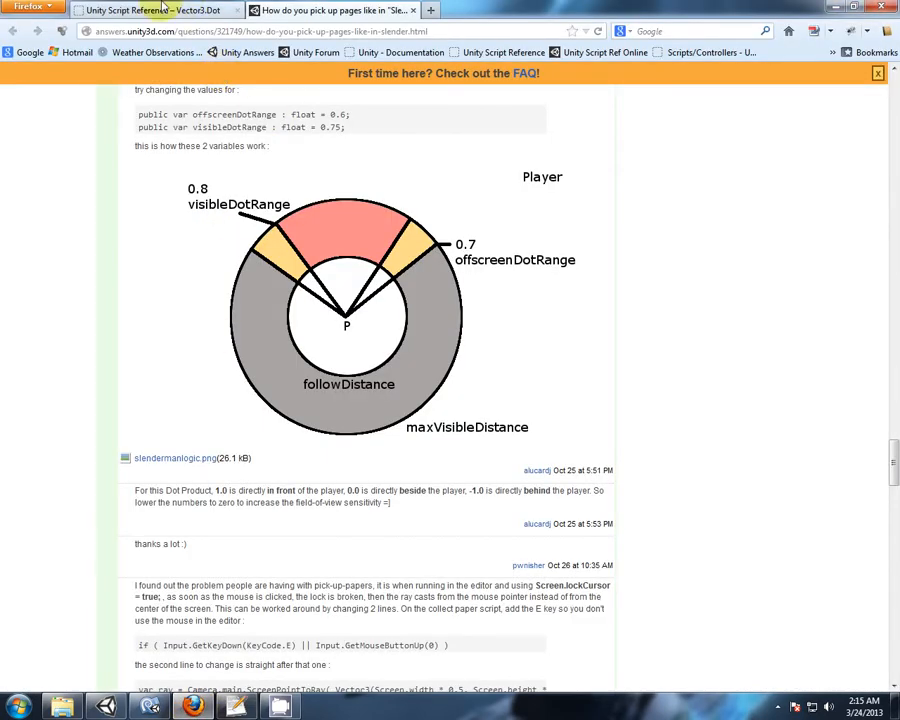
# Switch Firefox to the Unity Script Reference Scripting Overview page
pyautogui.click(150, 10)
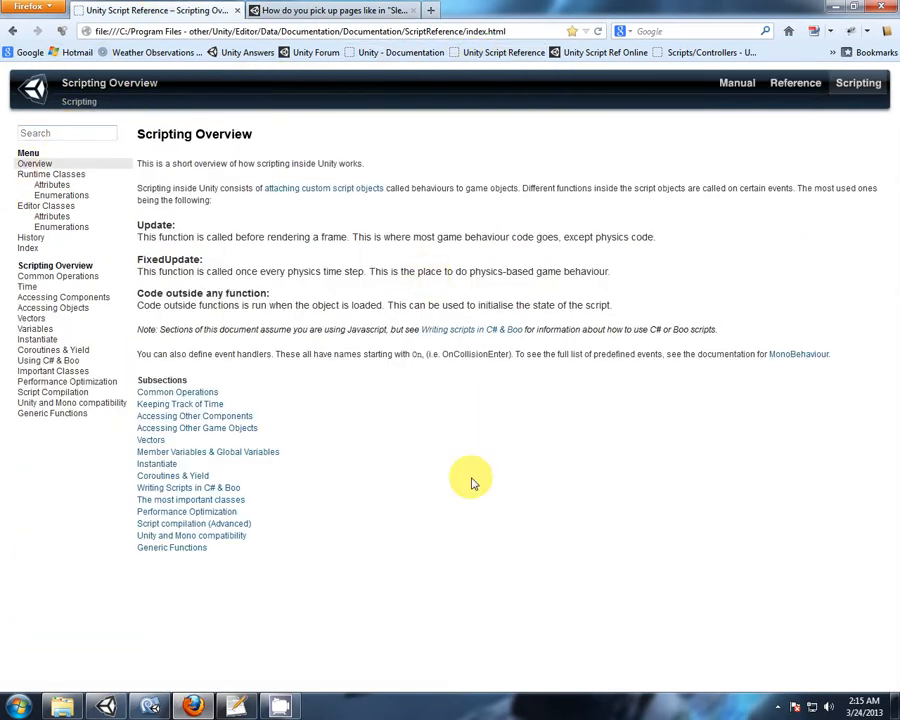
pyautogui.moveTo(475, 505)
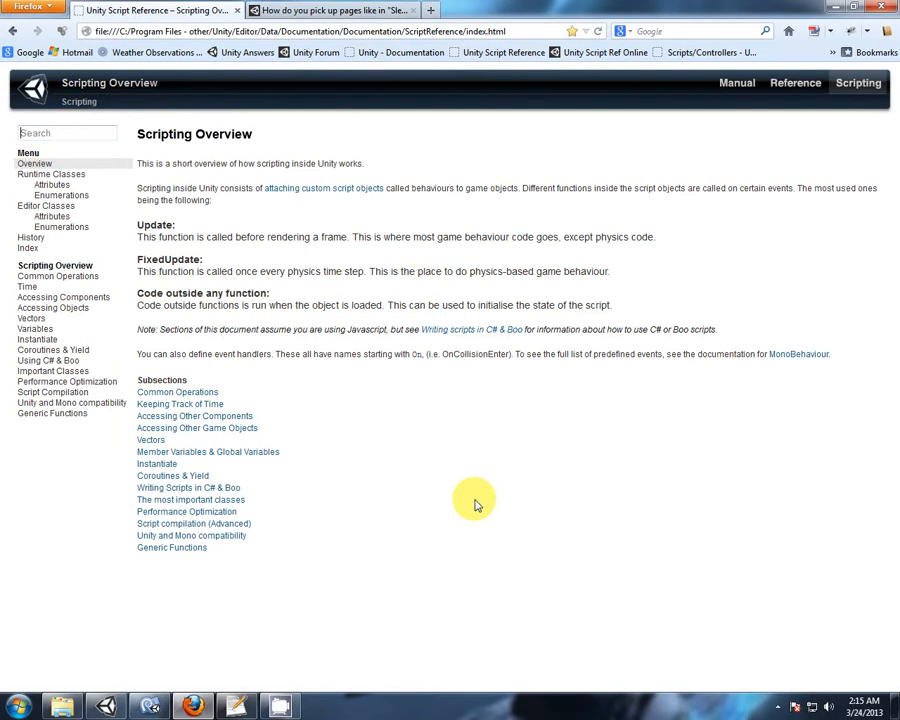
# Search the Script Reference for 'renderer' and open the Renderer.isVisible page
pyautogui.write('renderer')
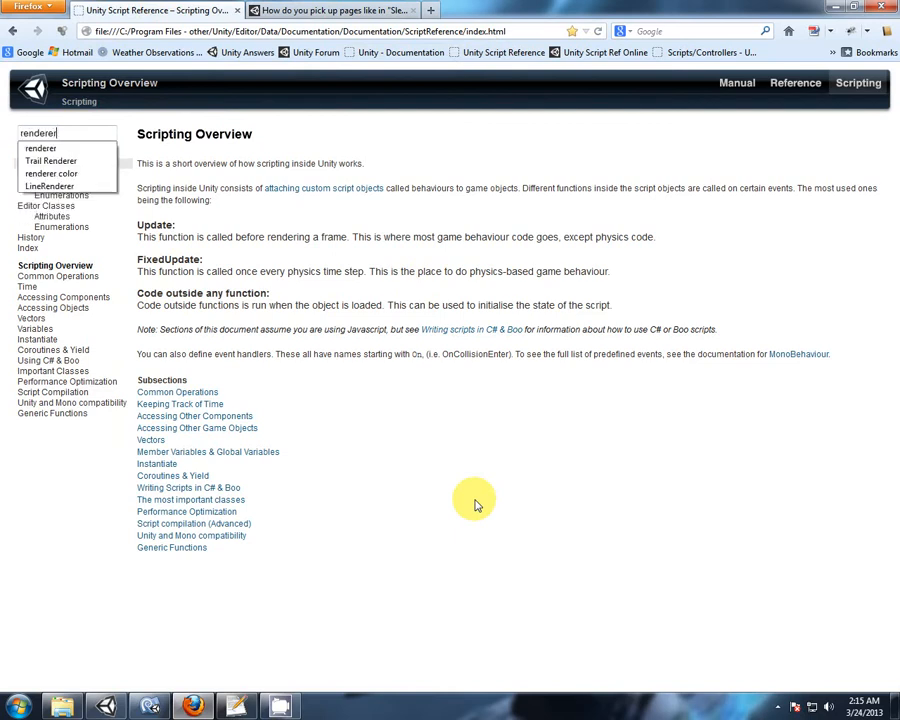
pyautogui.press('Return')
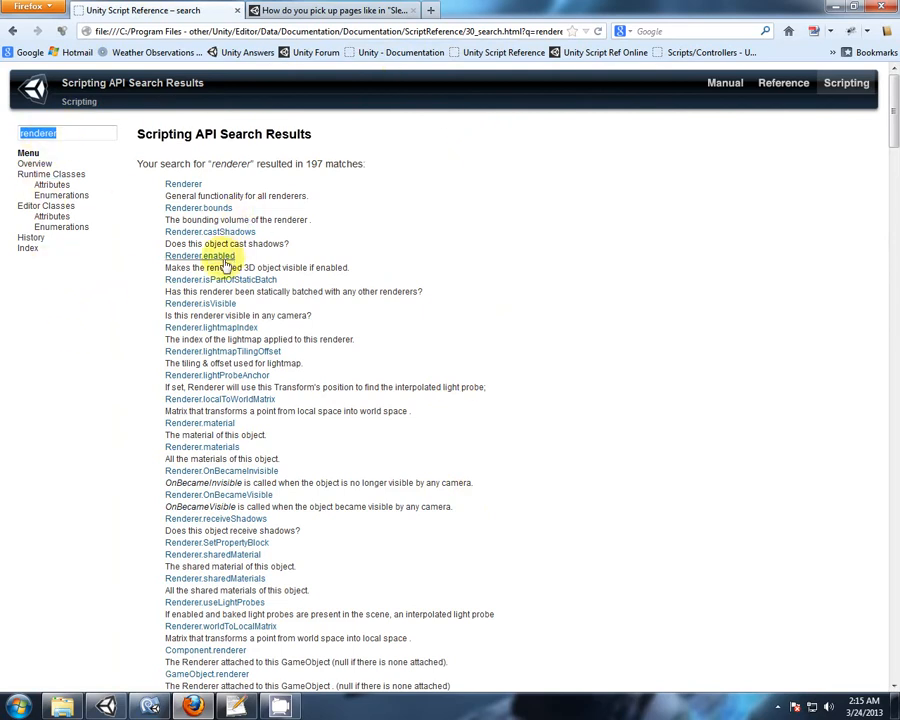
pyautogui.moveTo(205, 308)
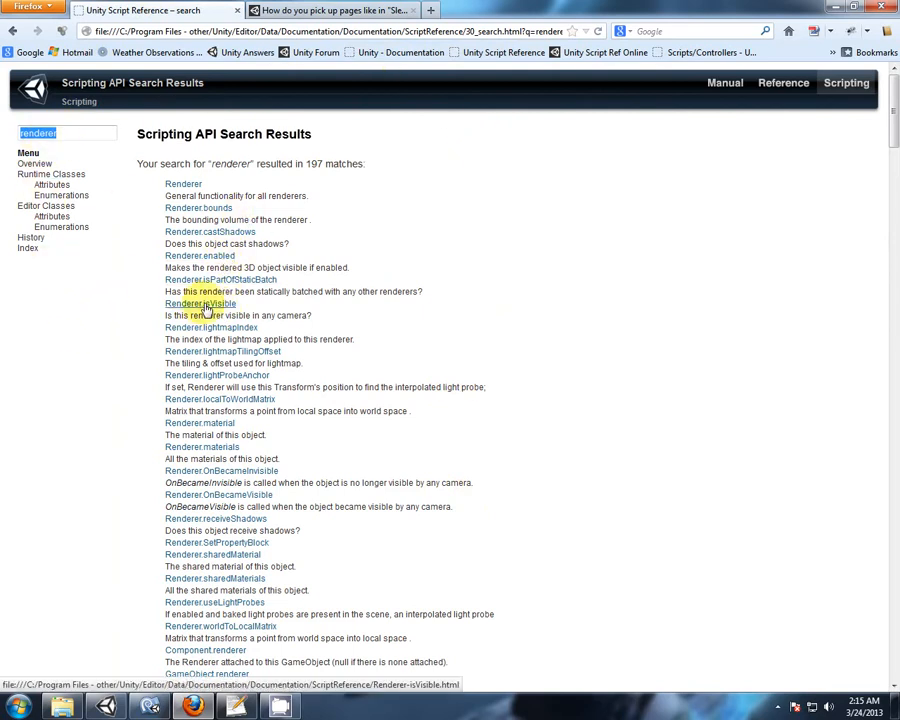
pyautogui.click(199, 303)
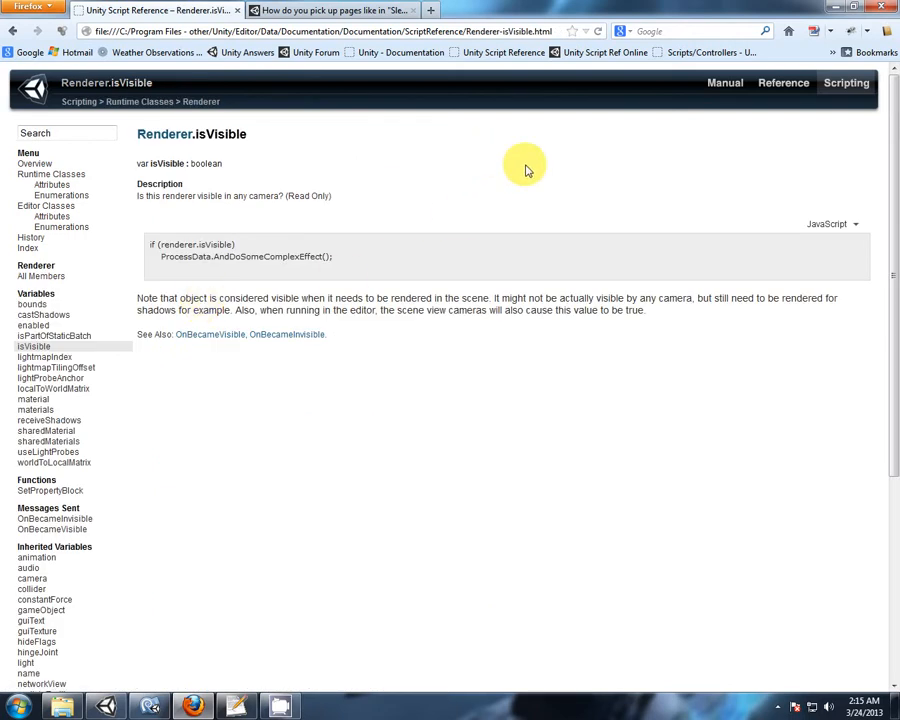
pyautogui.moveTo(224, 470)
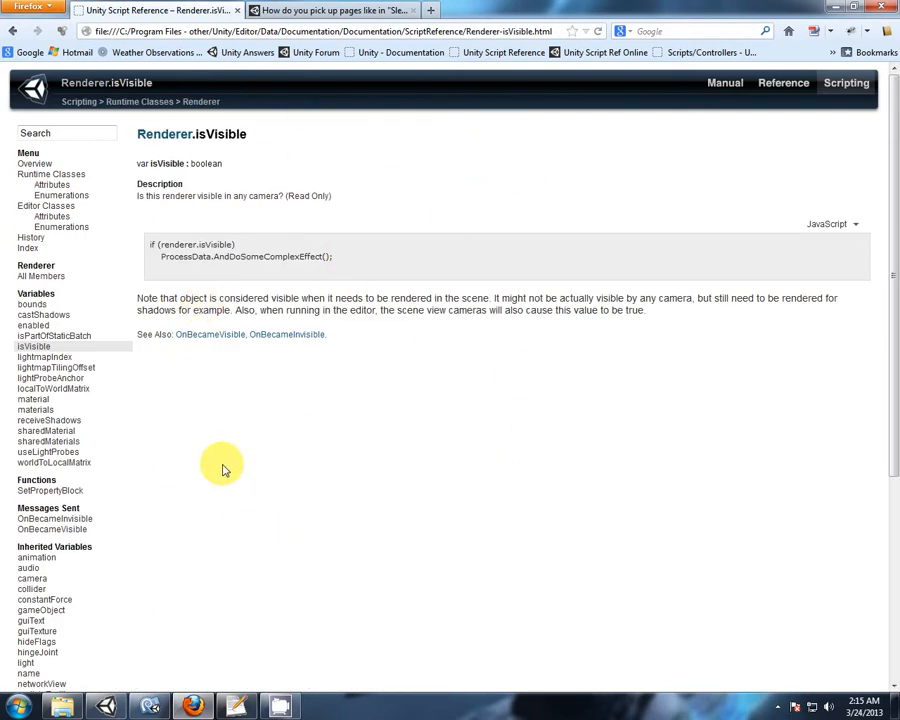
pyautogui.moveTo(527, 158)
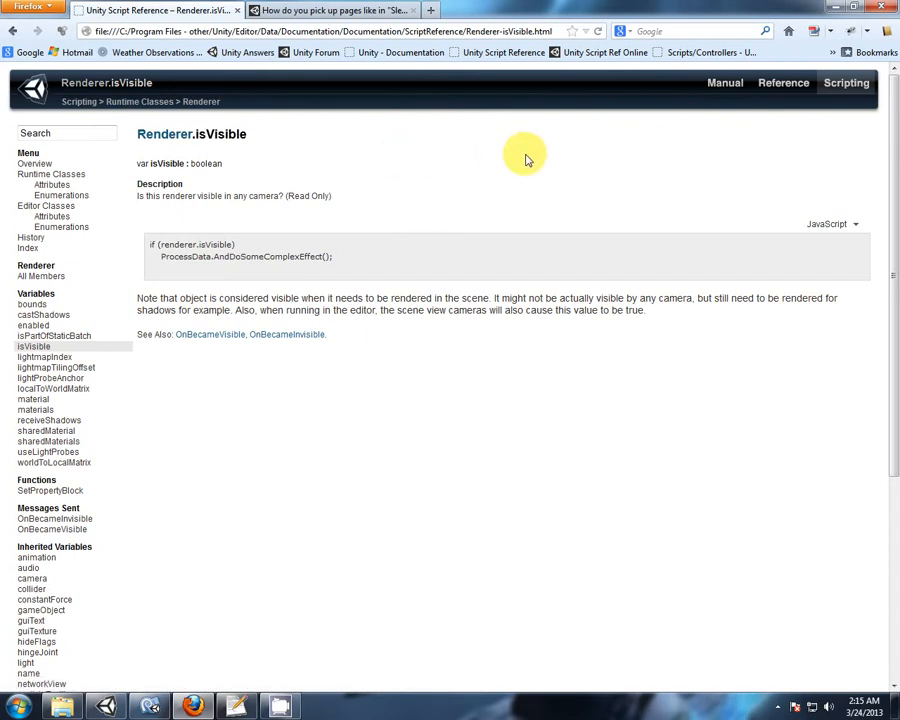
pyautogui.moveTo(520, 481)
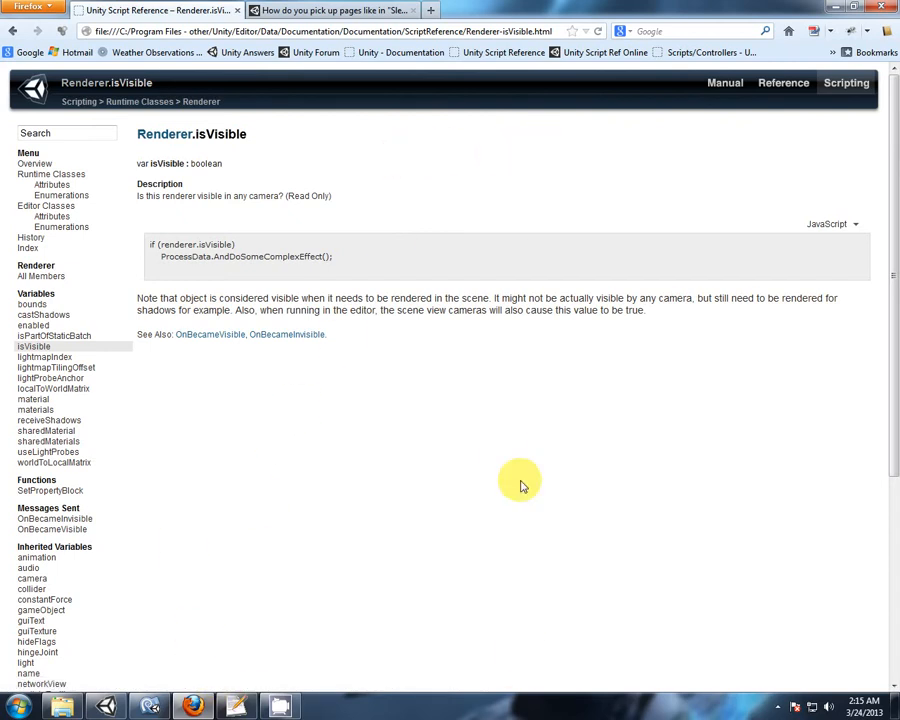
pyautogui.moveTo(473, 390)
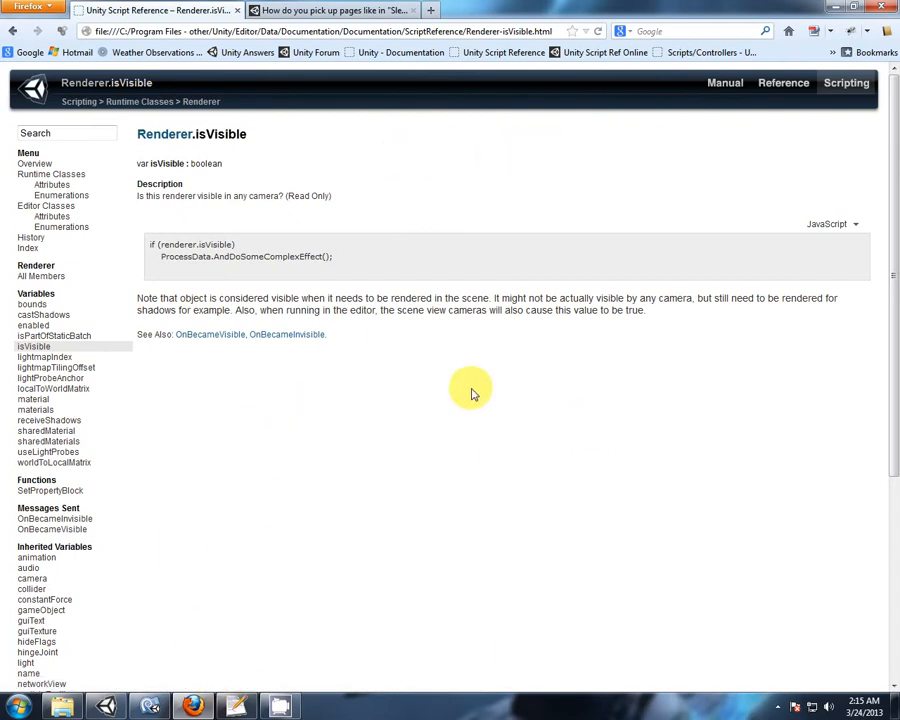
pyautogui.moveTo(460, 452)
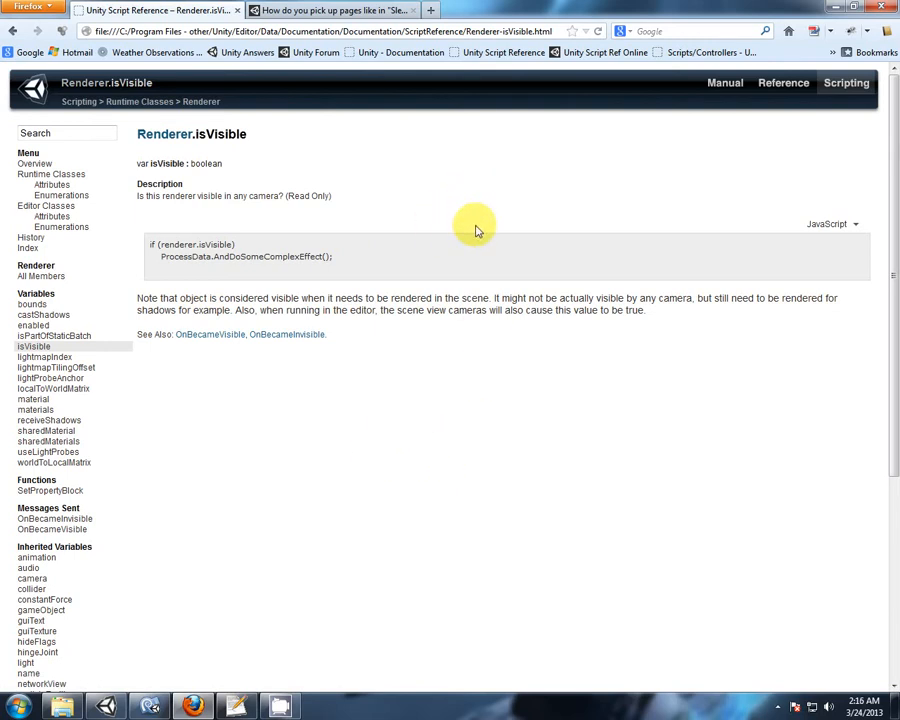
pyautogui.moveTo(200, 296)
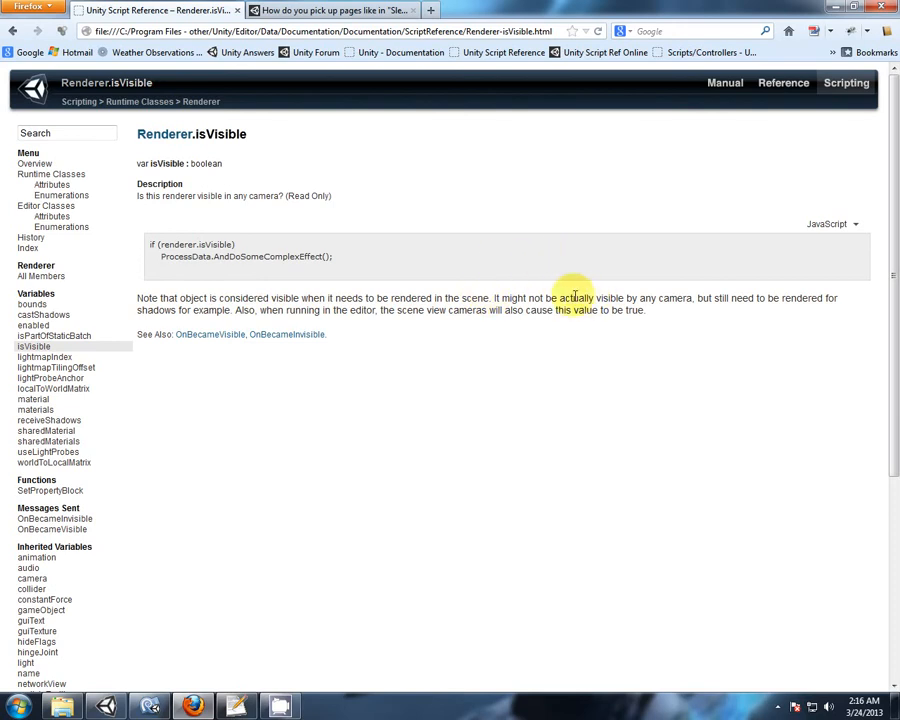
pyautogui.moveTo(694, 362)
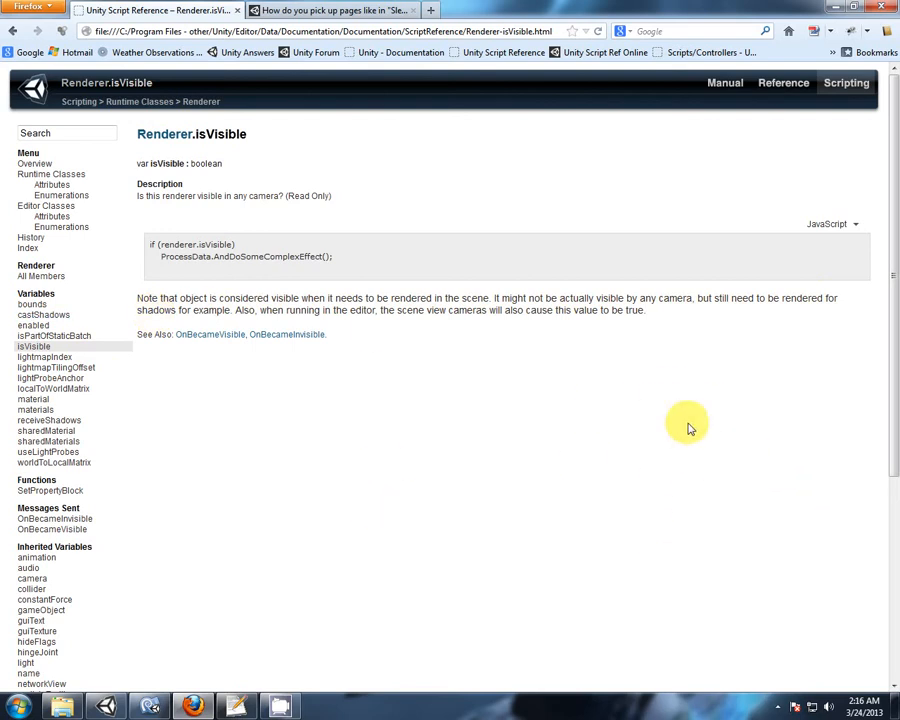
pyautogui.moveTo(314, 486)
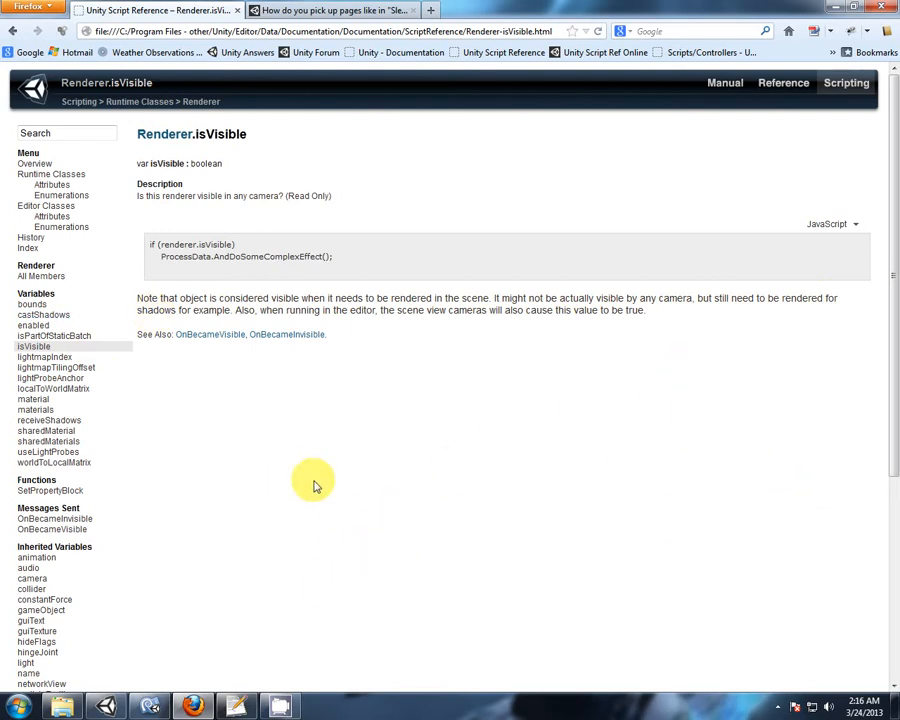
pyautogui.moveTo(287, 545)
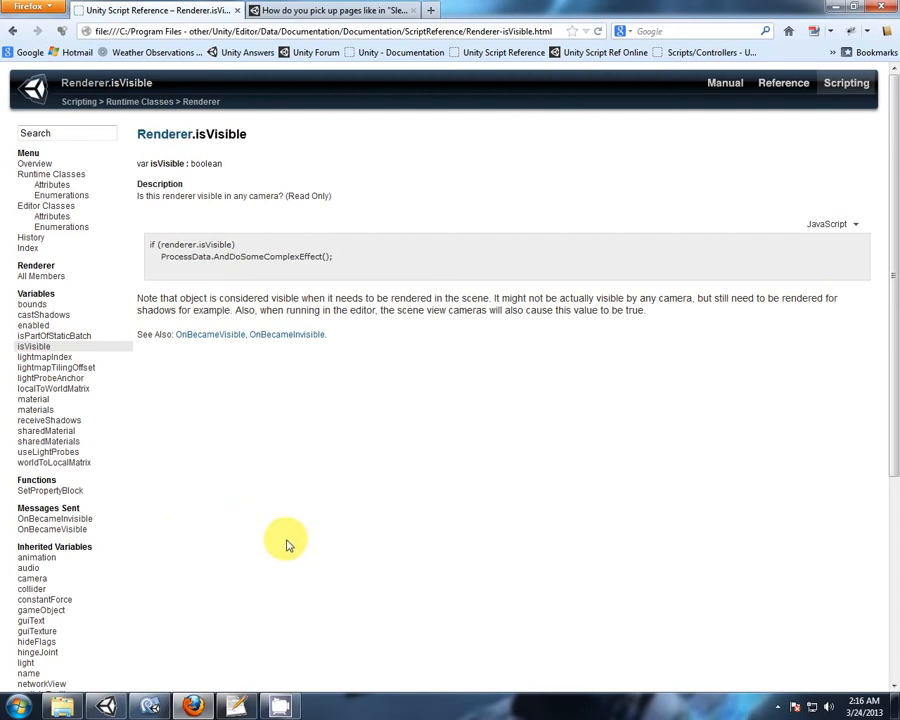
pyautogui.moveTo(318, 516)
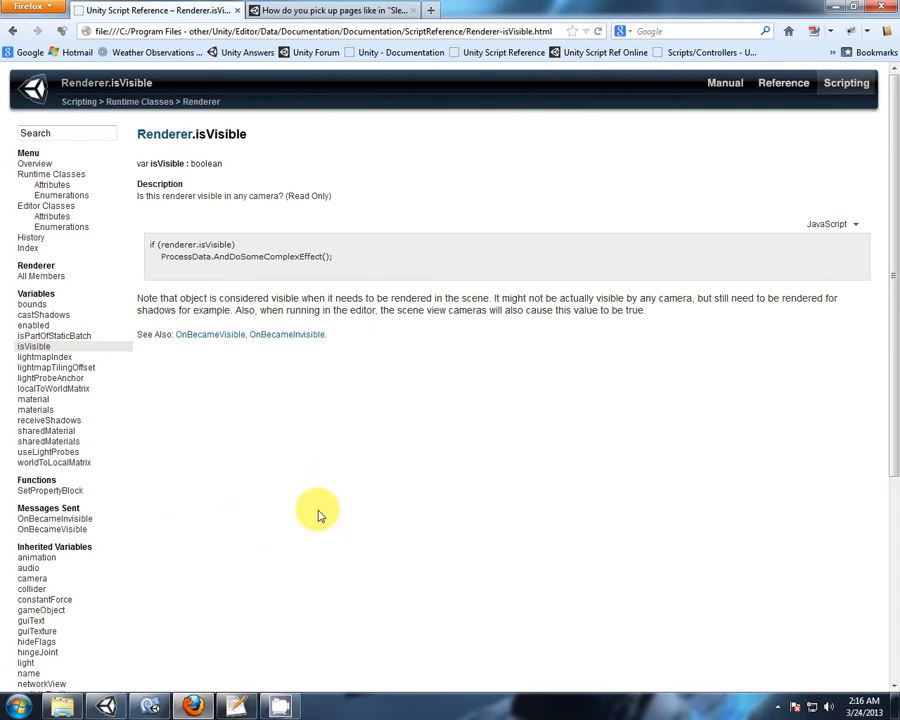
pyautogui.moveTo(251, 450)
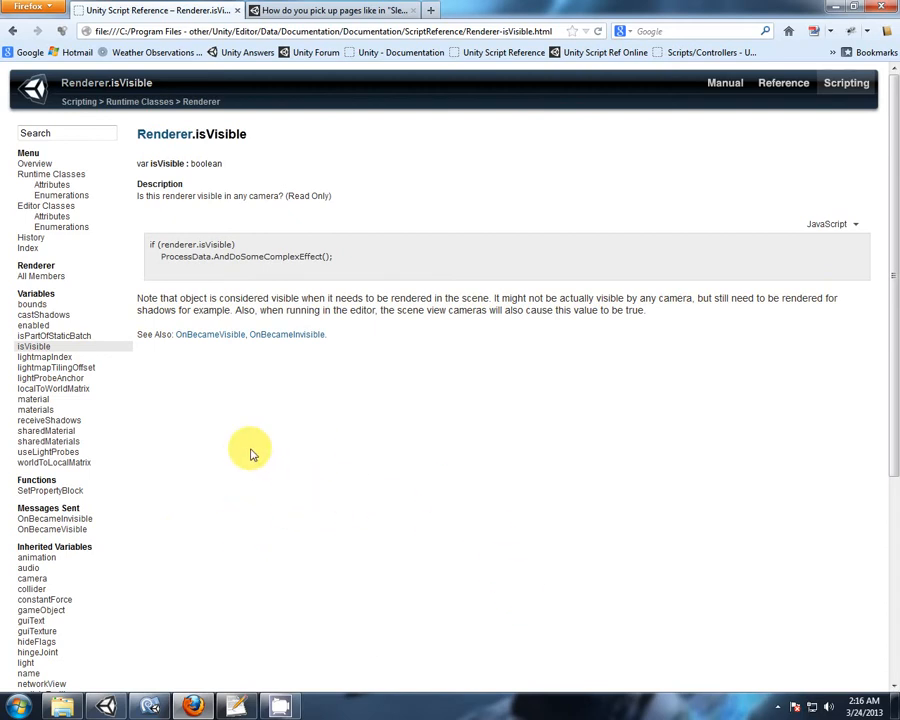
pyautogui.moveTo(800, 287)
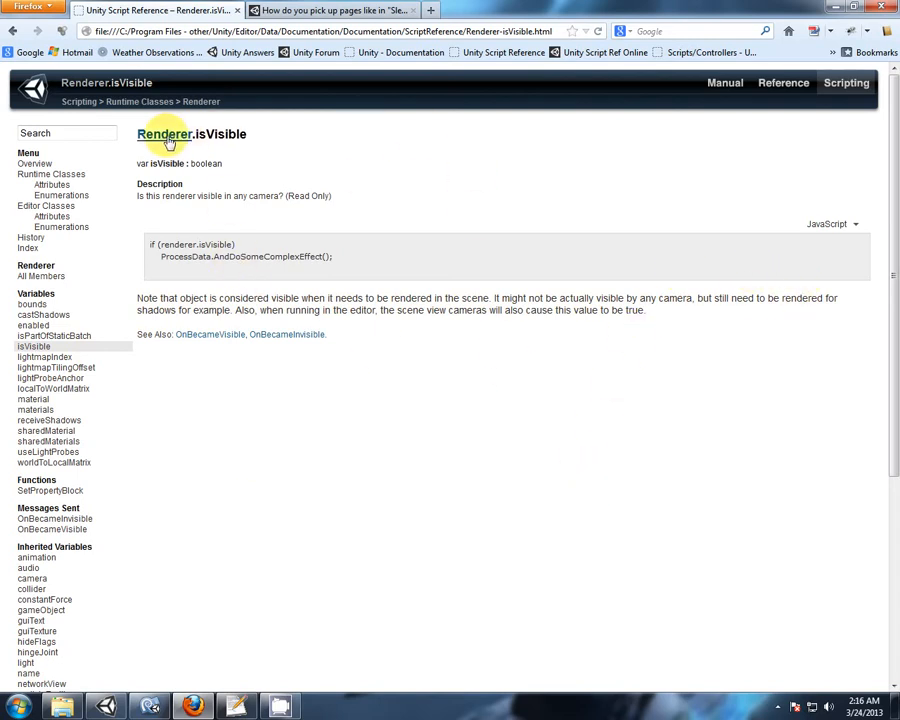
pyautogui.moveTo(475, 380)
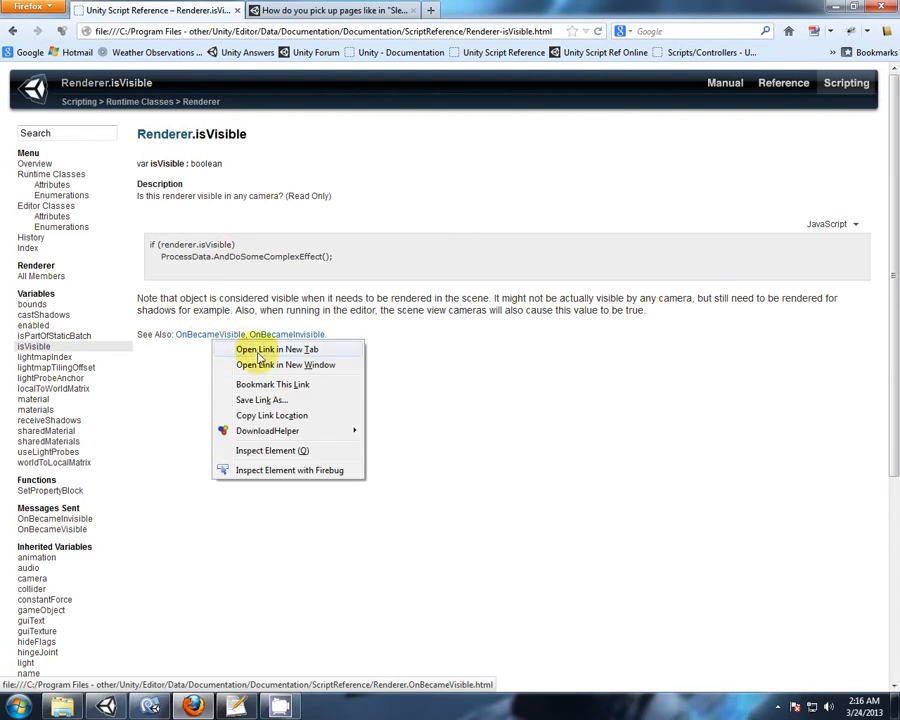
# Open the Renderer.OnBecameVisible page in a new tab from the sidebar
pyautogui.click(276, 349)
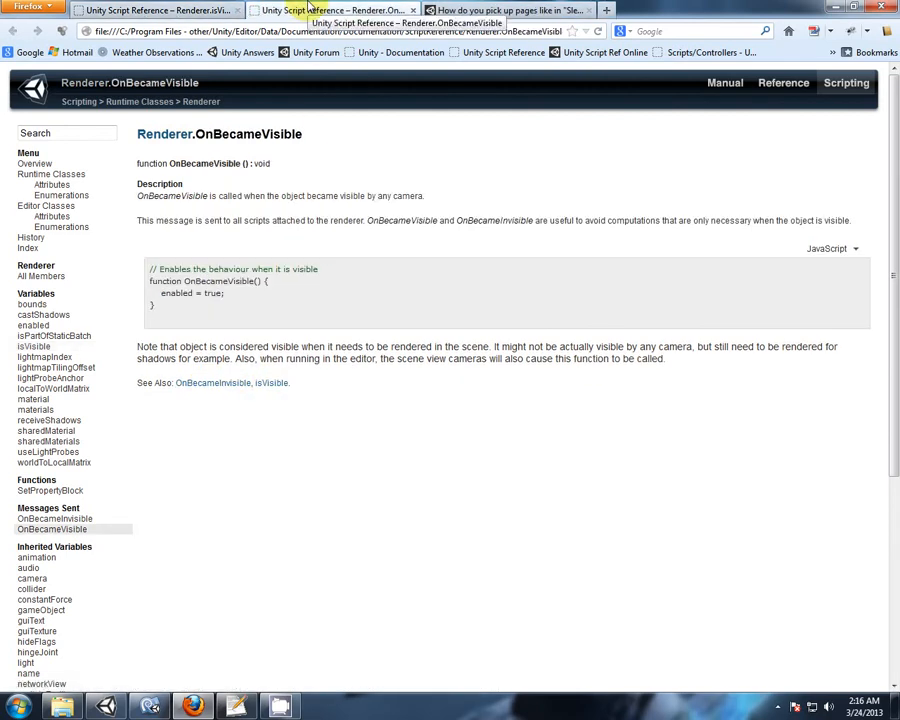
pyautogui.moveTo(727, 398)
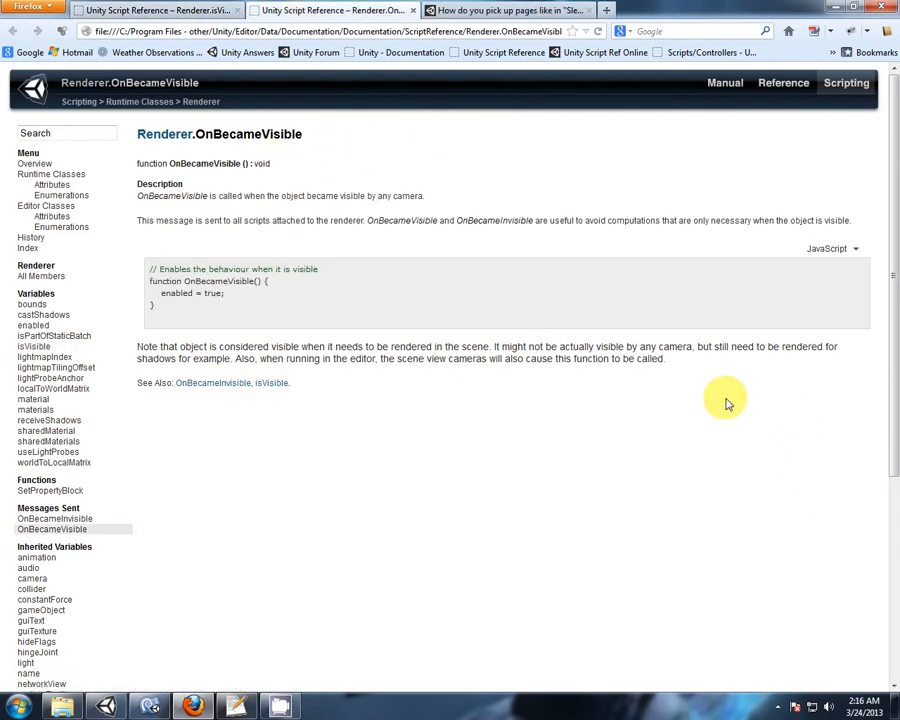
pyautogui.moveTo(148, 345)
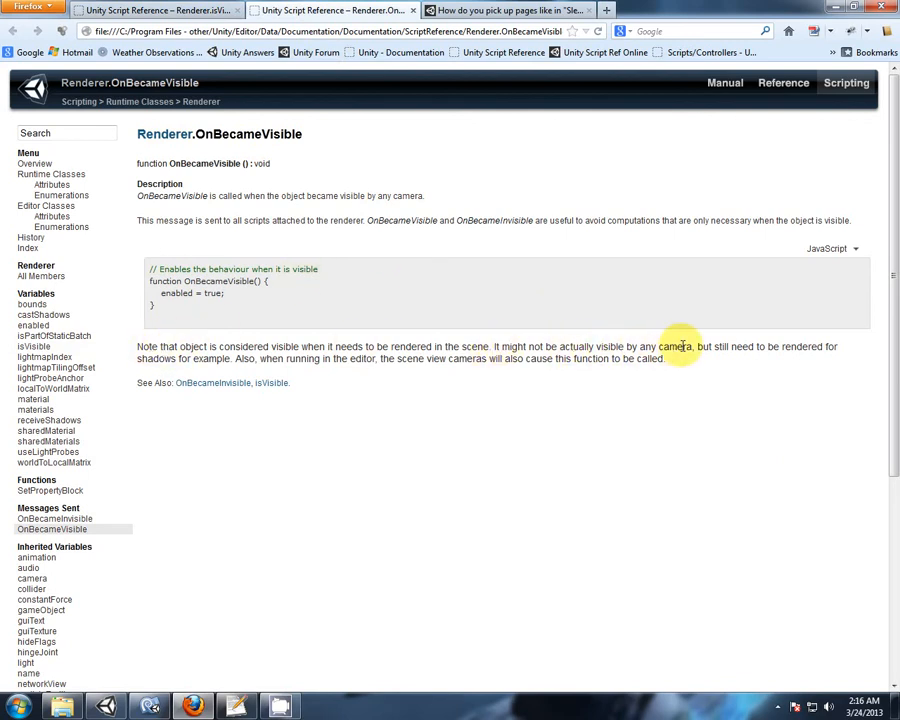
pyautogui.moveTo(225, 360)
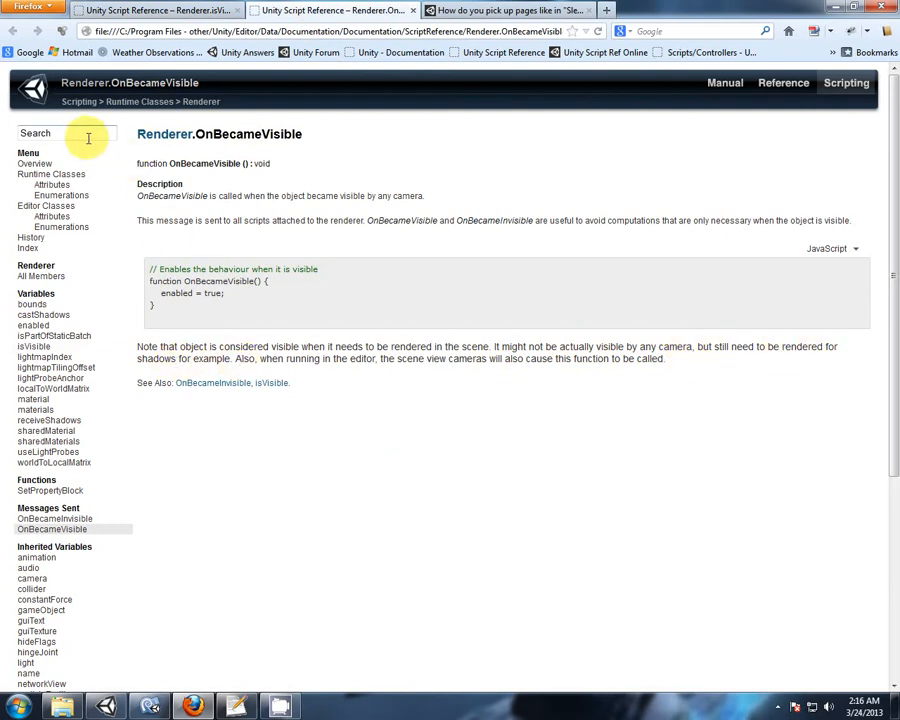
pyautogui.moveTo(657, 309)
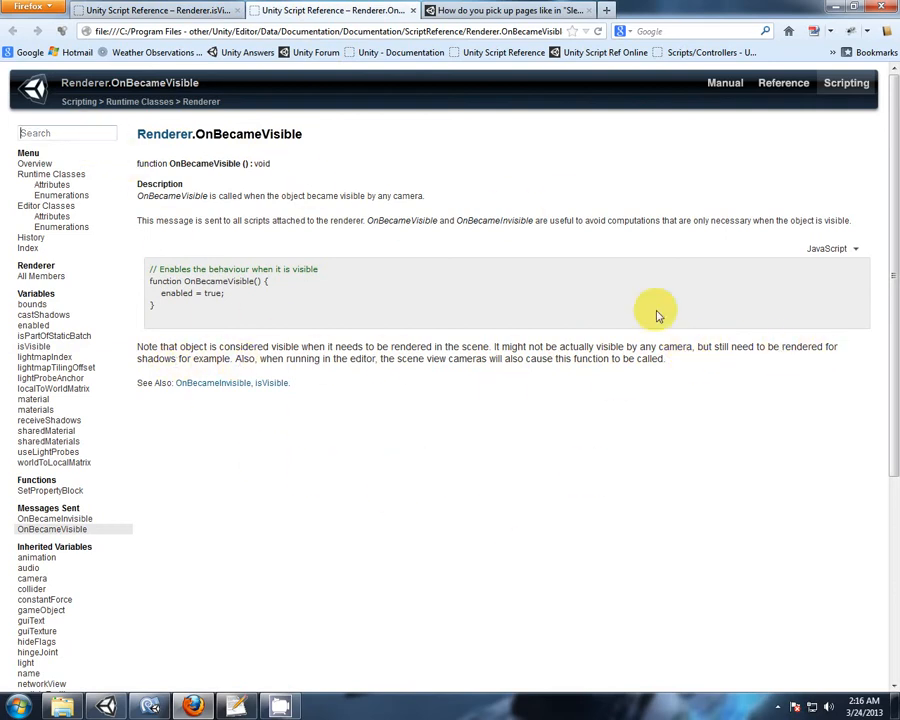
pyautogui.moveTo(425, 485)
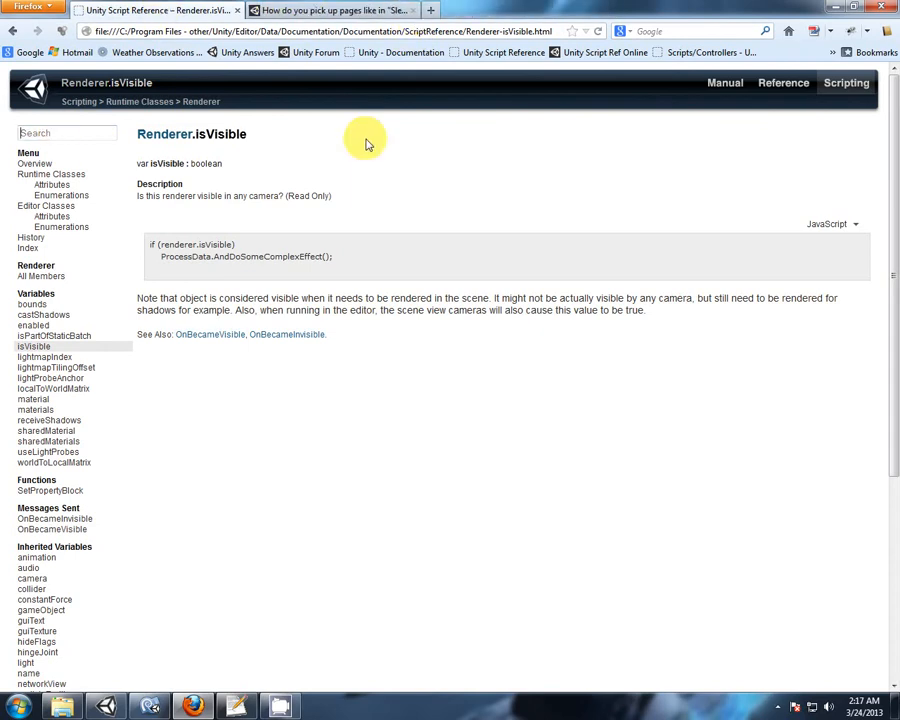
# Search for 'dot' and open the Vector3.Dot documentation page
pyautogui.write('dot')
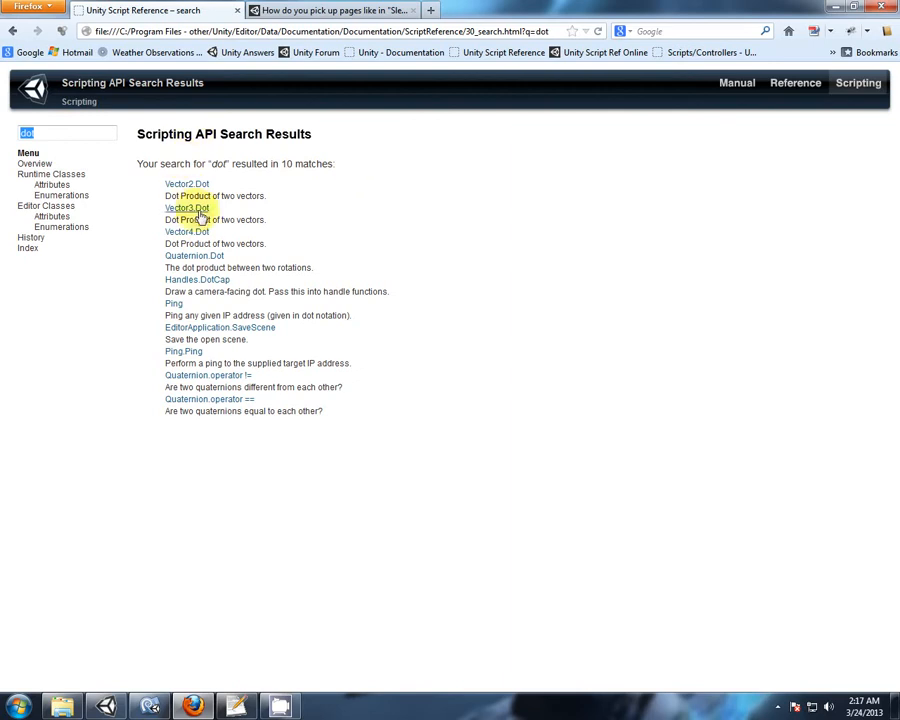
pyautogui.click(186, 208)
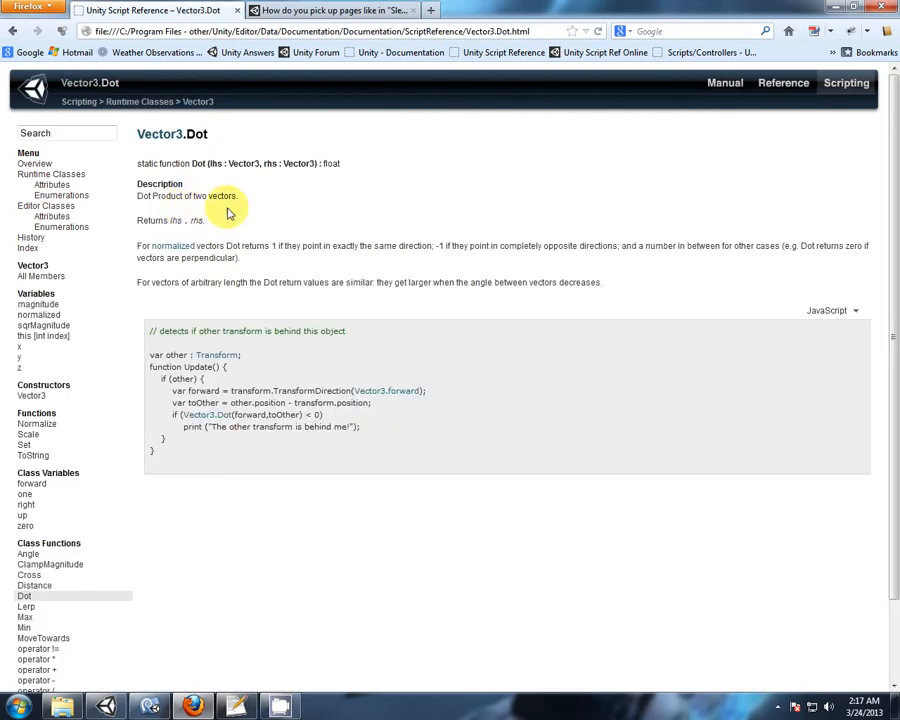
pyautogui.moveTo(498, 178)
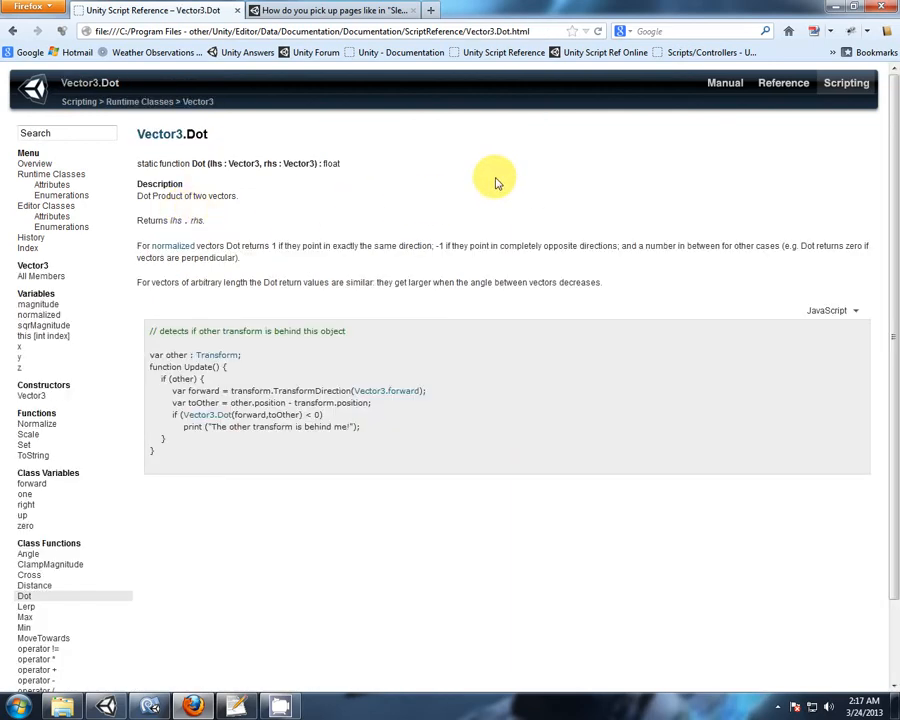
pyautogui.moveTo(138, 237)
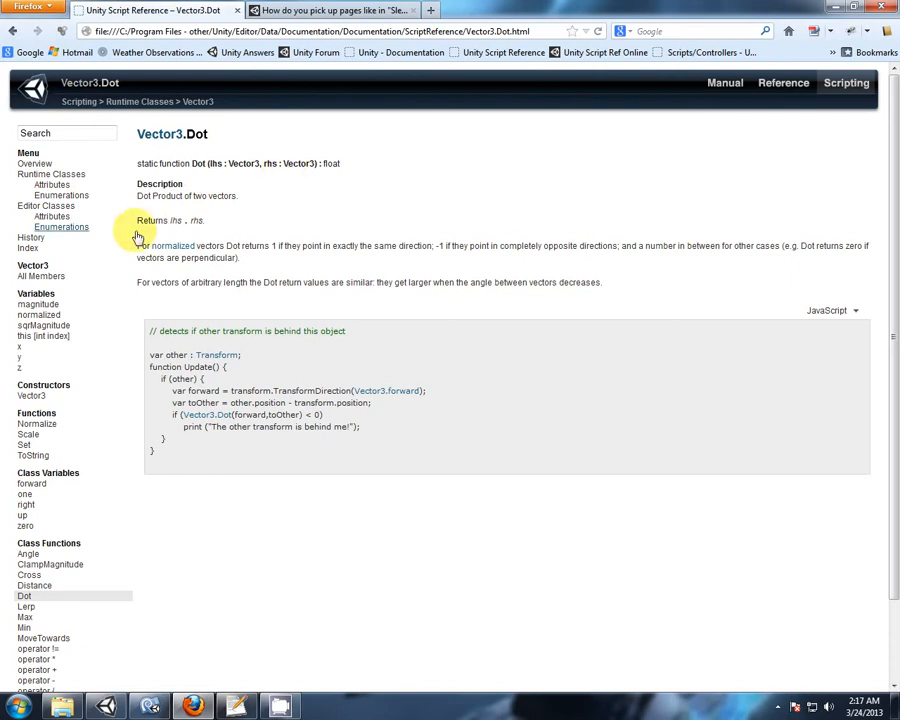
pyautogui.moveTo(275, 247)
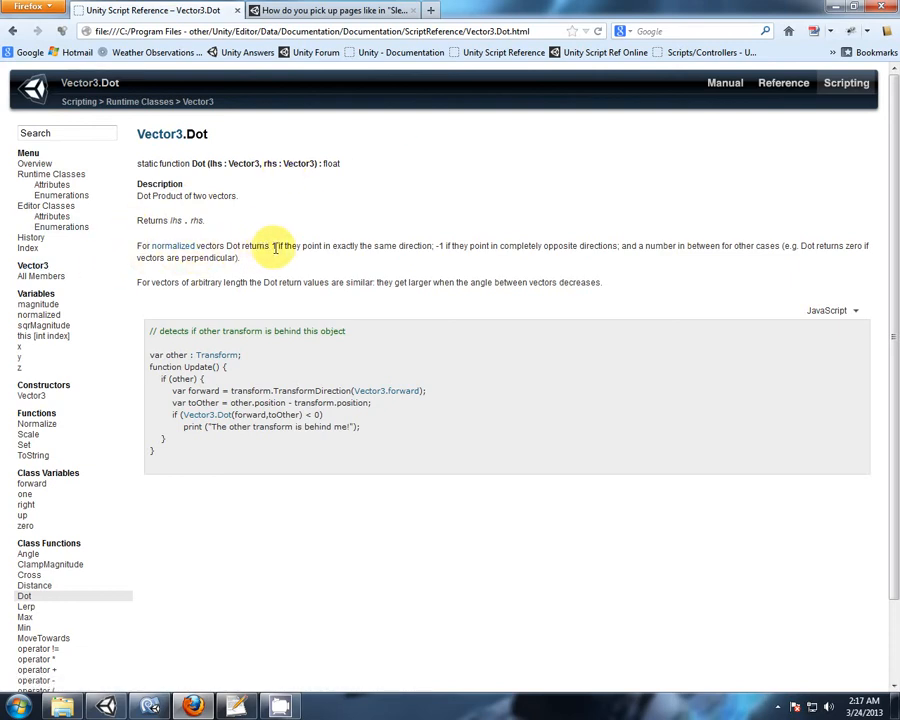
pyautogui.moveTo(432, 247)
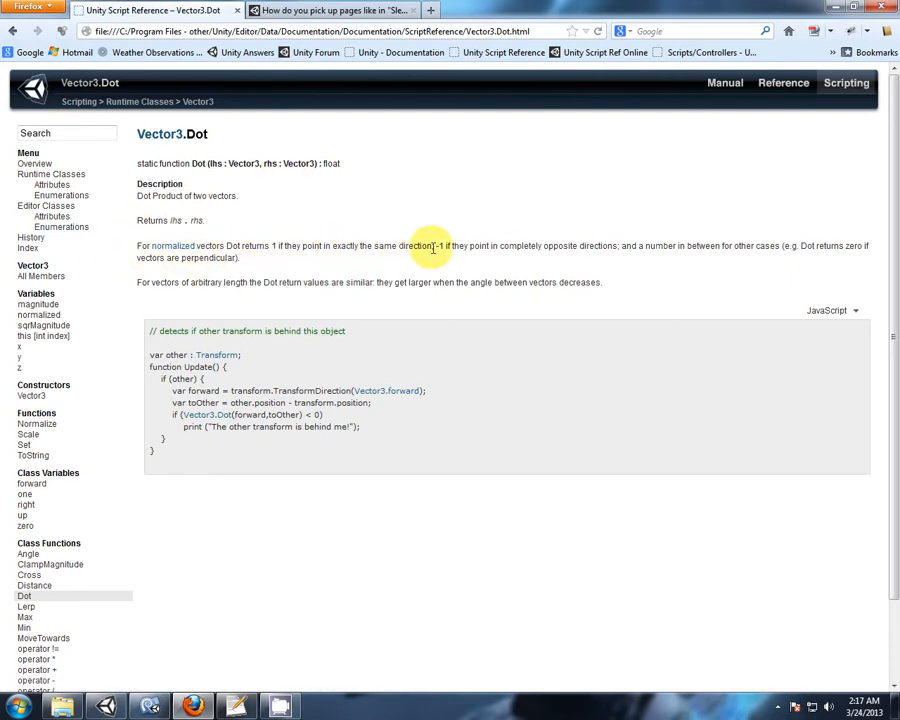
pyautogui.moveTo(468, 246)
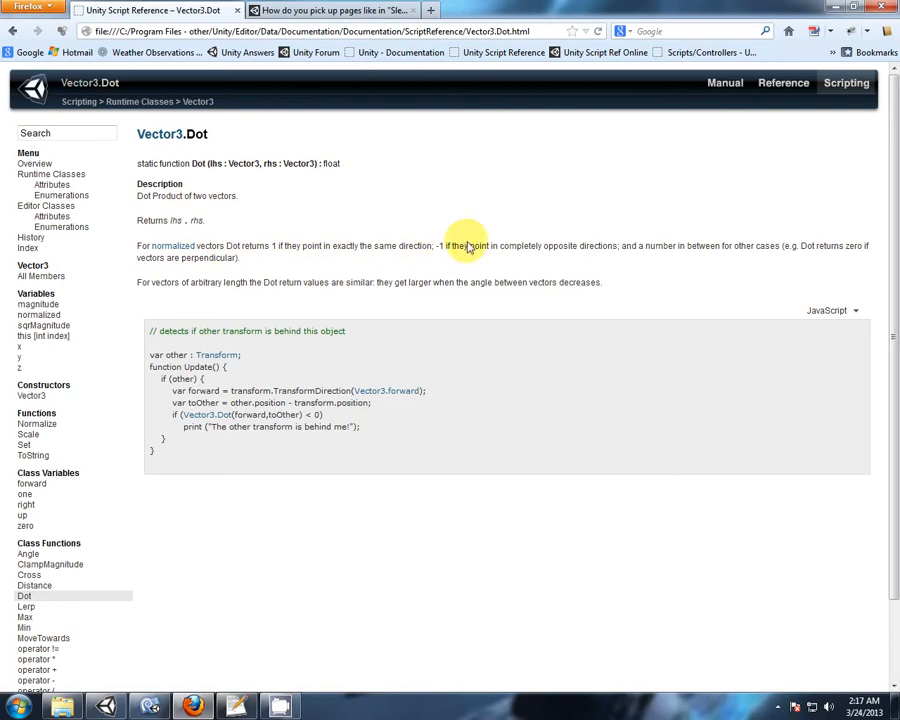
pyautogui.moveTo(615, 271)
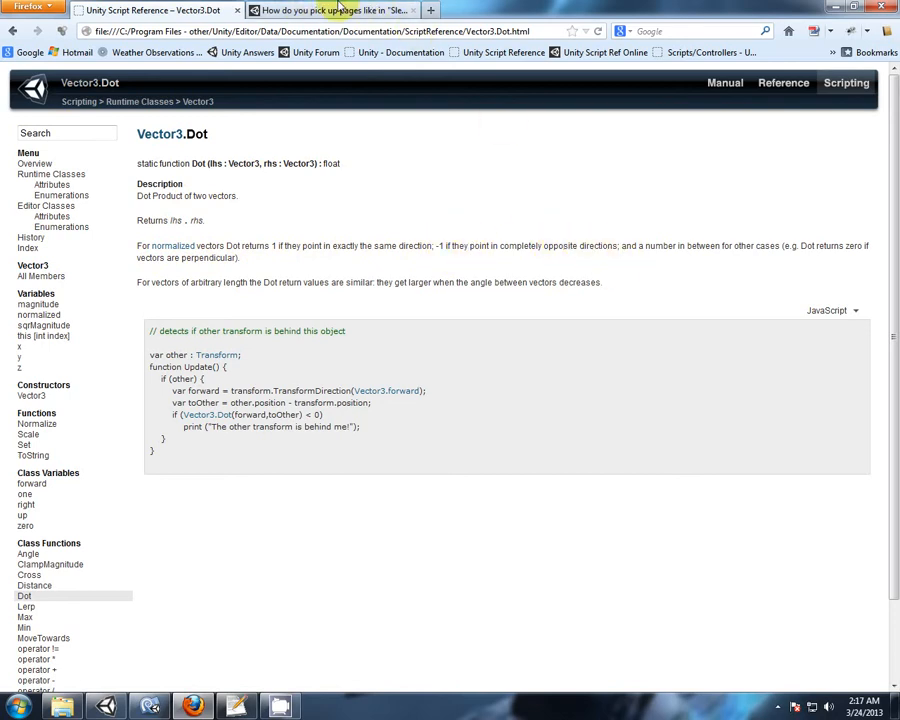
pyautogui.click(330, 10)
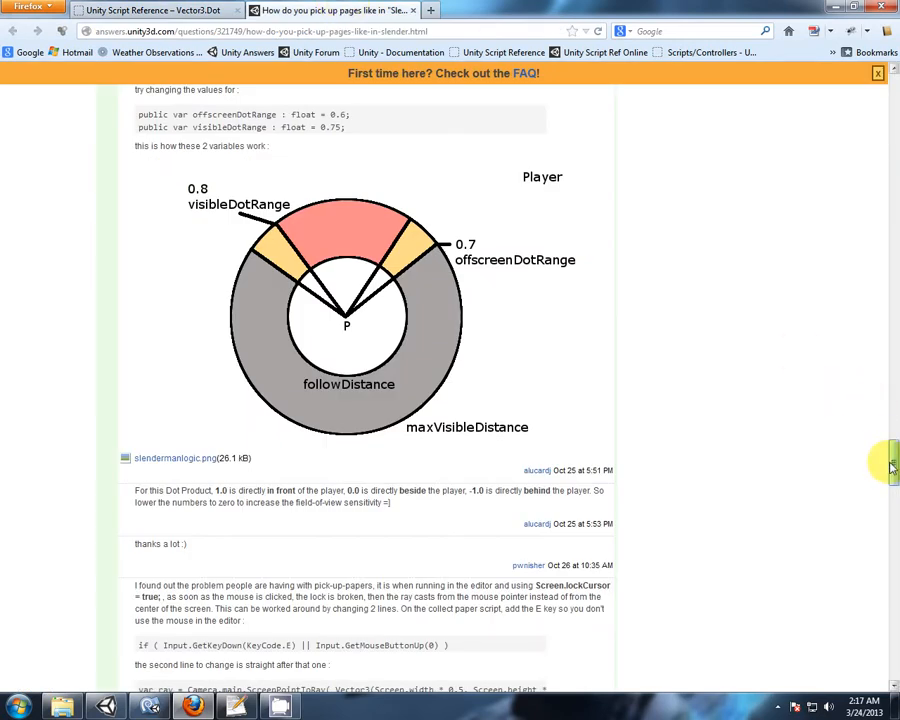
pyautogui.scroll(3)
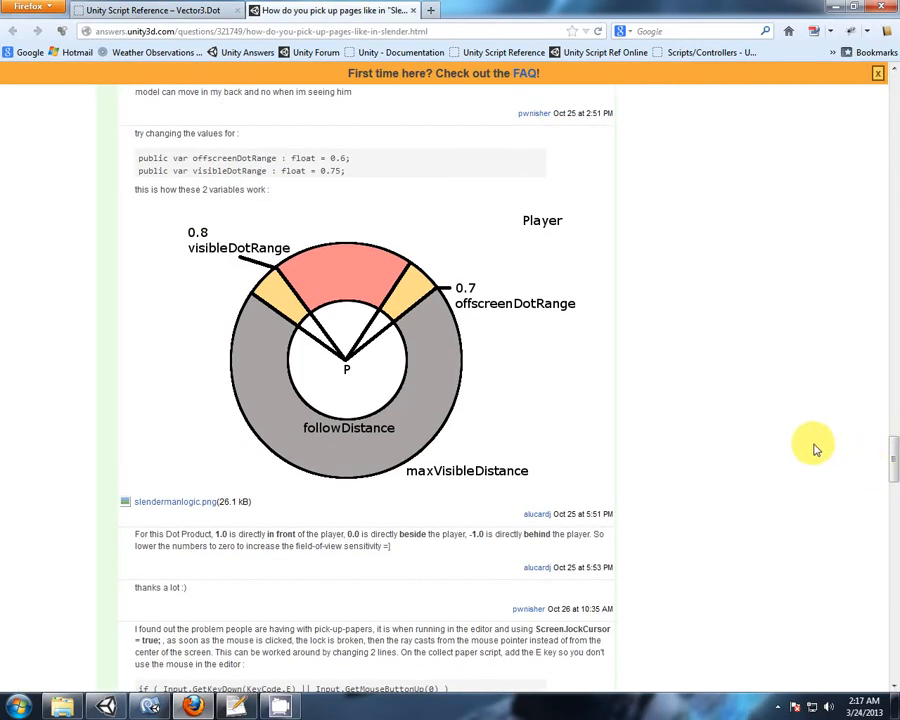
pyautogui.moveTo(774, 388)
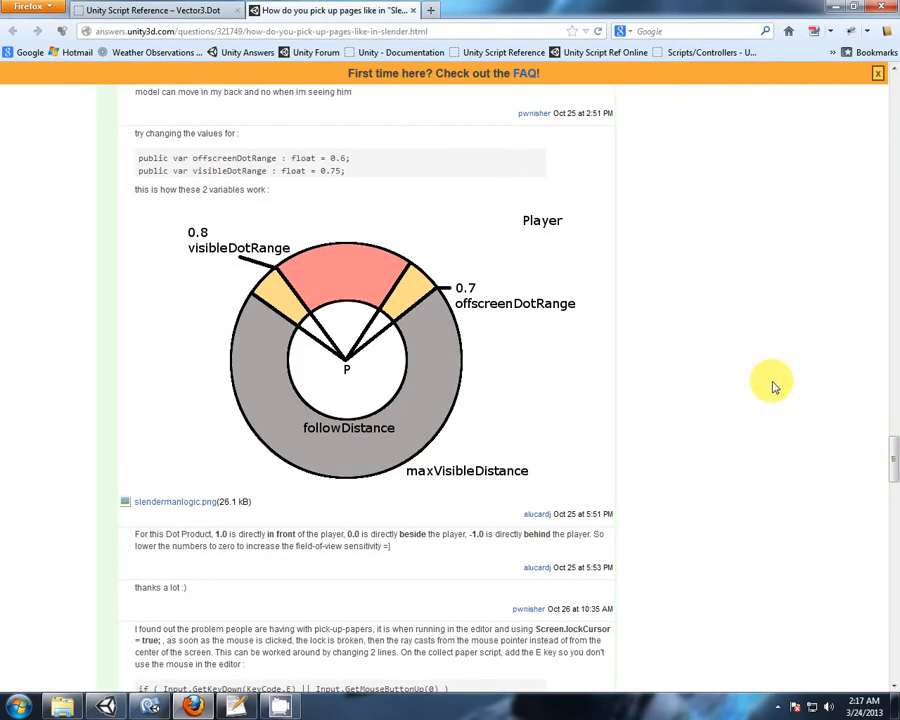
pyautogui.moveTo(346, 365)
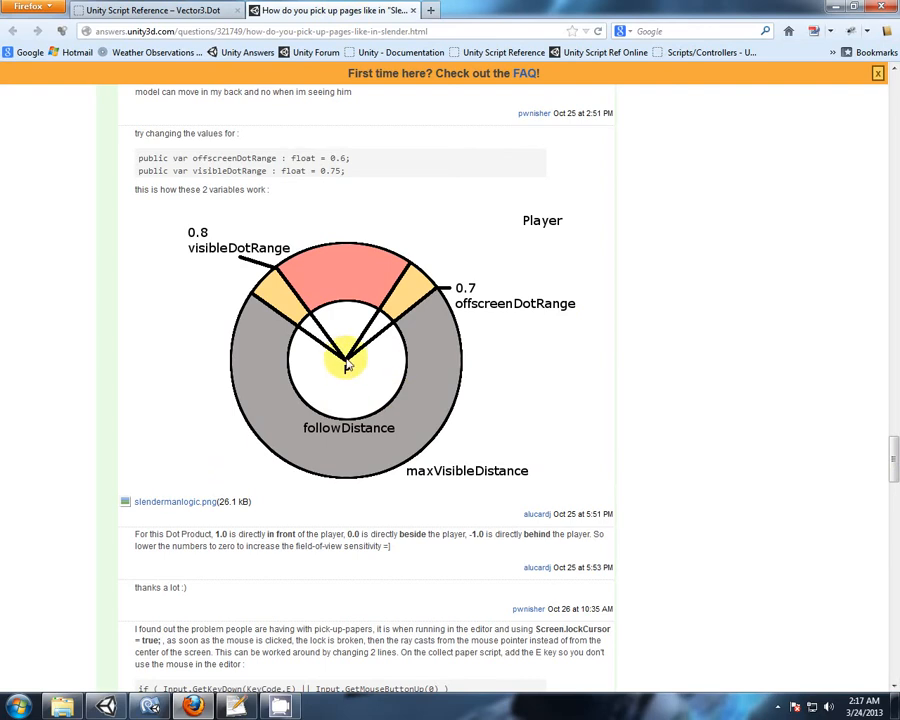
pyautogui.moveTo(345, 237)
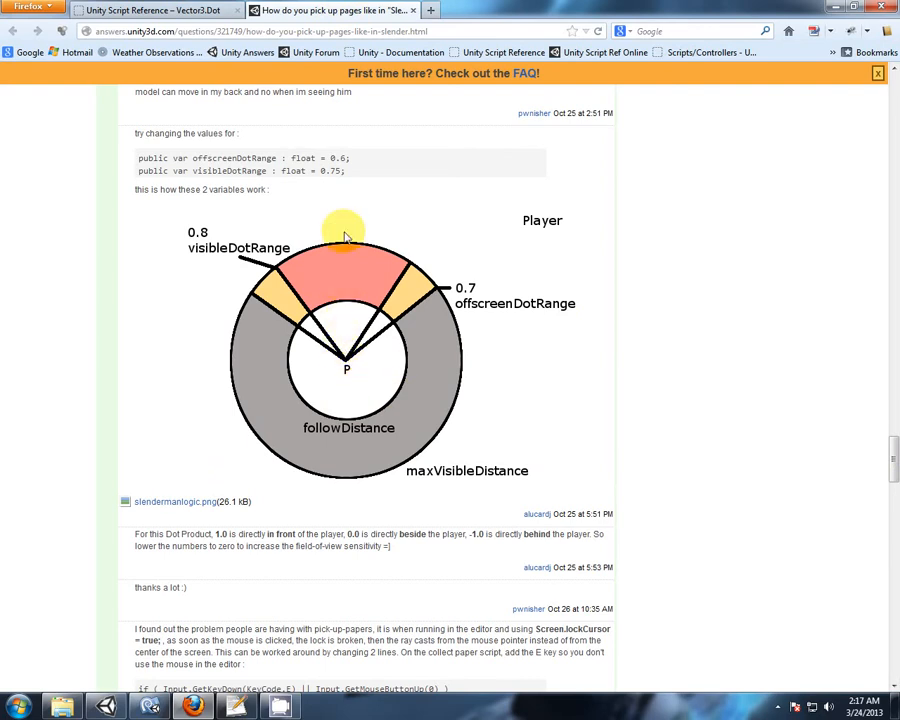
pyautogui.moveTo(343, 327)
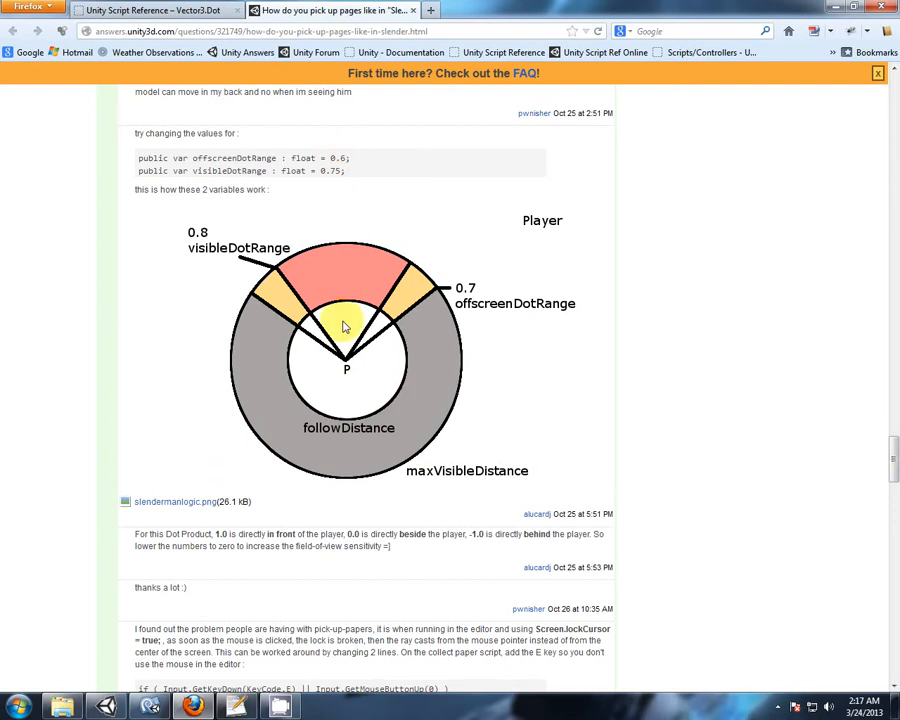
pyautogui.moveTo(348, 140)
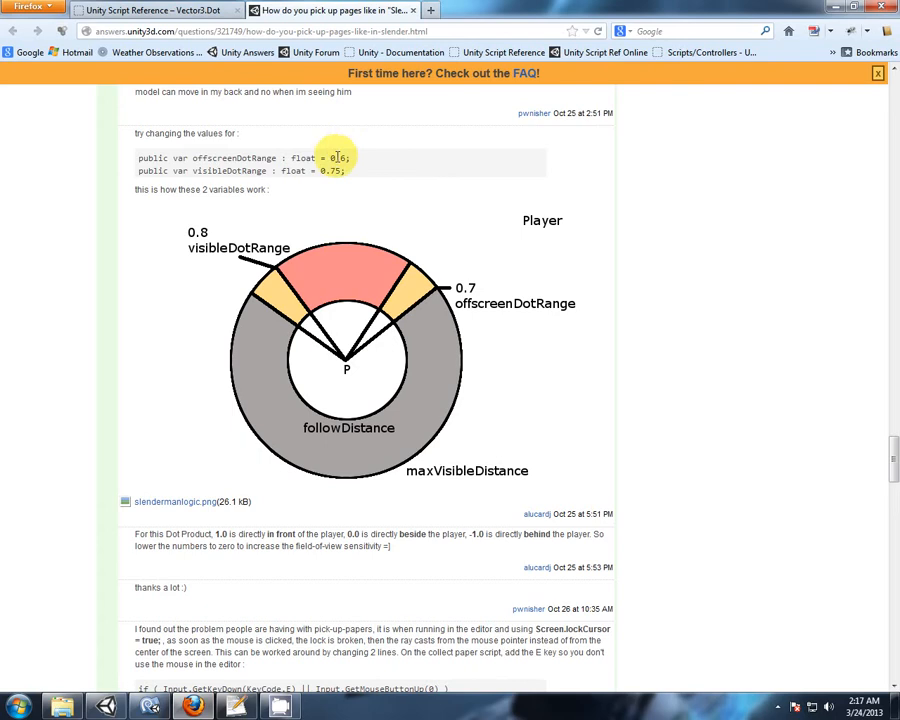
pyautogui.moveTo(522, 147)
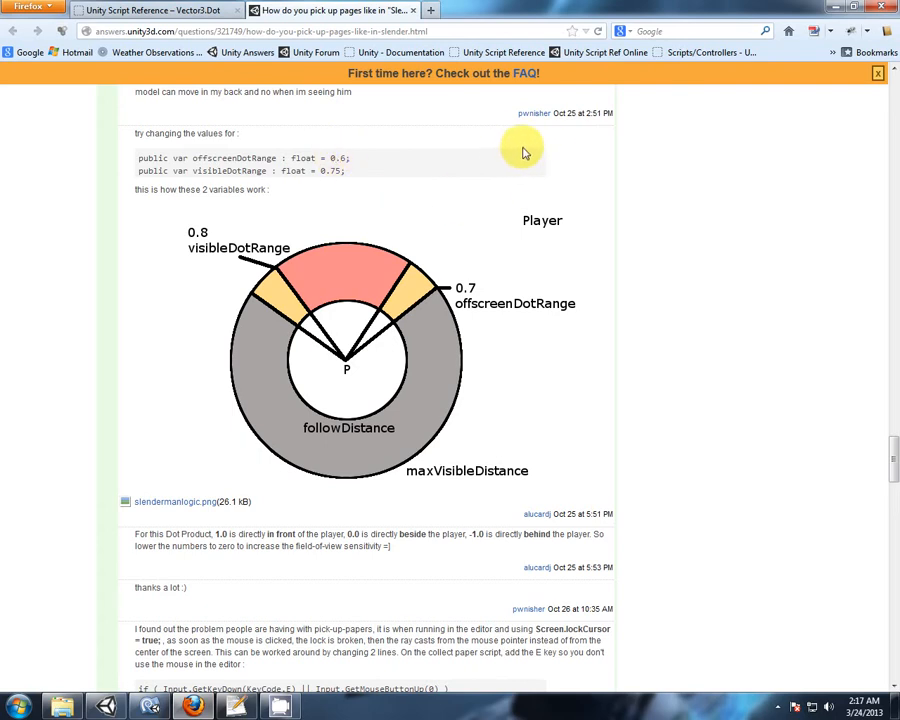
pyautogui.moveTo(432, 244)
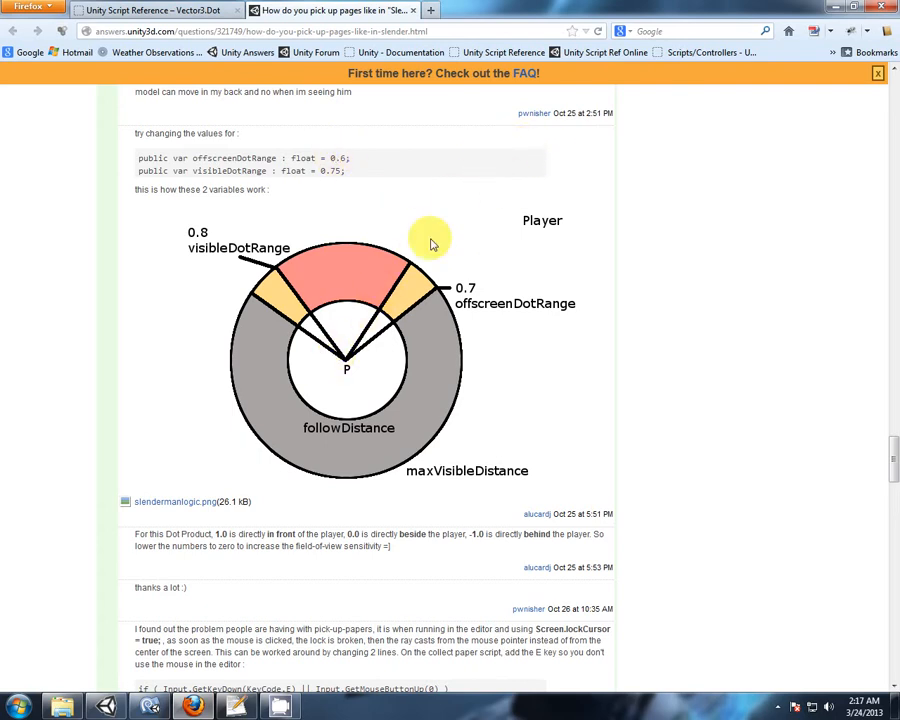
pyautogui.moveTo(417, 289)
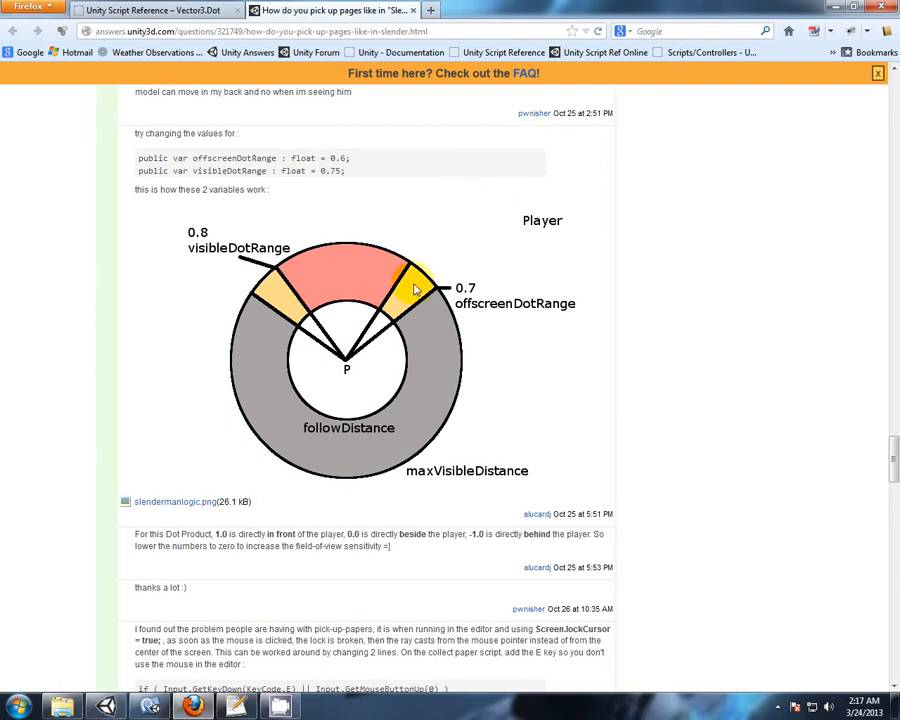
pyautogui.moveTo(450, 205)
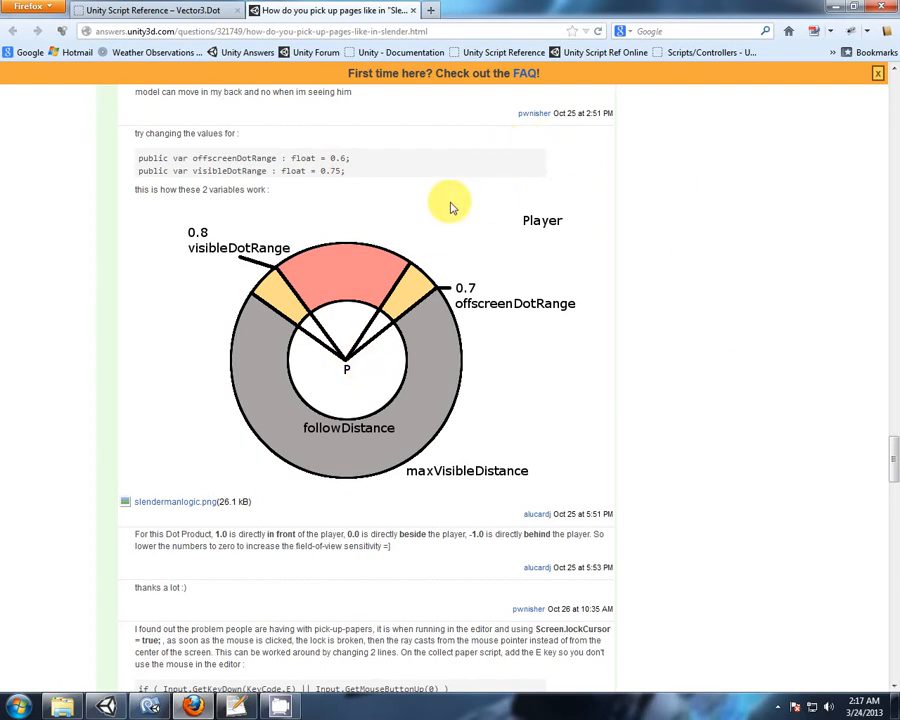
pyautogui.moveTo(483, 162)
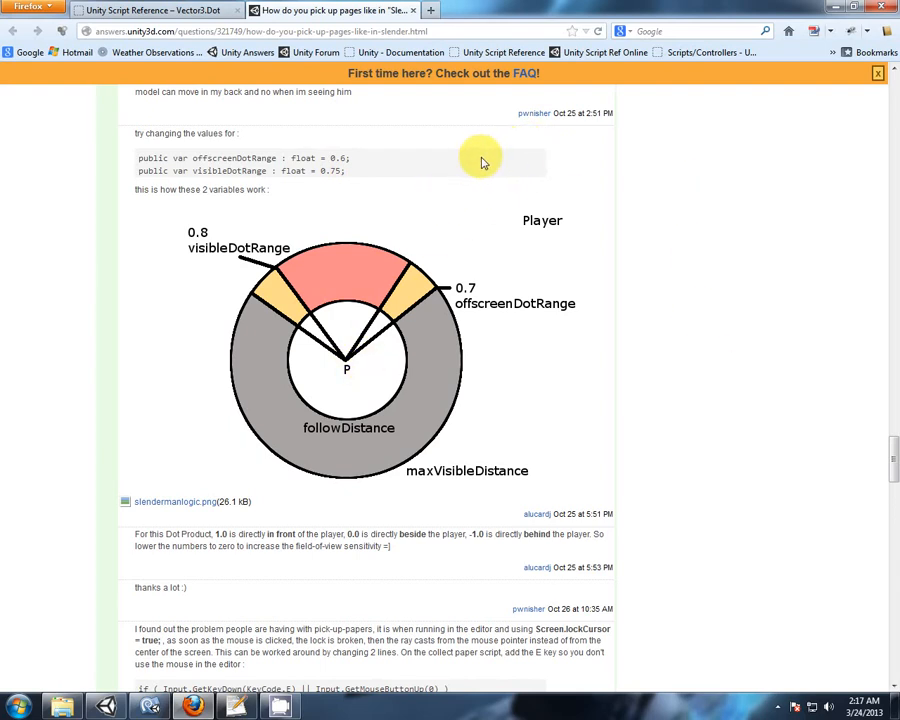
pyautogui.moveTo(347, 367)
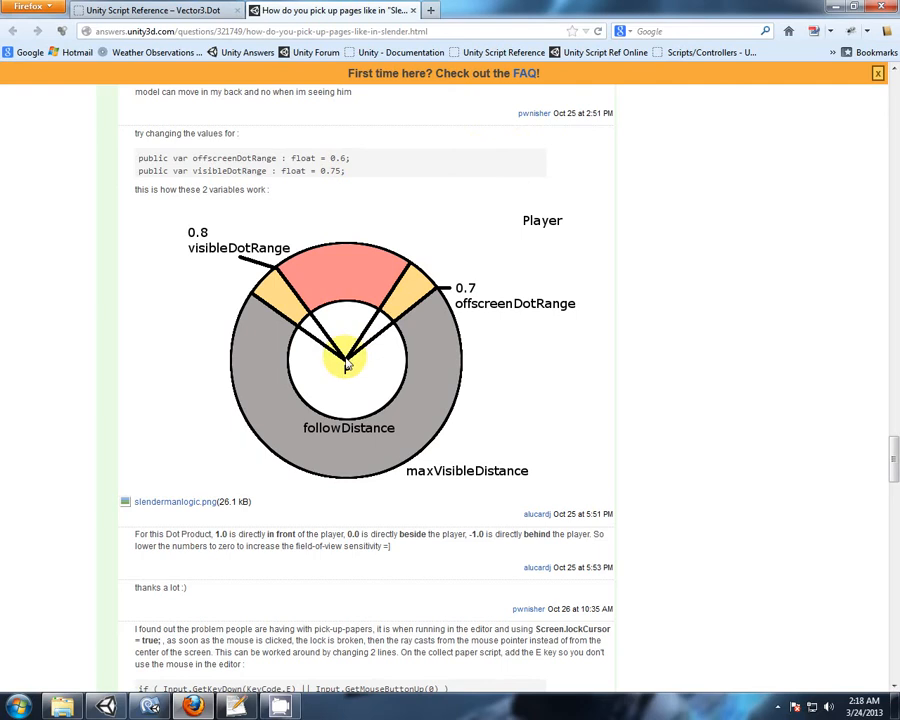
pyautogui.moveTo(500, 143)
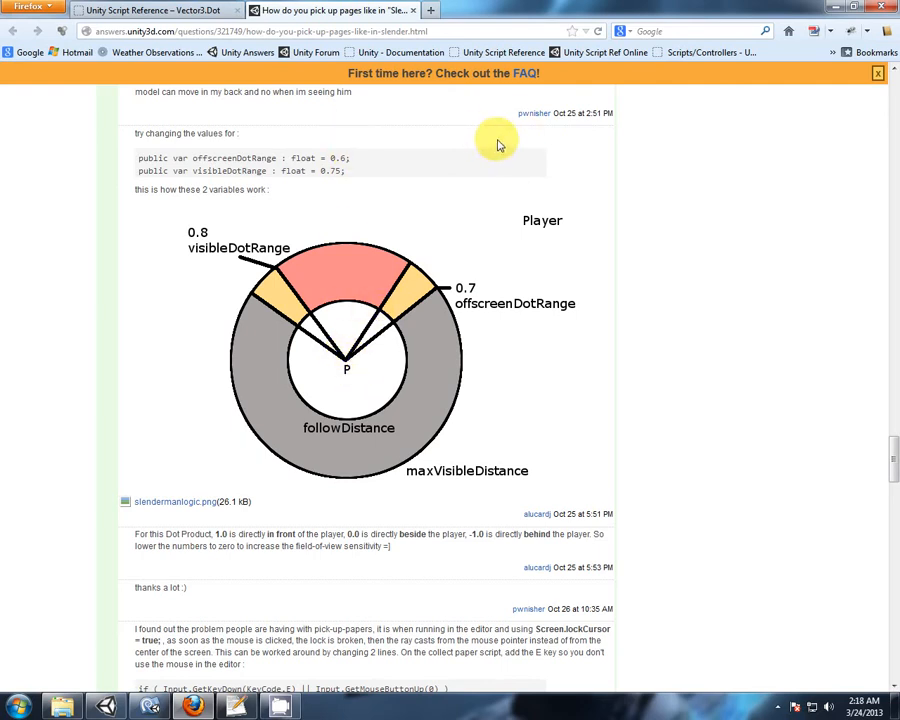
pyautogui.moveTo(408, 184)
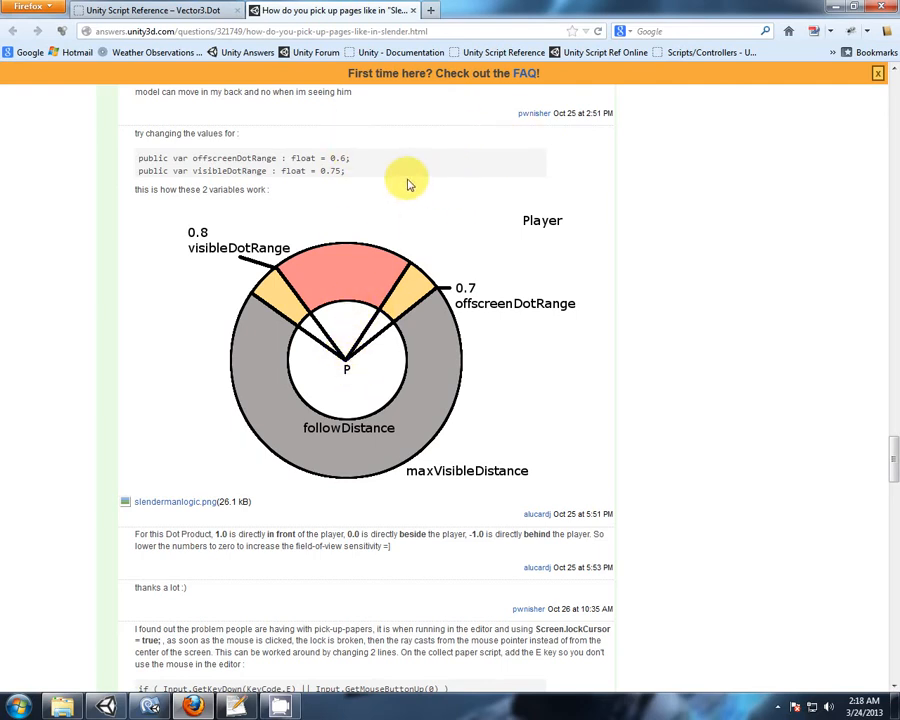
pyautogui.moveTo(213, 545)
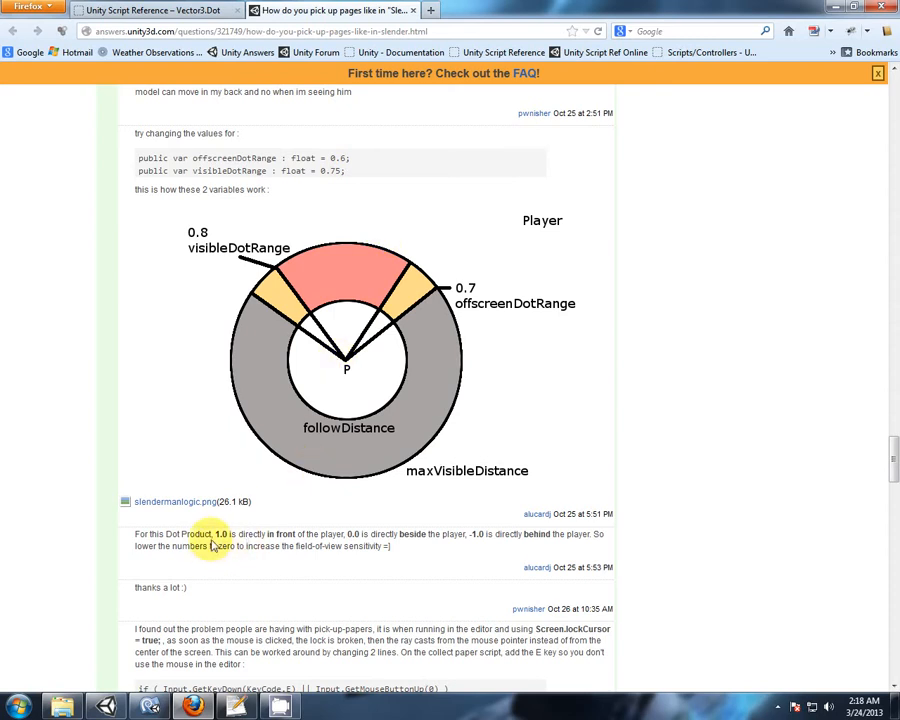
pyautogui.moveTo(351, 185)
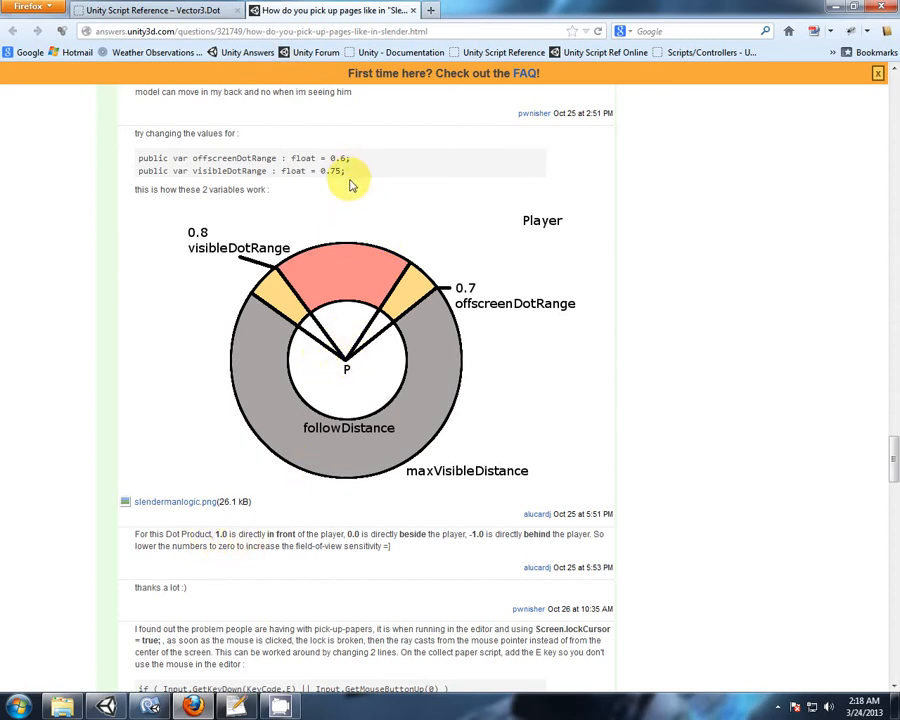
pyautogui.moveTo(351, 213)
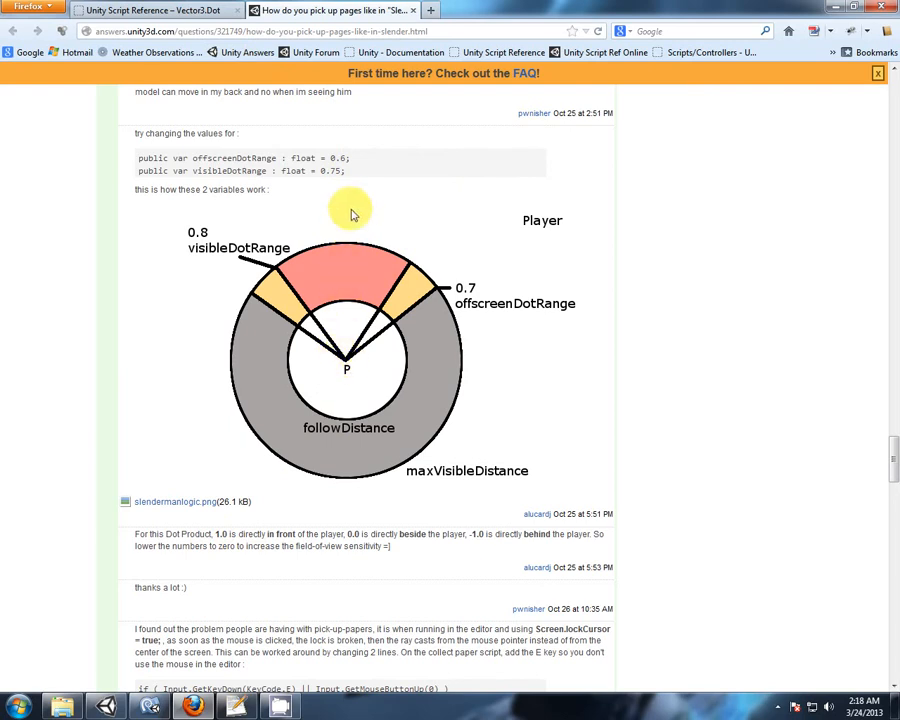
pyautogui.moveTo(350, 178)
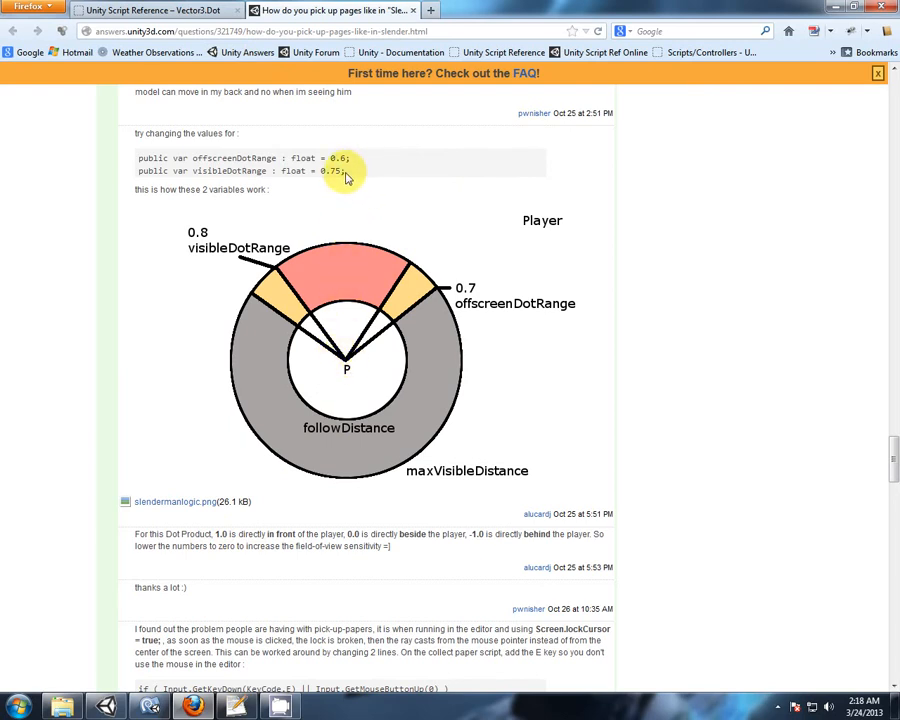
pyautogui.moveTo(333, 598)
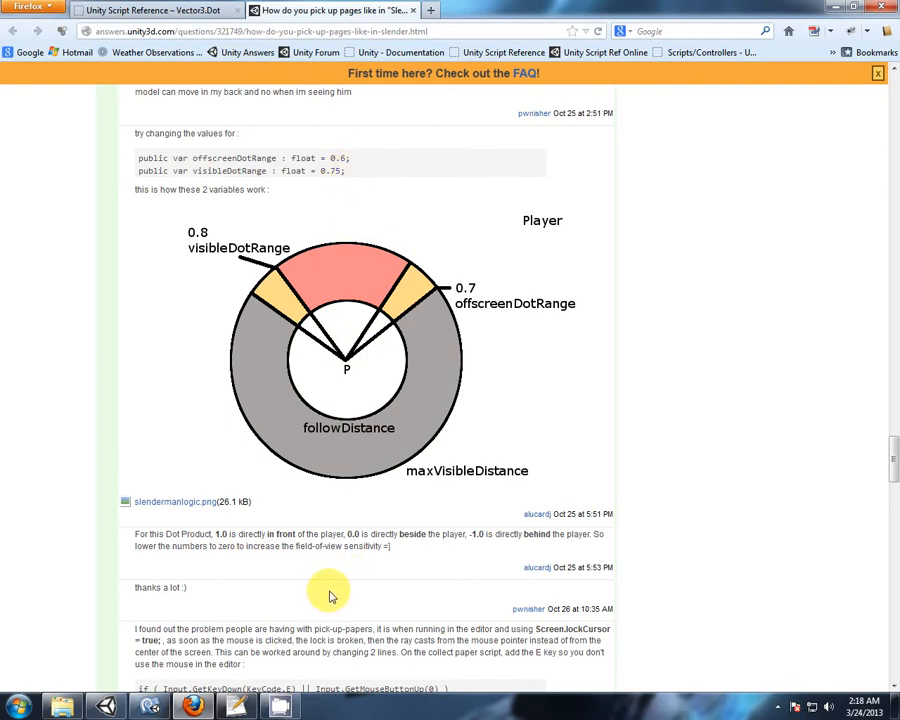
pyautogui.moveTo(348, 405)
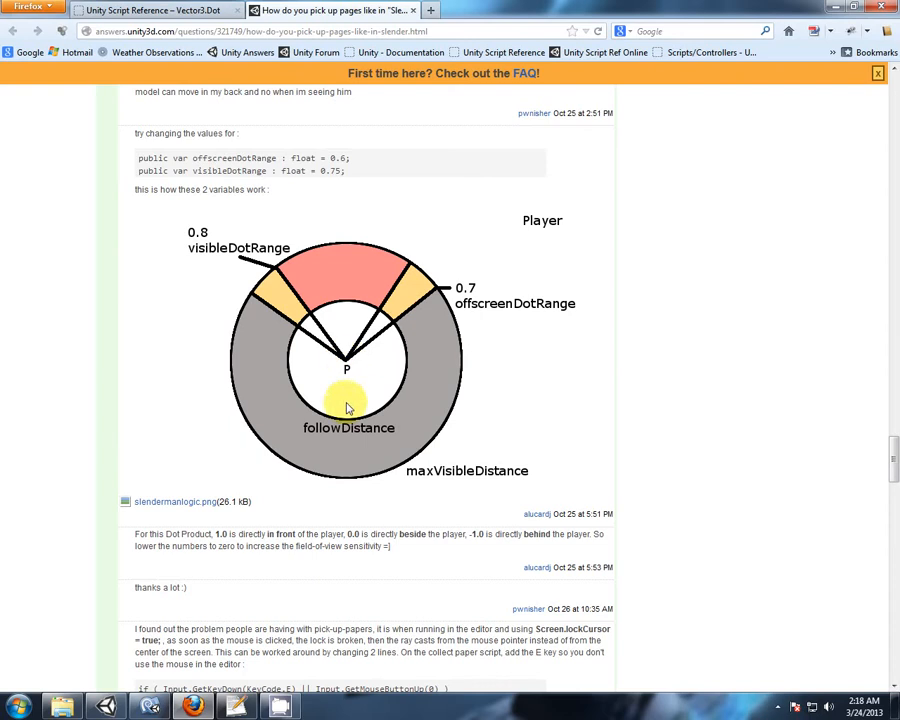
pyautogui.moveTo(433, 322)
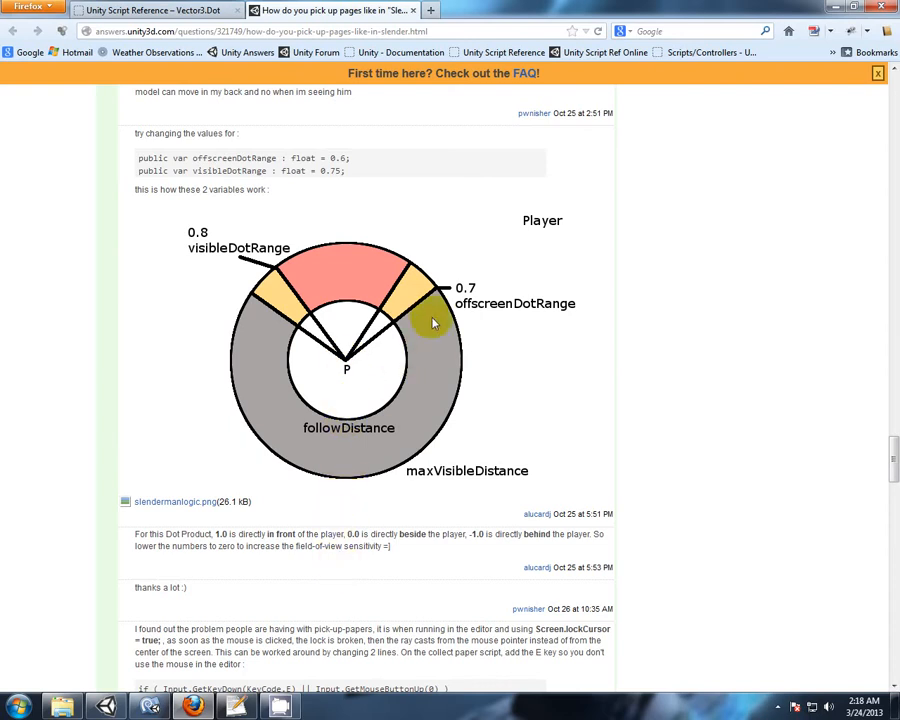
pyautogui.moveTo(347, 317)
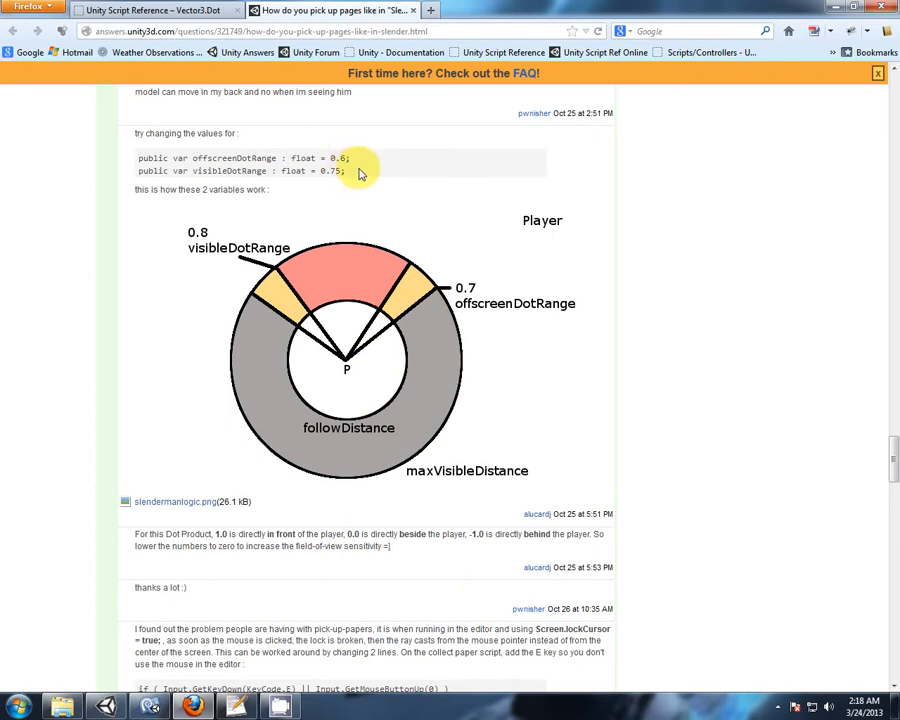
pyautogui.moveTo(420, 190)
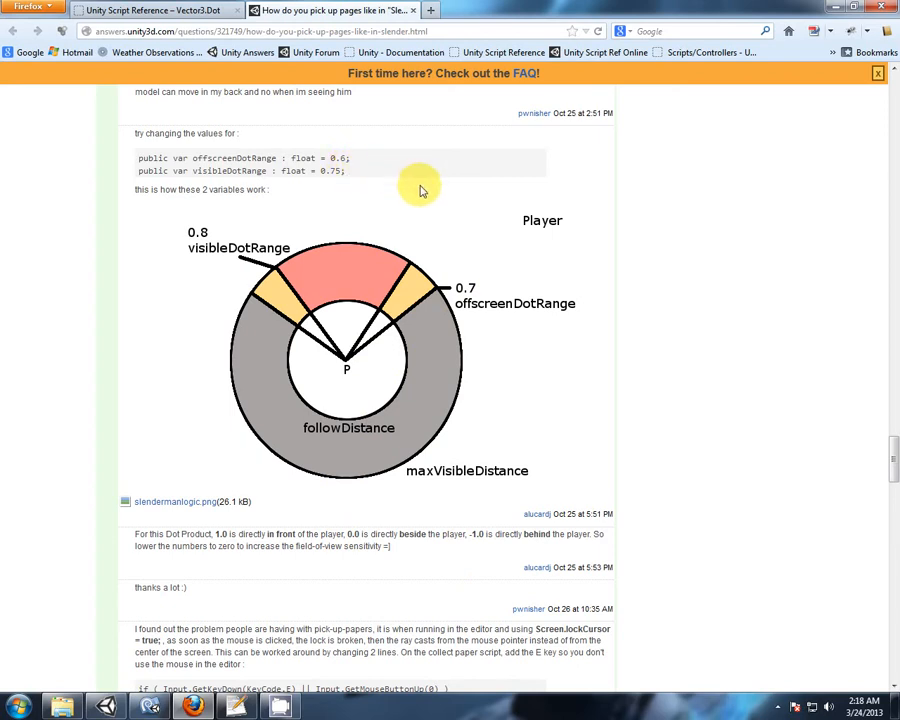
pyautogui.moveTo(380, 167)
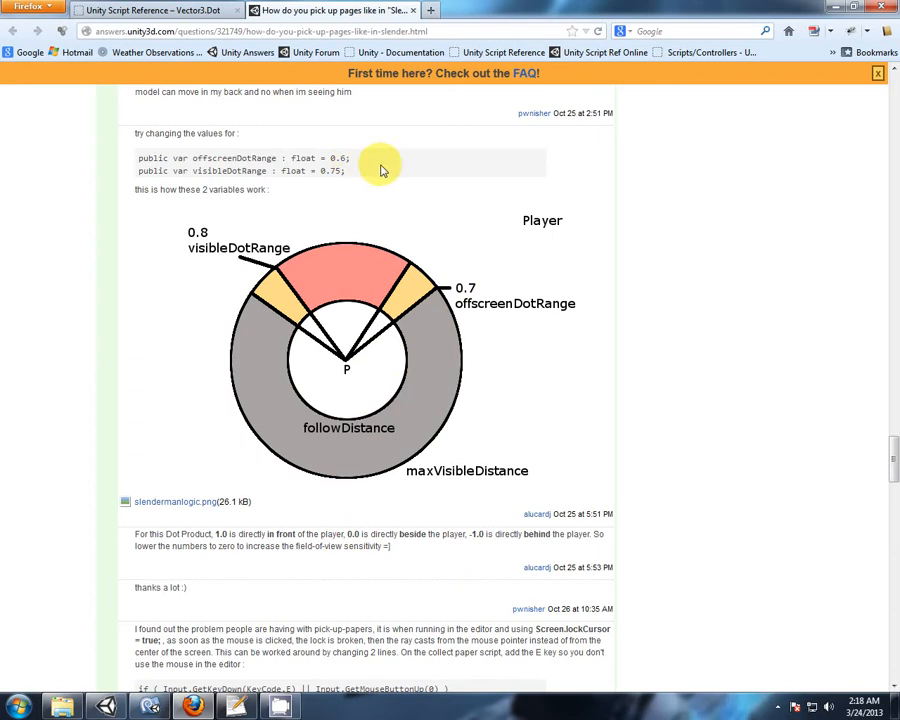
pyautogui.moveTo(488, 220)
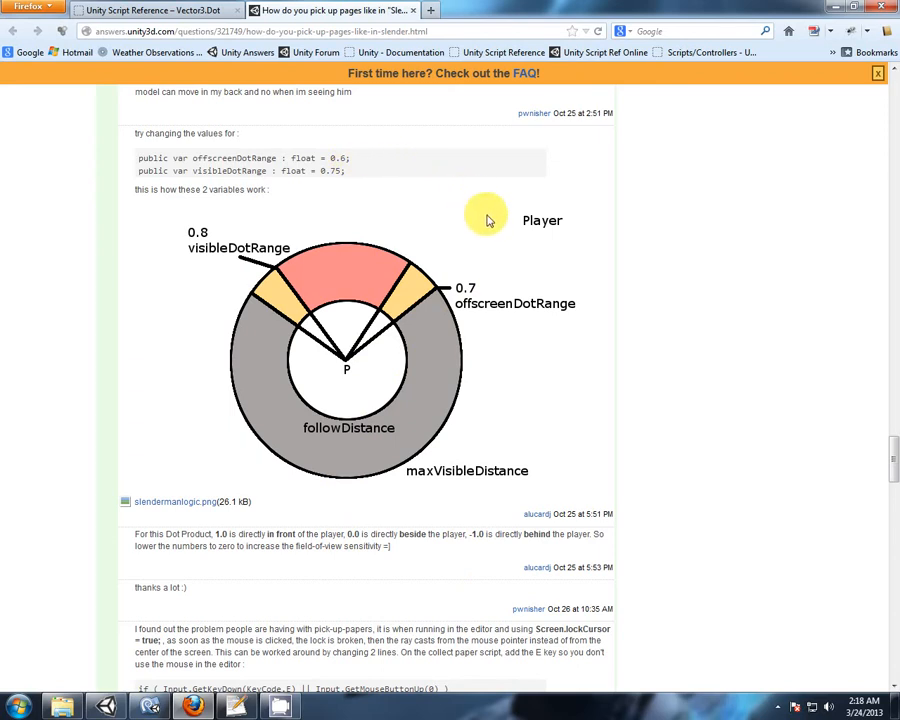
pyautogui.moveTo(520, 266)
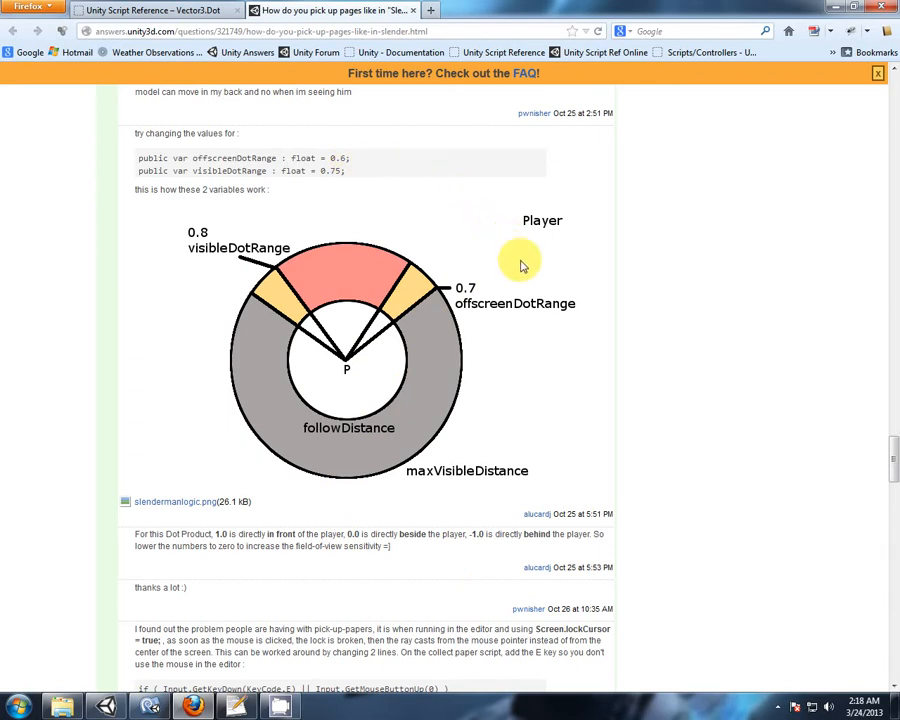
pyautogui.moveTo(530, 278)
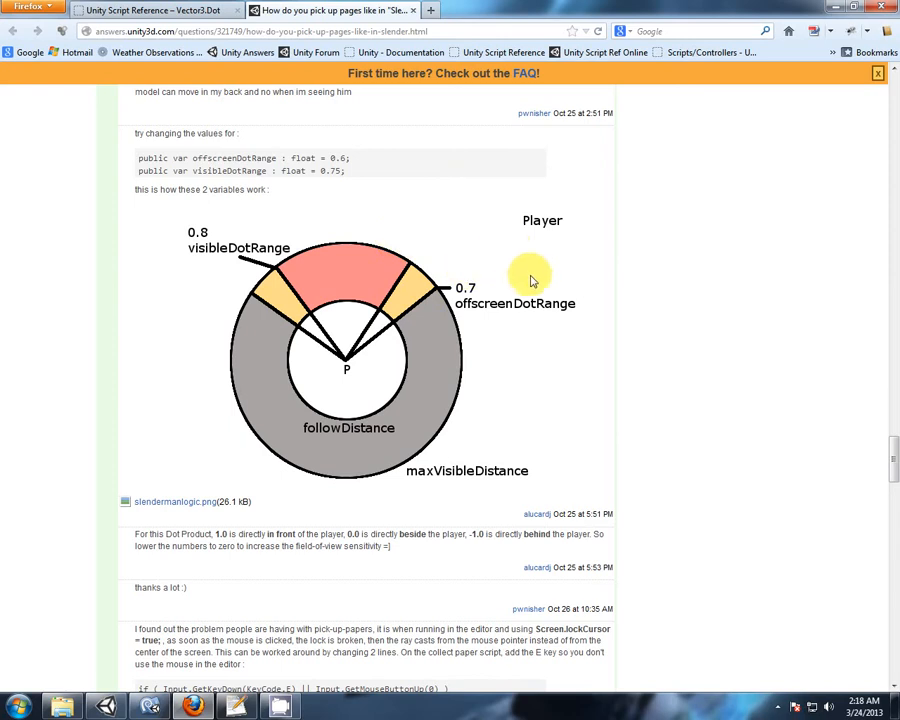
pyautogui.moveTo(553, 345)
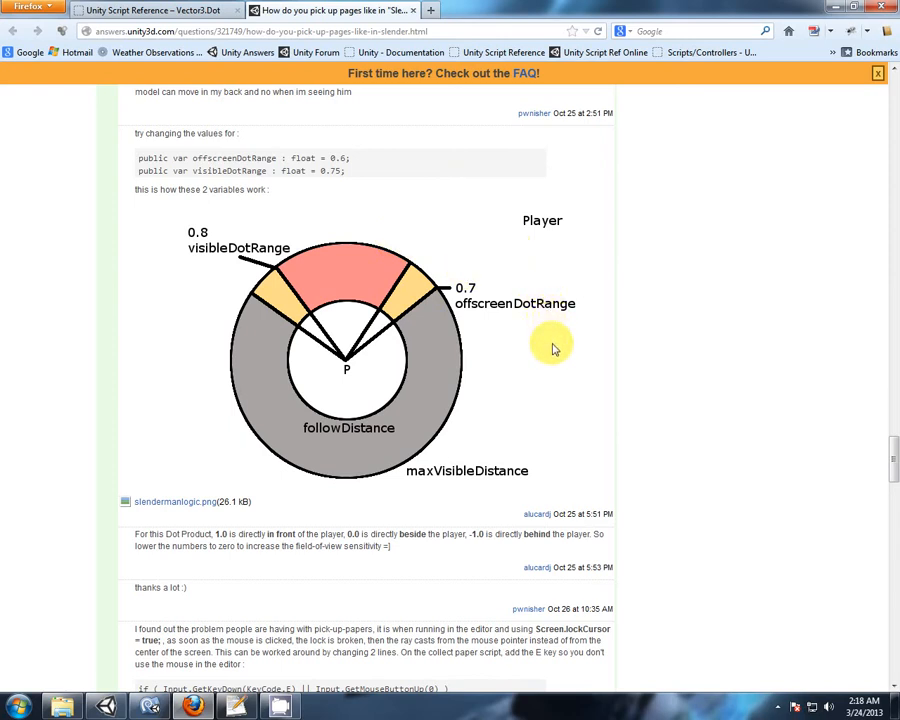
pyautogui.moveTo(560, 369)
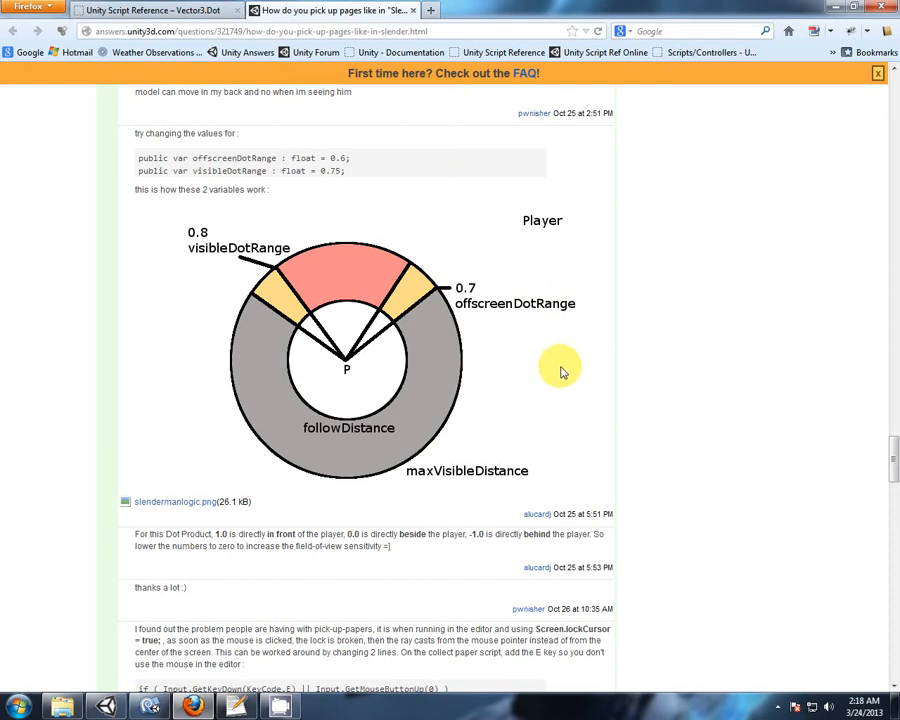
pyautogui.moveTo(516, 503)
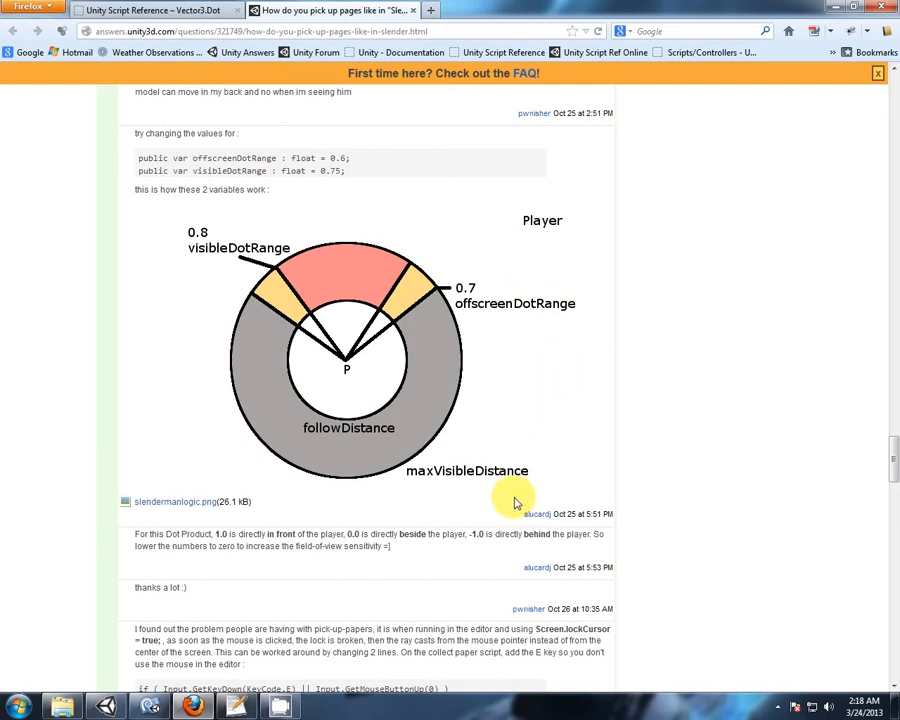
pyautogui.moveTo(365, 566)
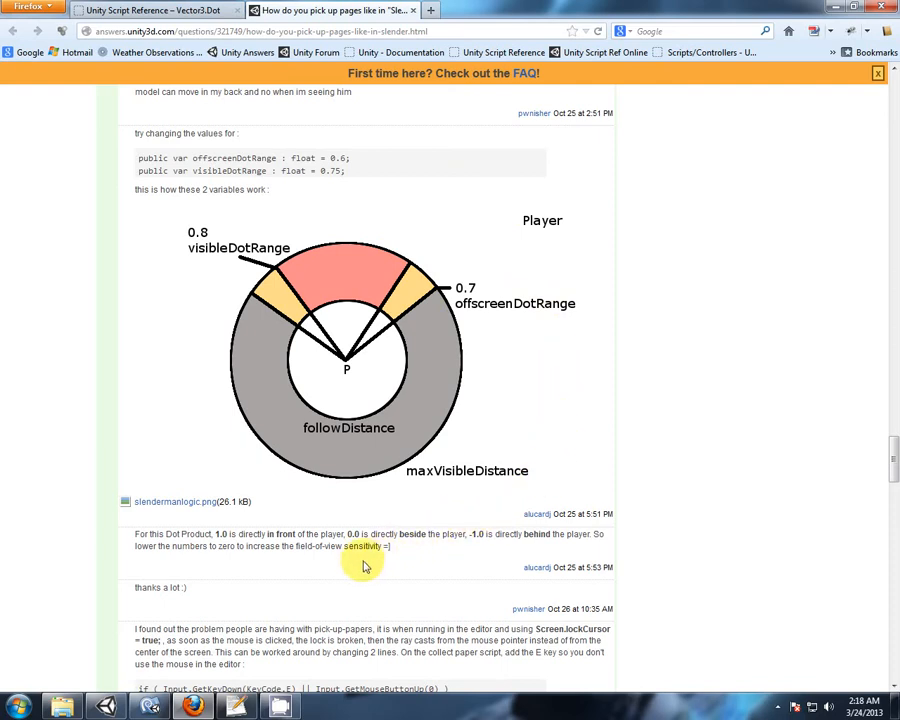
pyautogui.moveTo(343, 575)
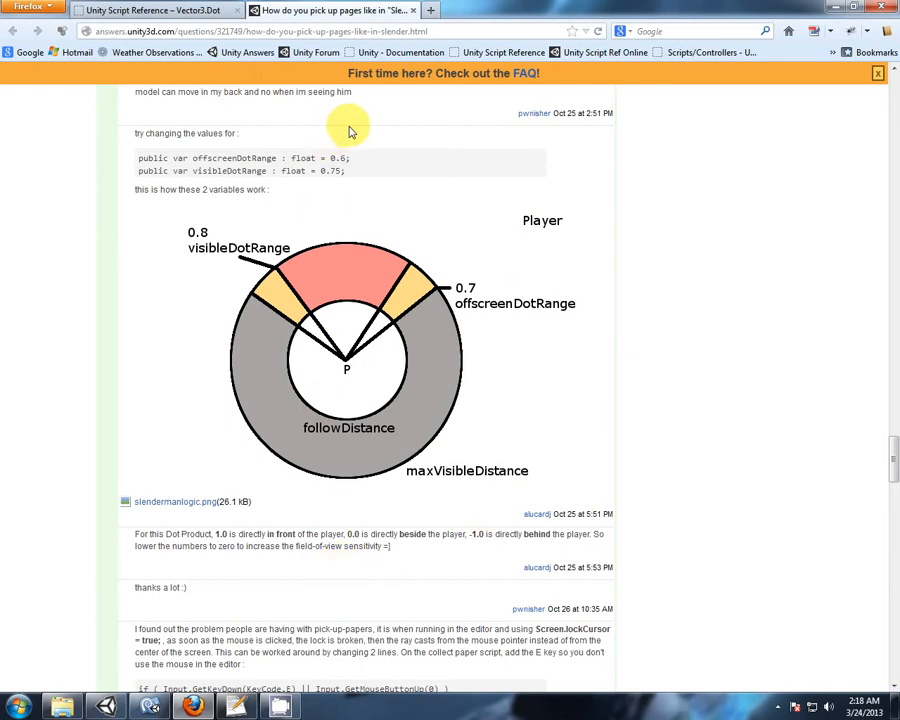
pyautogui.moveTo(120, 360)
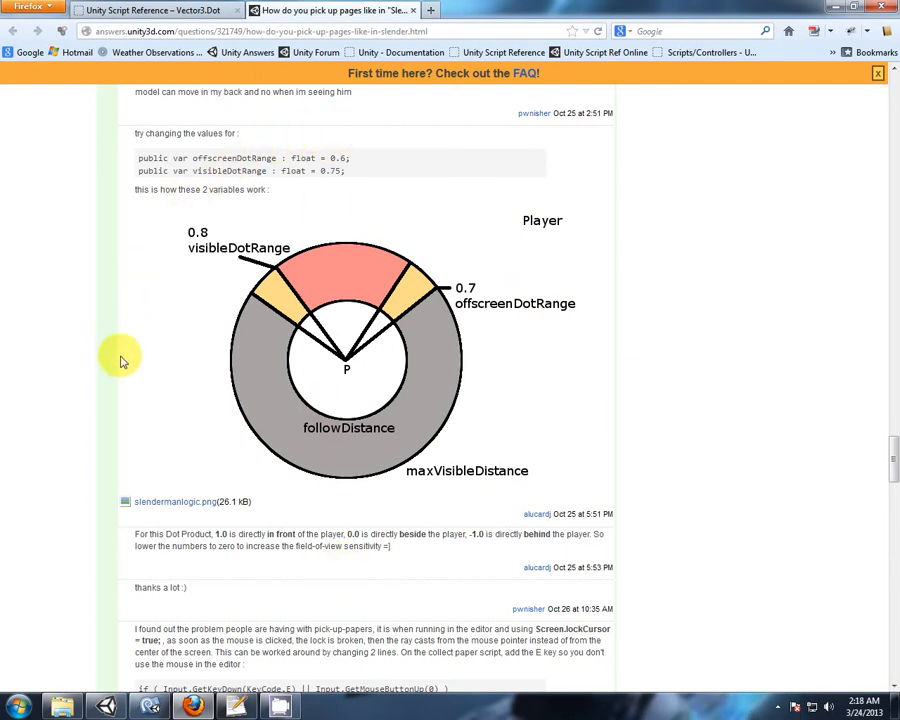
pyautogui.moveTo(561, 361)
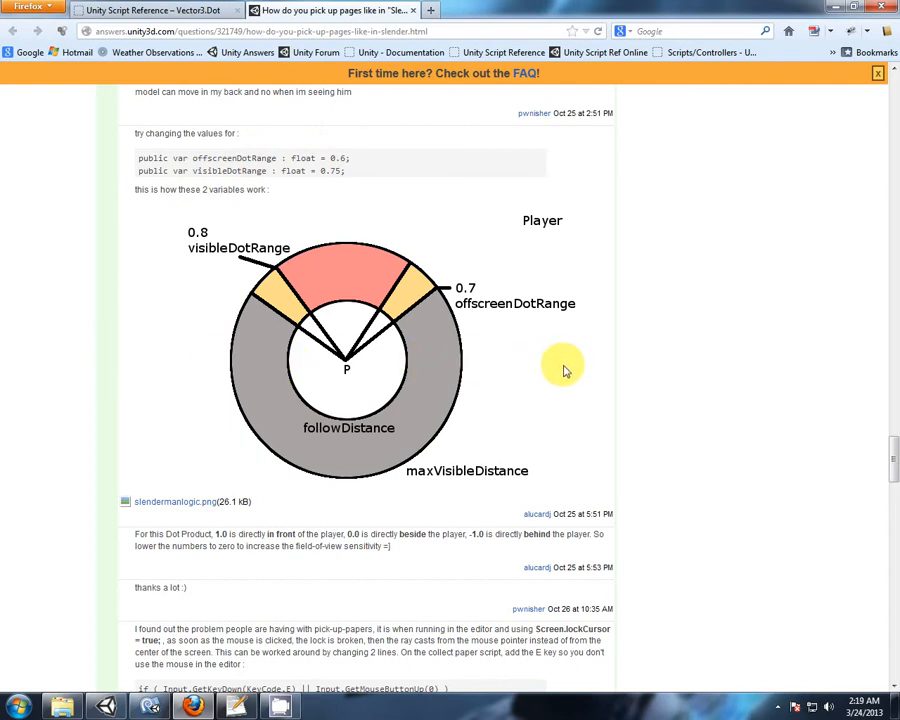
pyautogui.moveTo(157, 430)
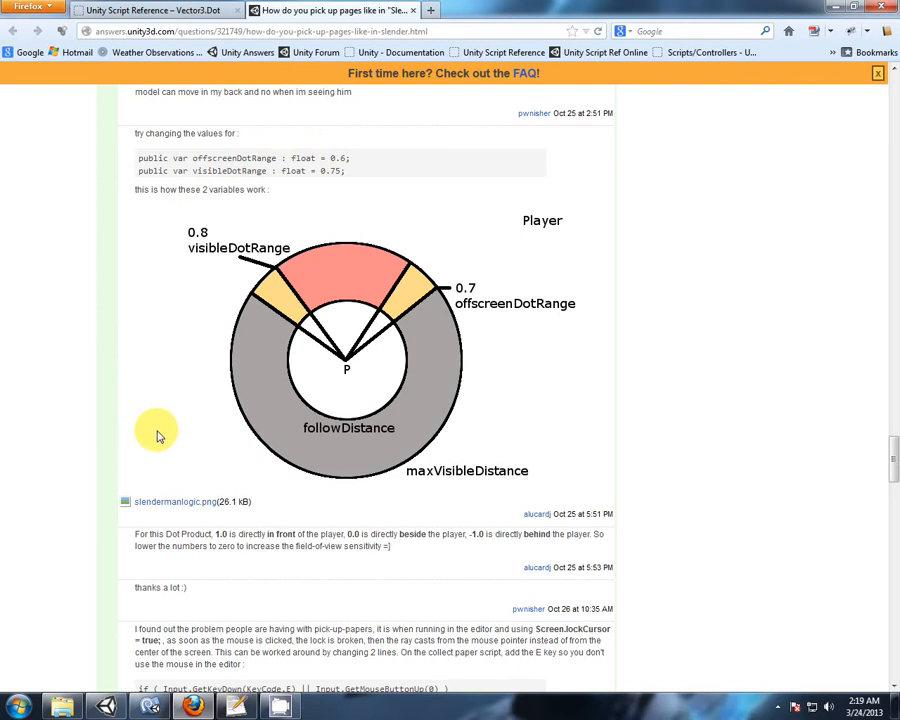
pyautogui.moveTo(335, 548)
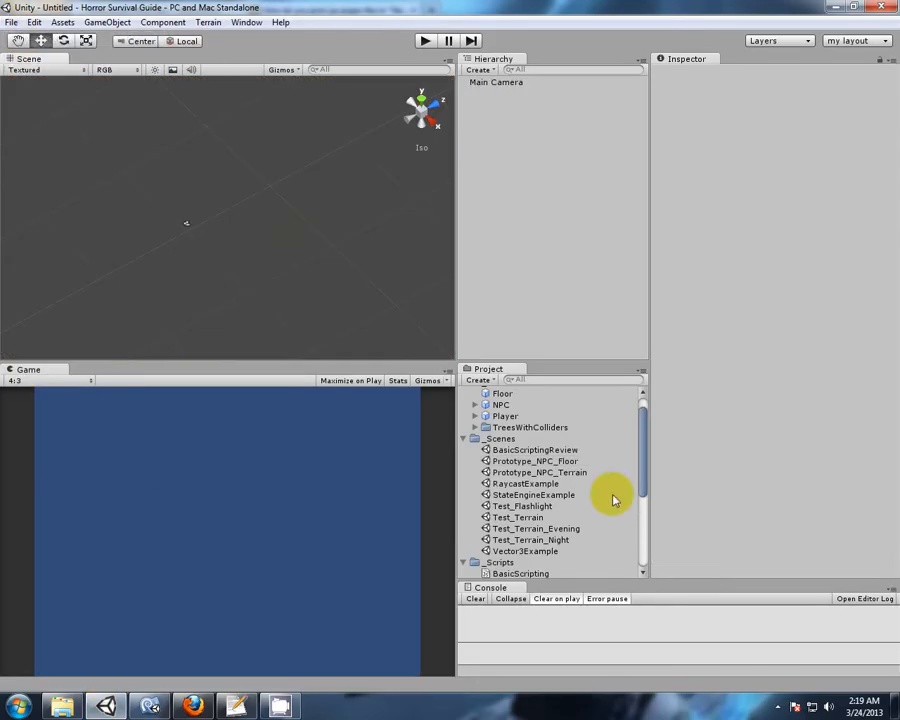
# Create a new JavaScript named DotProductExample in the _Scripts folder
pyautogui.scroll(-3)
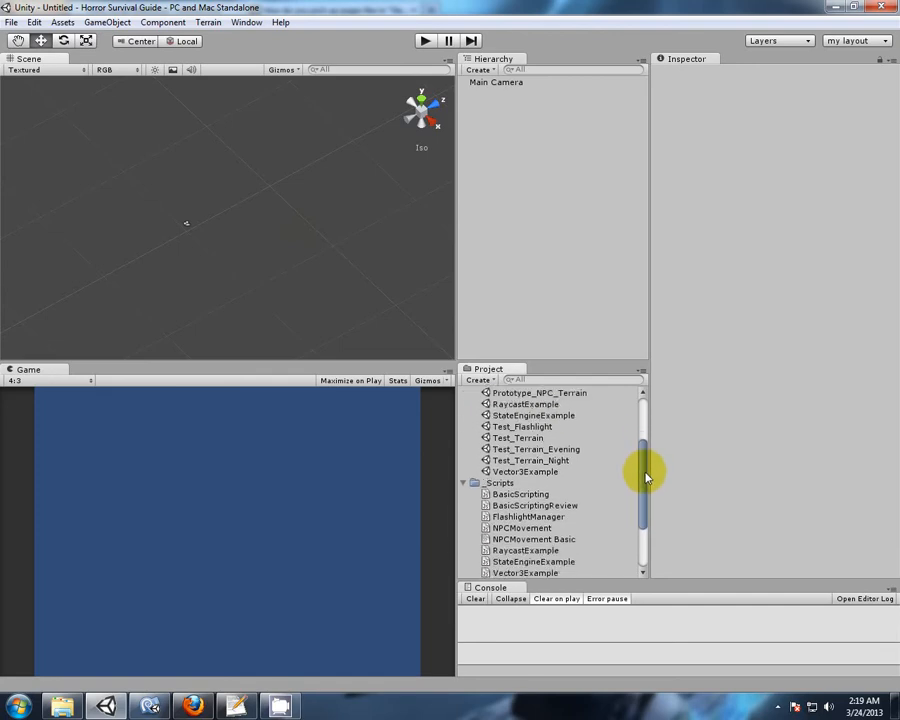
pyautogui.click(480, 380)
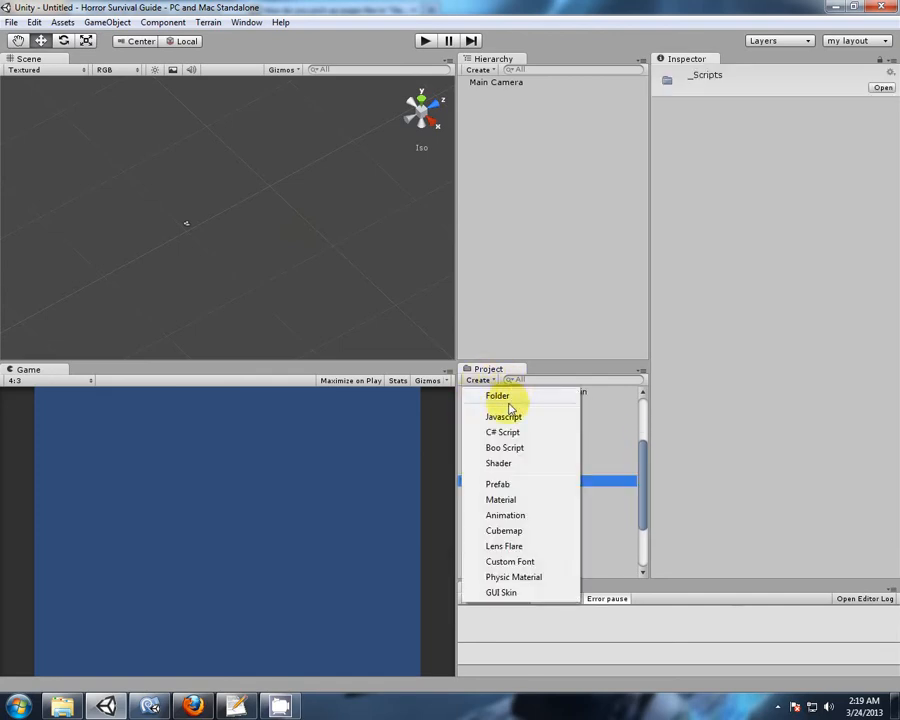
pyautogui.click(502, 432)
pyautogui.write('DotProductExample')
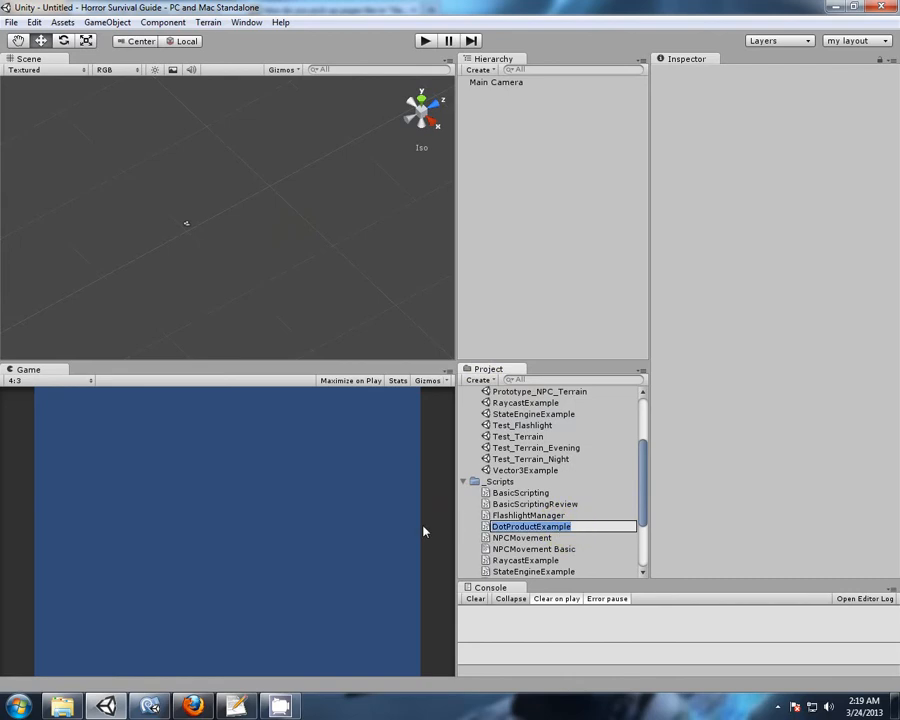
pyautogui.click(530, 514)
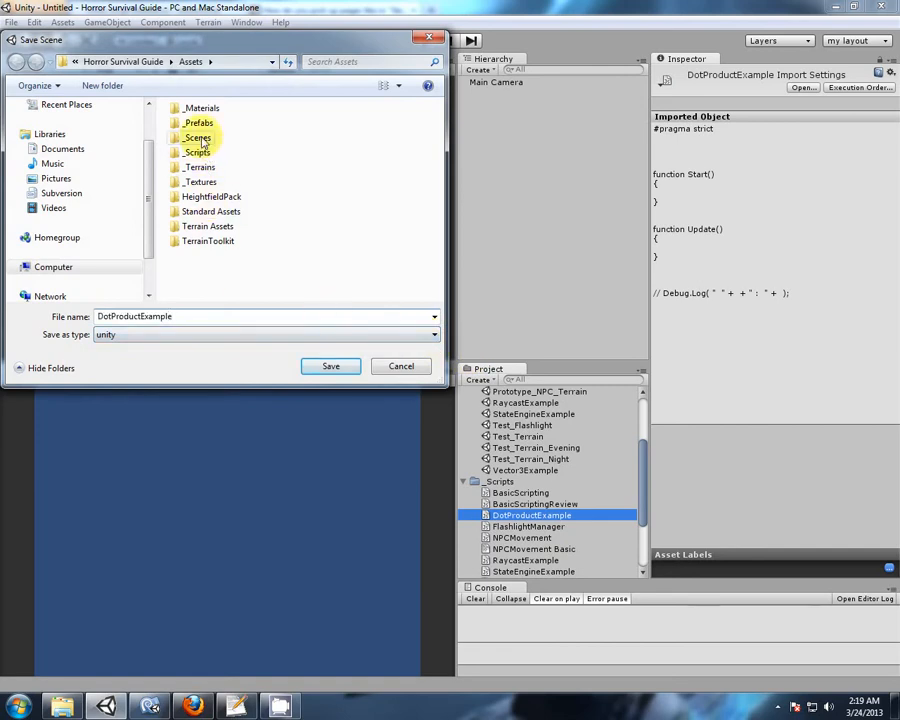
# Save the scene as DotProductExample in the _Scenes folder
pyautogui.click(330, 365)
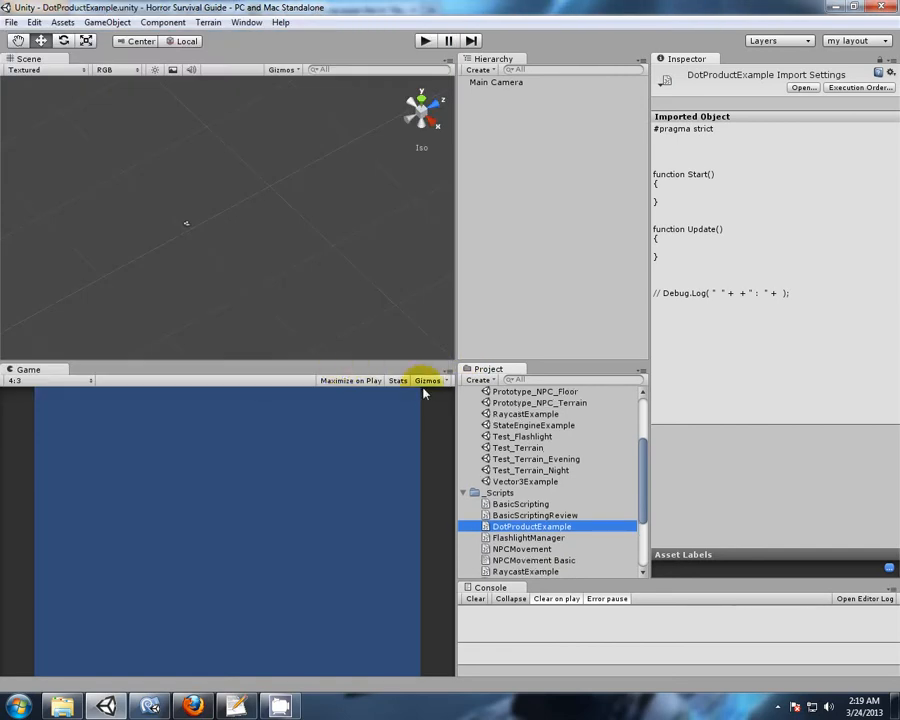
pyautogui.scroll(-3)
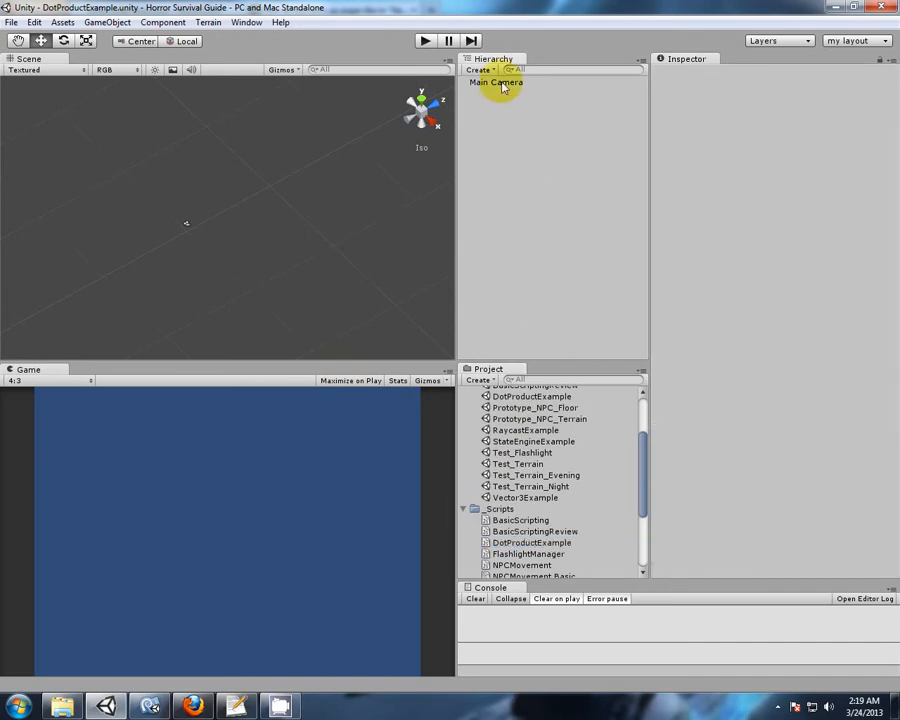
# Add a second cube to the scene as the main cube's front marker
pyautogui.click(494, 82)
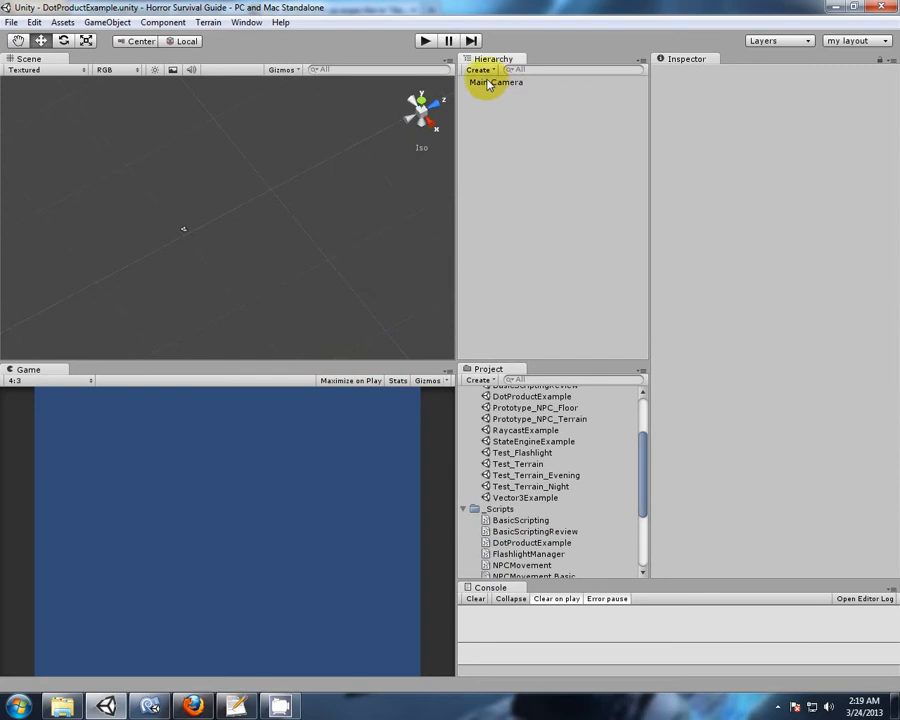
pyautogui.click(480, 70)
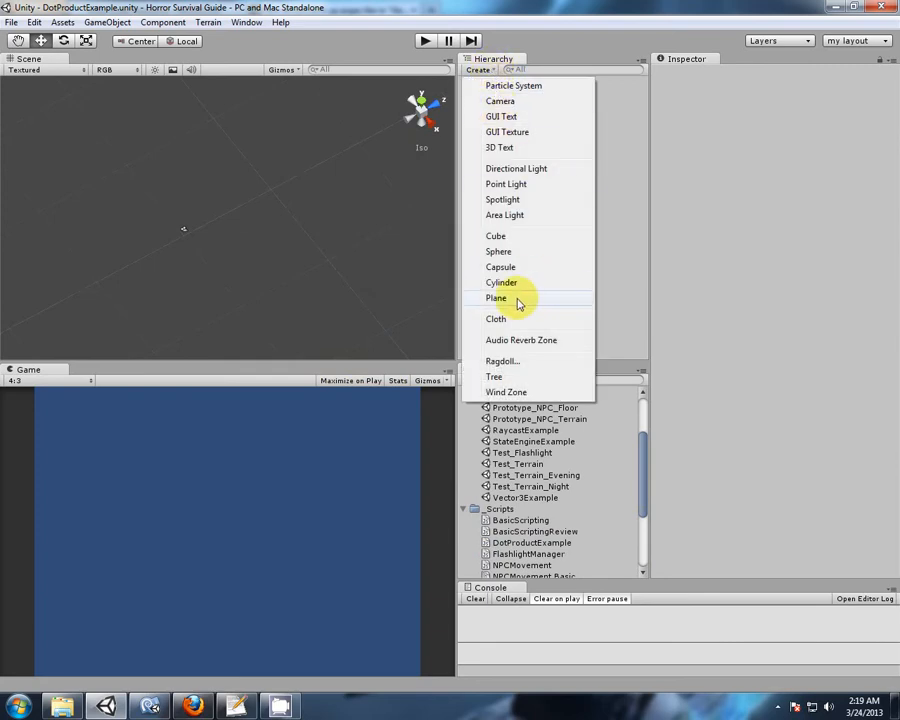
pyautogui.click(495, 235)
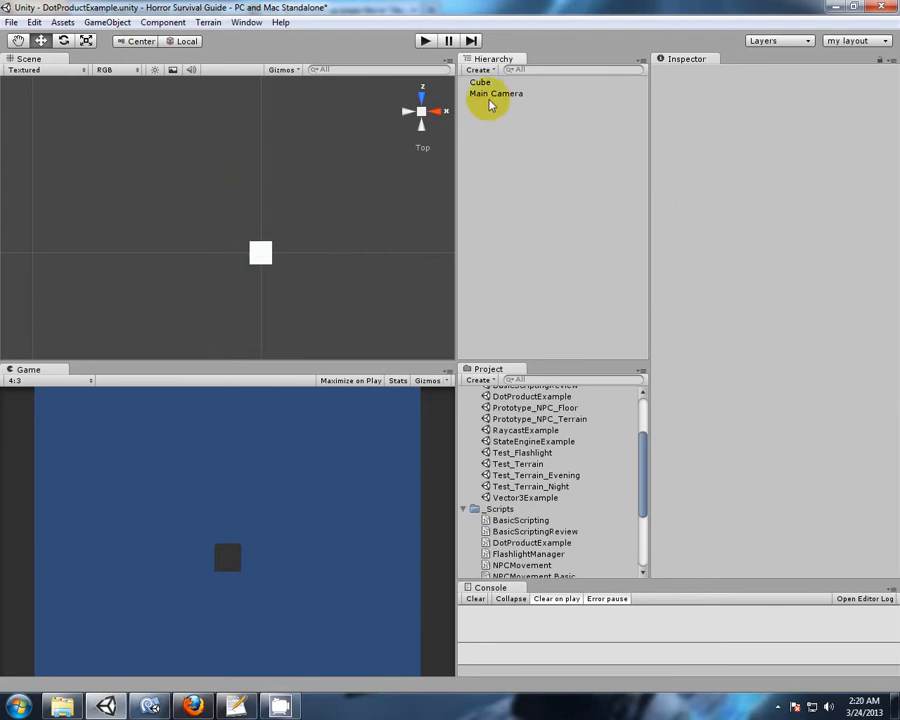
# Scale the new cube to about 0.62 and move it forward along Z
pyautogui.click(480, 82)
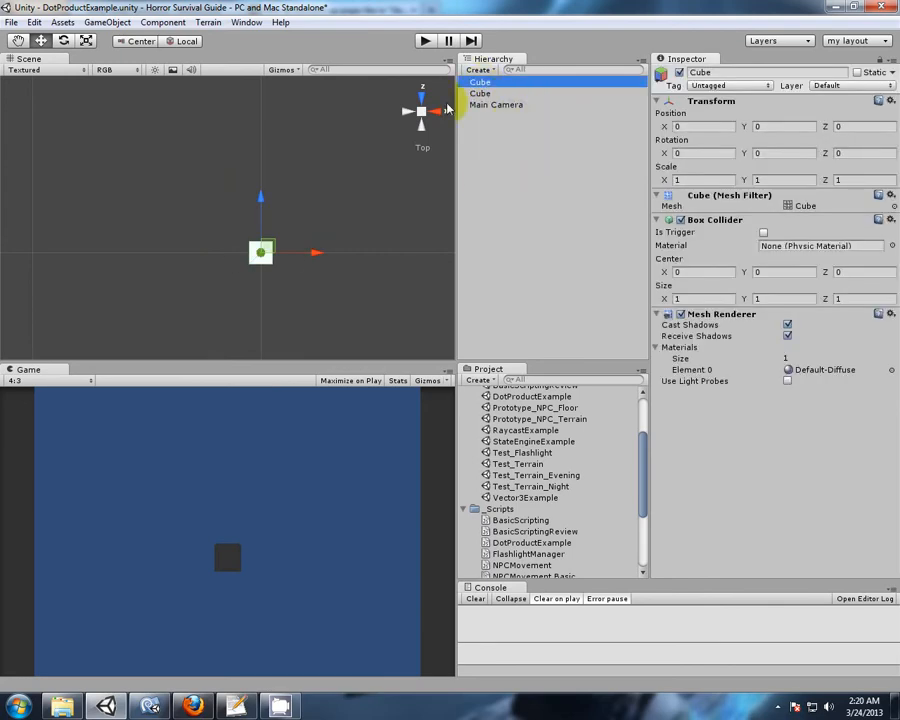
pyautogui.click(260, 252)
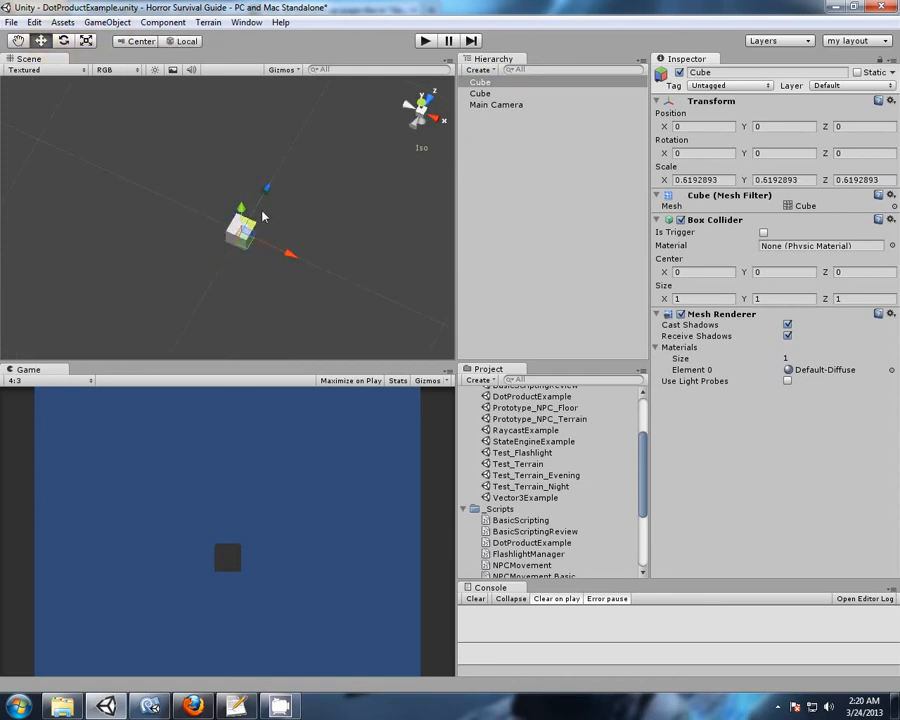
pyautogui.moveTo(267, 188); pyautogui.dragTo(275, 172)
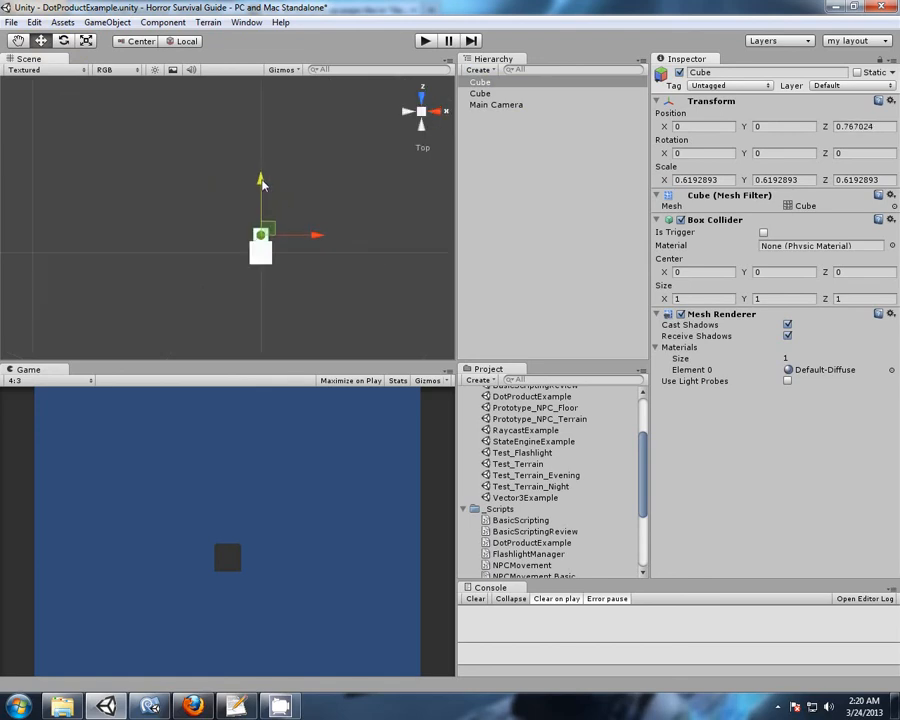
pyautogui.click(495, 105)
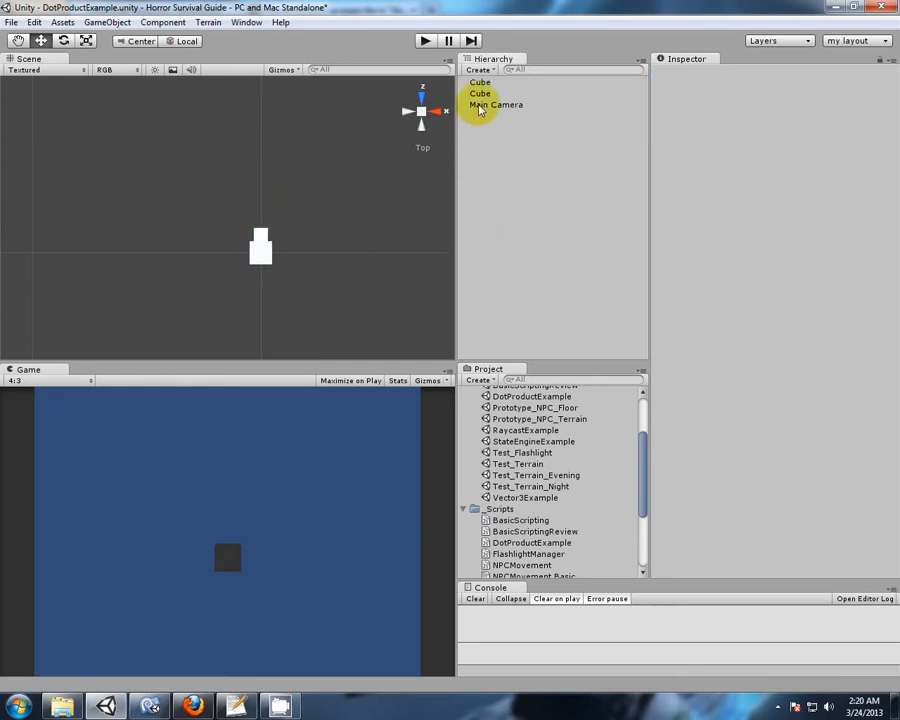
pyautogui.click(480, 93)
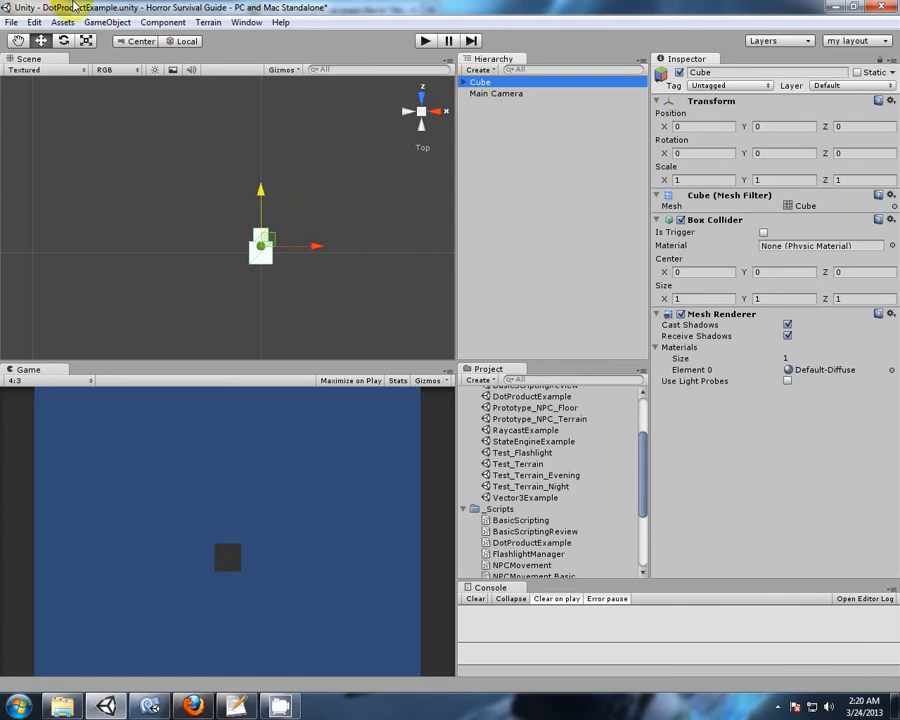
pyautogui.click(40, 40)
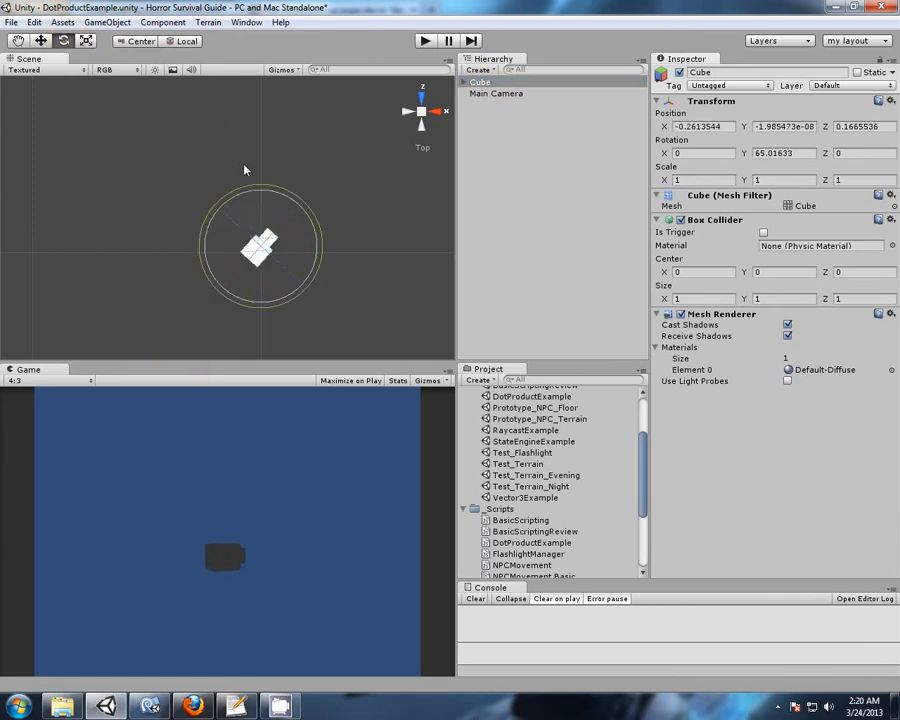
pyautogui.click(424, 40)
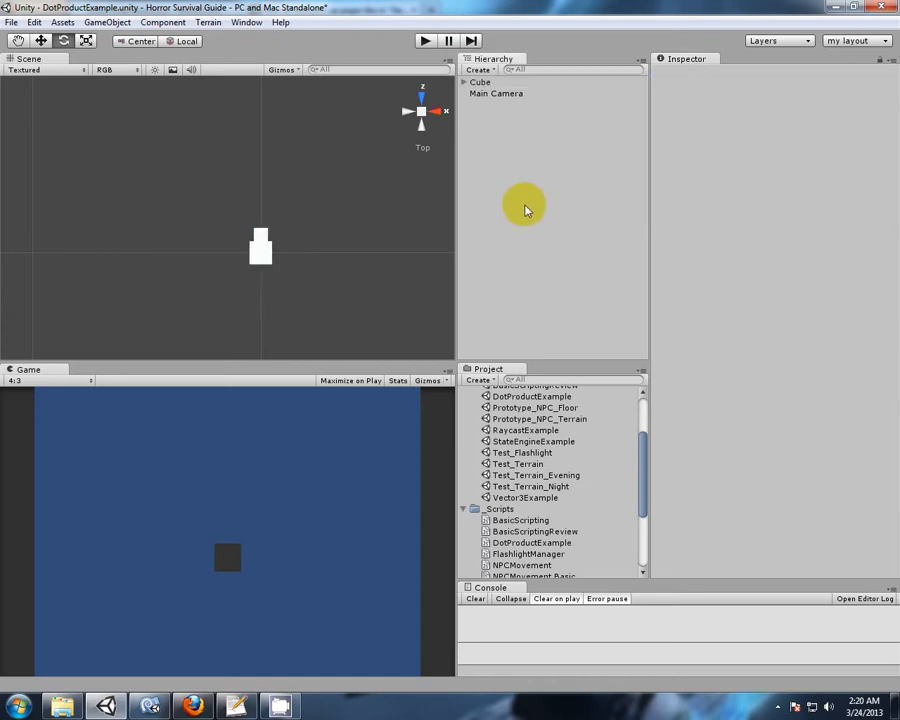
# Create a sphere in the scene ahead of the cube
pyautogui.click(479, 69)
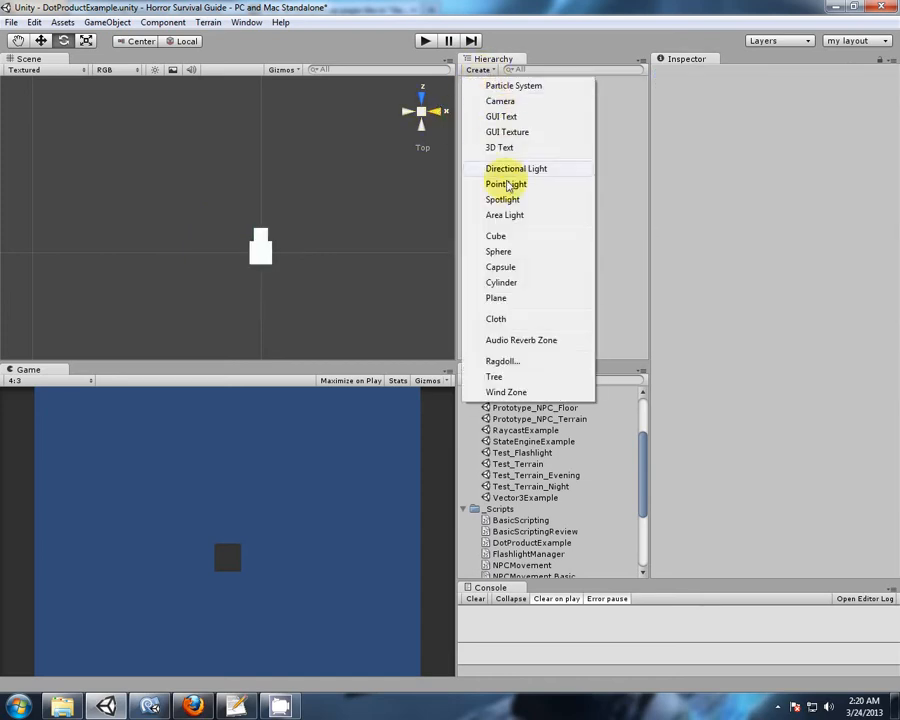
pyautogui.click(498, 251)
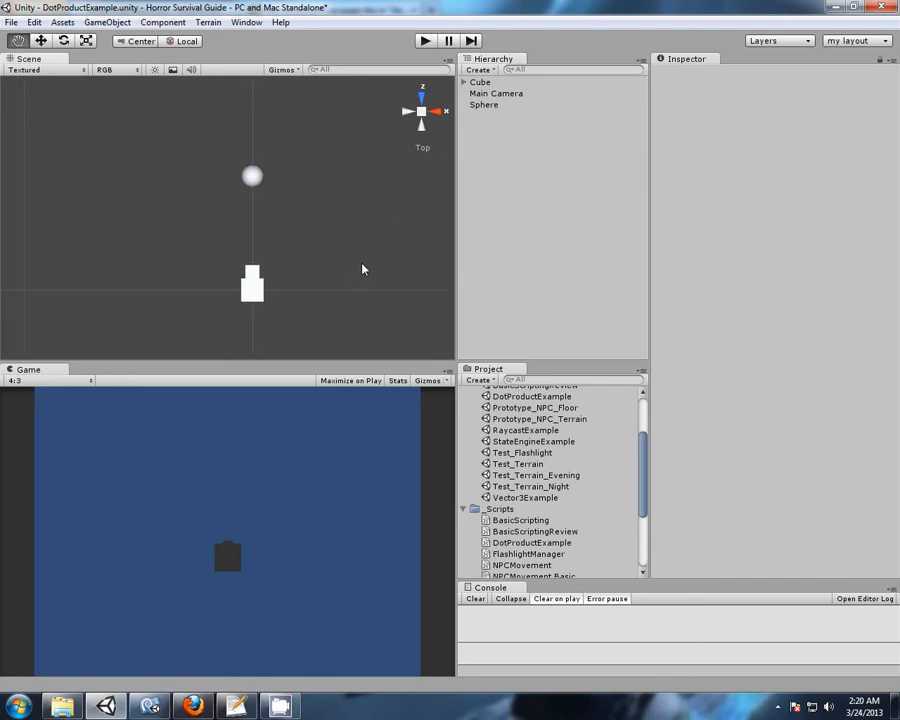
# Place Main Camera at Y 10 with X rotation 90, looking straight down
pyautogui.click(496, 93)
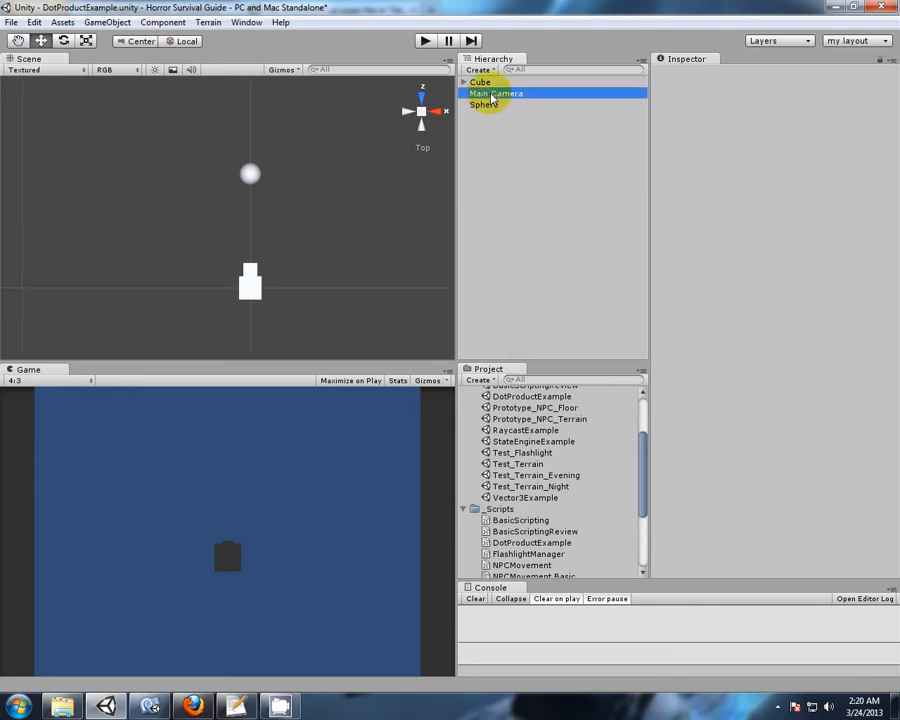
pyautogui.click(495, 93)
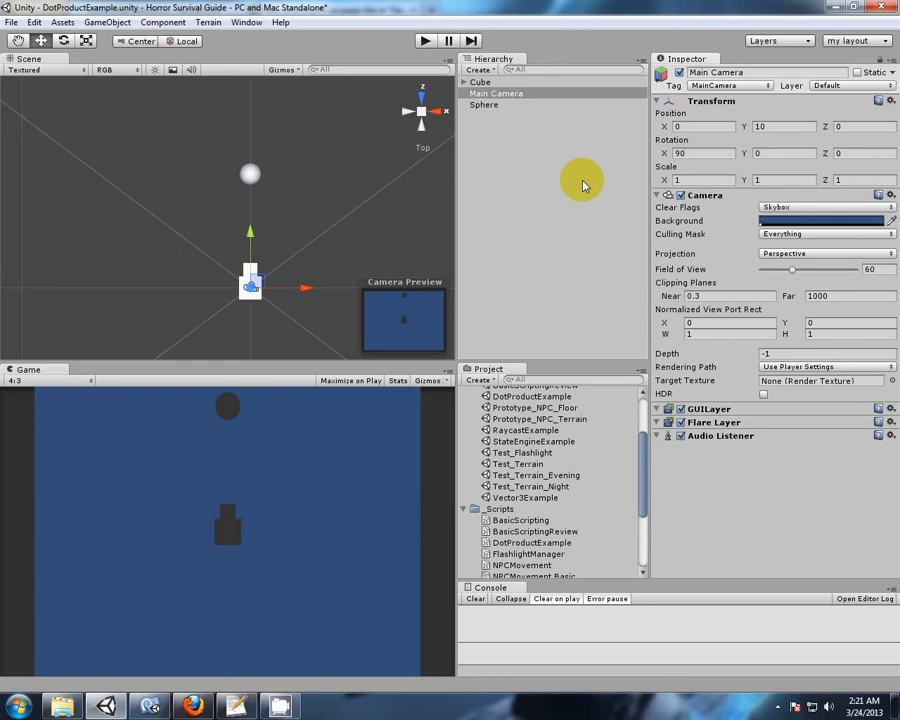
pyautogui.click(483, 105)
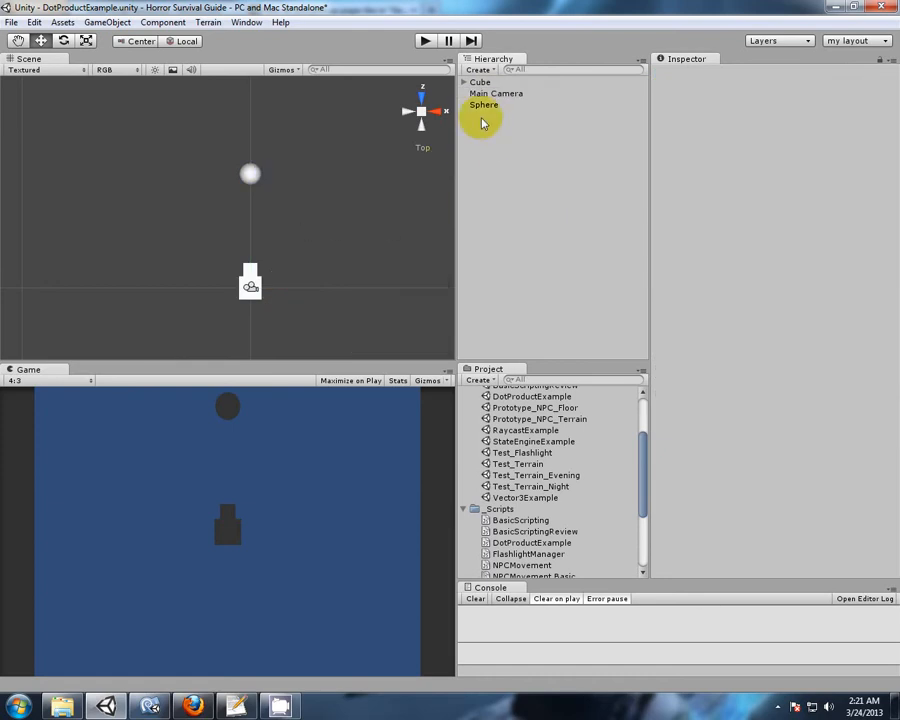
# Attach DotProductExample to the sphere and open it in MonoDevelop
pyautogui.click(484, 105)
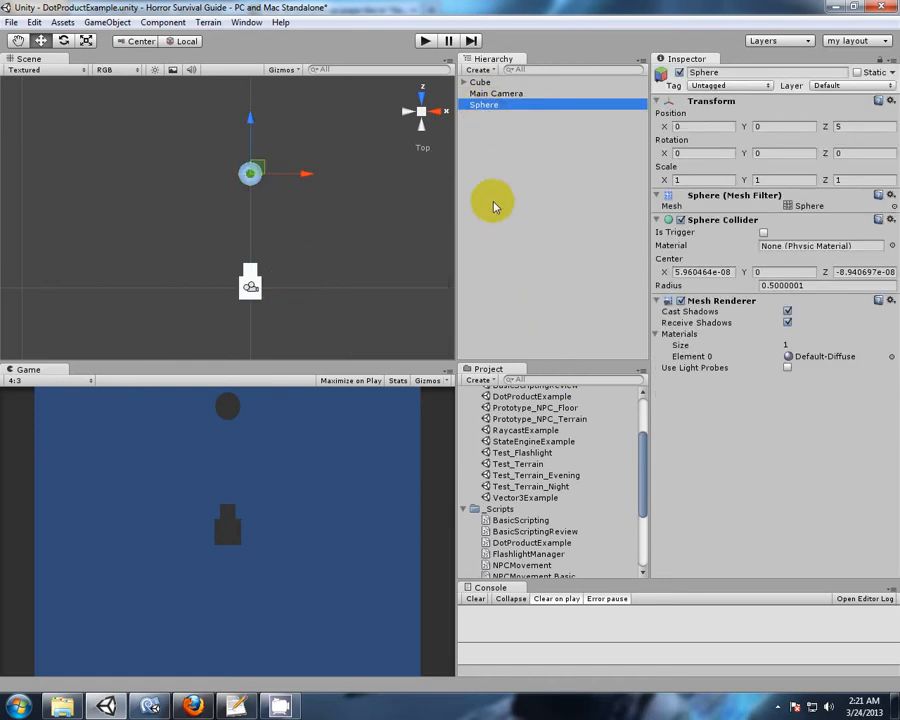
pyautogui.moveTo(371, 110)
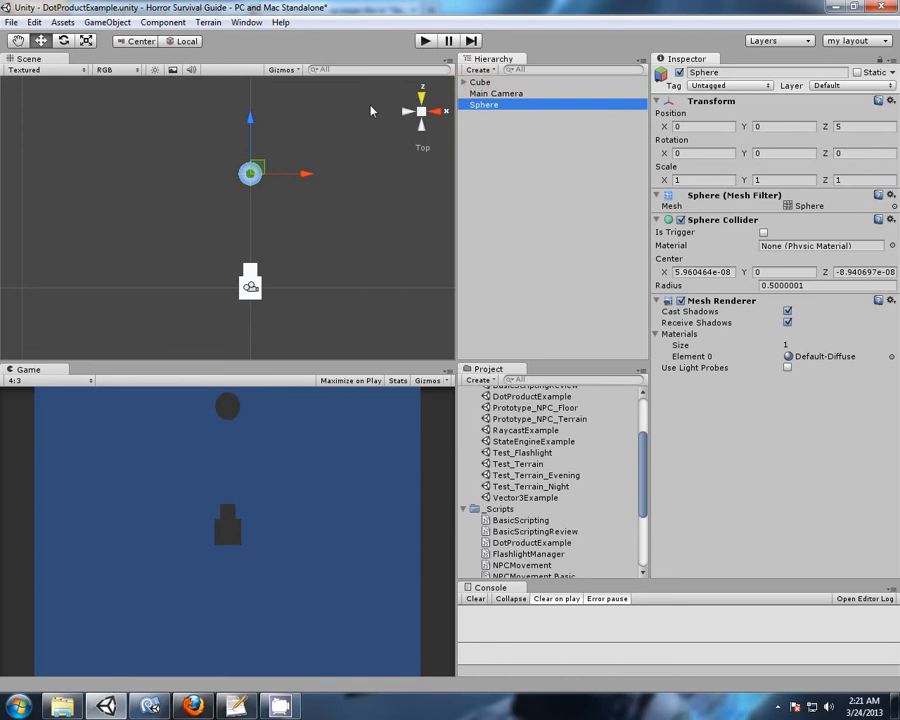
pyautogui.moveTo(507, 328)
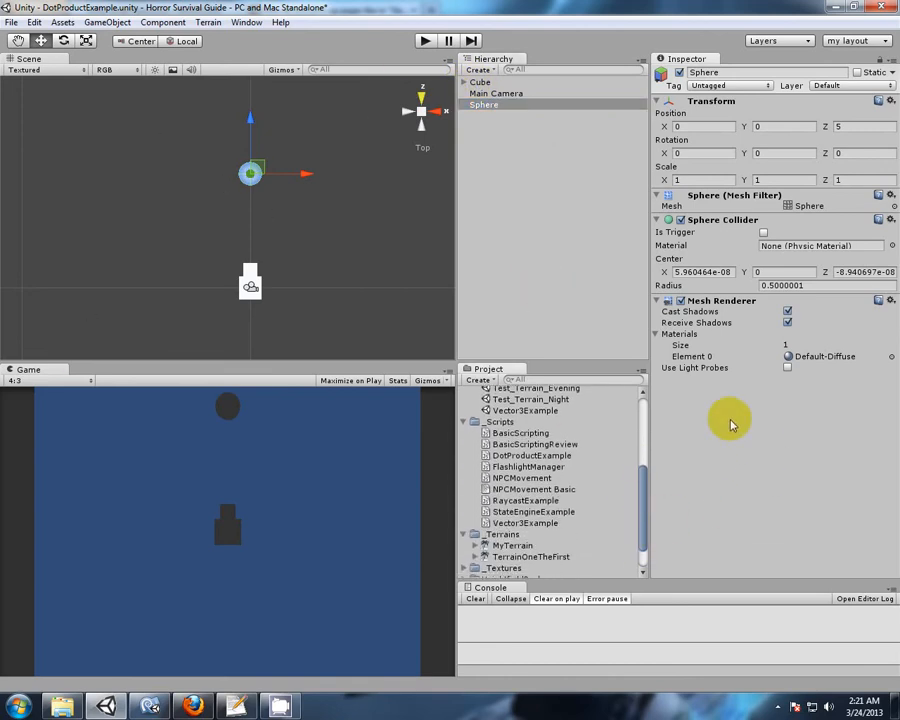
pyautogui.click(529, 455)
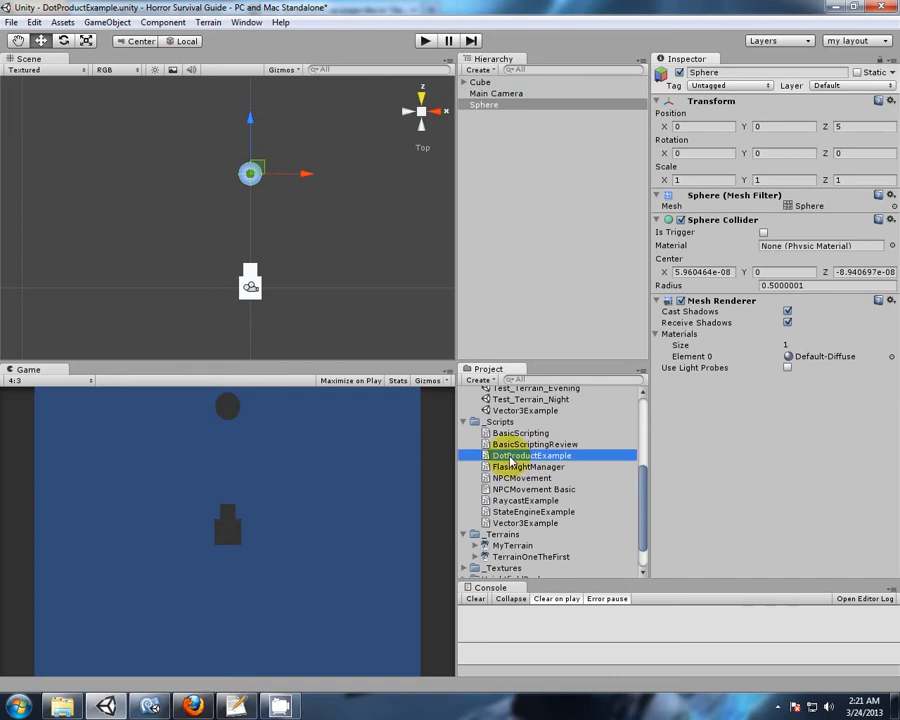
pyautogui.click(528, 455)
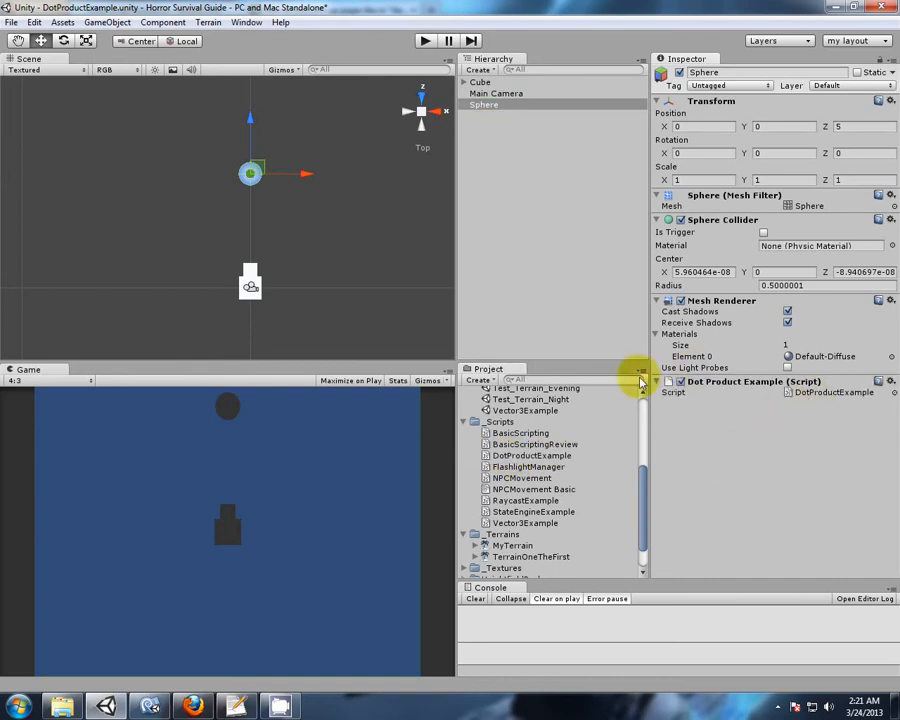
pyautogui.click(531, 455)
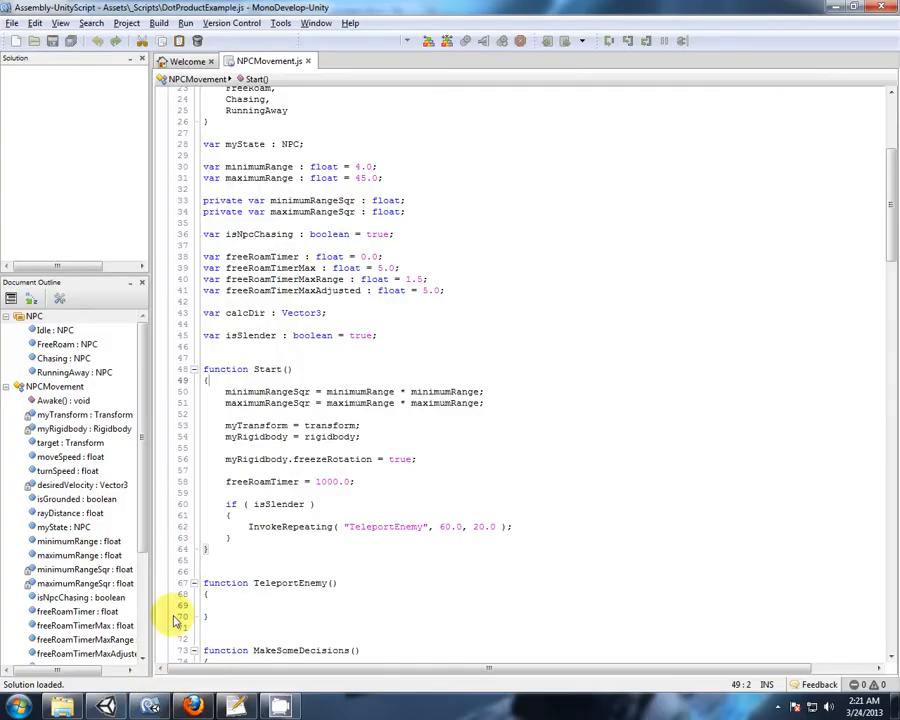
# Declare var myTransform : Transform; and var target : Transform; below #pragma strict
pyautogui.click(280, 61)
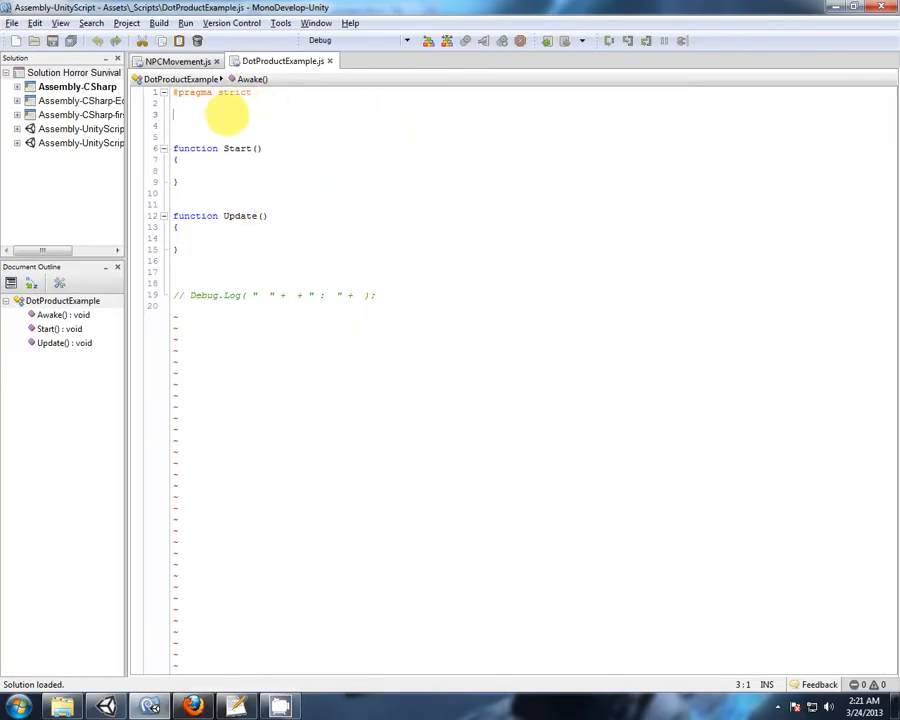
pyautogui.moveTo(375, 167)
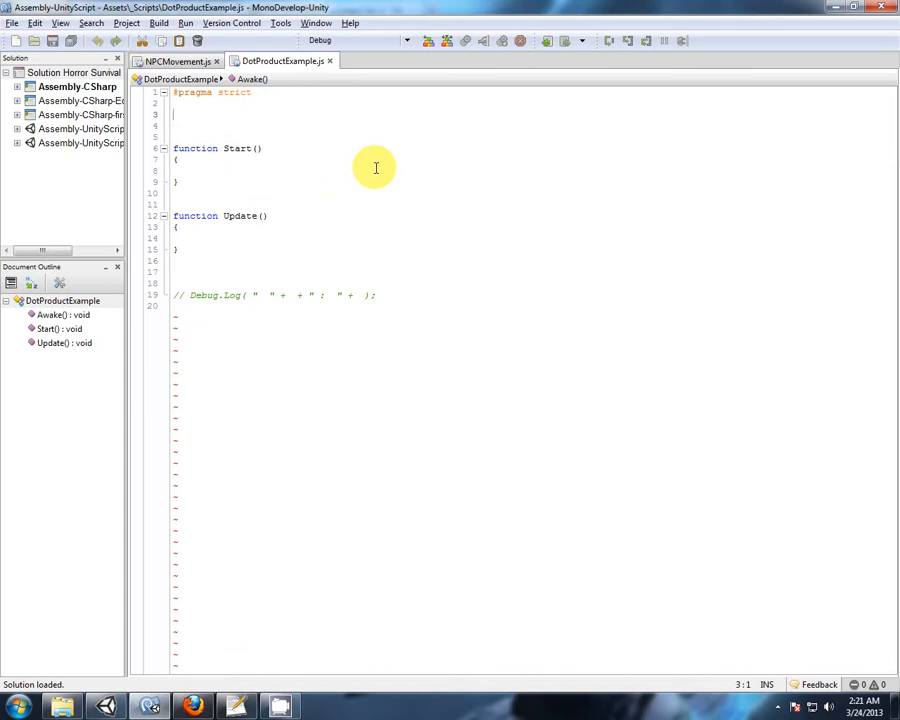
pyautogui.write('var')
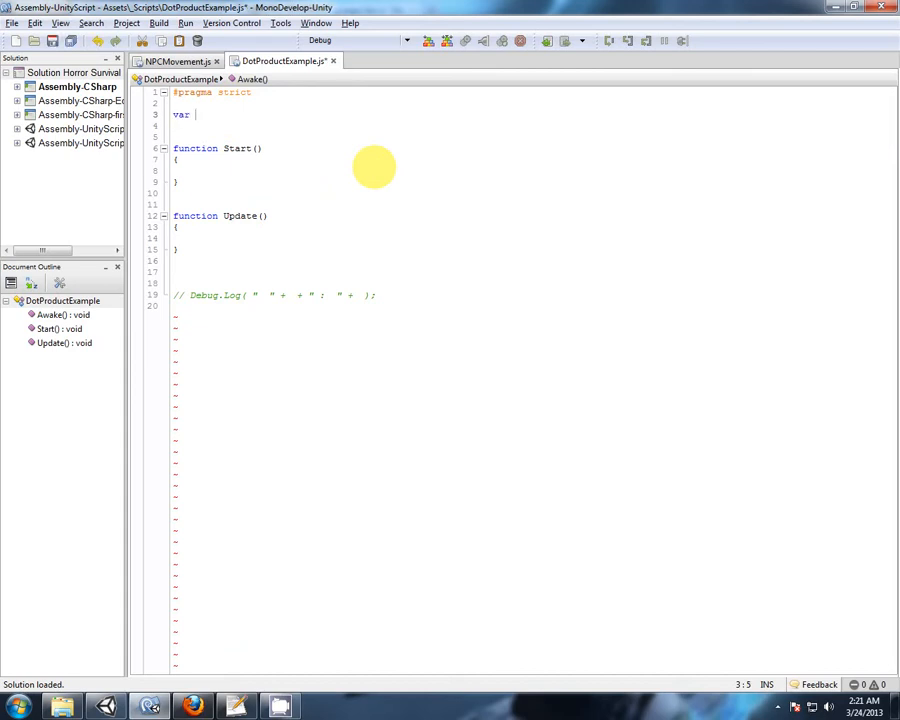
pyautogui.write('myTransform : Tr')
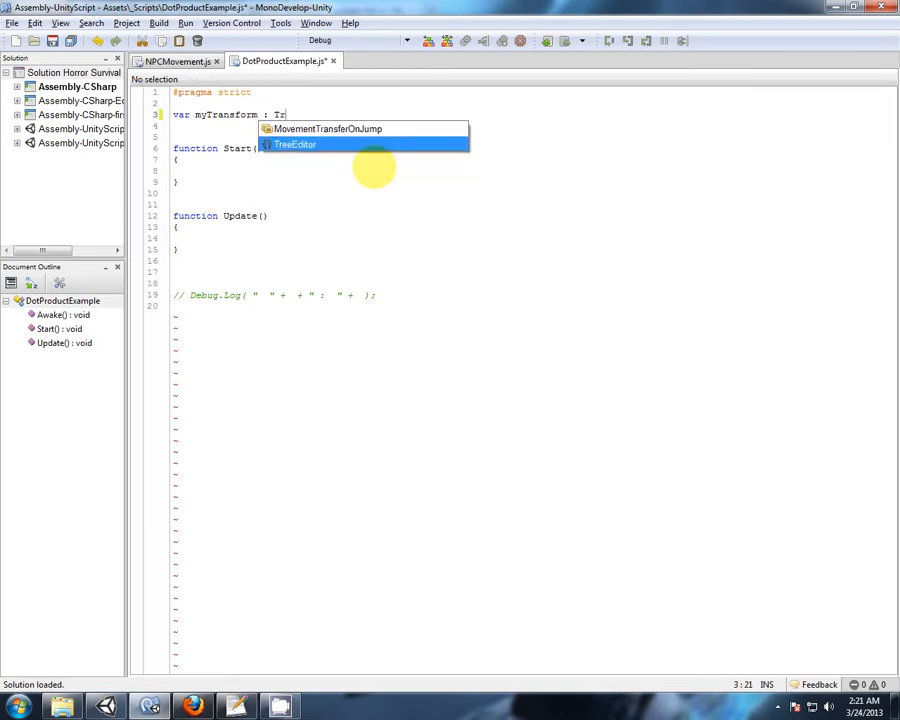
pyautogui.write('ansform')
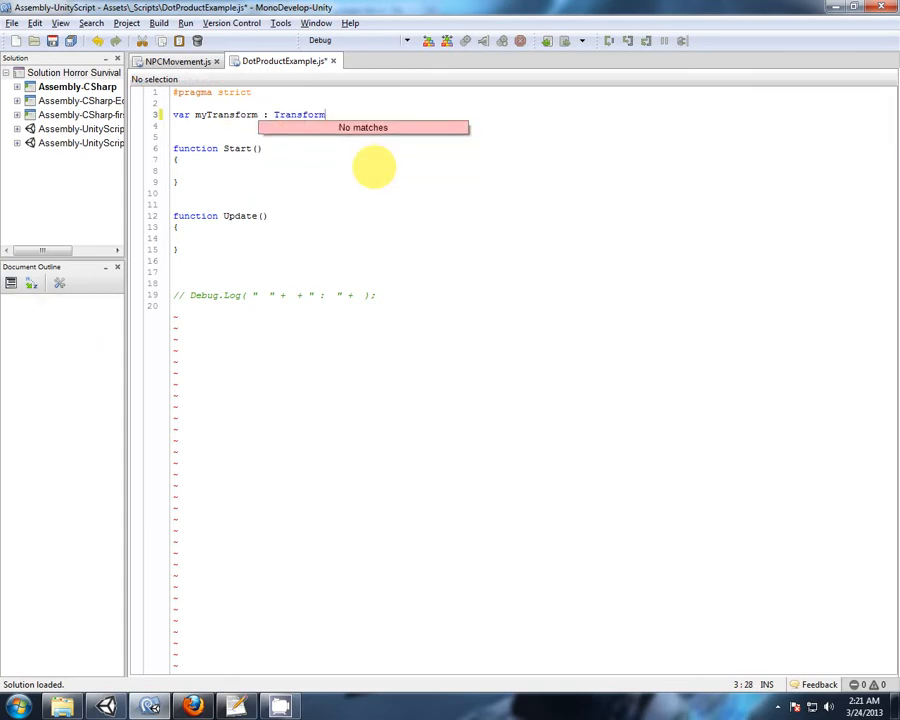
pyautogui.write(';')
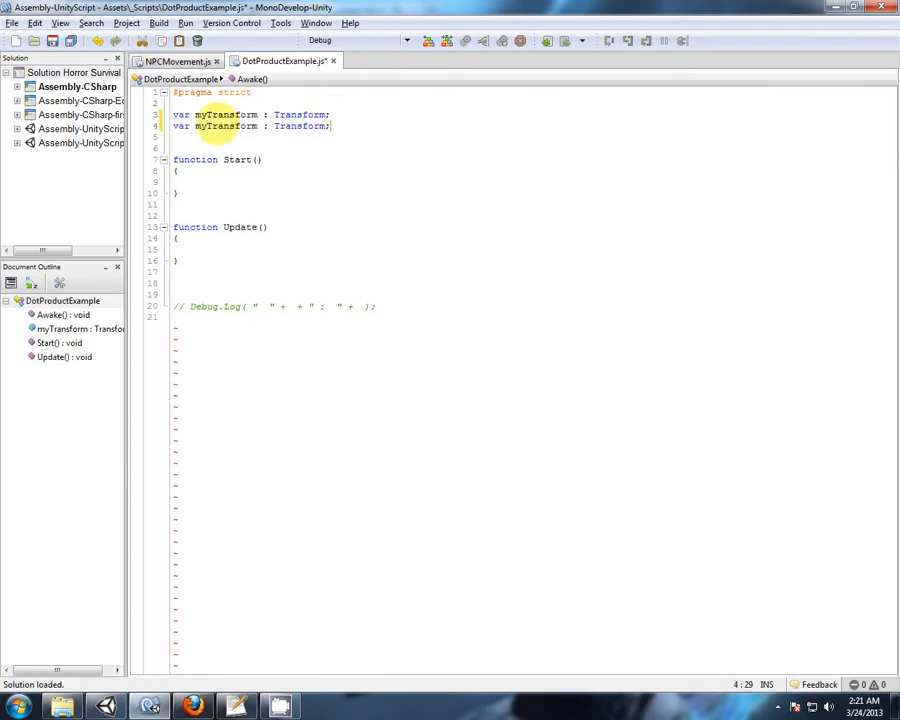
pyautogui.write('target')
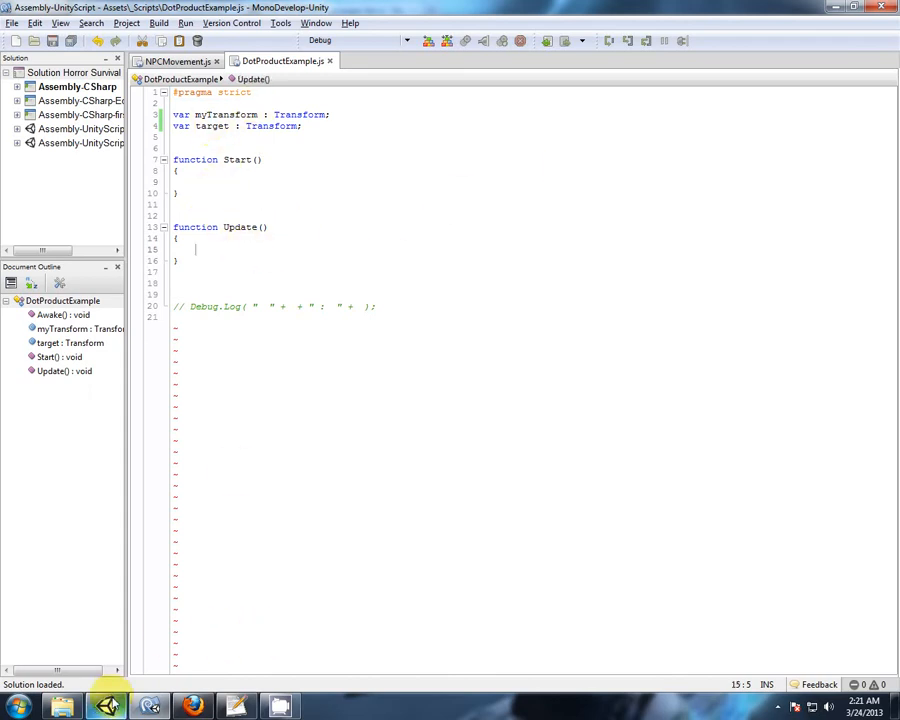
pyautogui.click(191, 706)
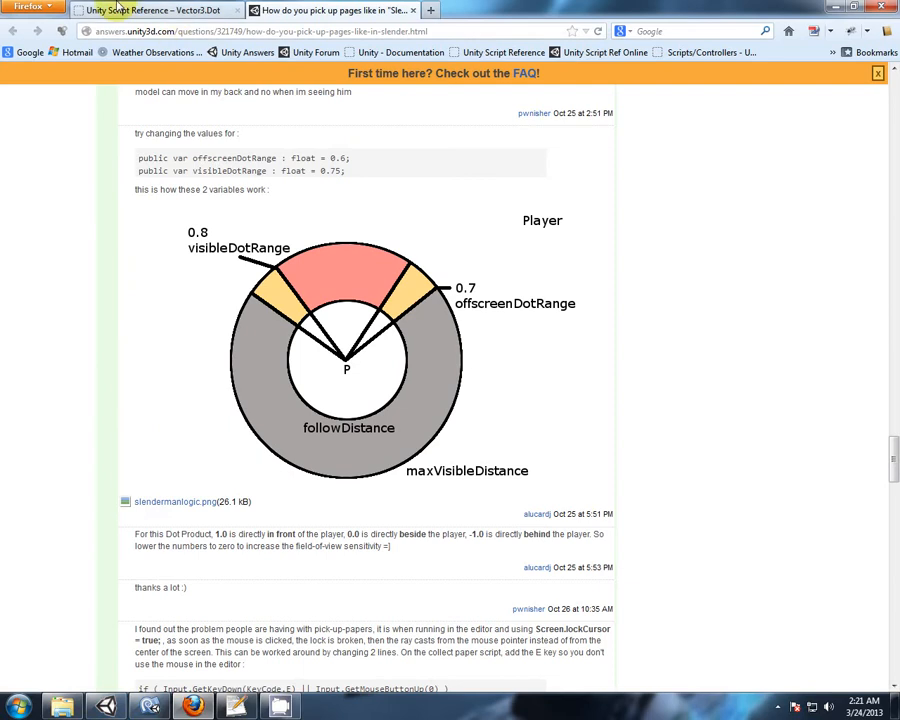
pyautogui.click(150, 10)
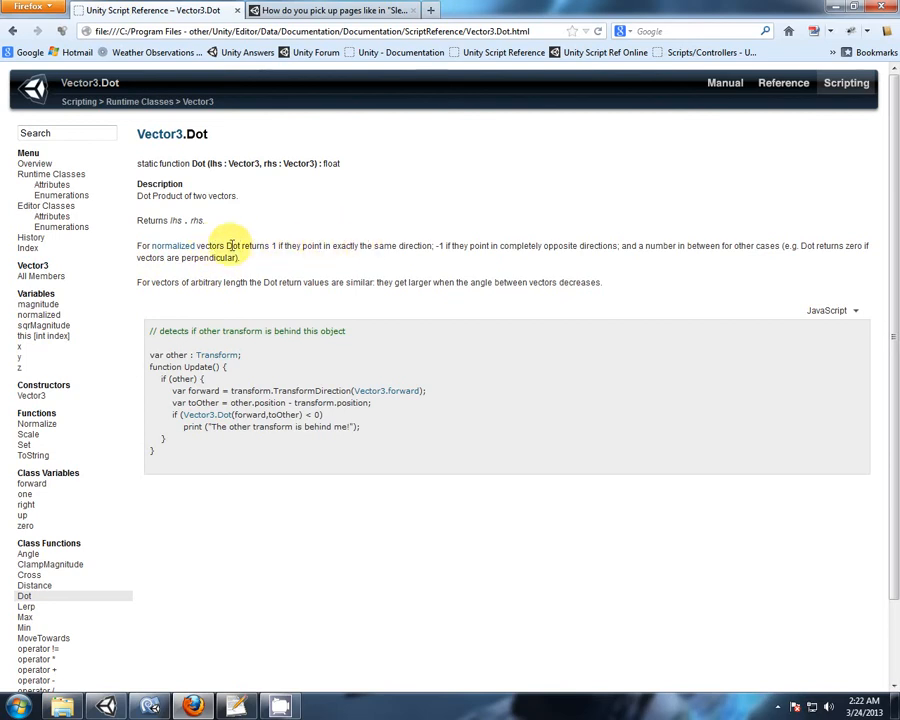
pyautogui.moveTo(345, 245)
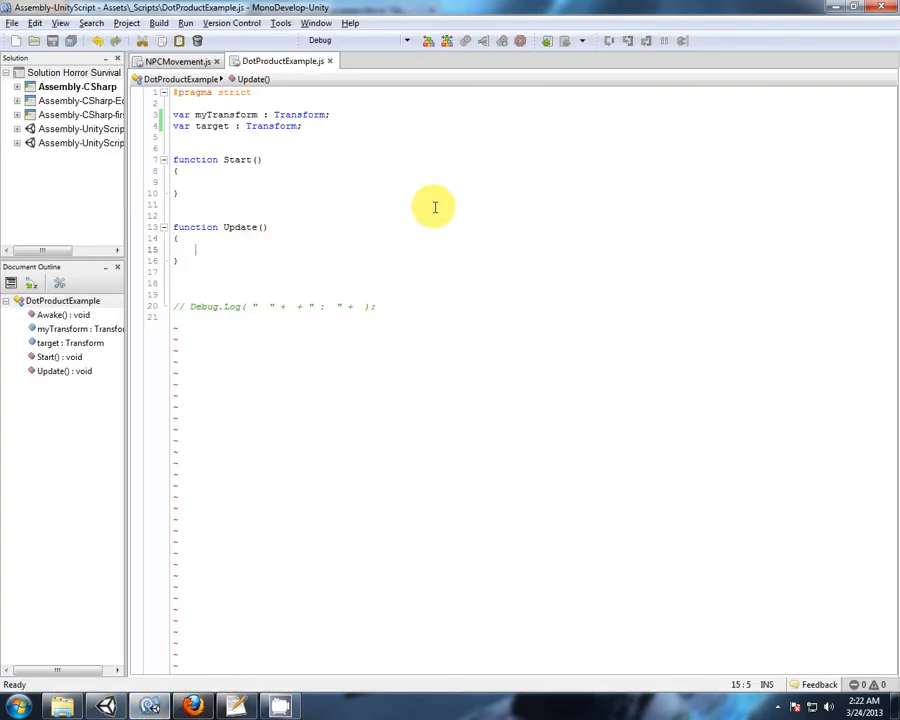
# In Update, add var fwd : Vector3 = myTransform.forward;
pyautogui.write('var f')
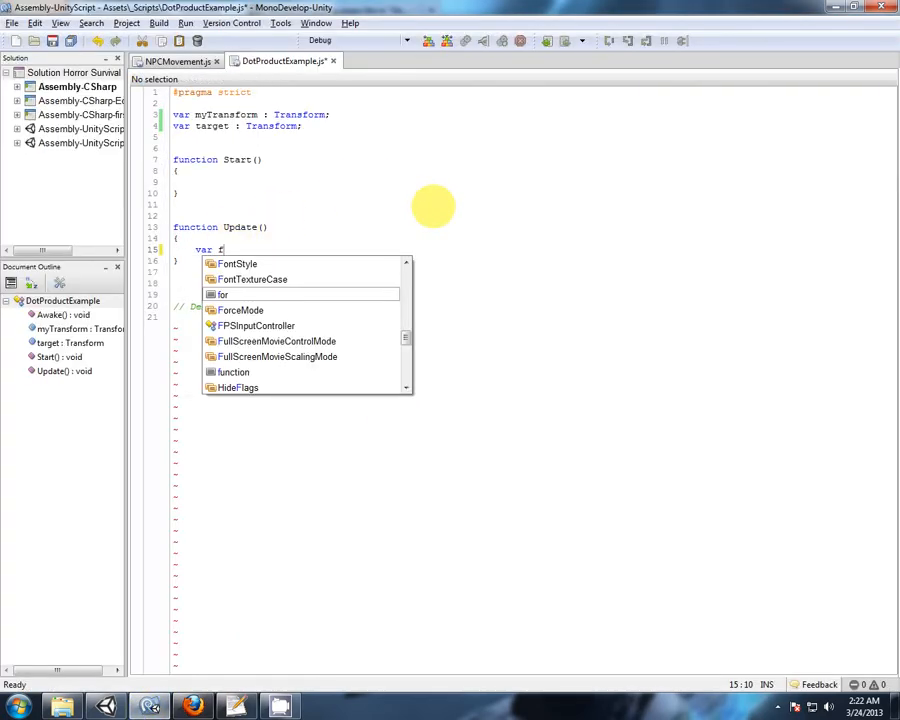
pyautogui.write('wd :')
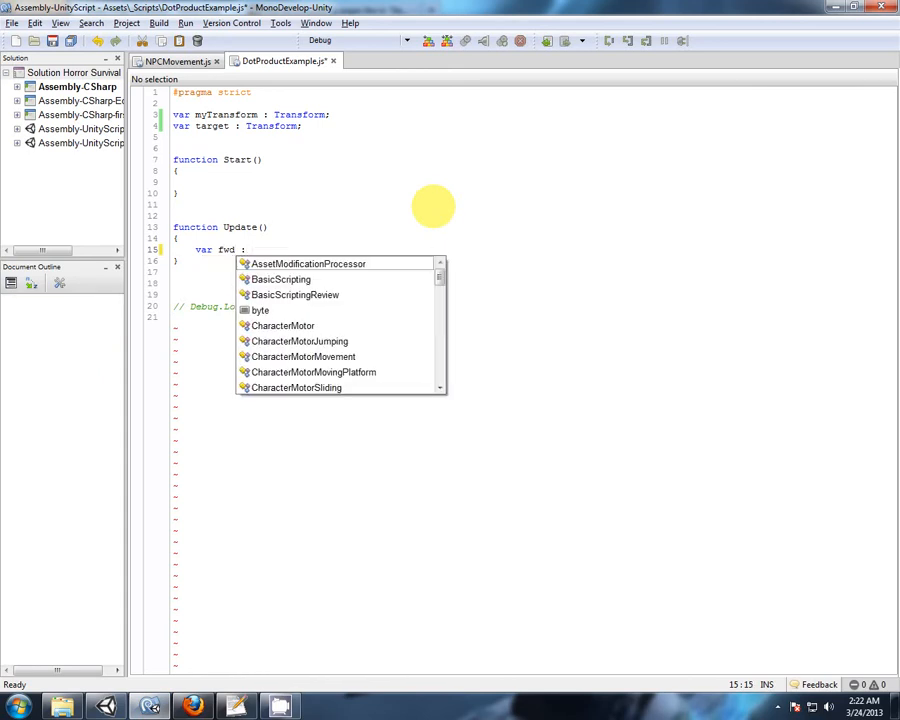
pyautogui.write('myT')
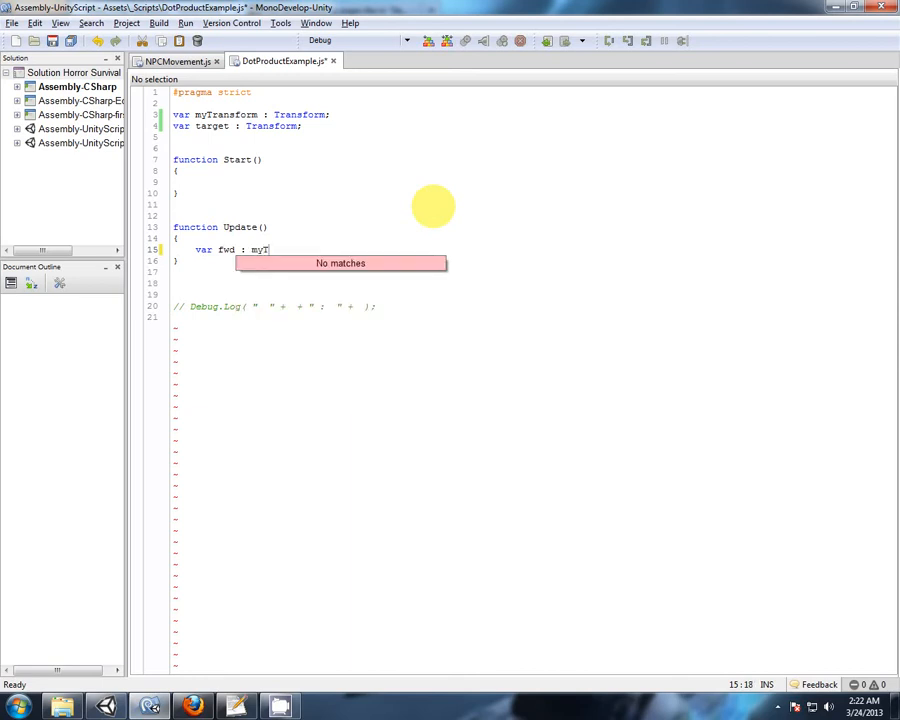
pyautogui.write('rans')
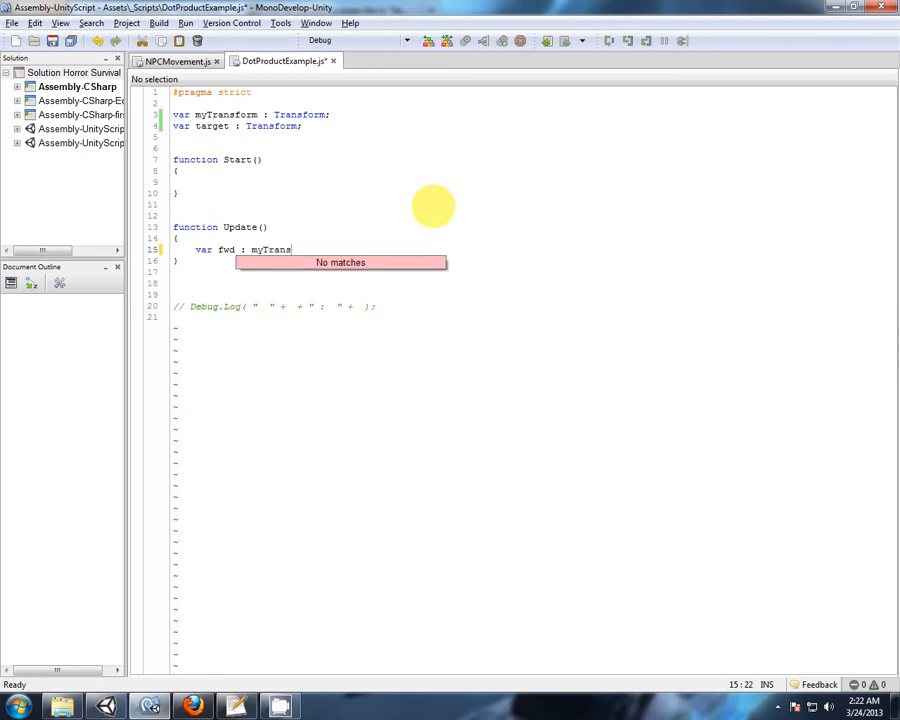
pyautogui.write('form.forw')
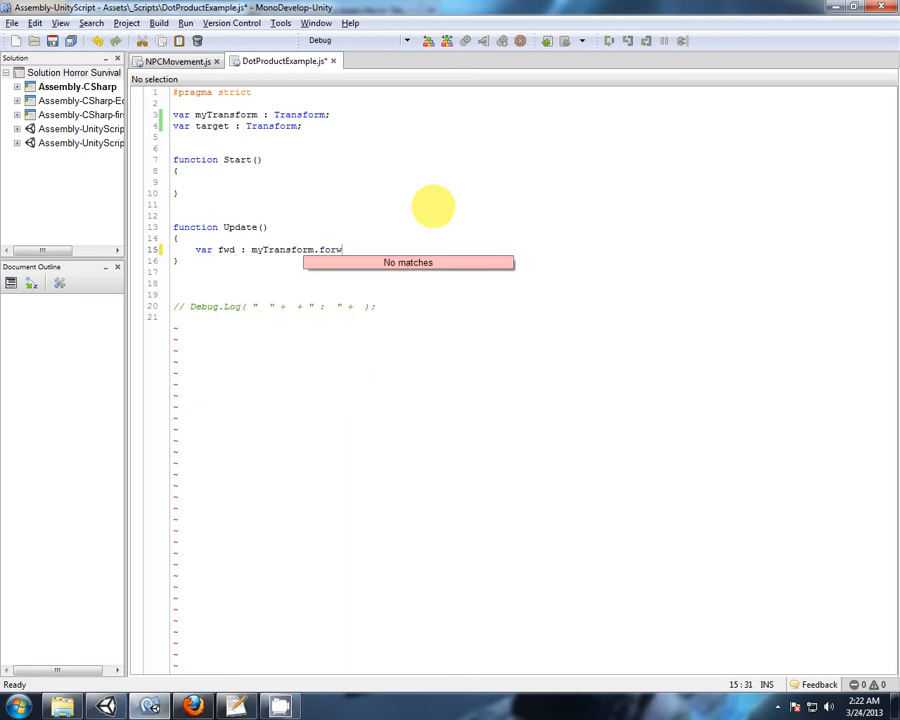
pyautogui.write('ard;')
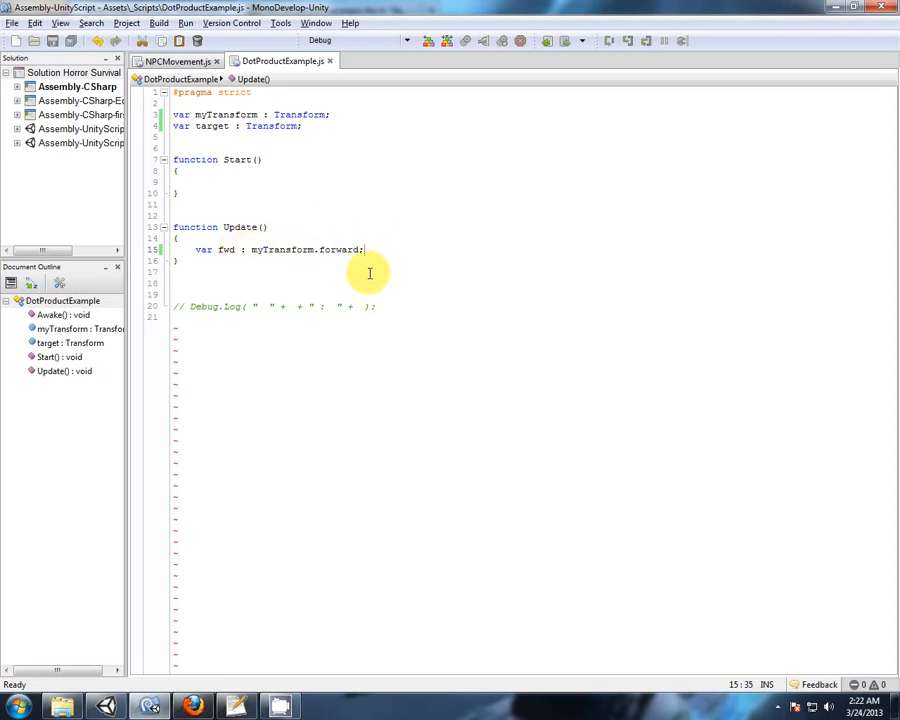
pyautogui.moveTo(382, 247)
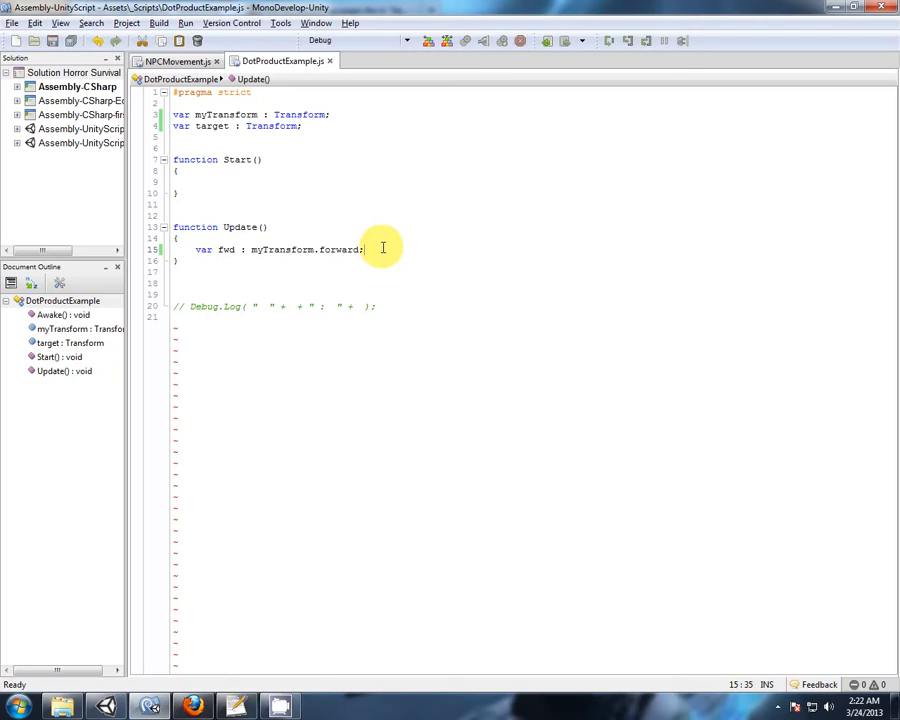
# Add var other : Vector3 = ( target.position - myTransform.position ) on the next line
pyautogui.press('Return')
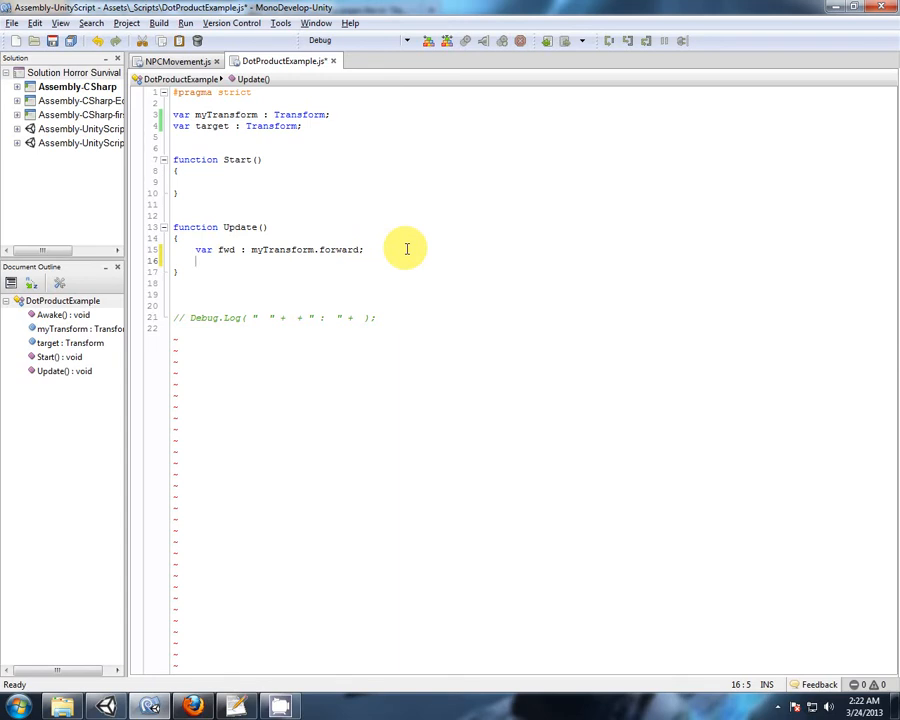
pyautogui.write('var')
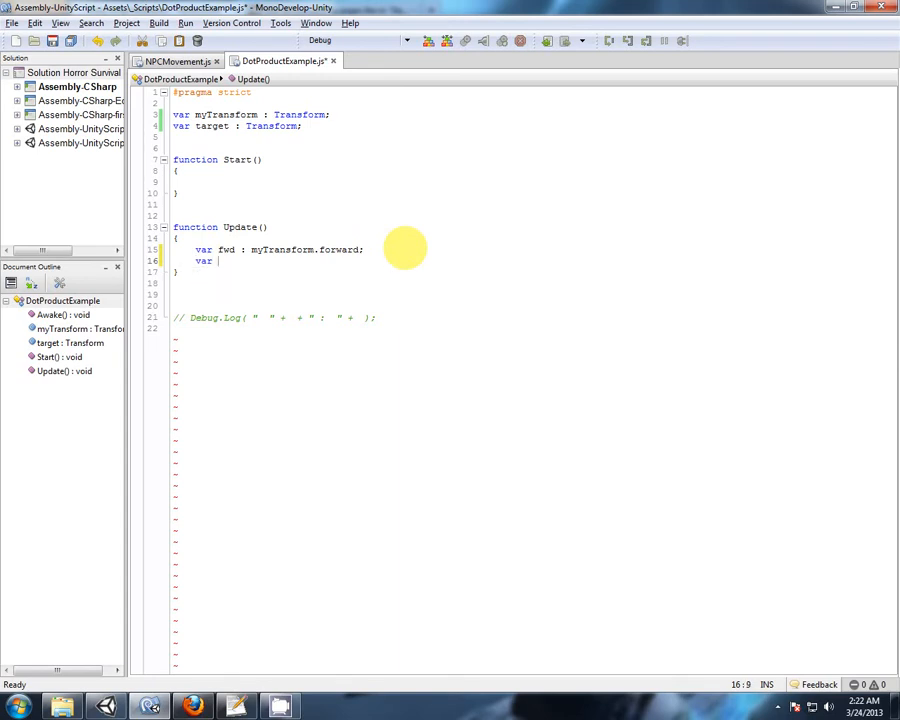
pyautogui.write('other :')
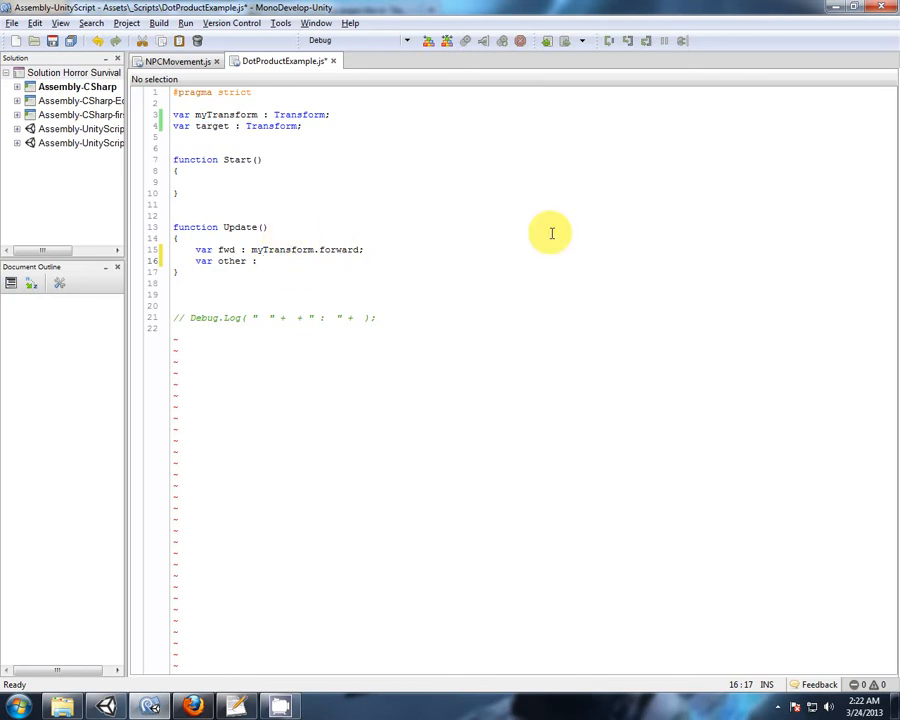
pyautogui.write('( )')
pyautogui.click(271, 250)
pyautogui.write(' Vector3 =')
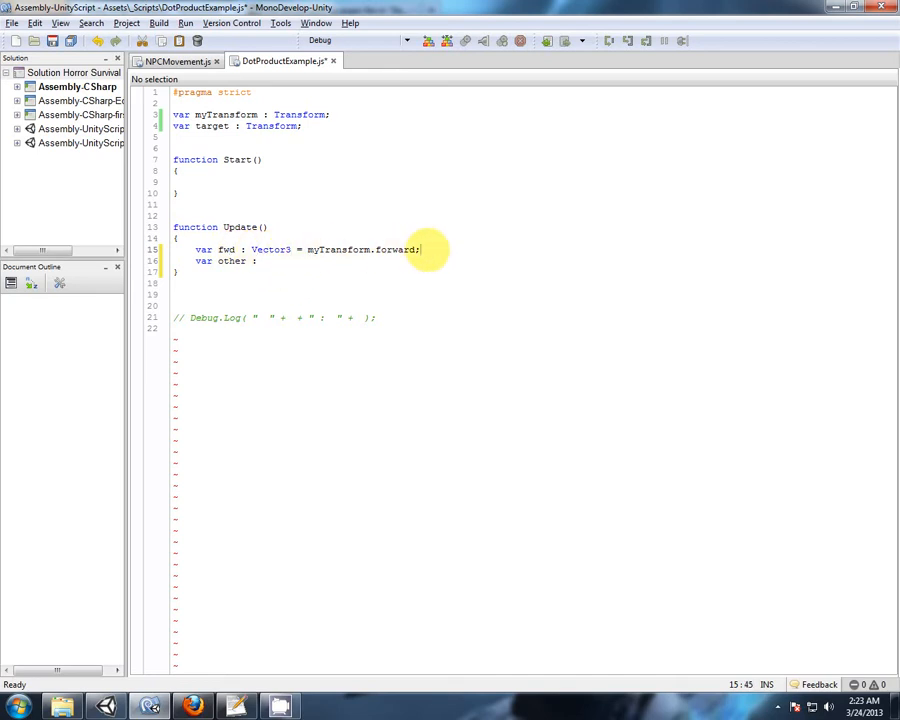
pyautogui.moveTo(446, 234)
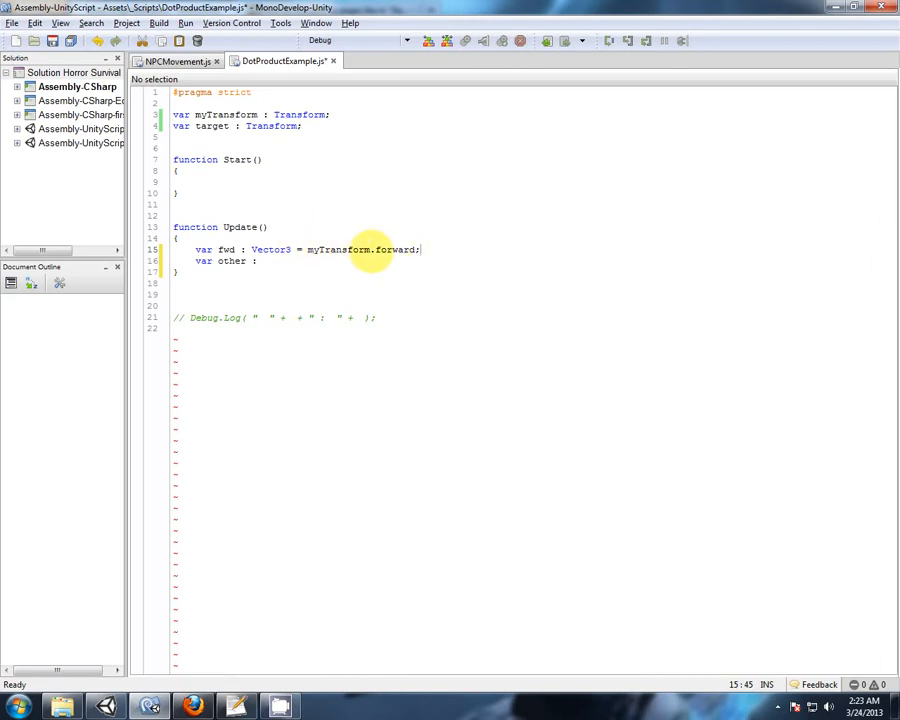
pyautogui.moveTo(375, 265)
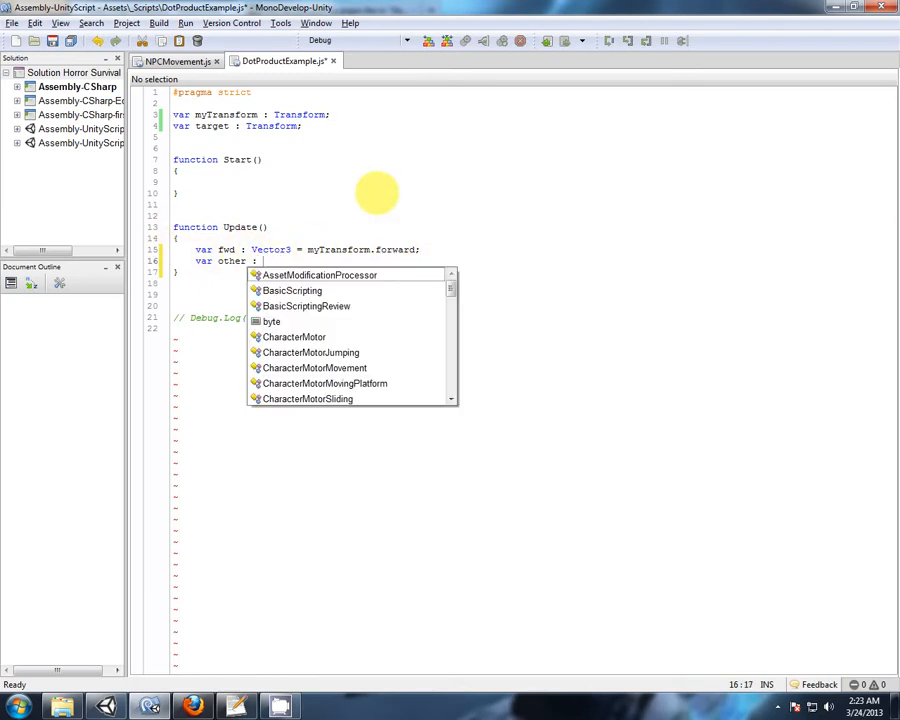
pyautogui.write('vECOT')
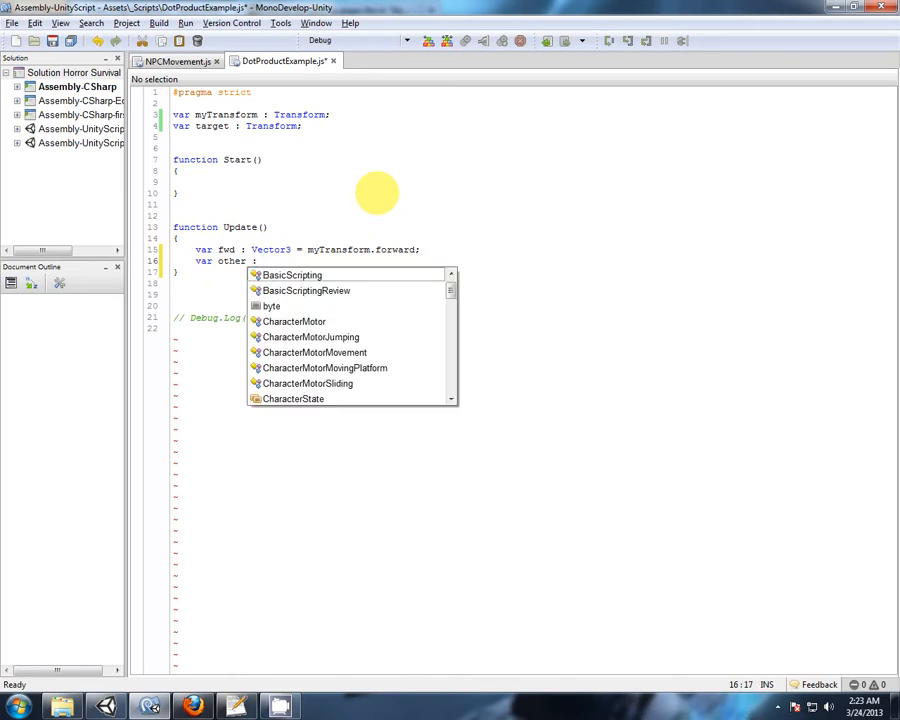
pyautogui.write('Vector3')
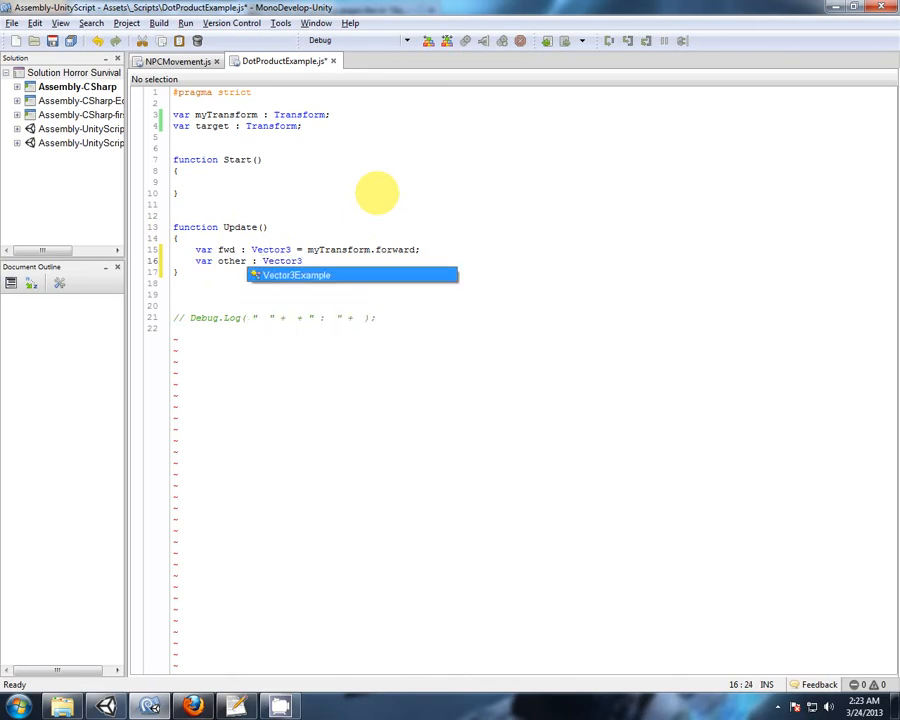
pyautogui.write('= (')
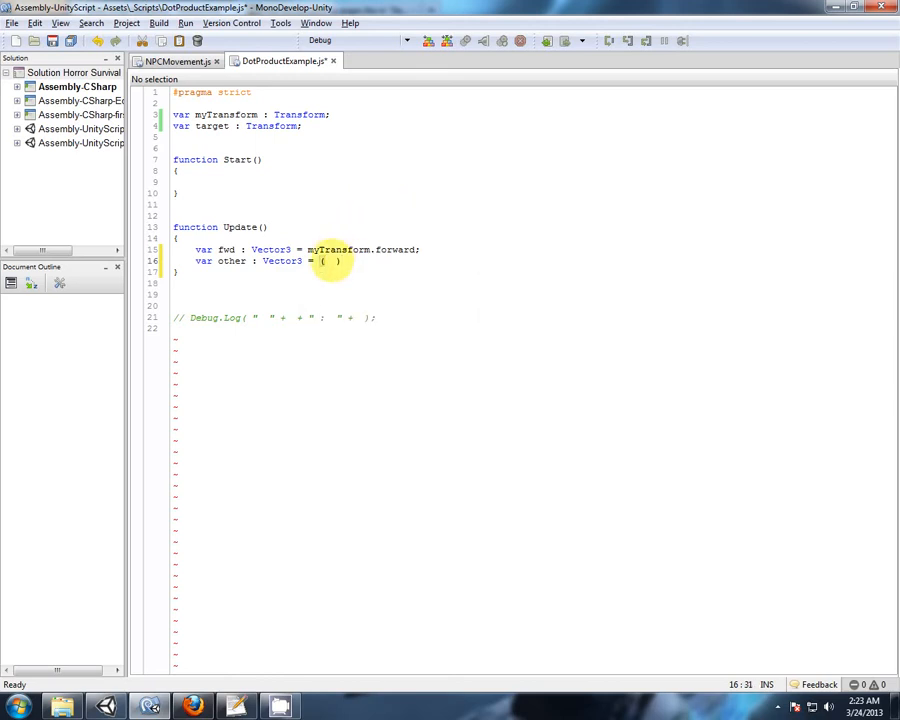
pyautogui.doubleClick(210, 126)
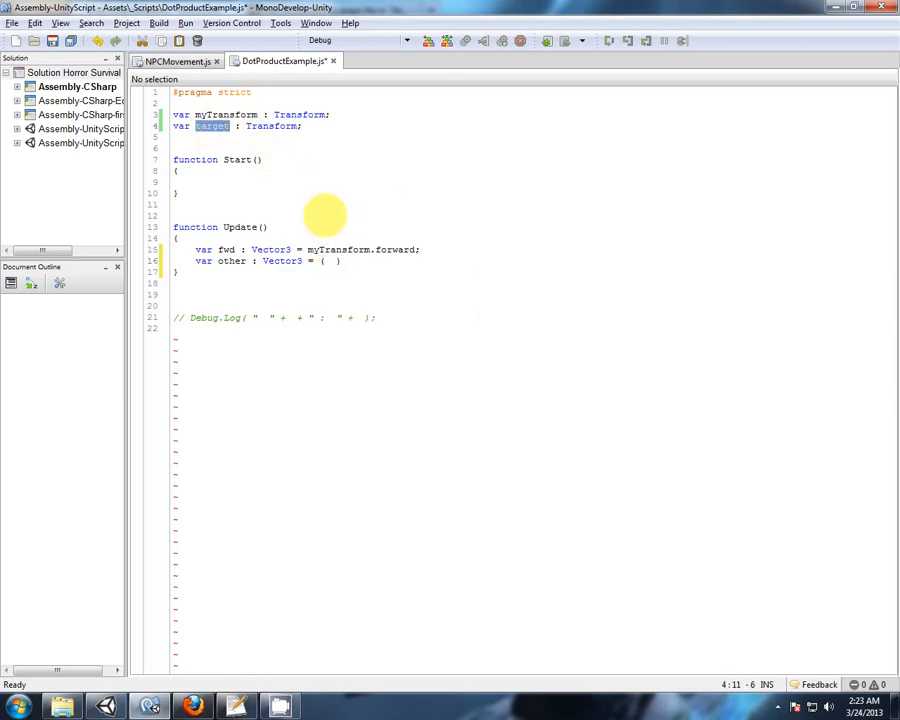
pyautogui.write('target.position -')
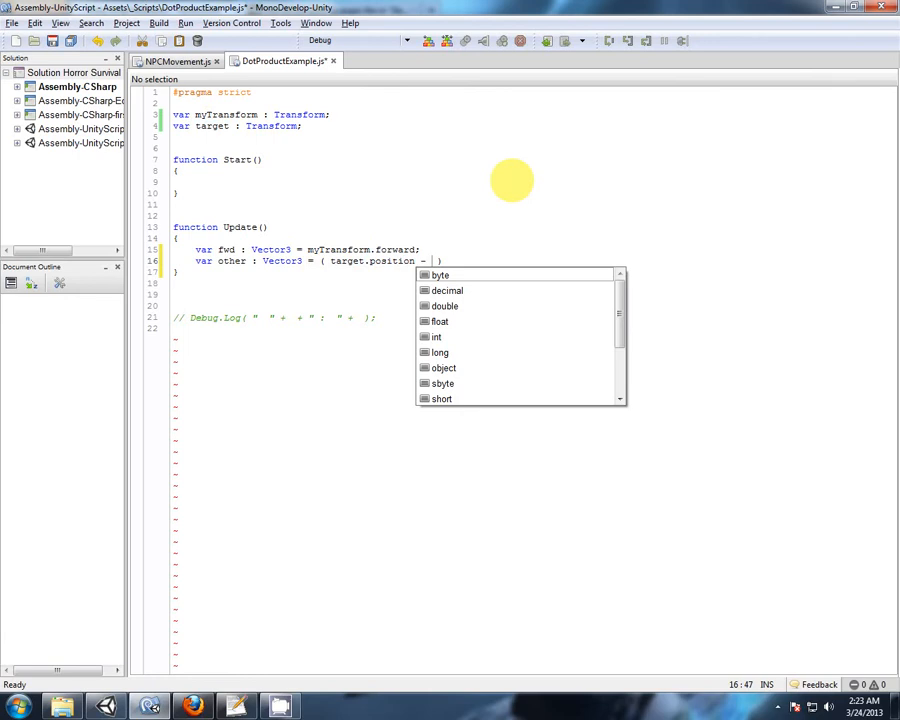
pyautogui.write('myT')
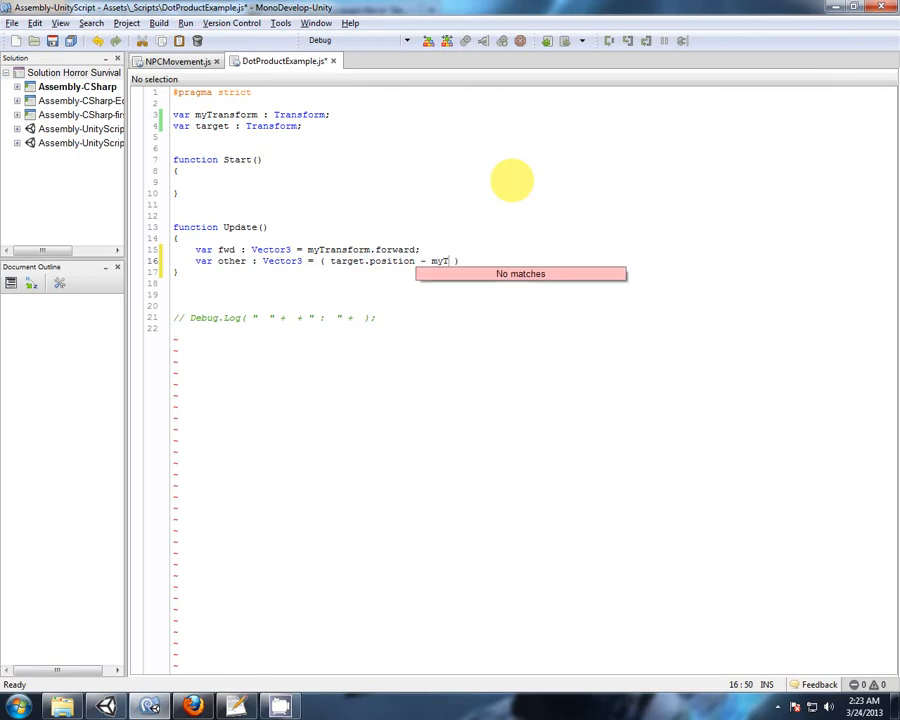
pyautogui.write('ransform.position')
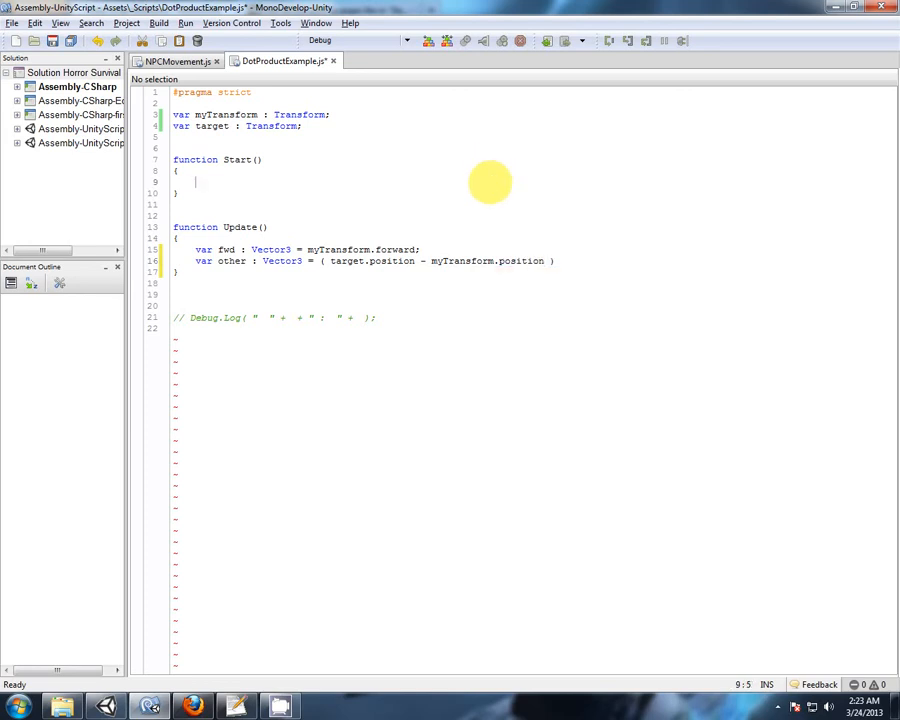
pyautogui.moveTo(505, 260)
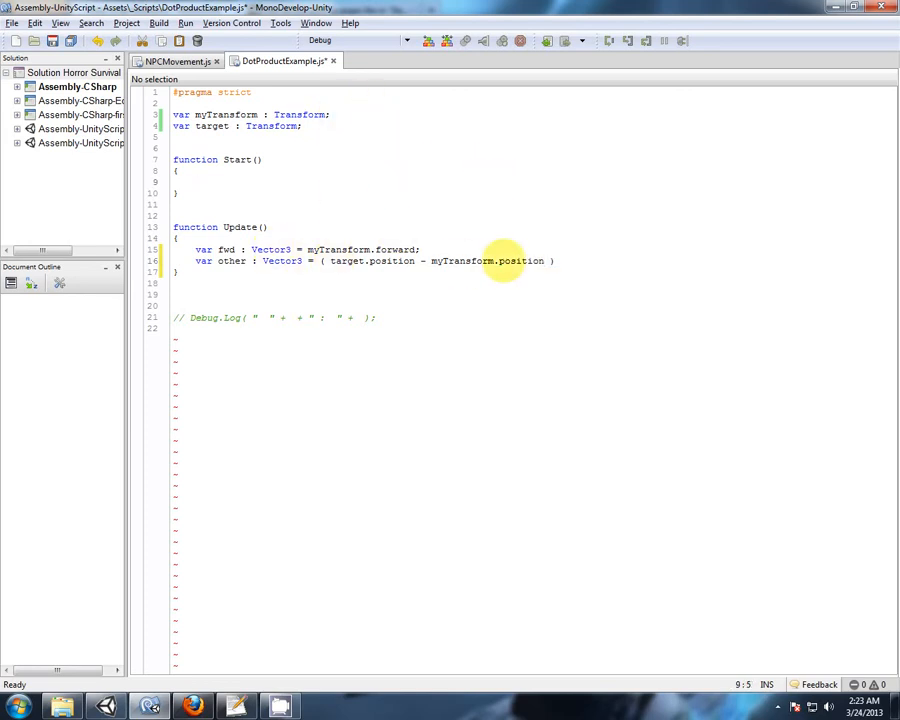
pyautogui.moveTo(188, 521)
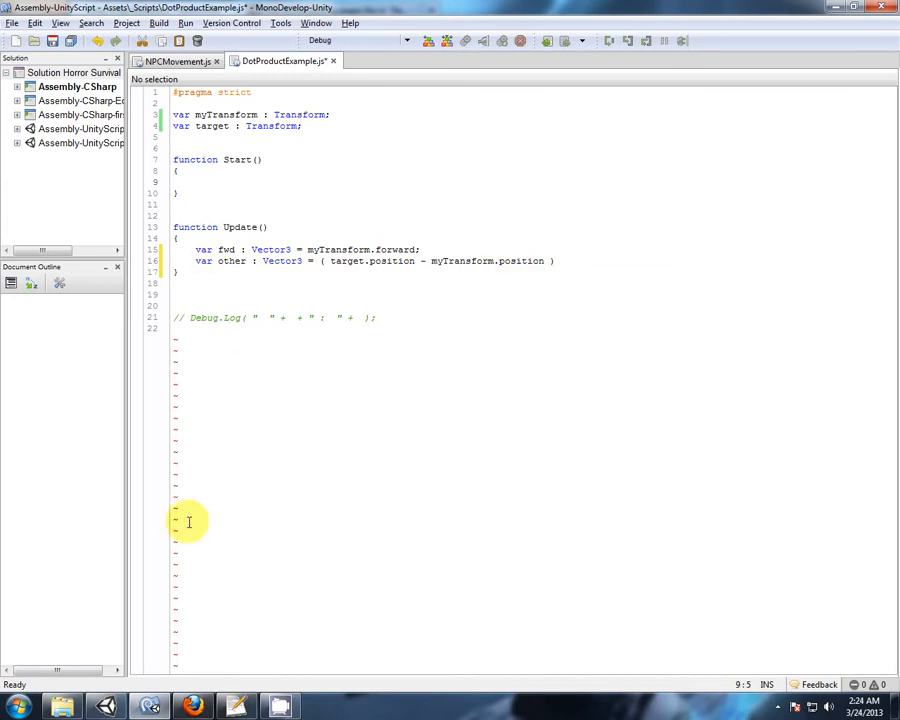
# Switch to Firefox showing the Vector3.Dot Script Reference example
pyautogui.click(190, 706)
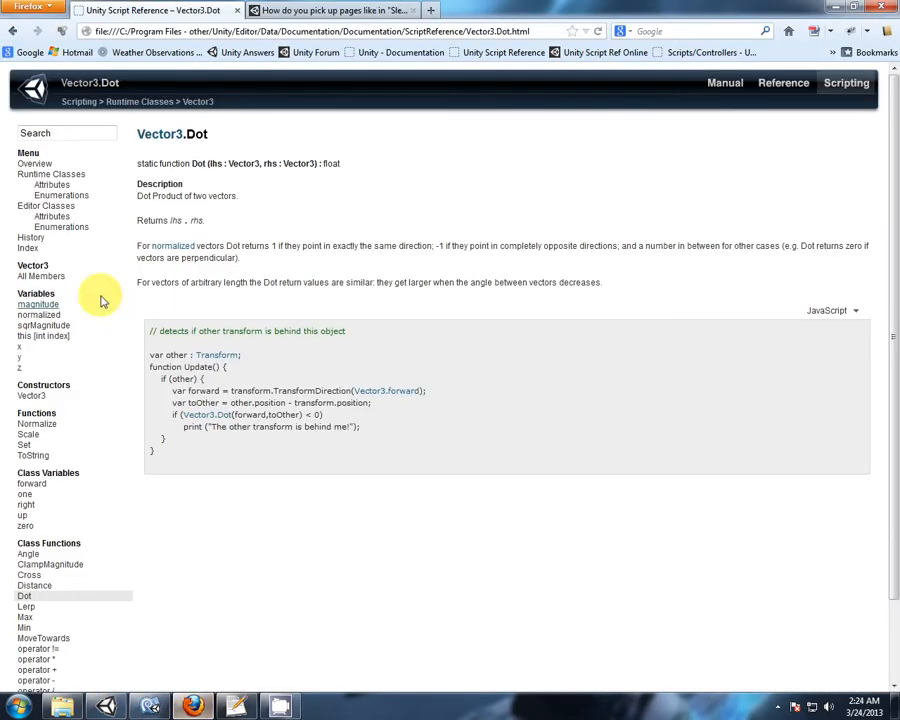
pyautogui.moveTo(172, 246)
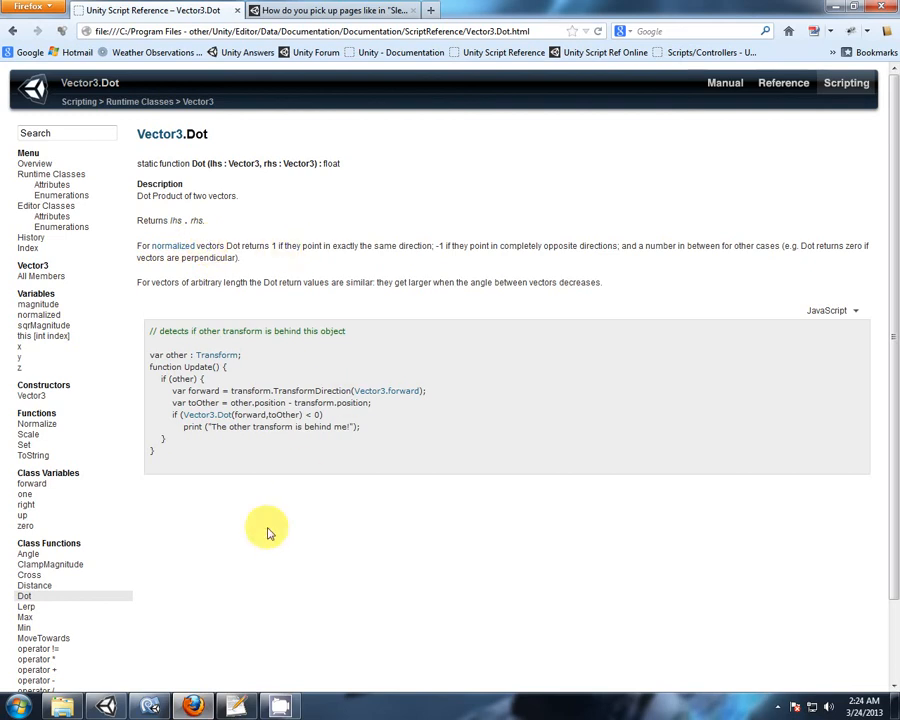
pyautogui.moveTo(273, 204)
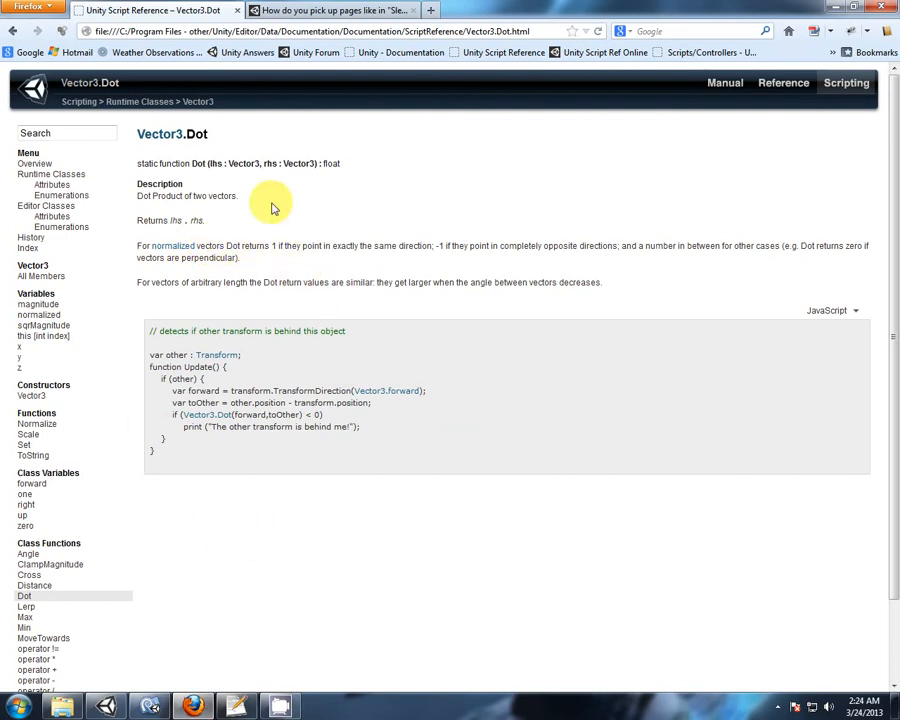
pyautogui.moveTo(410, 258)
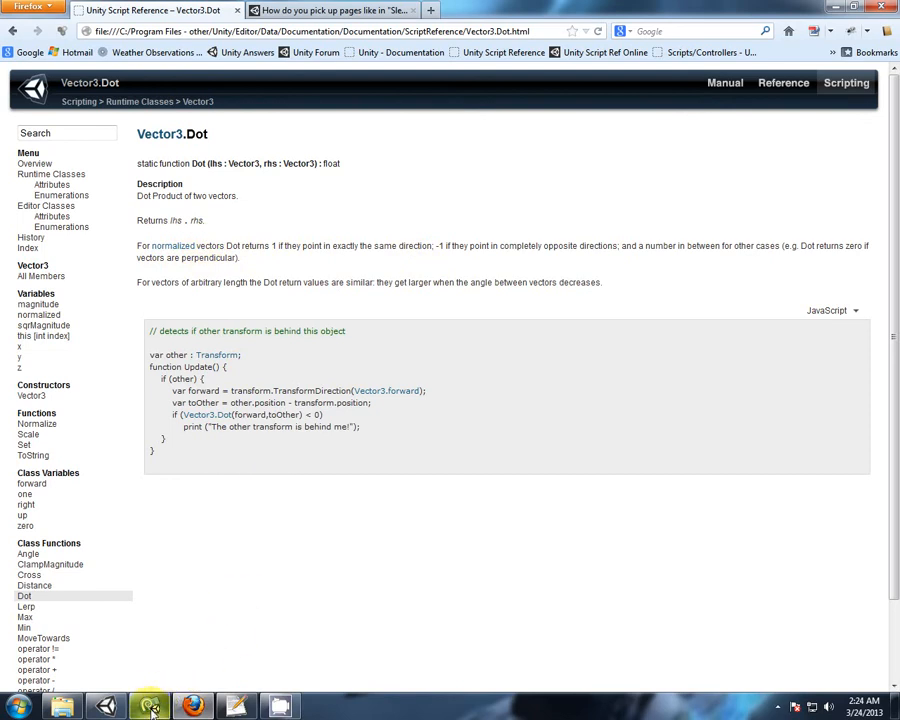
# Back in the script, append .normalized; to the other vector line
pyautogui.click(149, 707)
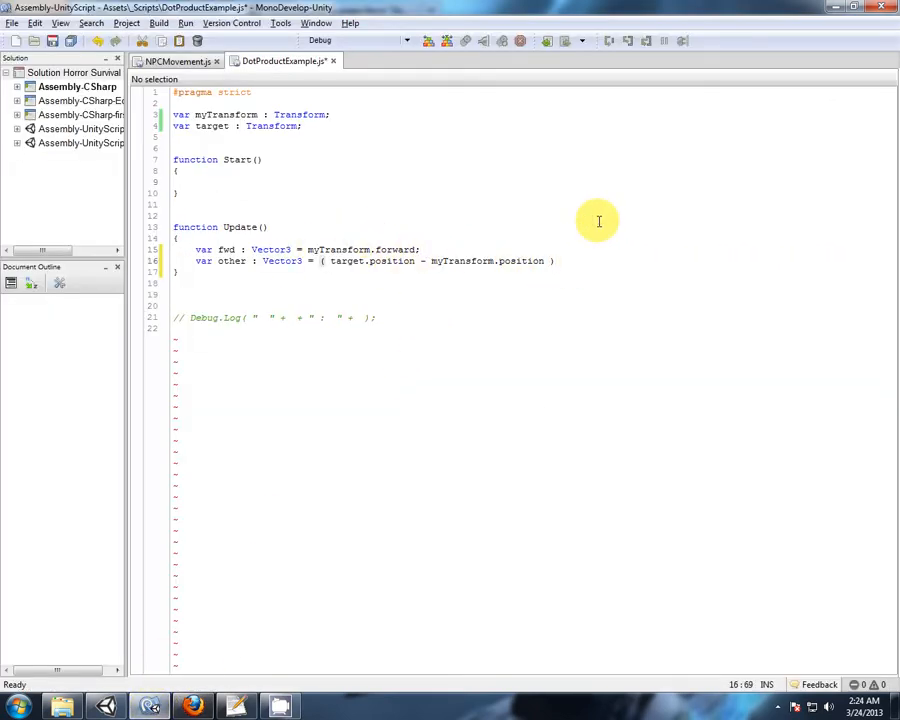
pyautogui.write('.norma')
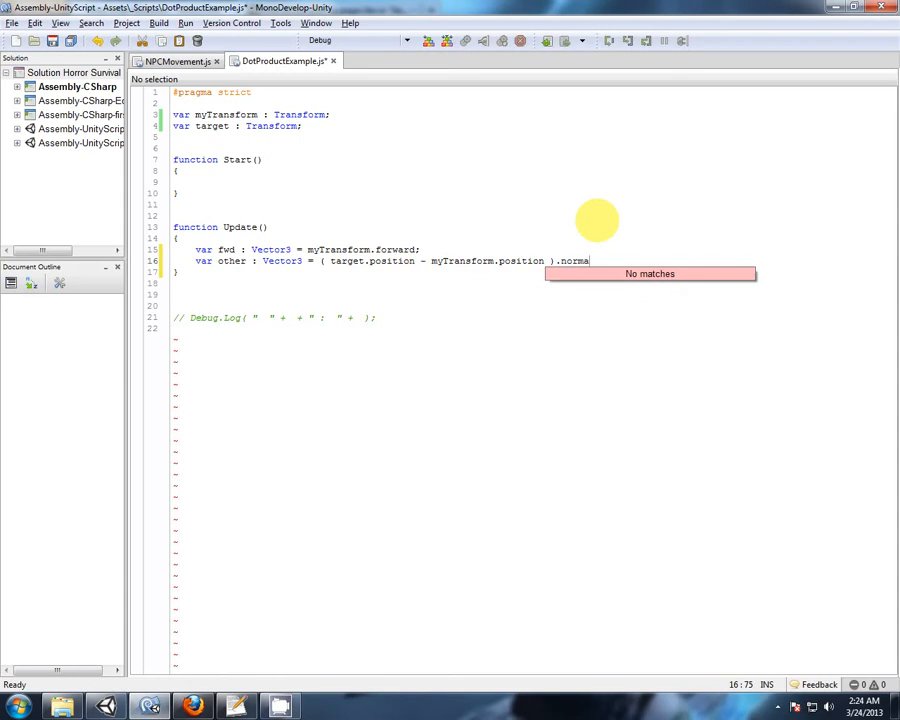
pyautogui.write('lized;')
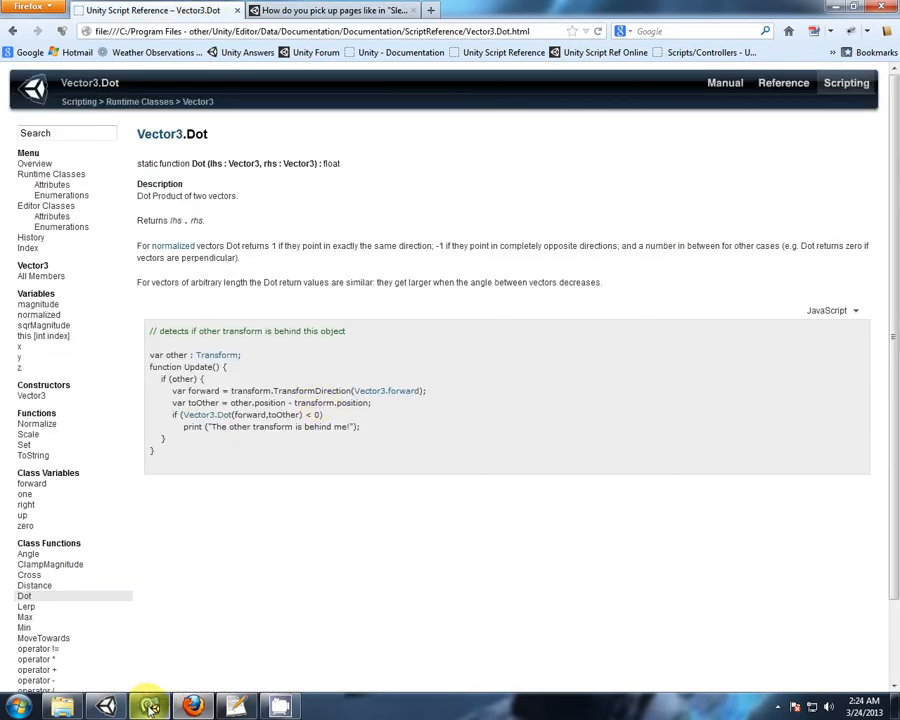
# Declare var dotProduct : float at the top of the script
pyautogui.click(148, 706)
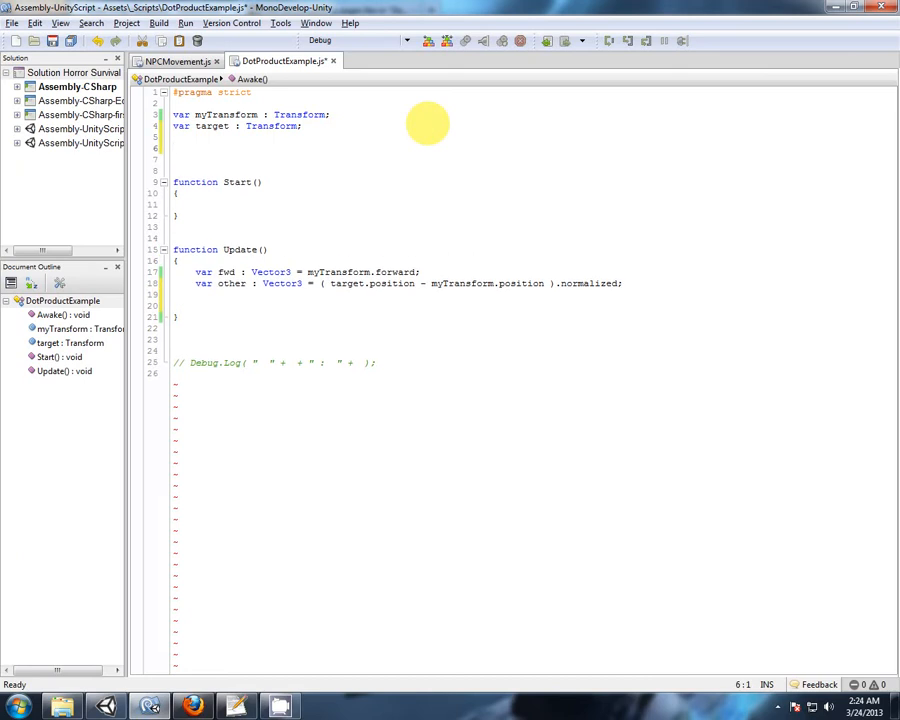
pyautogui.write('var')
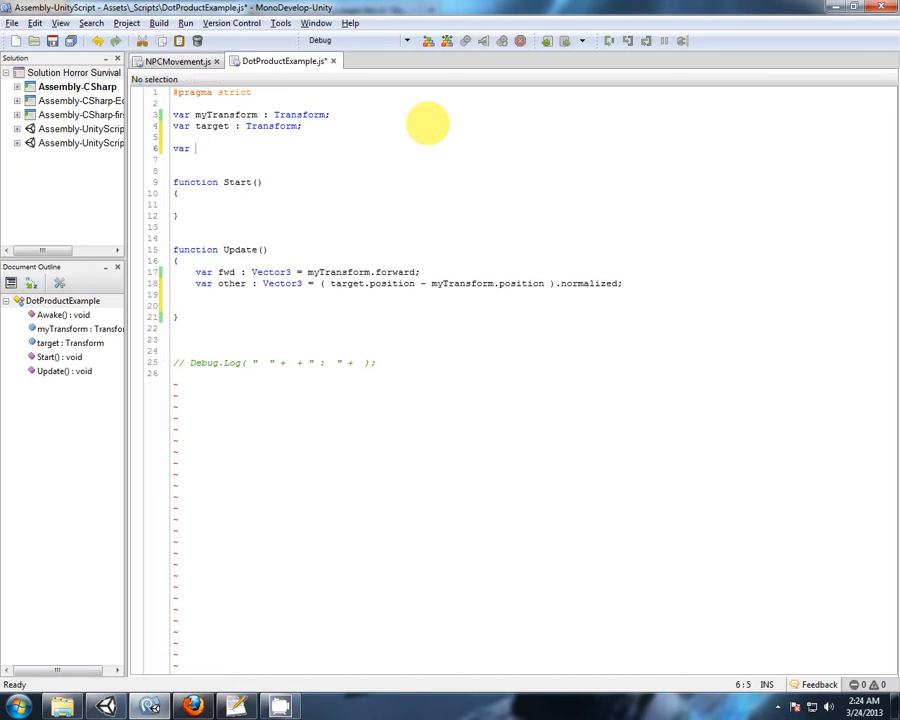
pyautogui.write('dotProduct :')
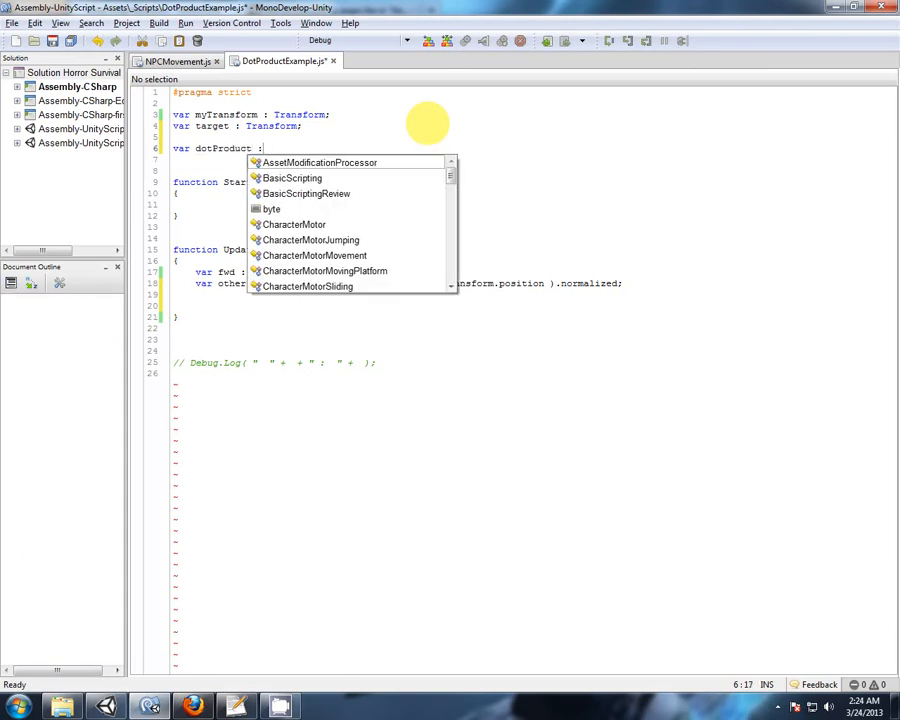
pyautogui.write('float;')
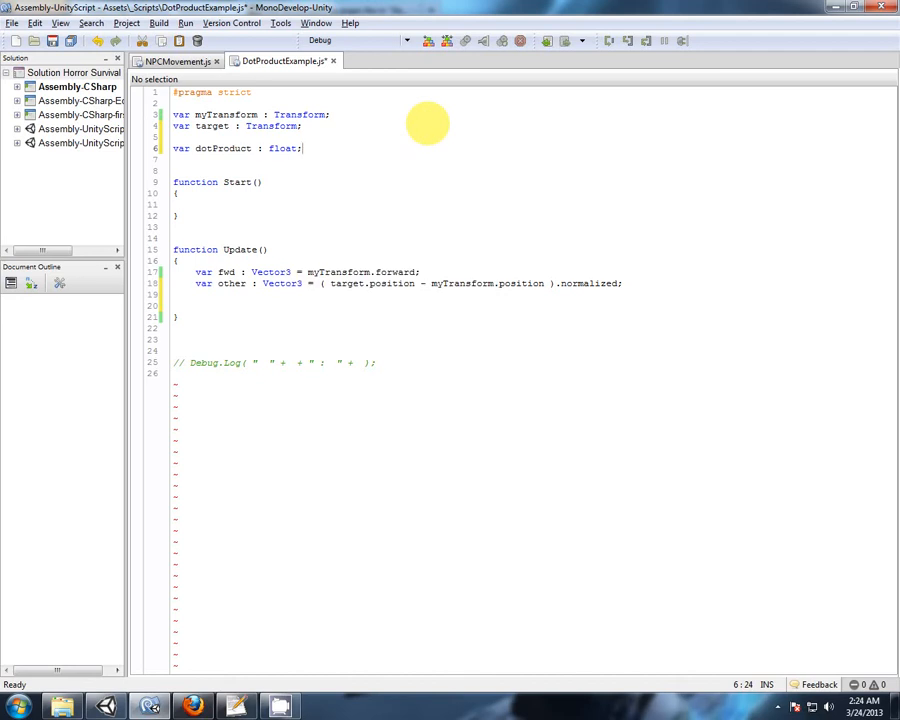
# In Update, assign dotProduct = Vector3.Dot( fwd, other );
pyautogui.doubleClick(222, 148)
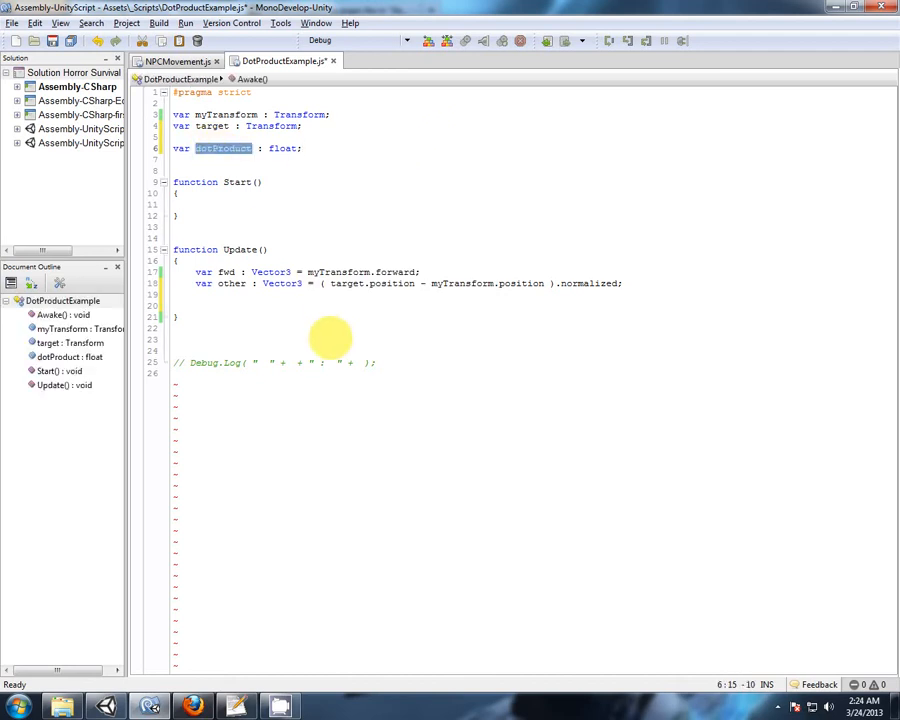
pyautogui.write('dotProduct')
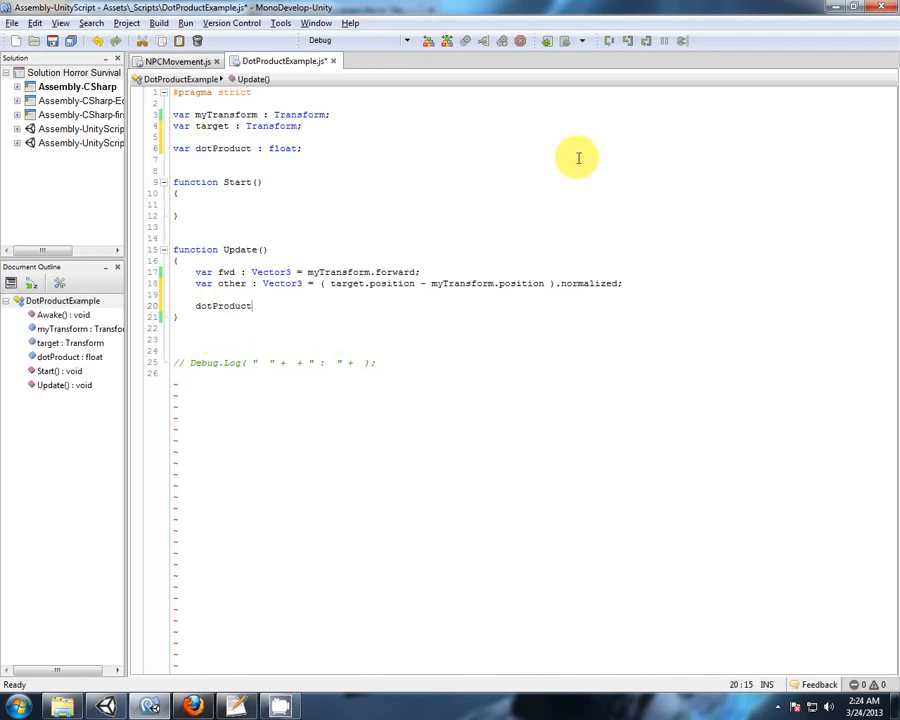
pyautogui.write('= Vector3.Dot(')
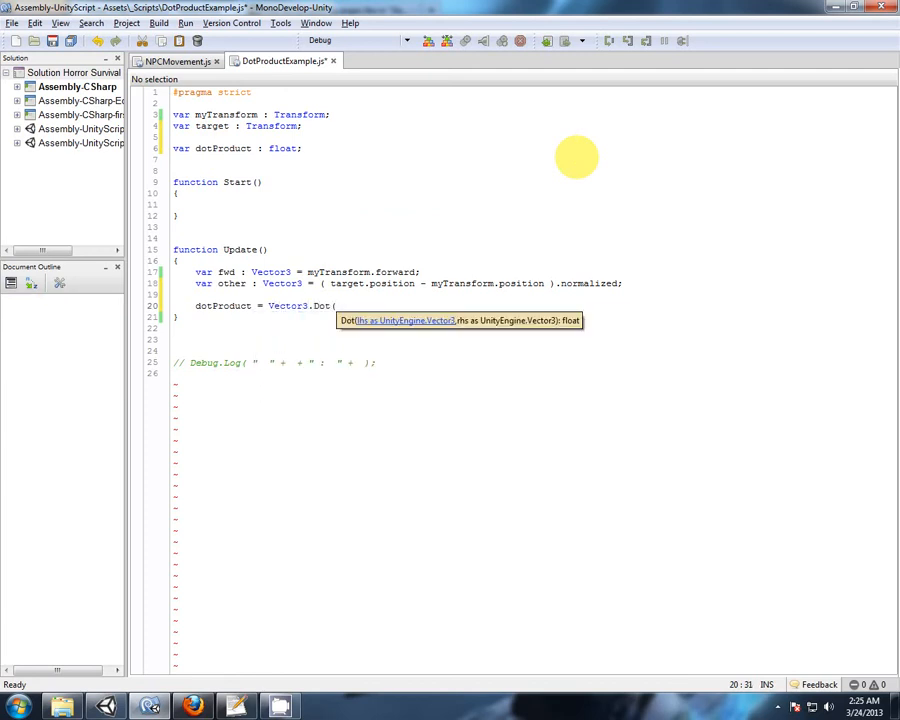
pyautogui.moveTo(590, 345)
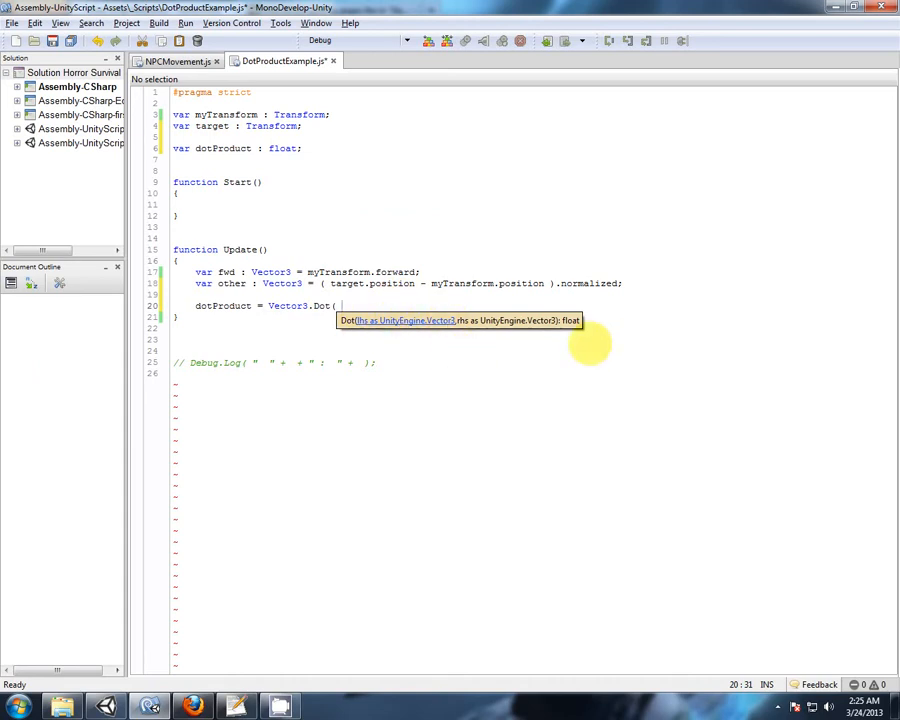
pyautogui.moveTo(228, 270)
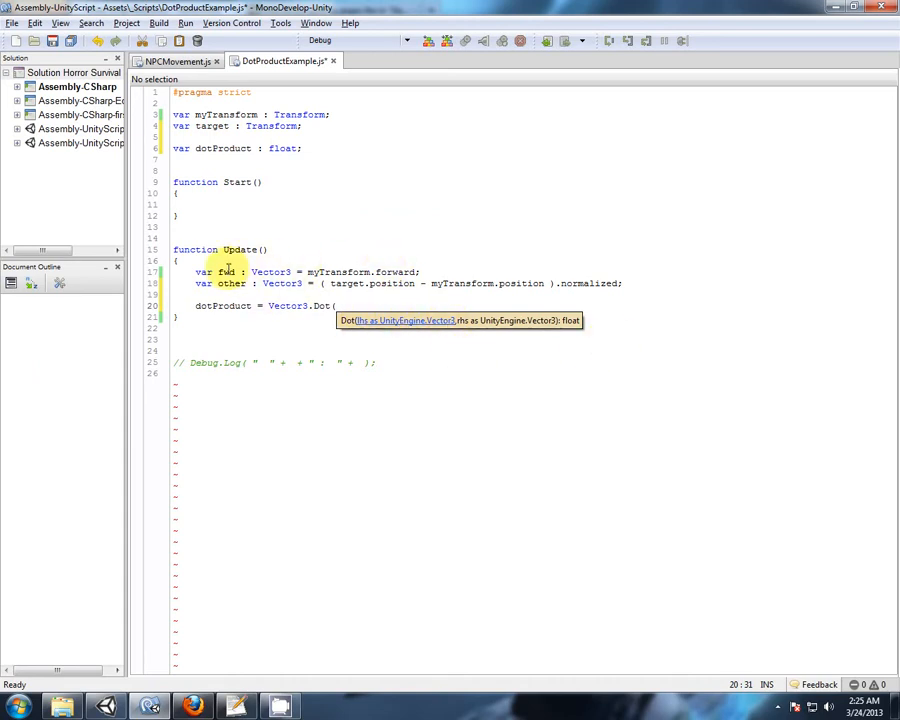
pyautogui.write('fwd')
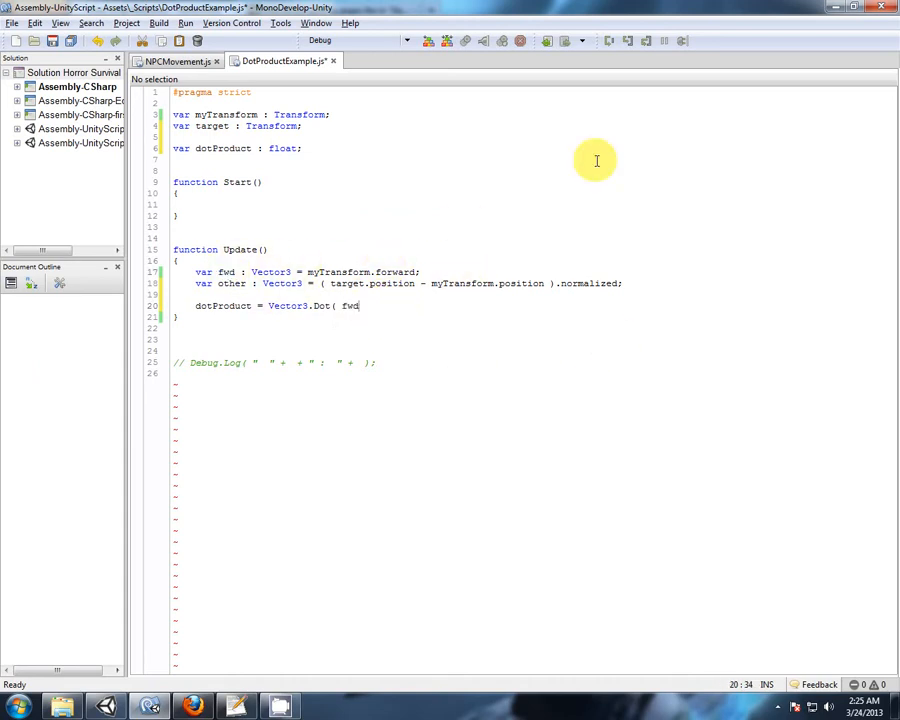
pyautogui.write(',')
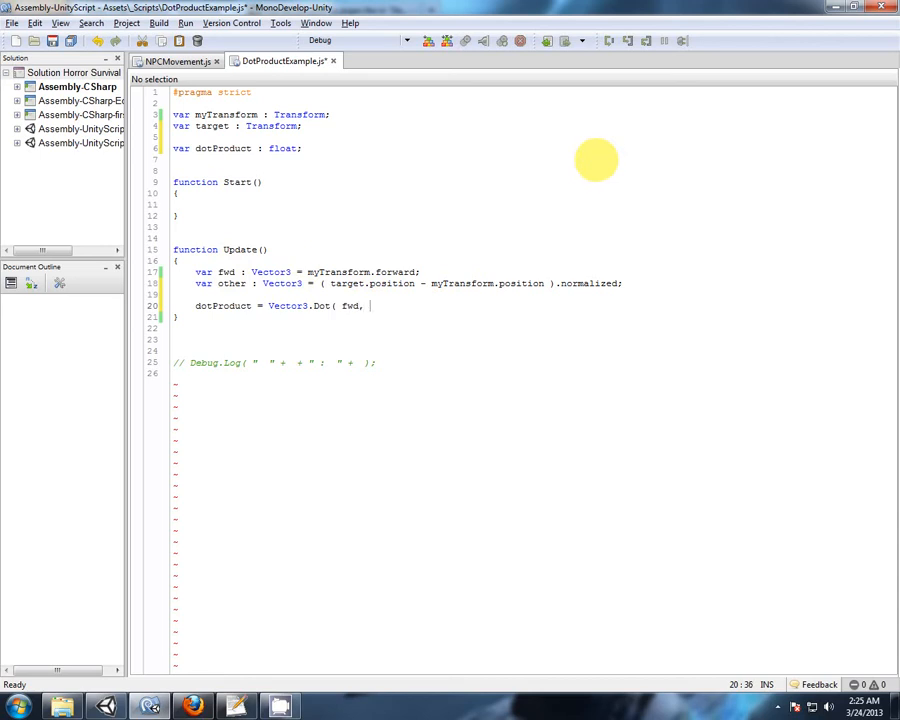
pyautogui.doubleClick(231, 283)
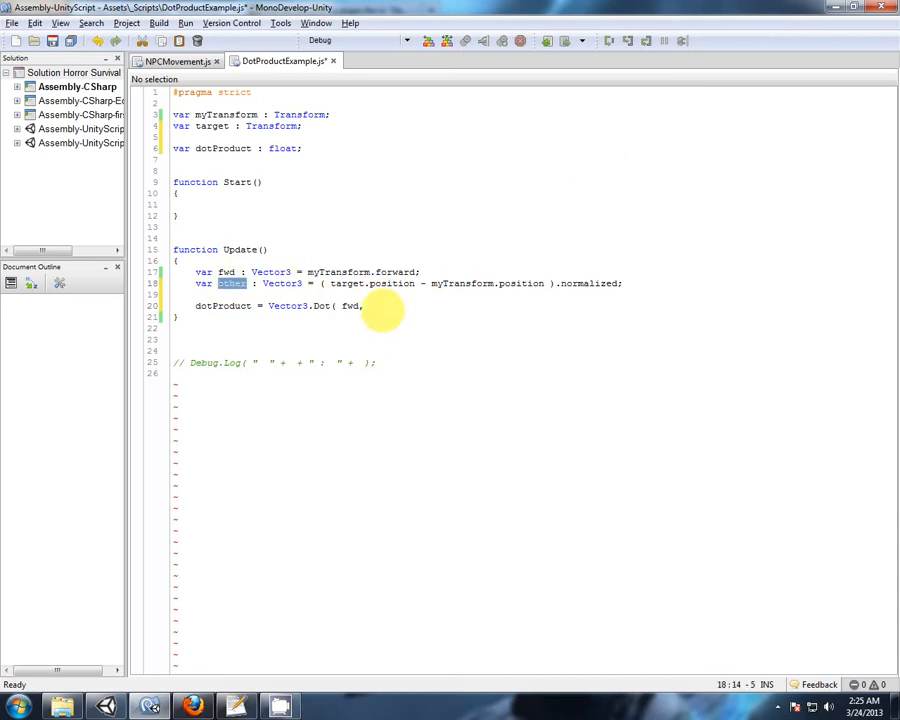
pyautogui.write('other );')
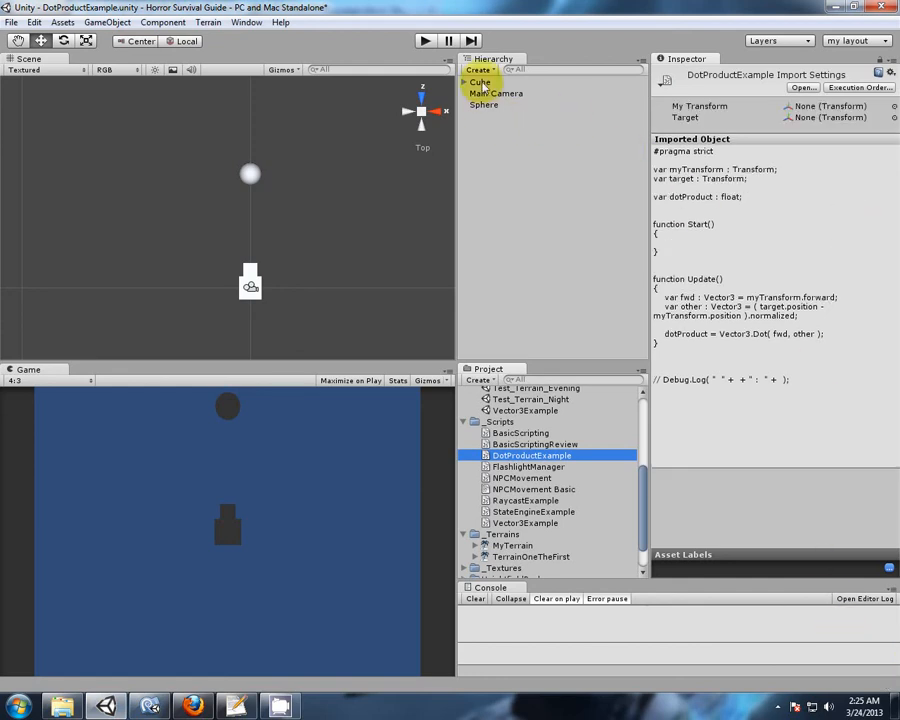
# On the Sphere's Dot Product Example component set My Transform to Cube and Target to Sphere
pyautogui.click(481, 81)
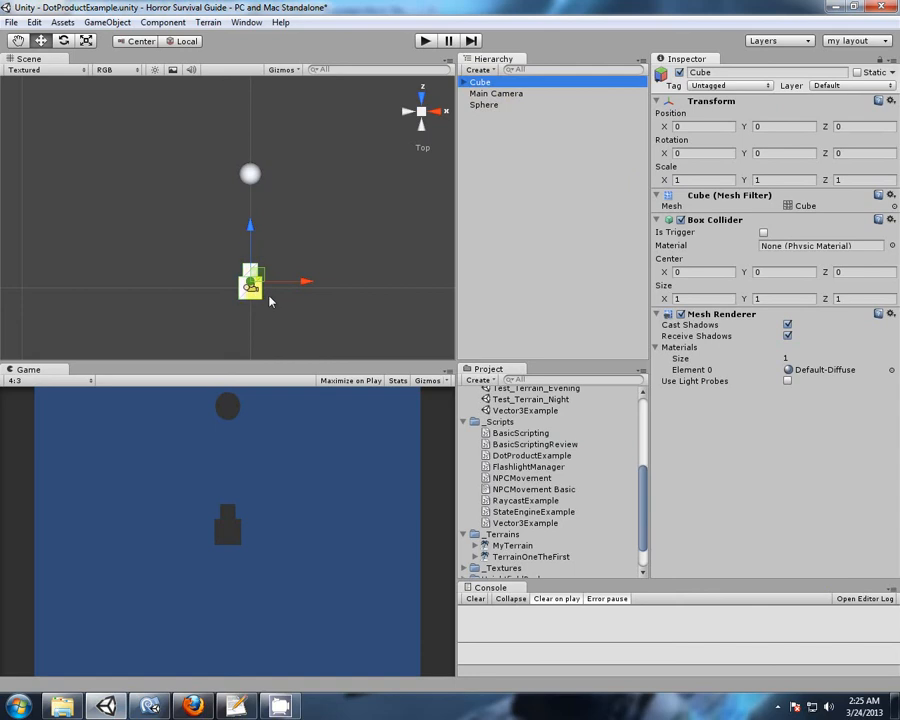
pyautogui.moveTo(298, 188)
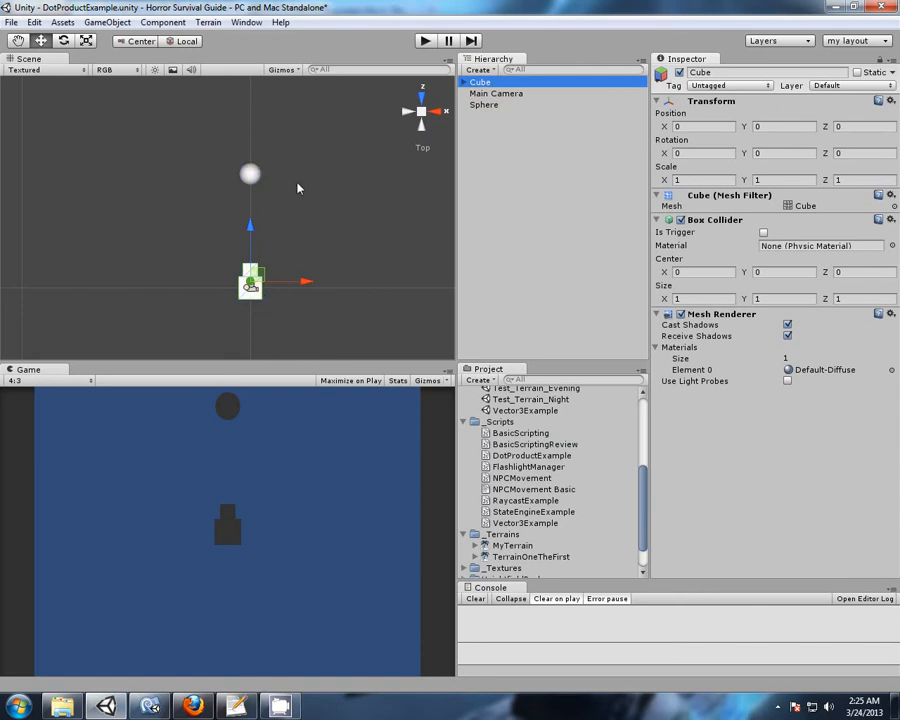
pyautogui.click(484, 104)
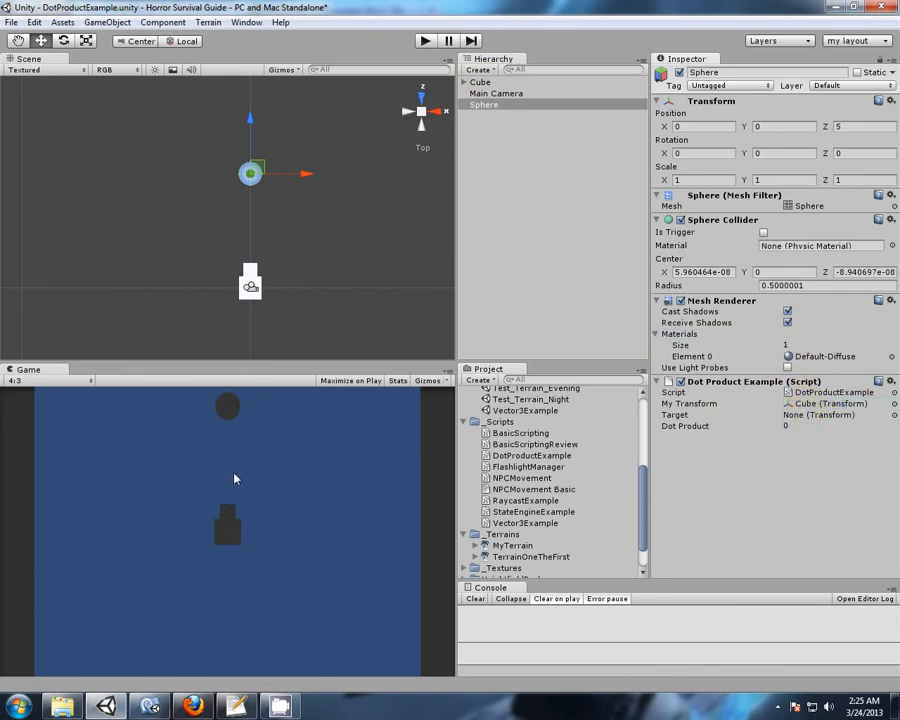
pyautogui.click(505, 105)
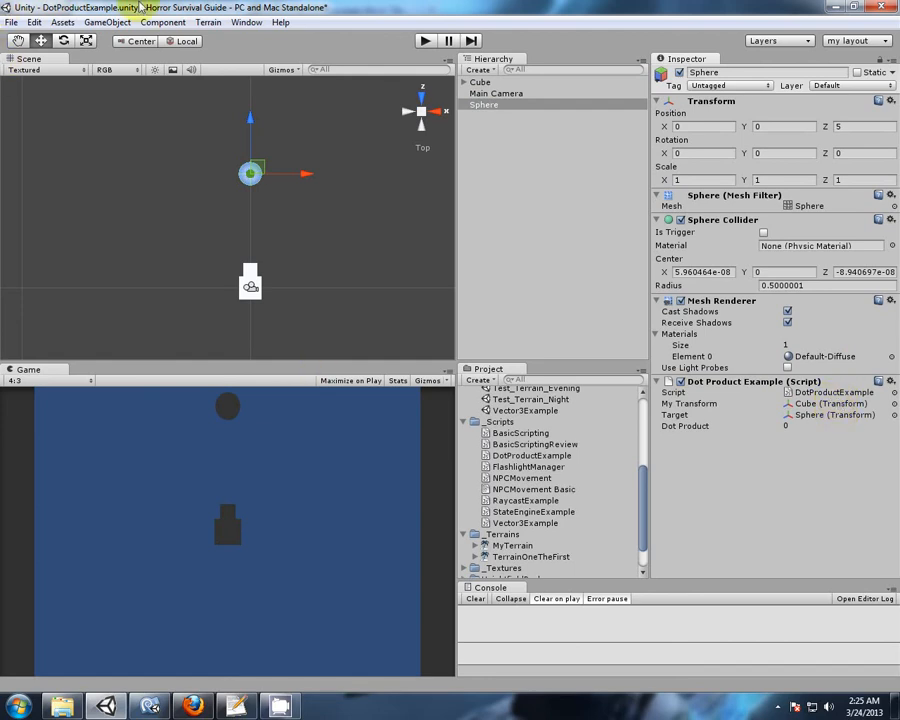
pyautogui.click(11, 22)
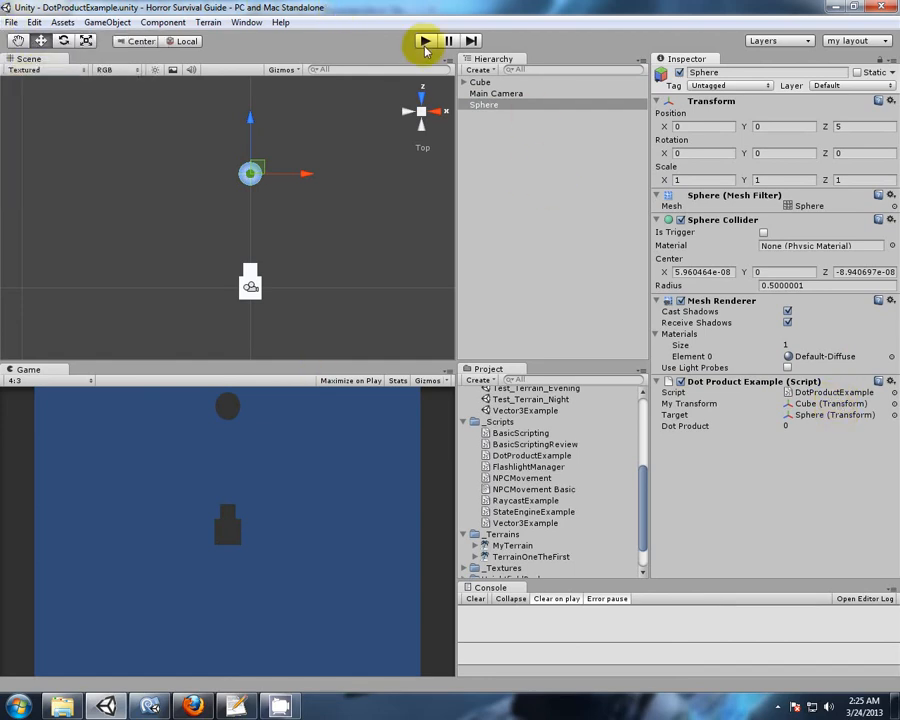
# Play the scene and circle the Sphere around the Cube, watching Dot Product fall from 1 to -1 behind it
pyautogui.click(424, 40)
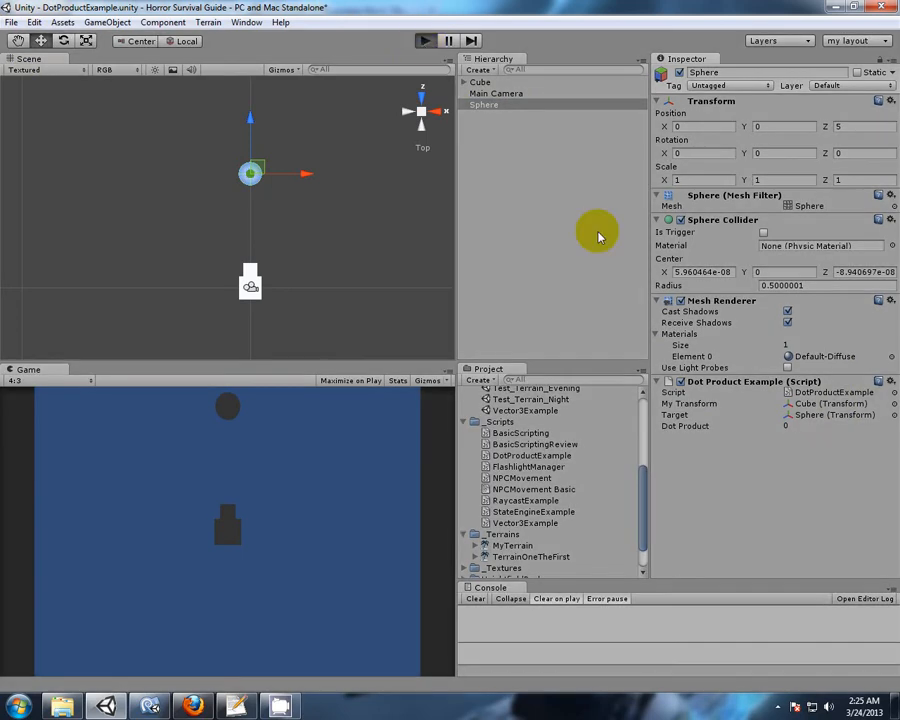
pyautogui.click(424, 40)
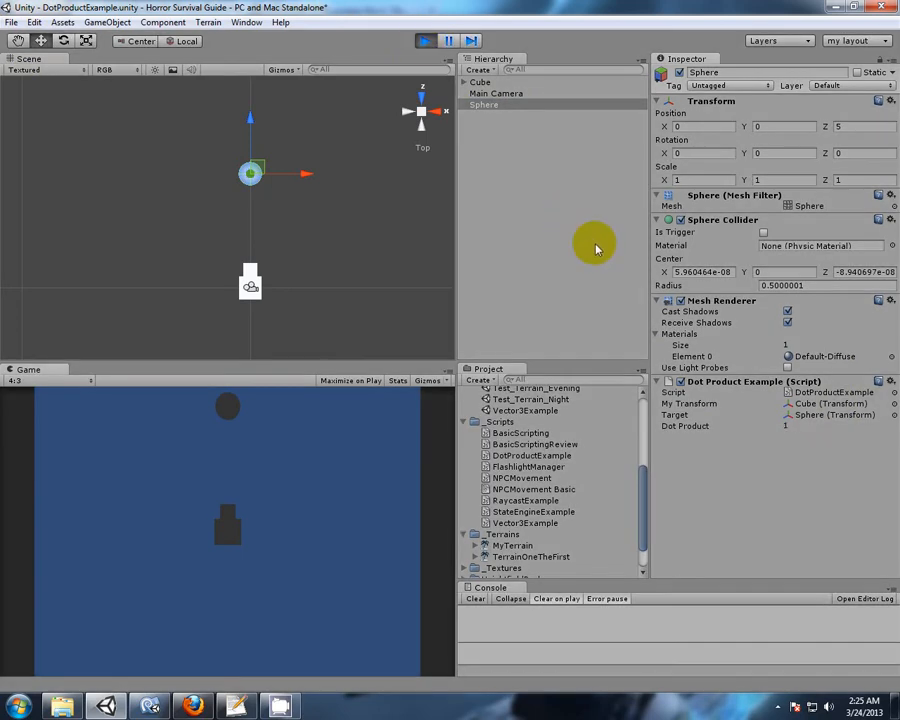
pyautogui.moveTo(326, 310)
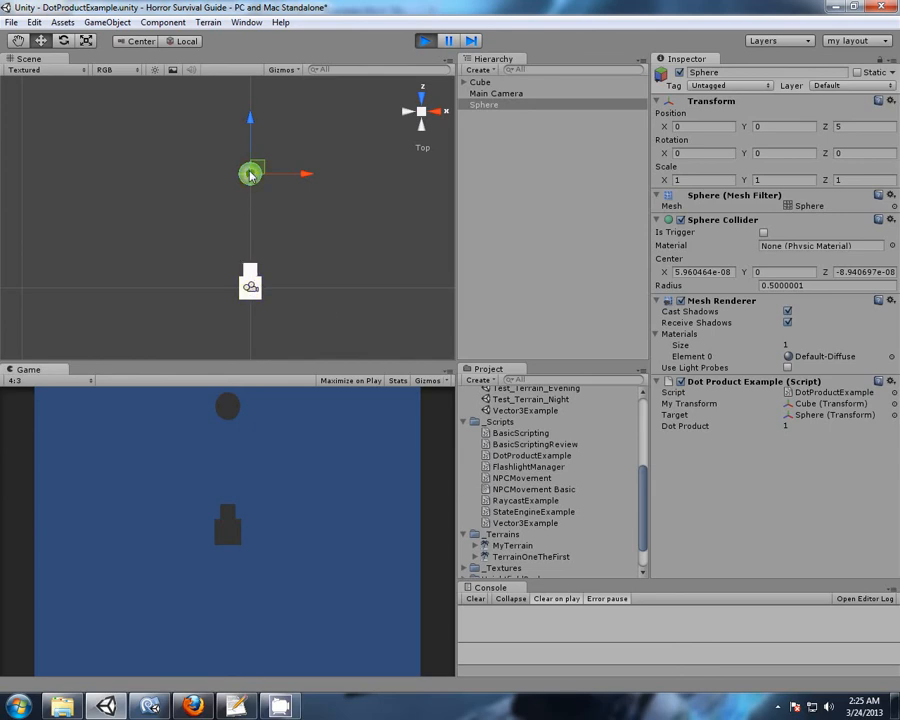
pyautogui.moveTo(250, 203)
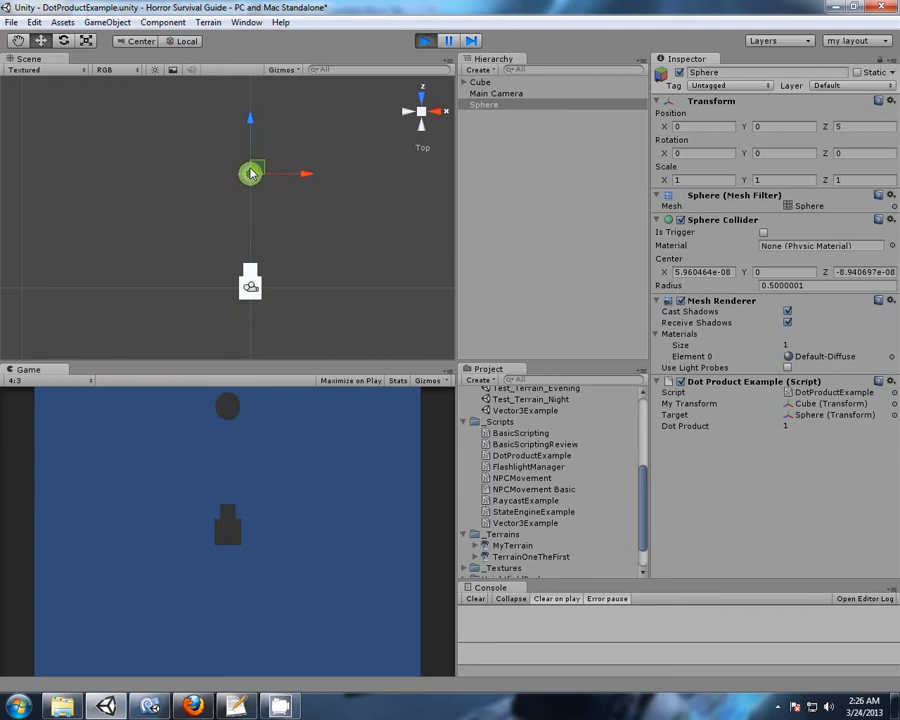
pyautogui.moveTo(772, 412)
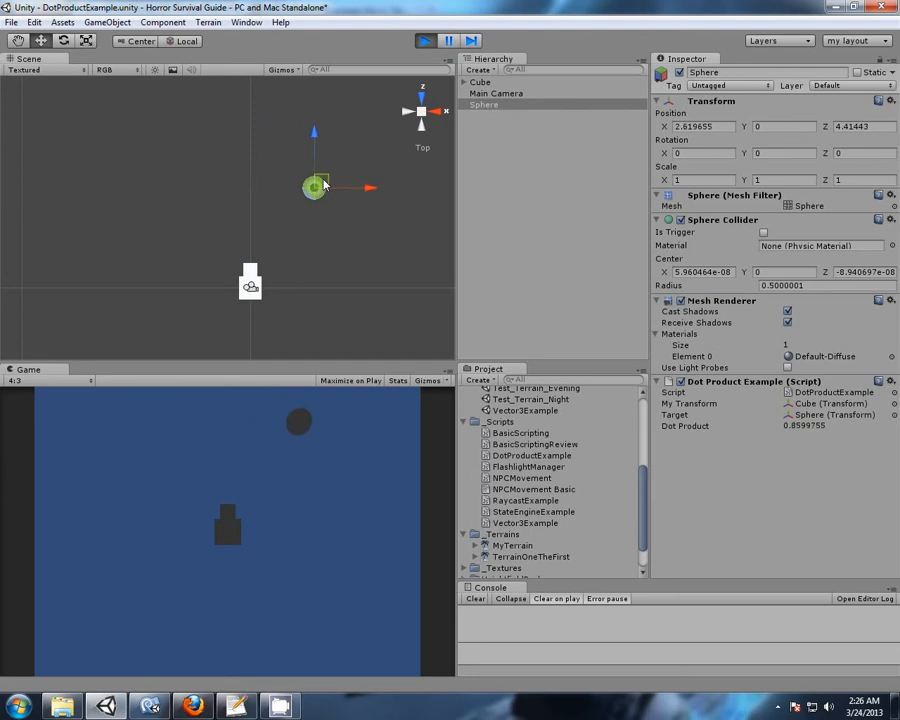
pyautogui.moveTo(315, 188); pyautogui.dragTo(360, 228)
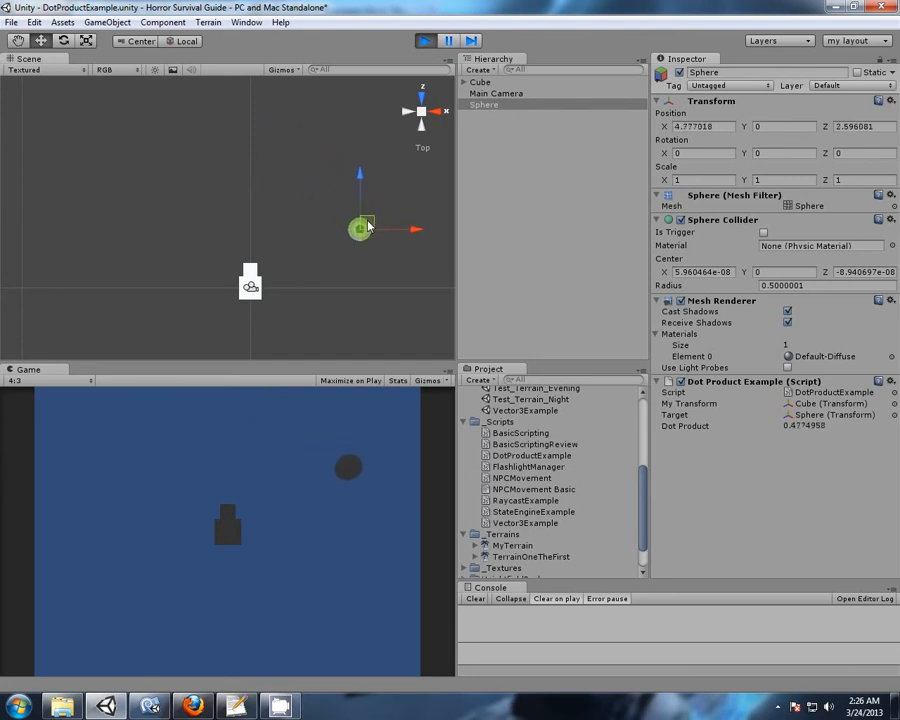
pyautogui.moveTo(360, 228); pyautogui.dragTo(378, 260)
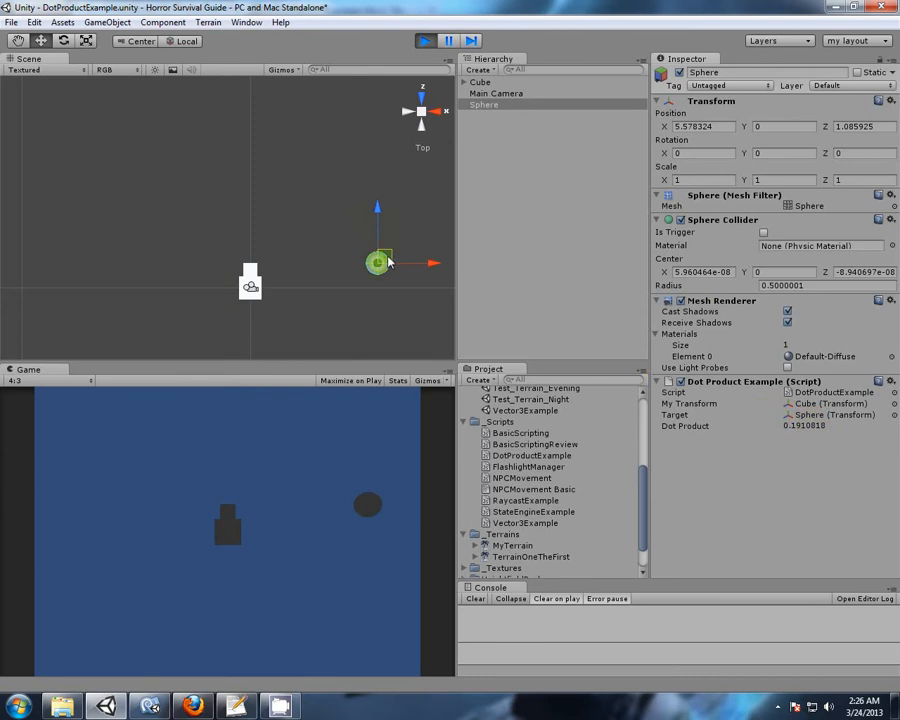
pyautogui.moveTo(378, 262); pyautogui.dragTo(388, 288)
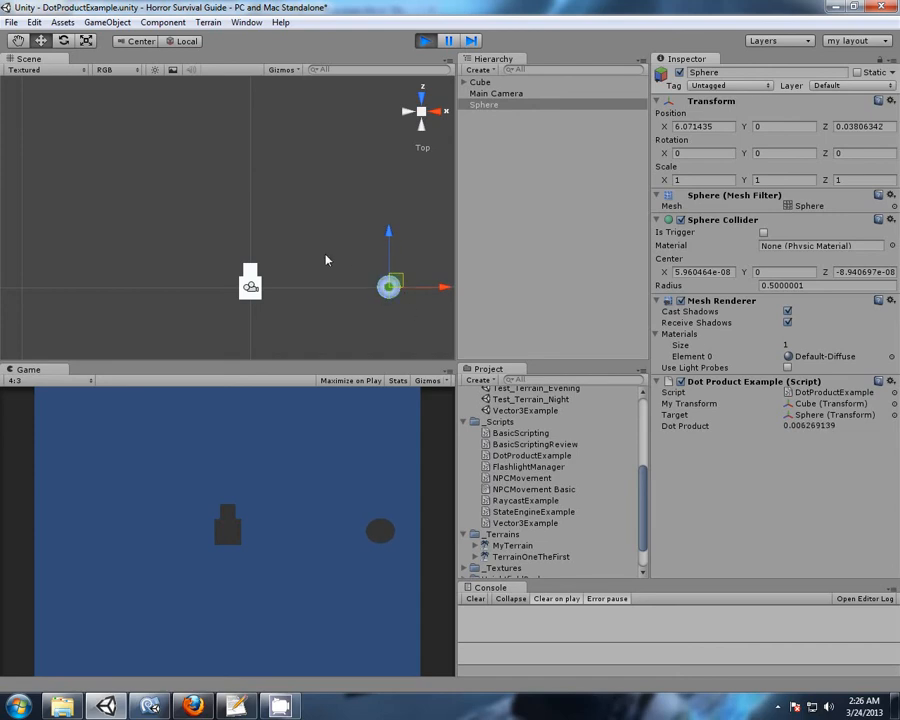
pyautogui.moveTo(388, 287); pyautogui.dragTo(345, 213)
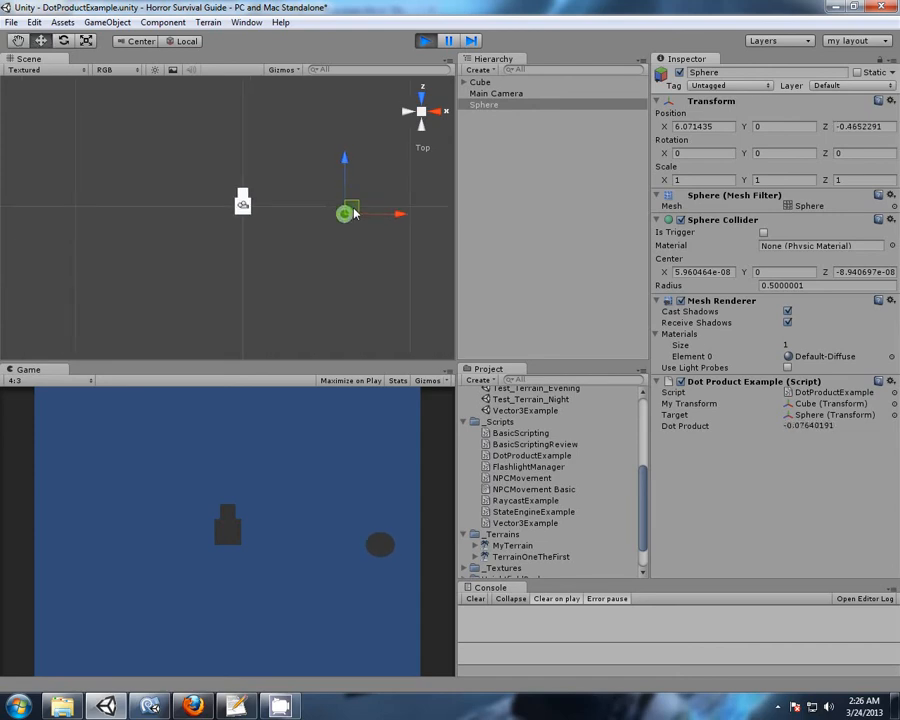
pyautogui.moveTo(345, 213); pyautogui.dragTo(323, 271)
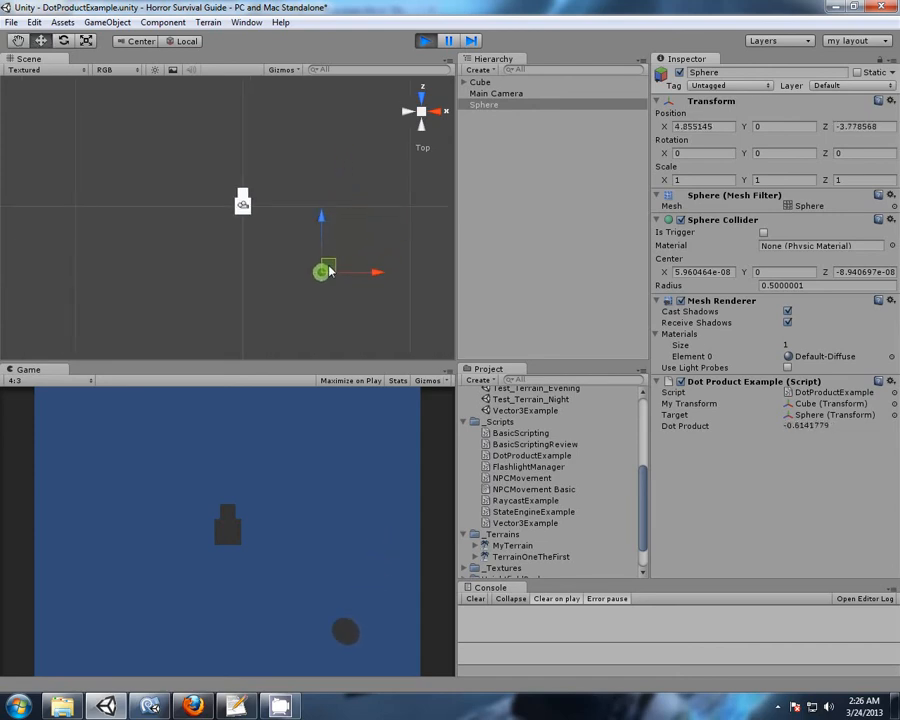
pyautogui.moveTo(325, 270); pyautogui.dragTo(255, 300)
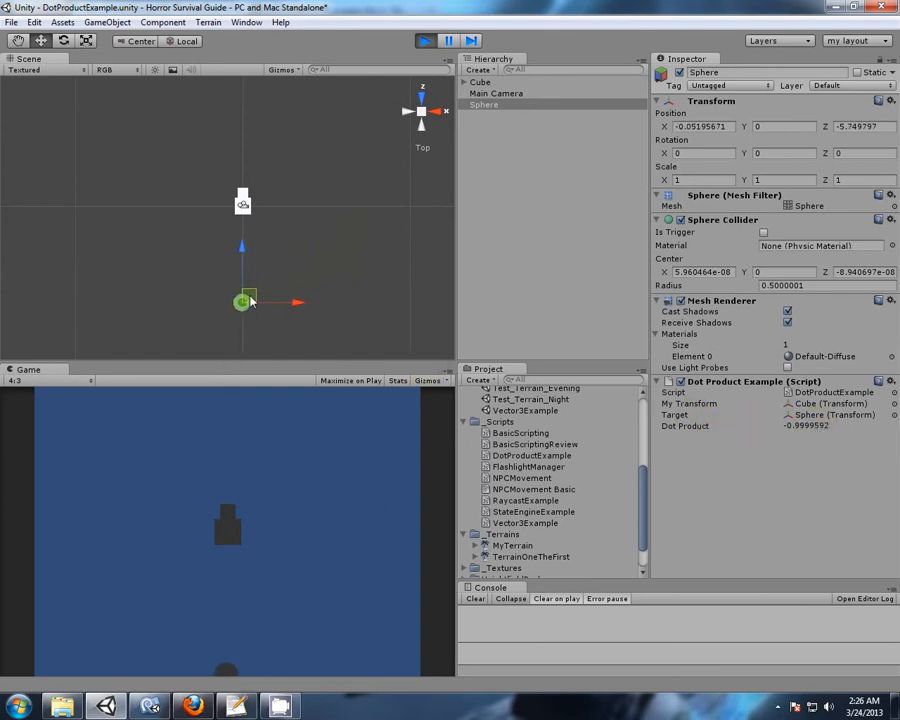
pyautogui.moveTo(242, 302); pyautogui.dragTo(196, 289)
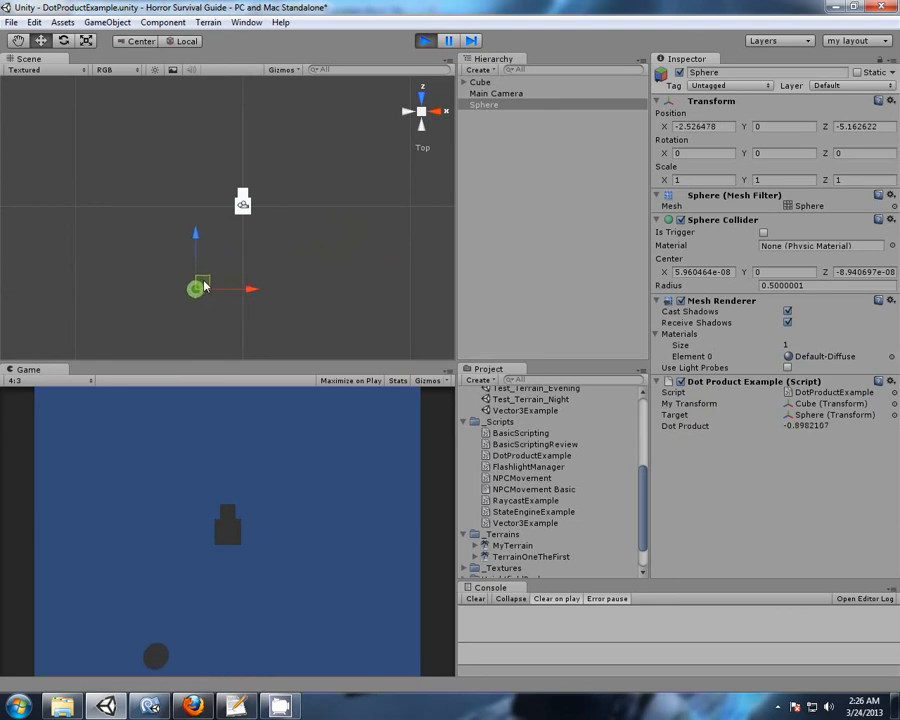
pyautogui.moveTo(200, 288); pyautogui.dragTo(158, 207)
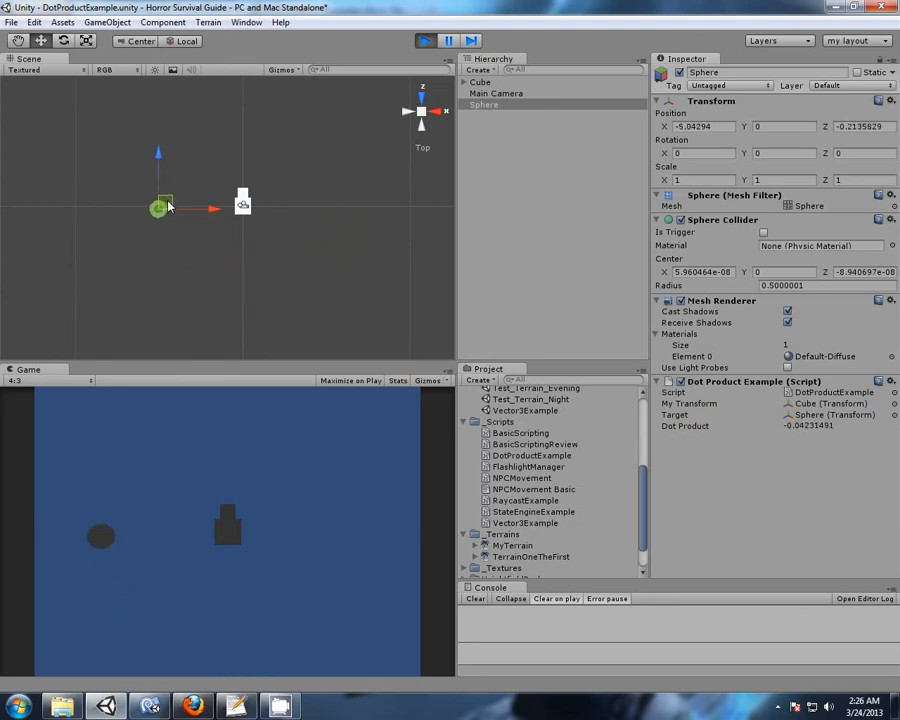
pyautogui.moveTo(160, 207); pyautogui.dragTo(160, 180)
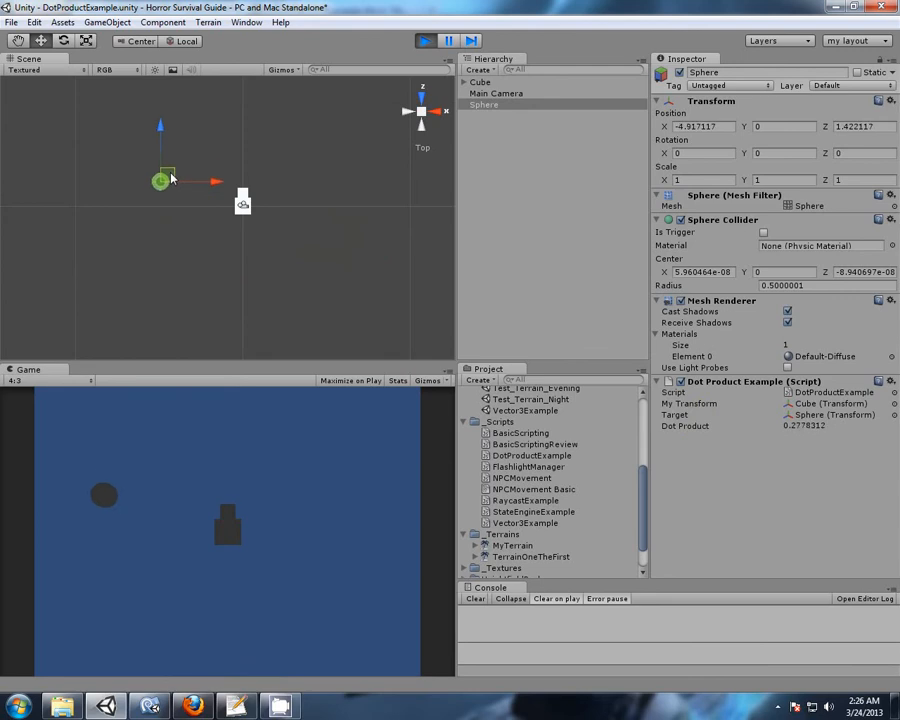
pyautogui.moveTo(160, 180); pyautogui.dragTo(240, 122)
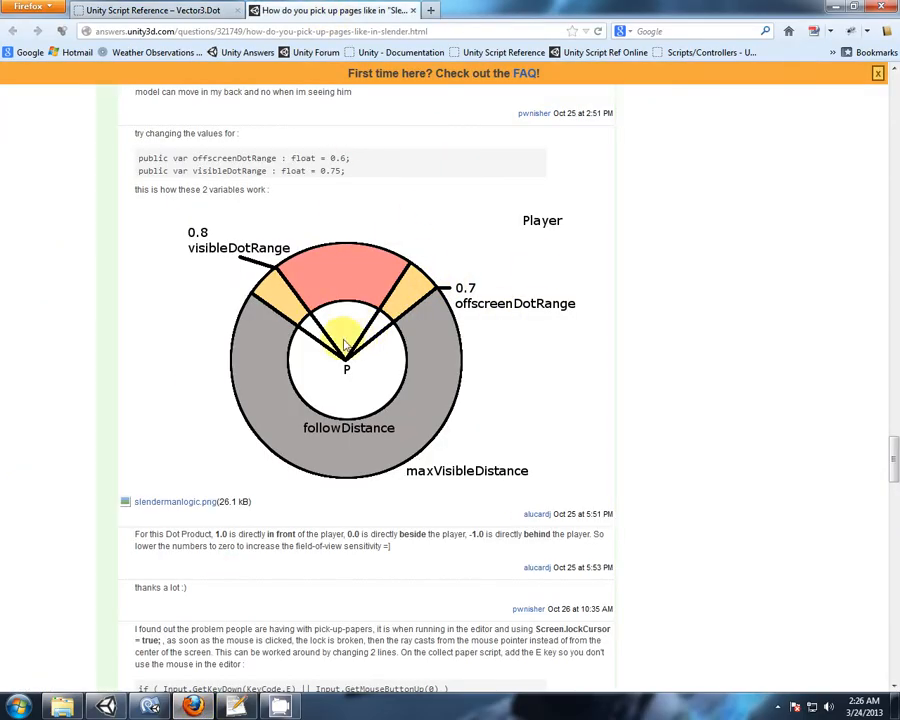
pyautogui.moveTo(390, 400)
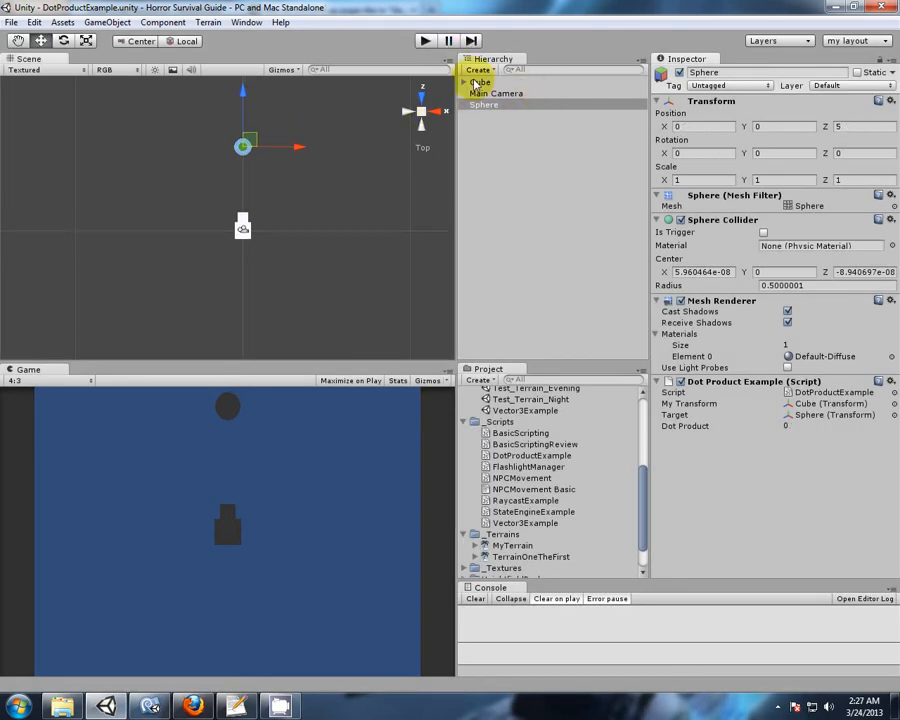
# Untick the Cube's active checkbox, then set the Sphere script's My Transform toward Main Camera
pyautogui.click(483, 81)
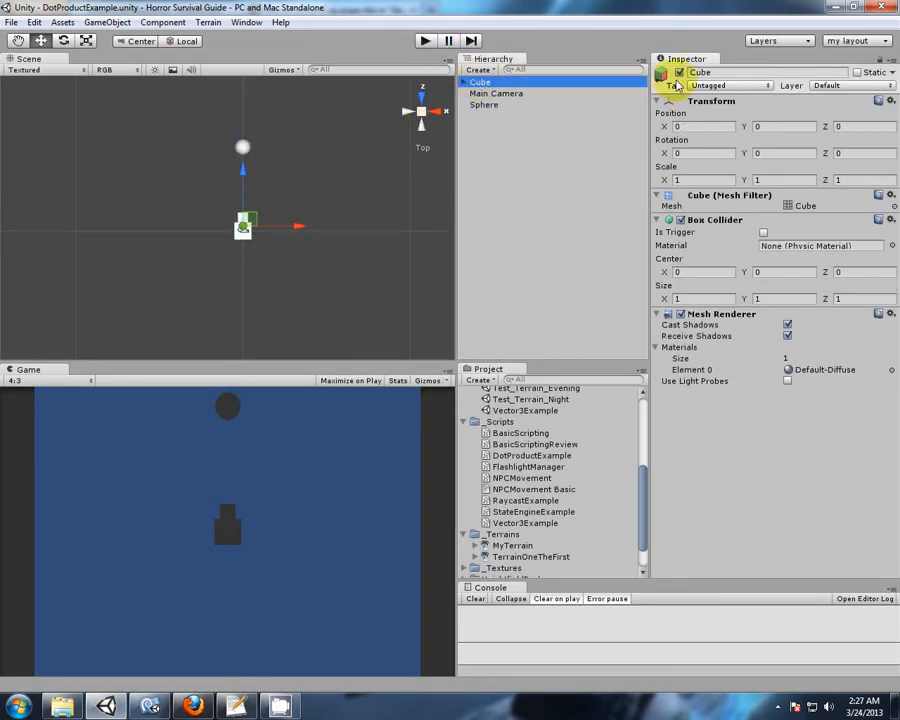
pyautogui.click(669, 72)
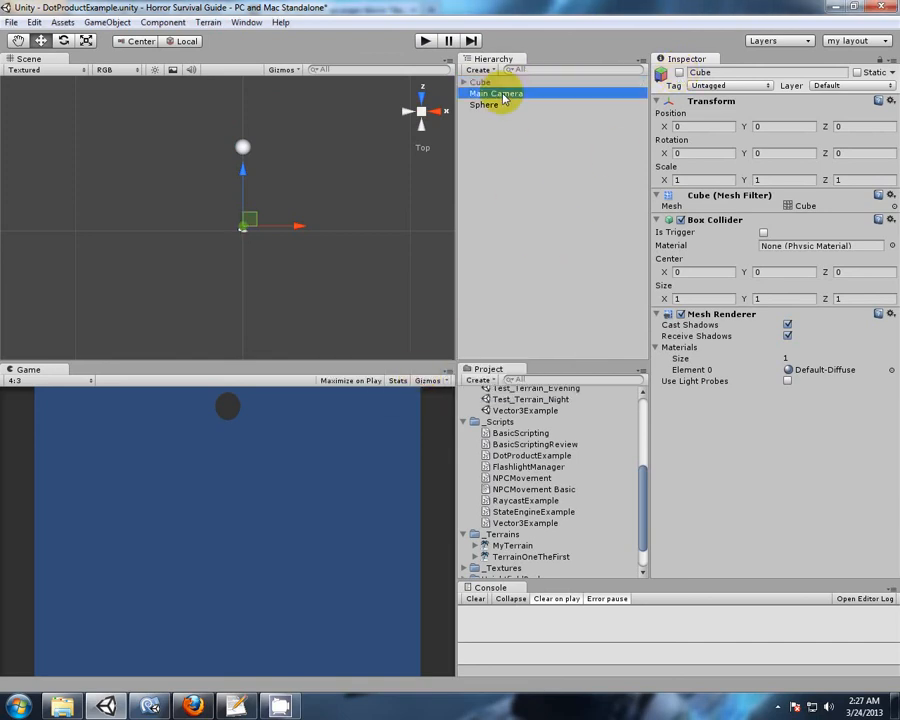
pyautogui.click(495, 92)
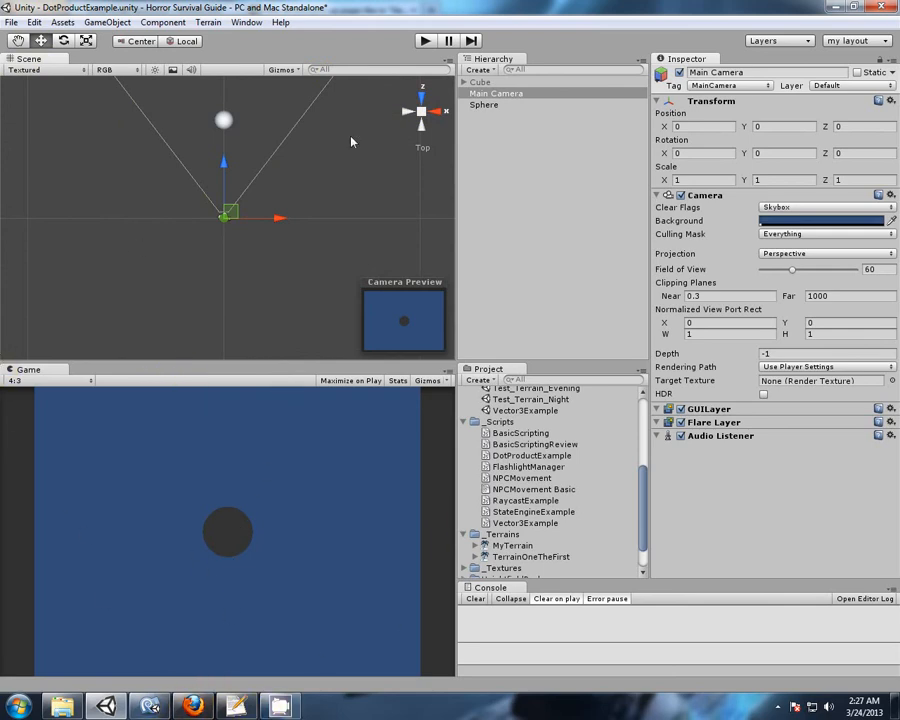
pyautogui.click(484, 104)
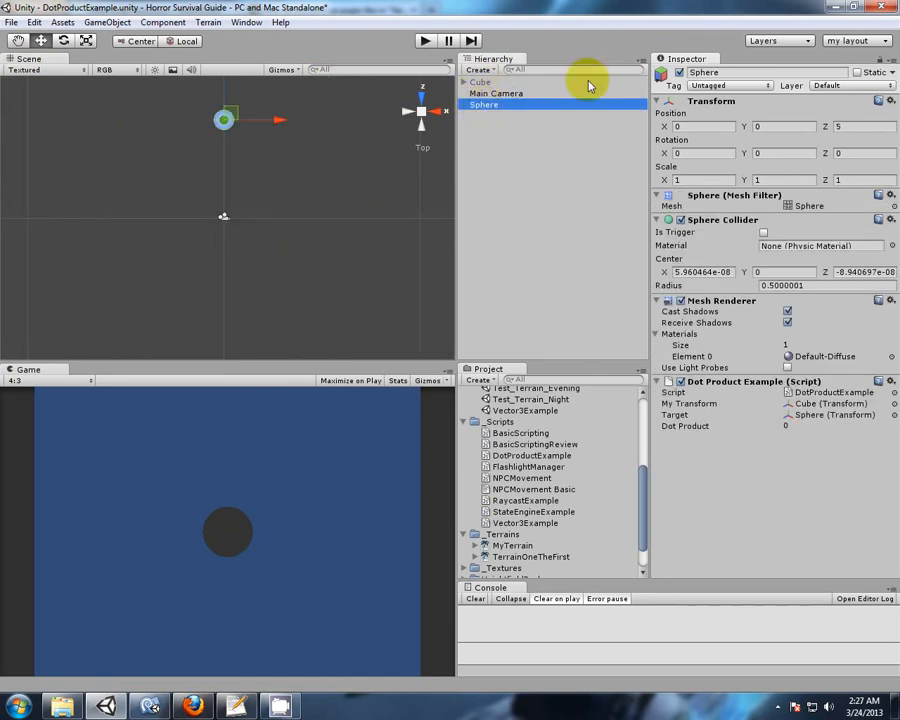
pyautogui.moveTo(470, 160)
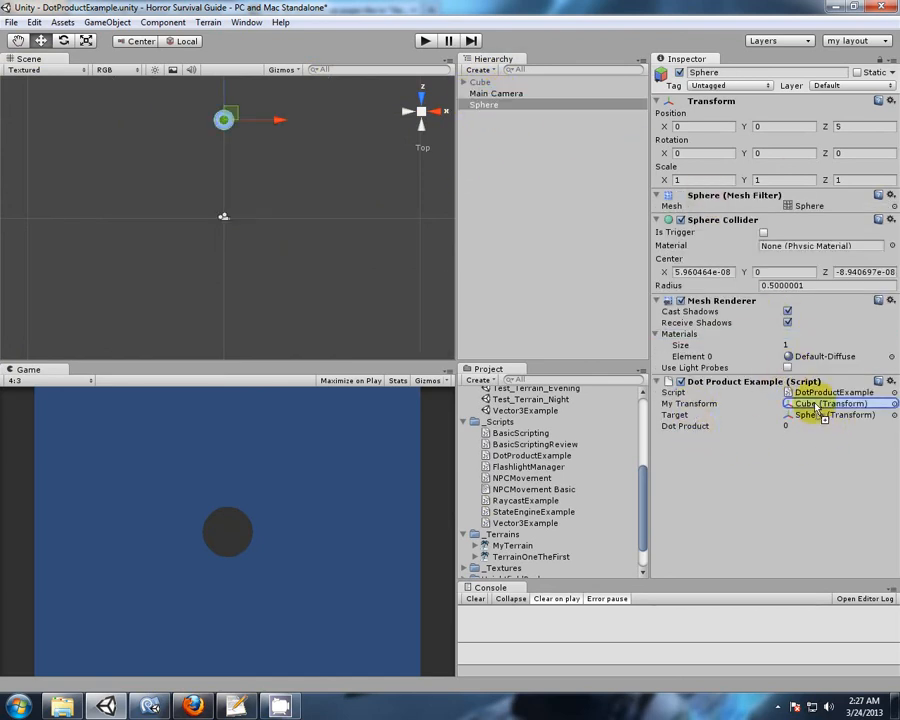
pyautogui.click(835, 403)
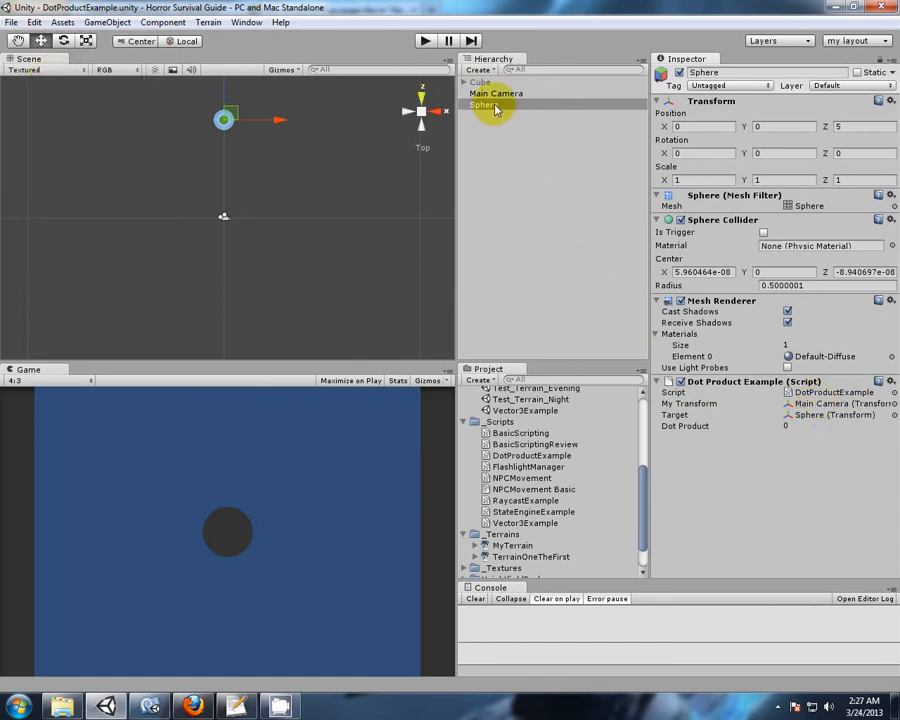
# Play with Main Camera as reference and drag the Sphere right until Dot Product reads about 0.74
pyautogui.click(424, 40)
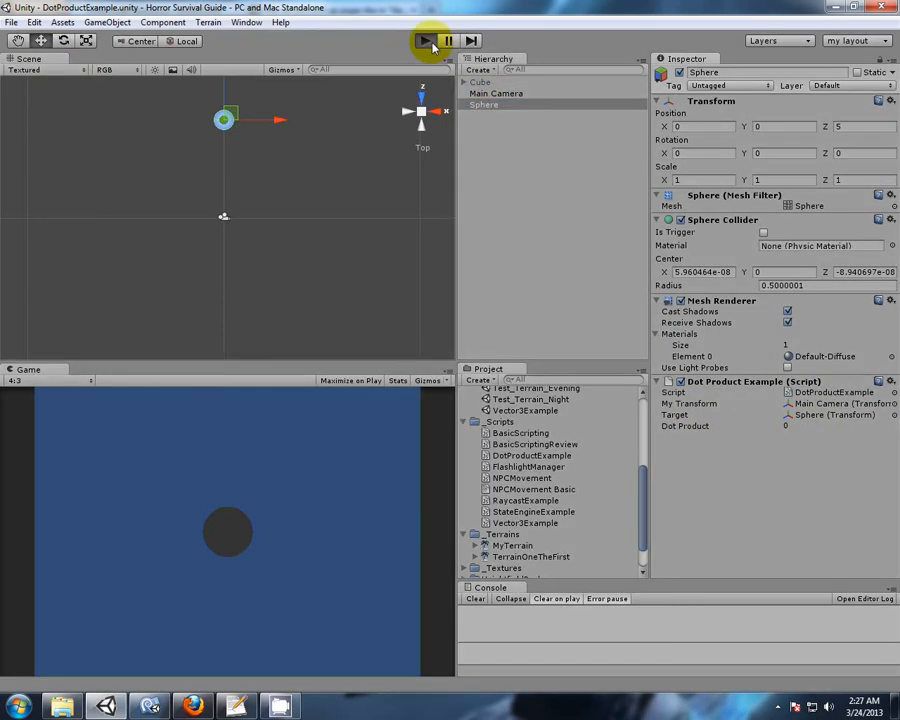
pyautogui.click(424, 40)
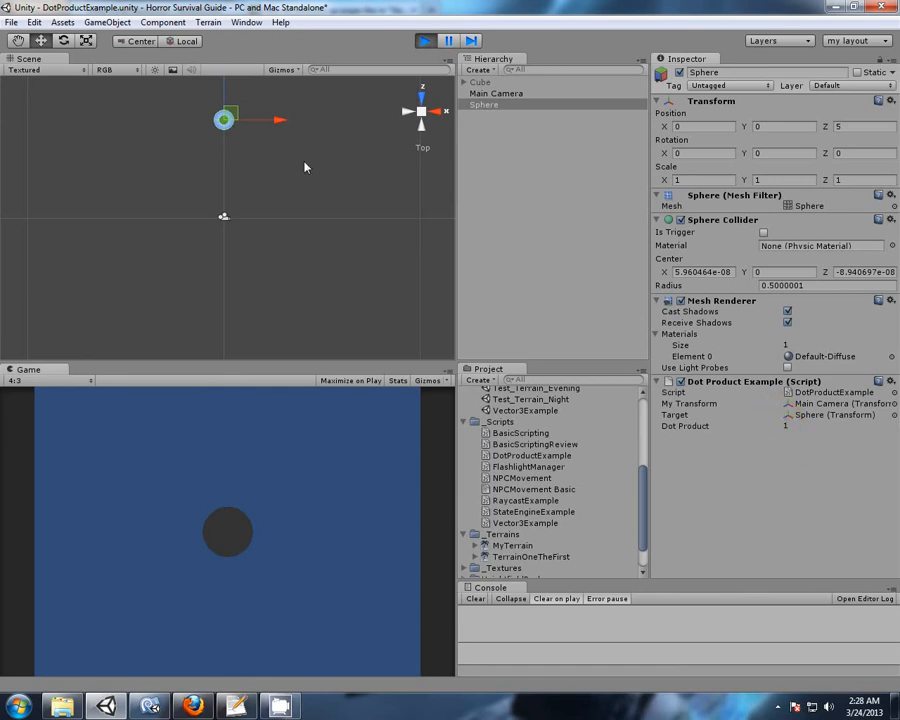
pyautogui.moveTo(225, 120); pyautogui.dragTo(255, 120)
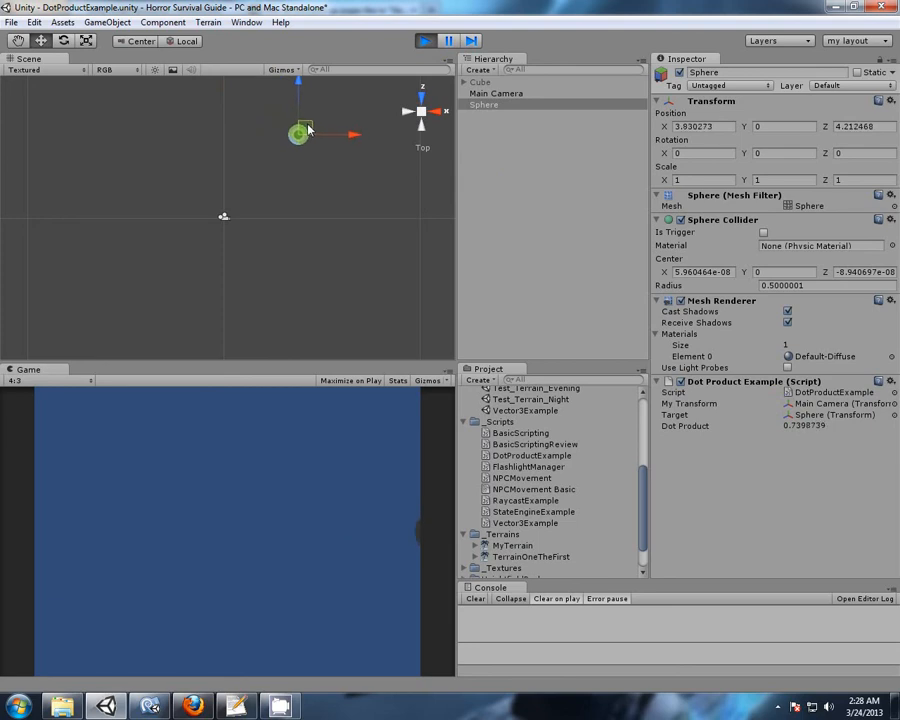
pyautogui.moveTo(298, 133); pyautogui.dragTo(303, 133)
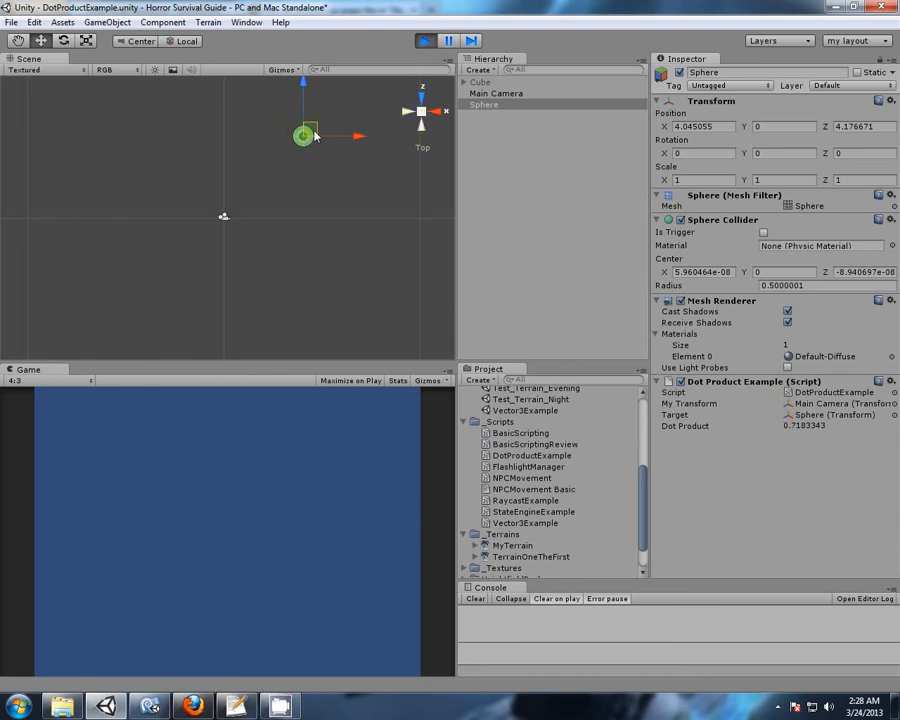
pyautogui.moveTo(310, 135); pyautogui.dragTo(300, 135)
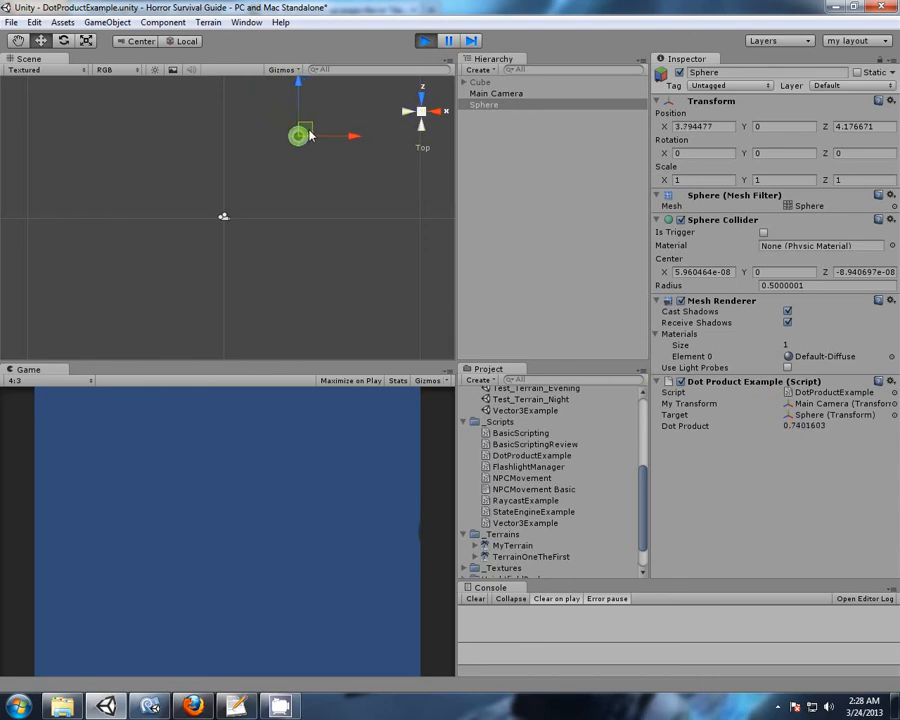
pyautogui.click(190, 707)
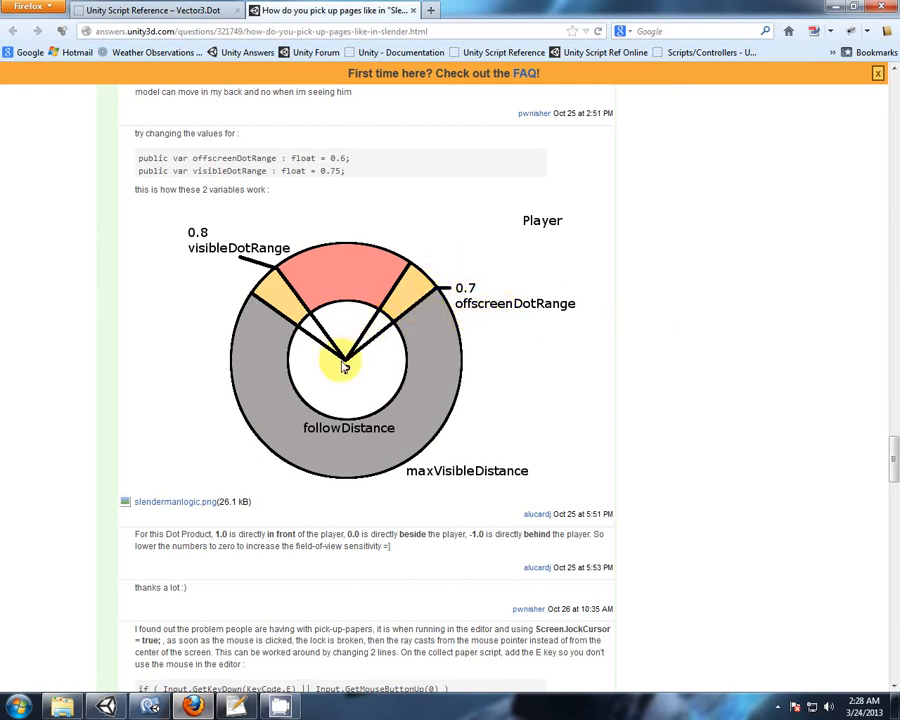
pyautogui.moveTo(418, 313)
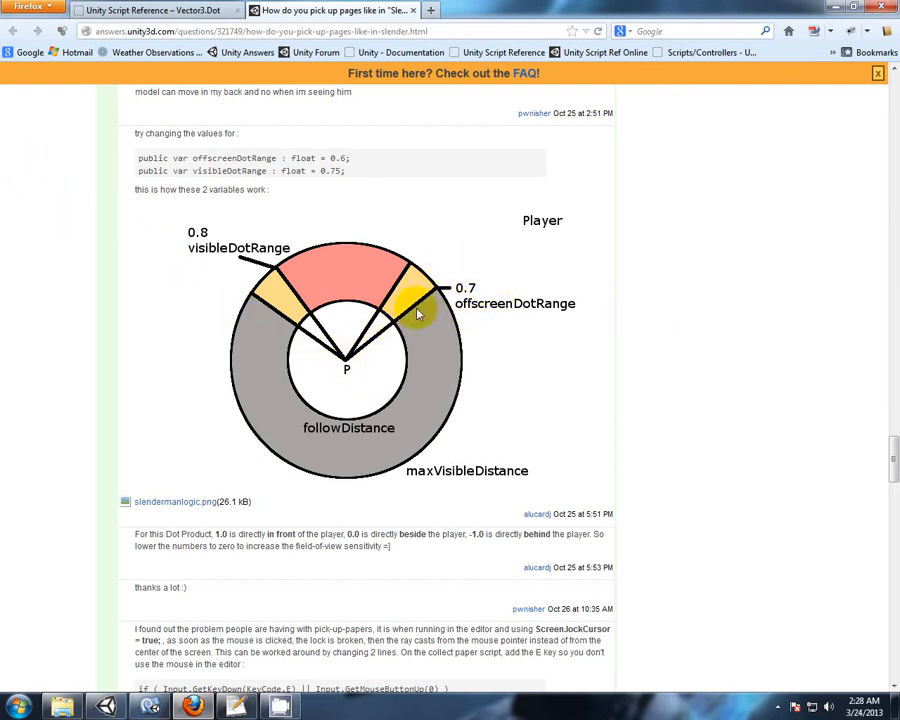
pyautogui.moveTo(362, 363)
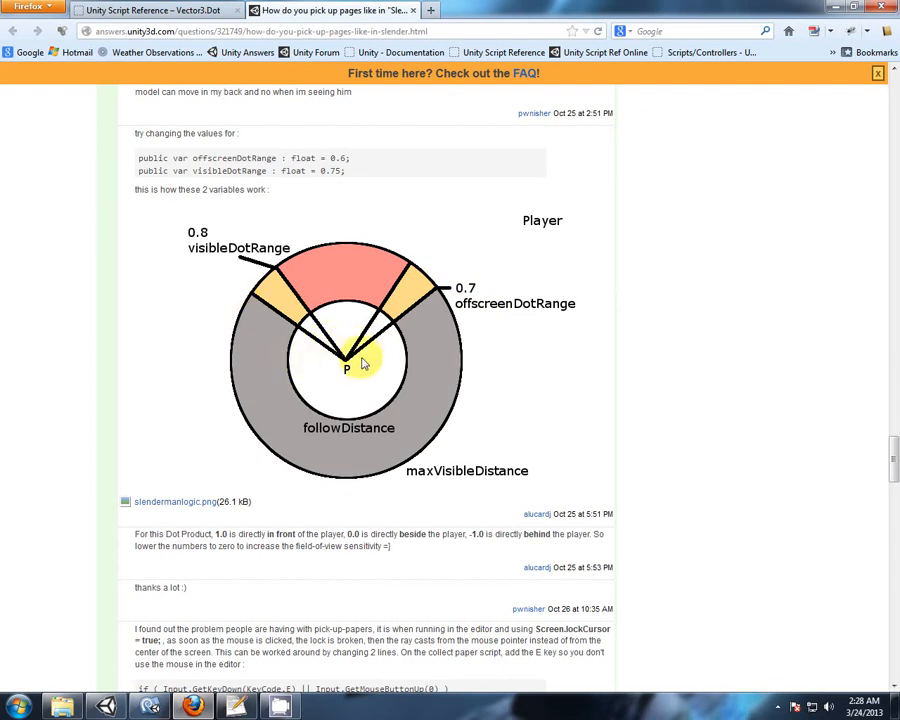
pyautogui.moveTo(360, 372)
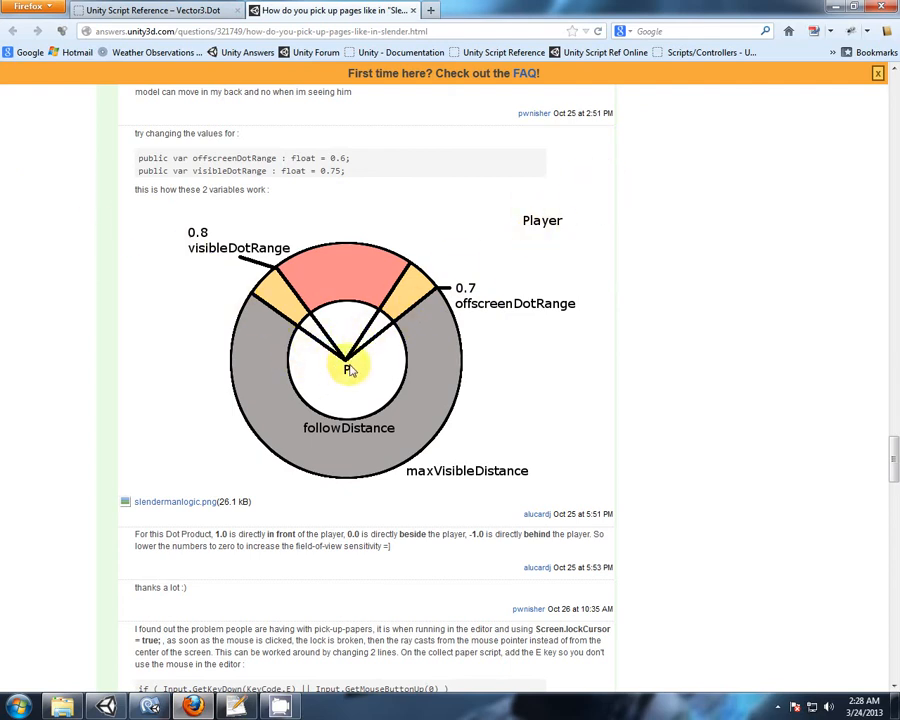
pyautogui.moveTo(443, 297)
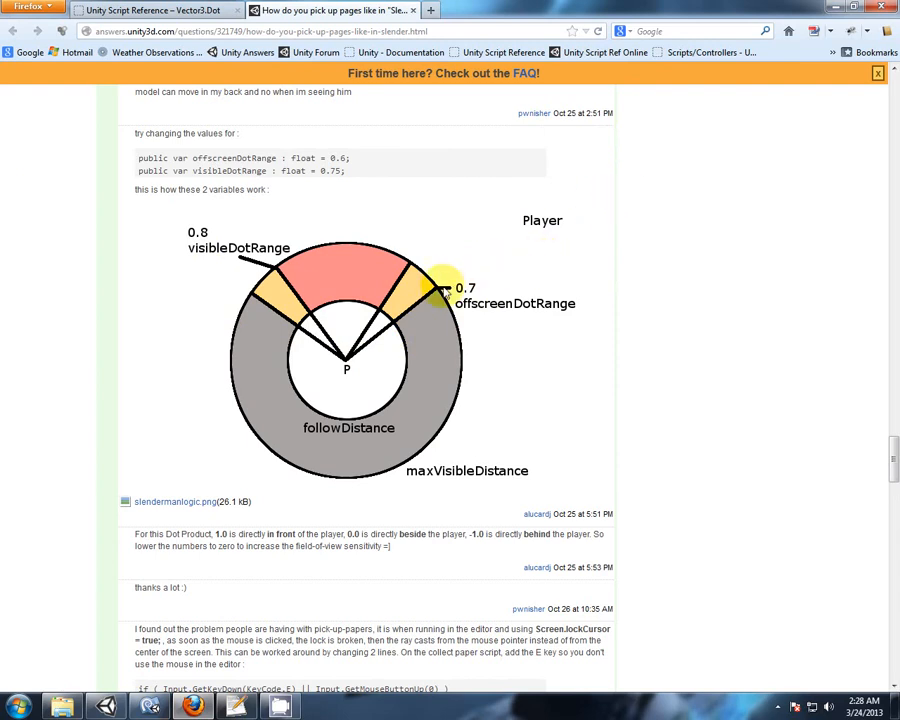
pyautogui.moveTo(475, 260)
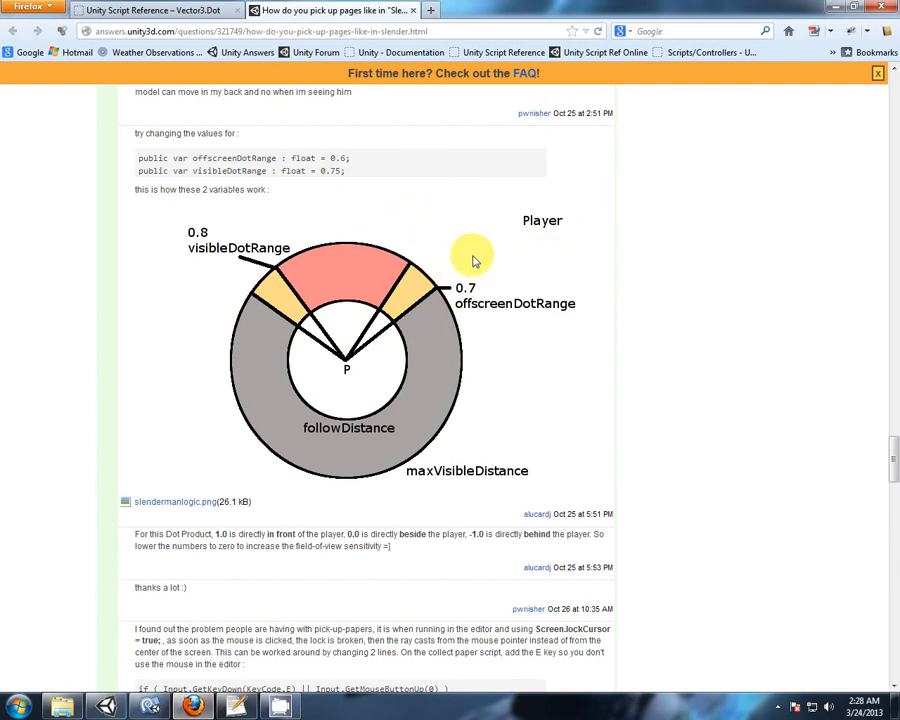
pyautogui.moveTo(450, 290)
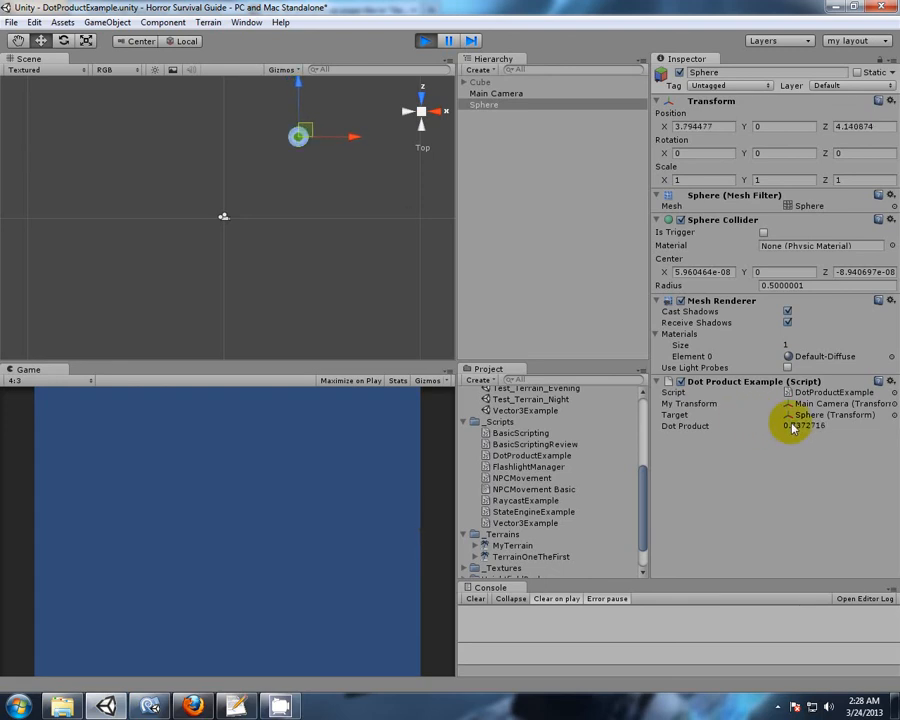
# Drag the Sphere much farther out to about X 9.27, Z 11.4, Dot Product staying near 0.78
pyautogui.moveTo(303, 137); pyautogui.dragTo(310, 137)
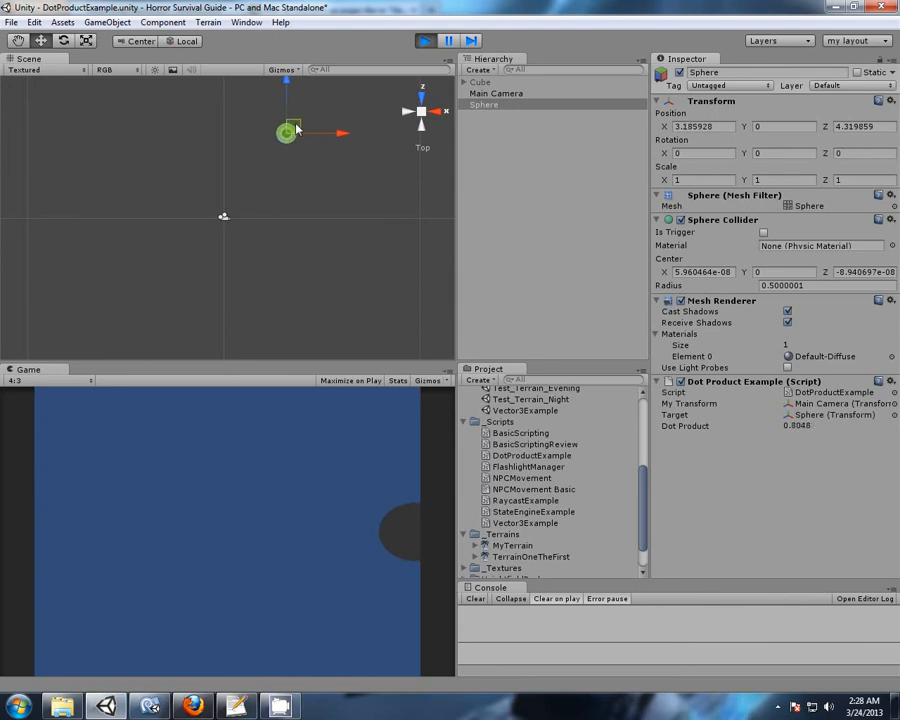
pyautogui.moveTo(287, 132); pyautogui.dragTo(298, 136)
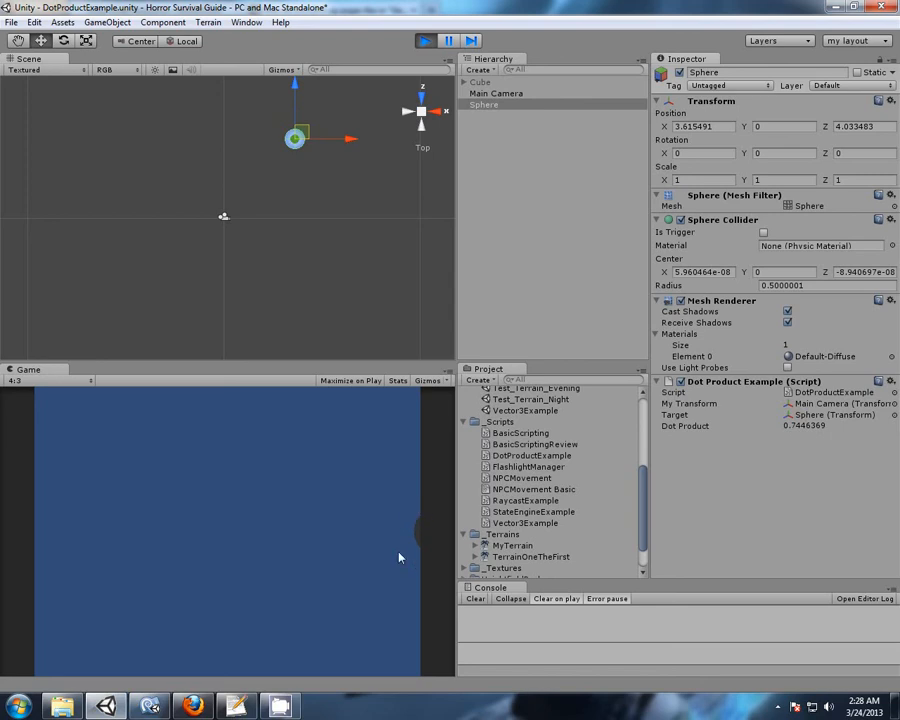
pyautogui.moveTo(475, 335)
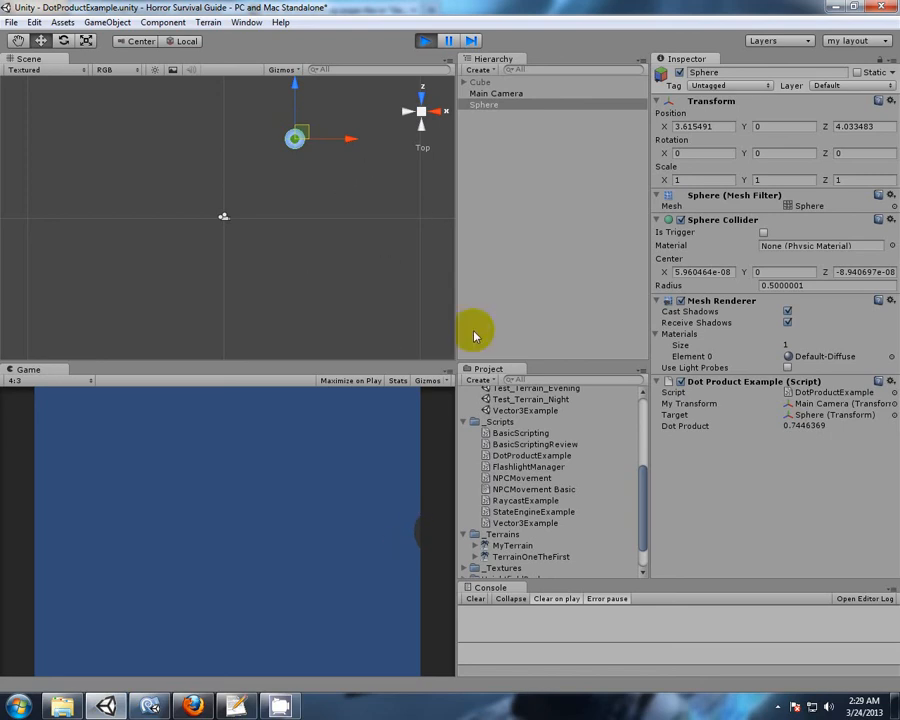
pyautogui.moveTo(415, 539)
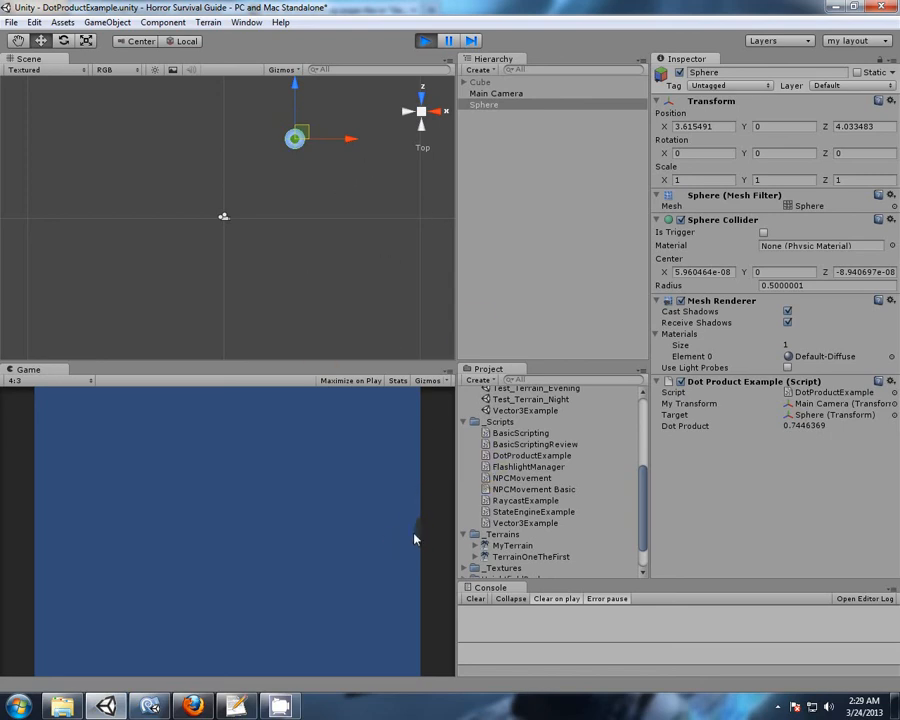
pyautogui.moveTo(426, 495)
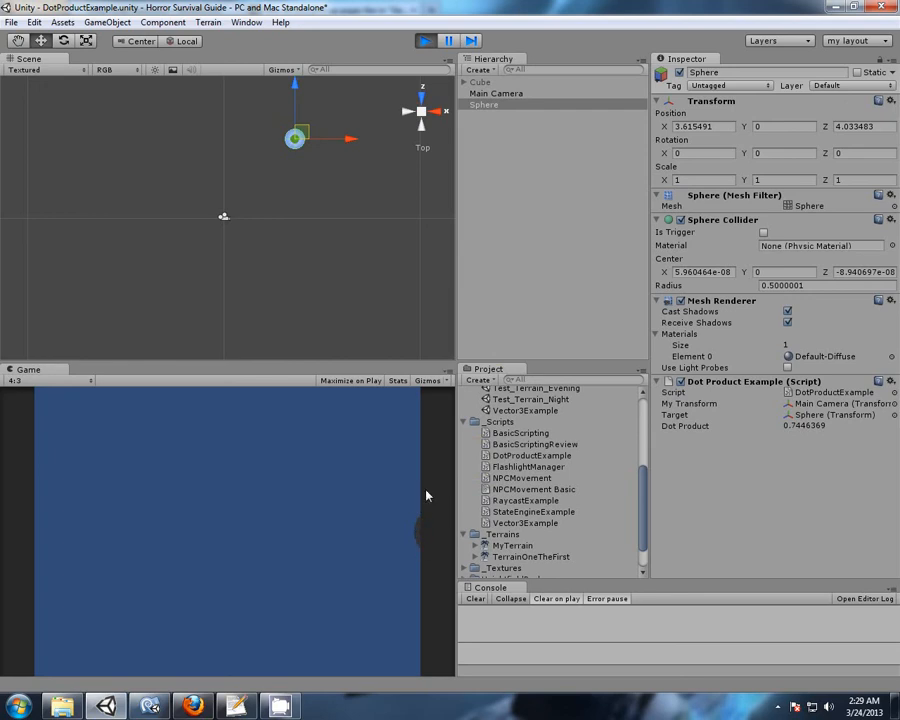
pyautogui.moveTo(410, 428)
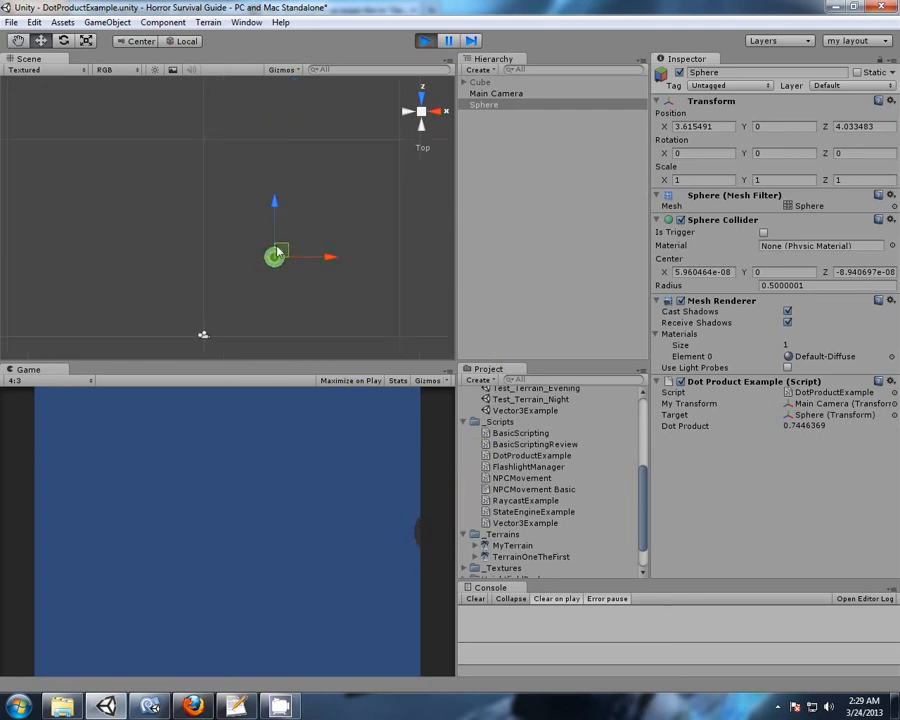
pyautogui.moveTo(275, 255); pyautogui.dragTo(355, 140)
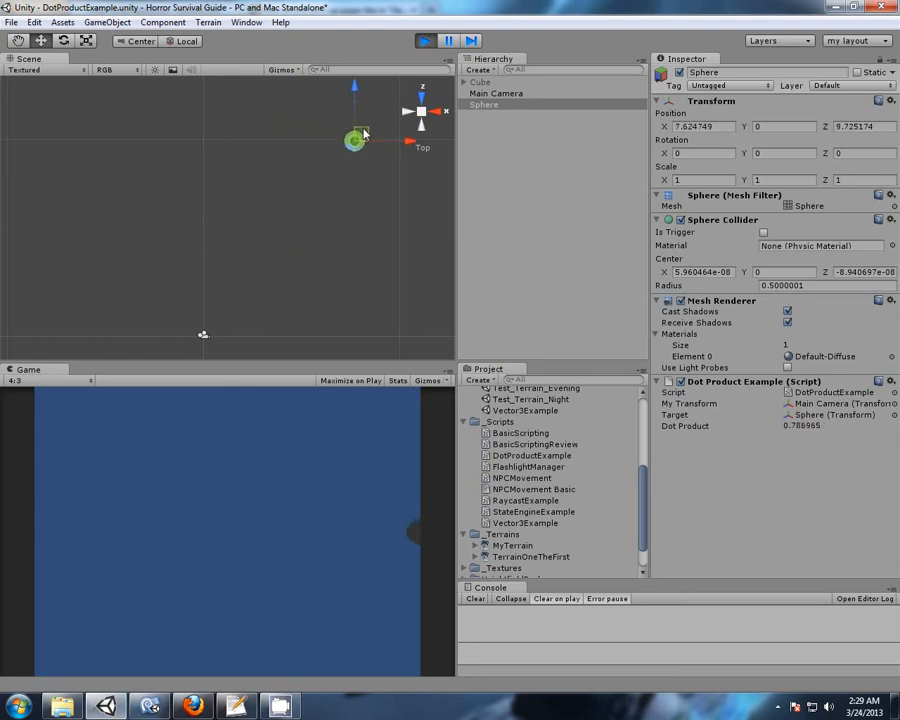
pyautogui.moveTo(355, 140); pyautogui.dragTo(385, 113)
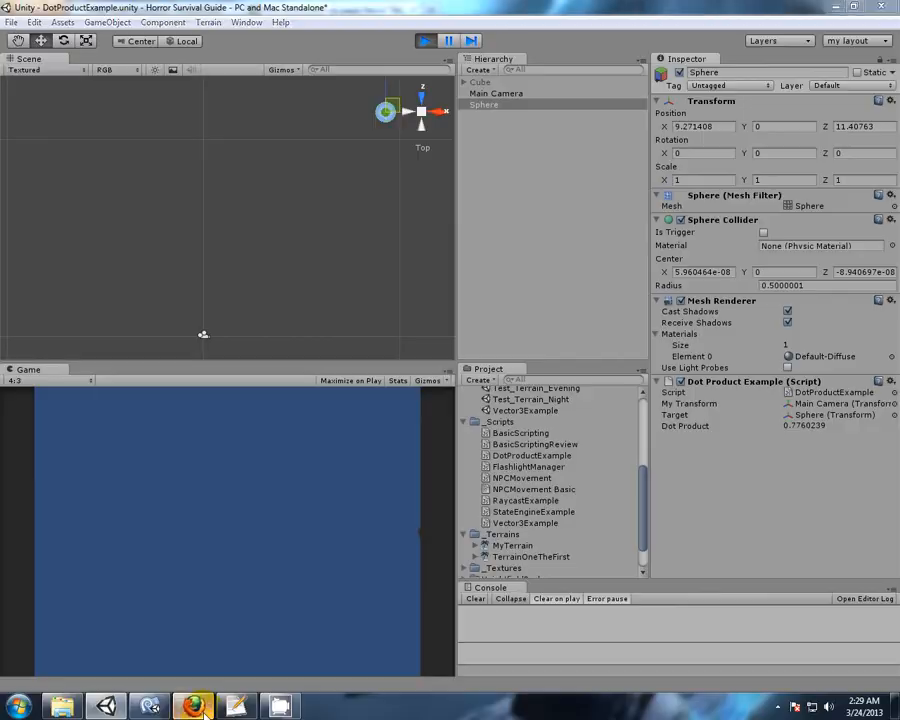
# Switch to Firefox to bring the Unity Answers dot-range diagram back on screen
pyautogui.click(192, 707)
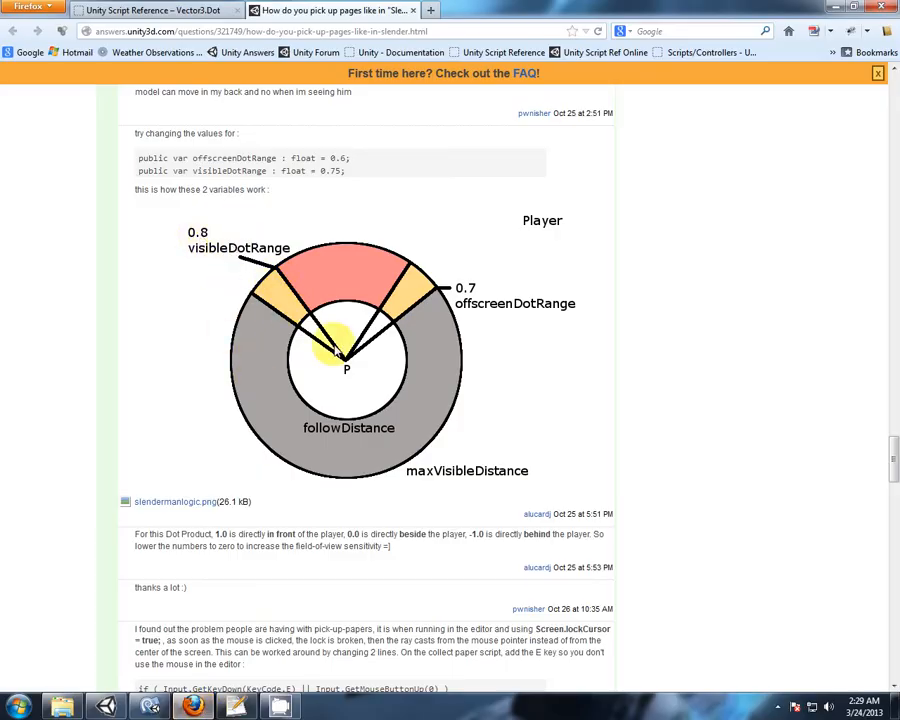
pyautogui.moveTo(267, 261)
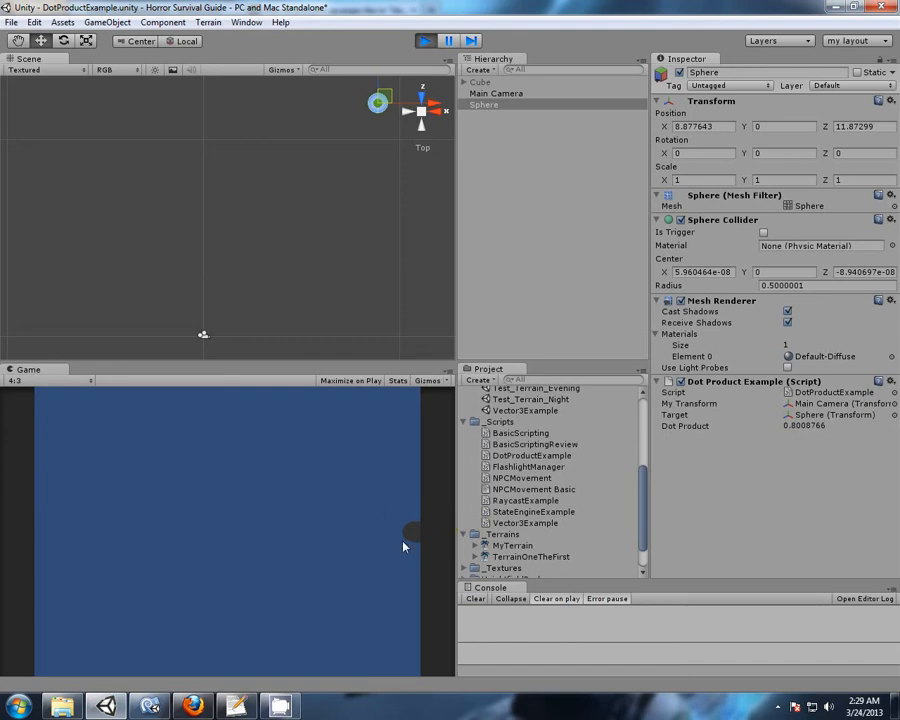
pyautogui.moveTo(425, 494)
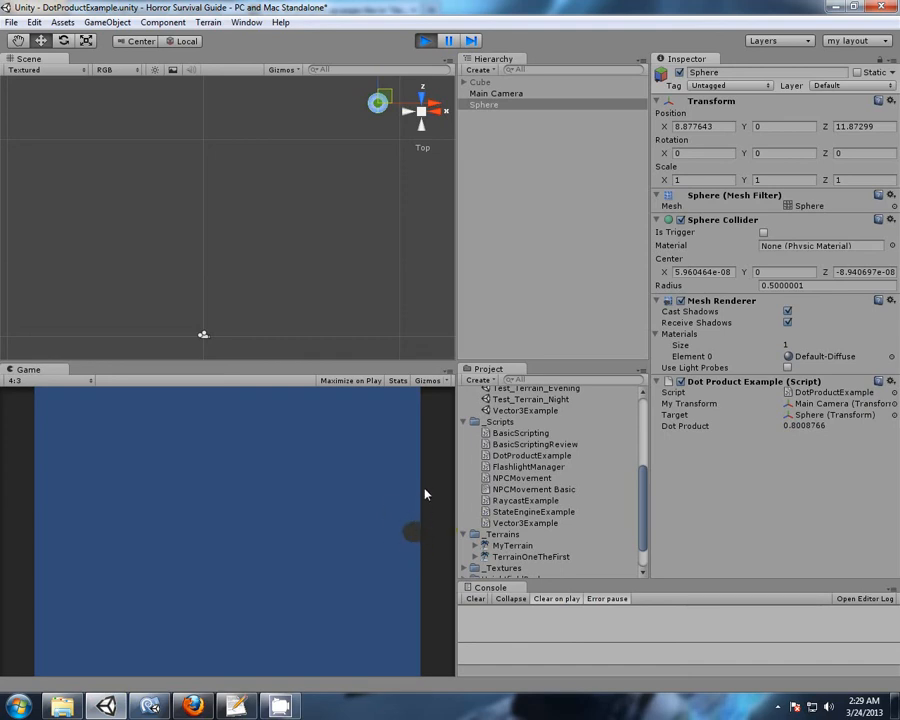
pyautogui.moveTo(400, 543)
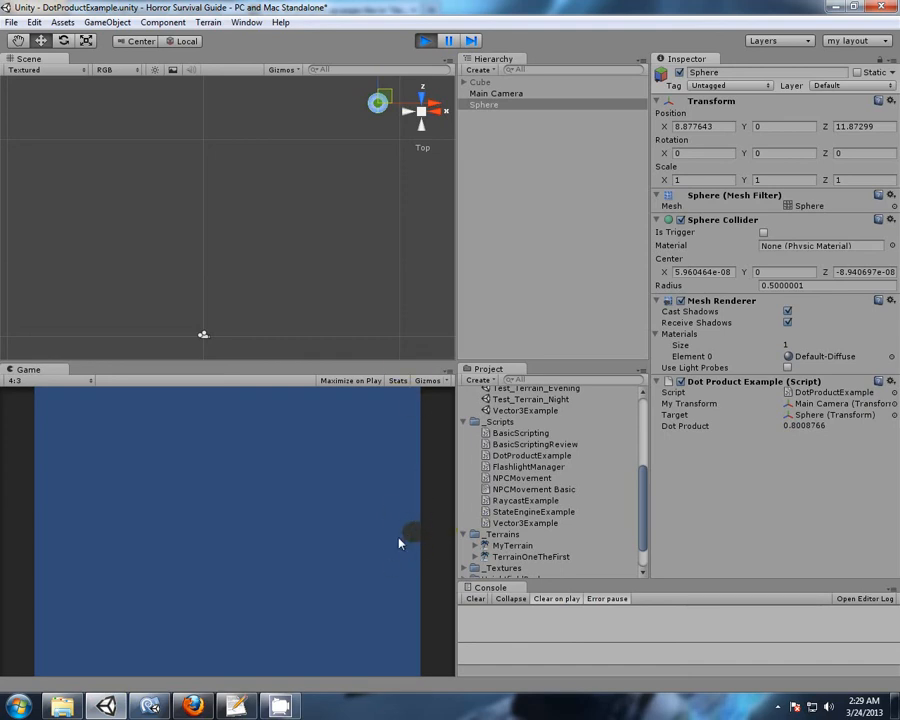
# Restart the scene and slide the sphere right toward the edge of the camera's view
pyautogui.click(425, 40)
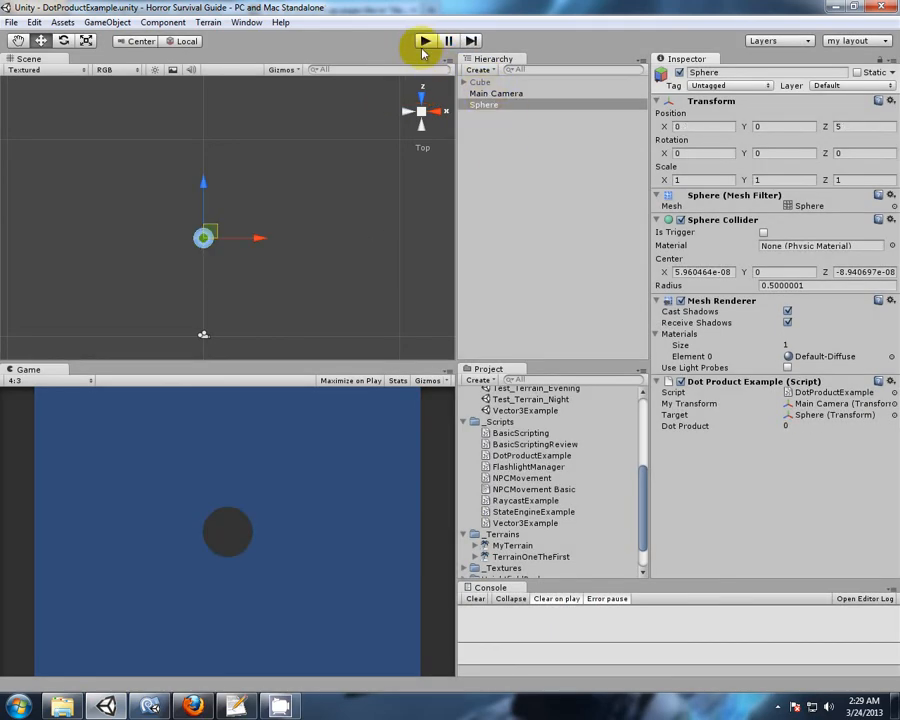
pyautogui.click(424, 40)
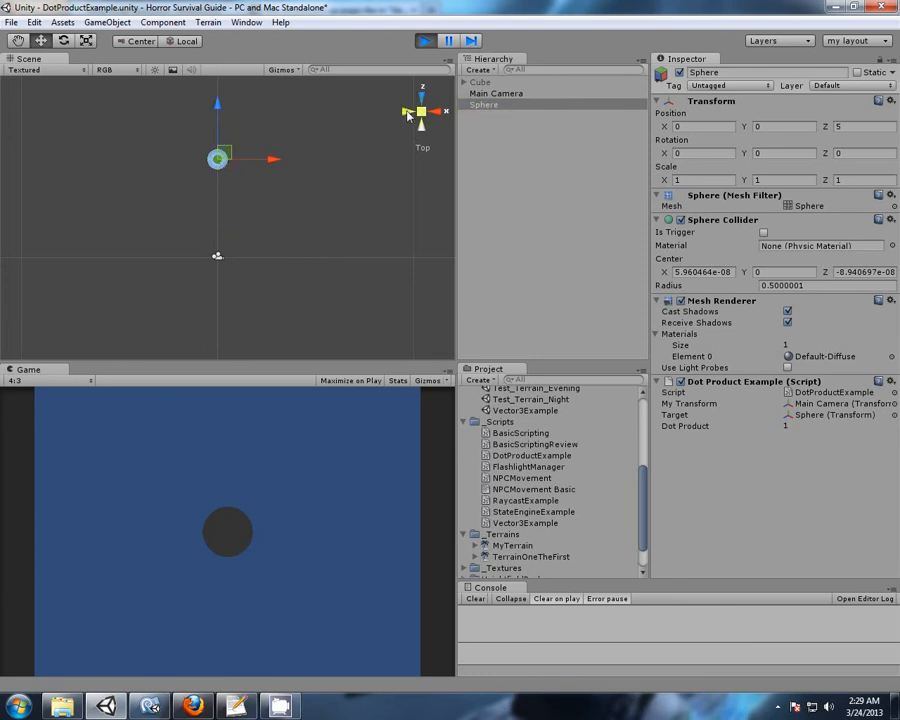
pyautogui.moveTo(218, 158); pyautogui.dragTo(288, 167)
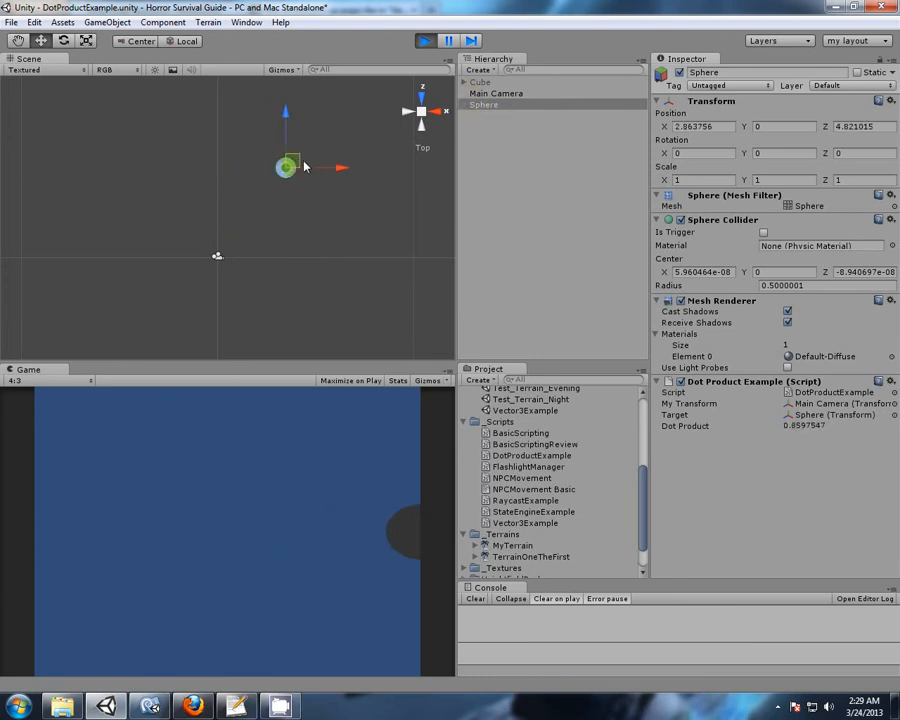
pyautogui.moveTo(288, 166); pyautogui.dragTo(305, 133)
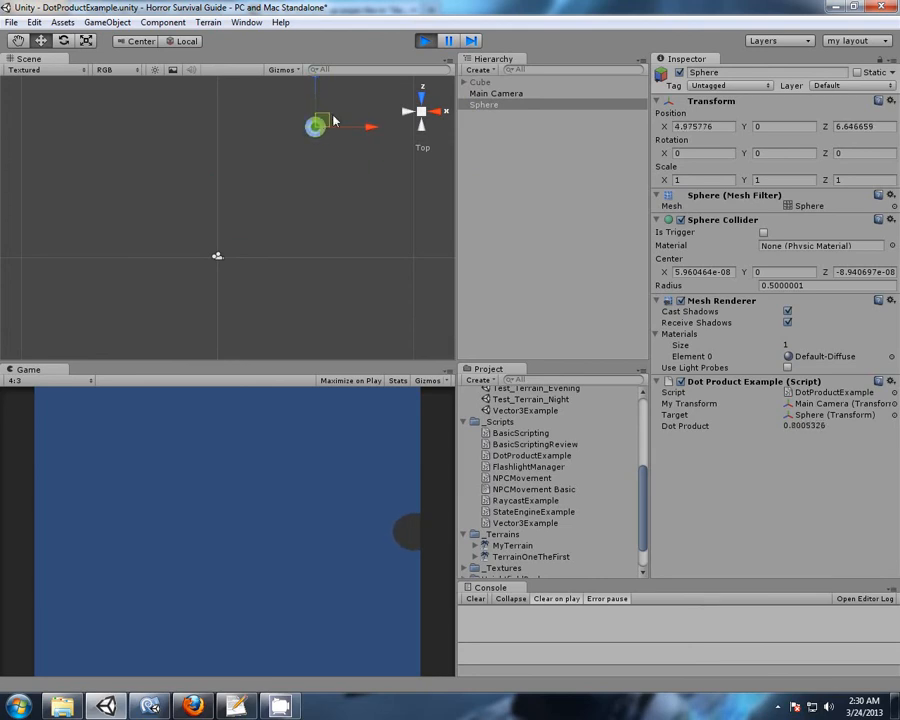
# Alternate Main Camera and Sphere selection to compare the view cone against Dot Product near 0.79, then stop playing
pyautogui.click(496, 92)
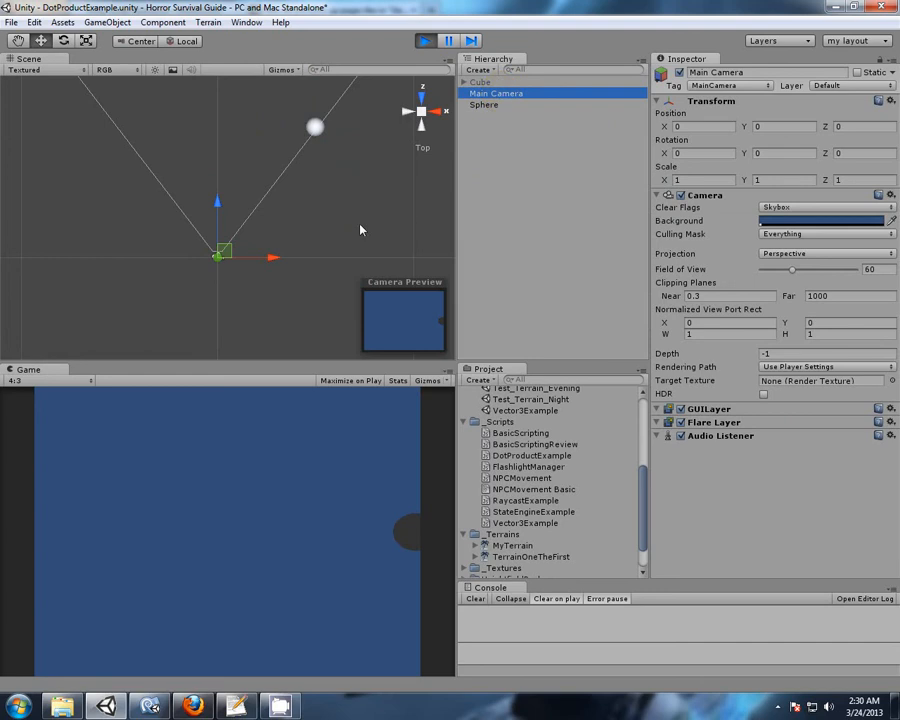
pyautogui.moveTo(247, 217)
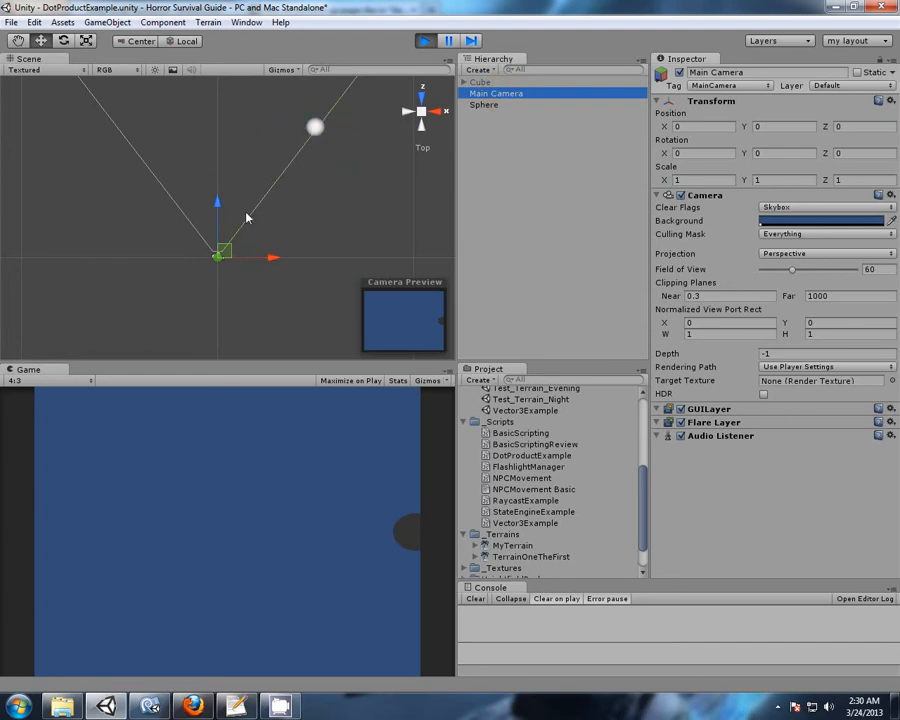
pyautogui.moveTo(328, 107)
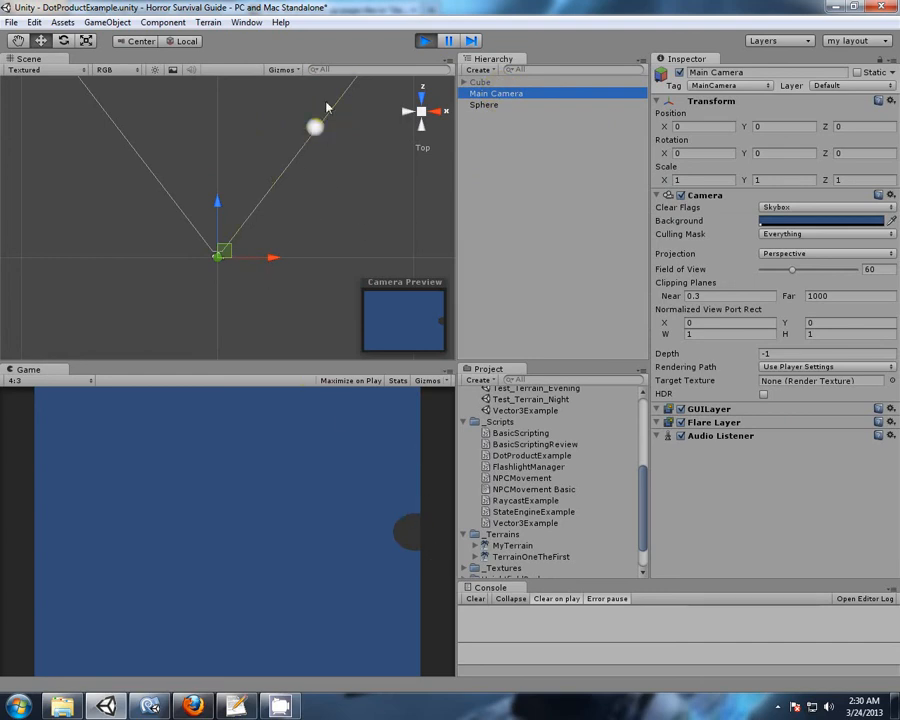
pyautogui.click(485, 106)
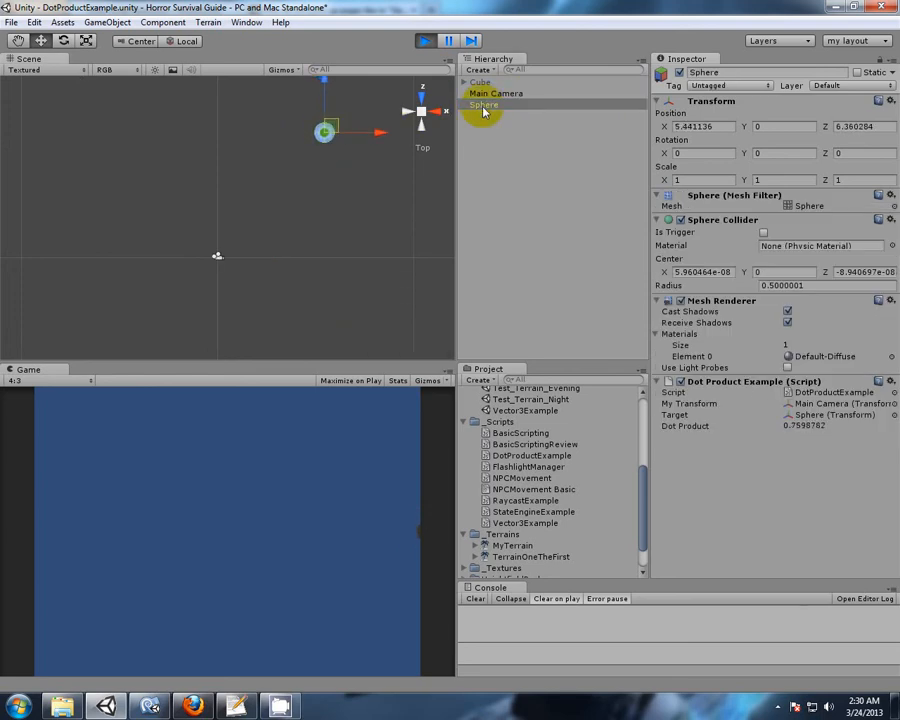
pyautogui.click(495, 92)
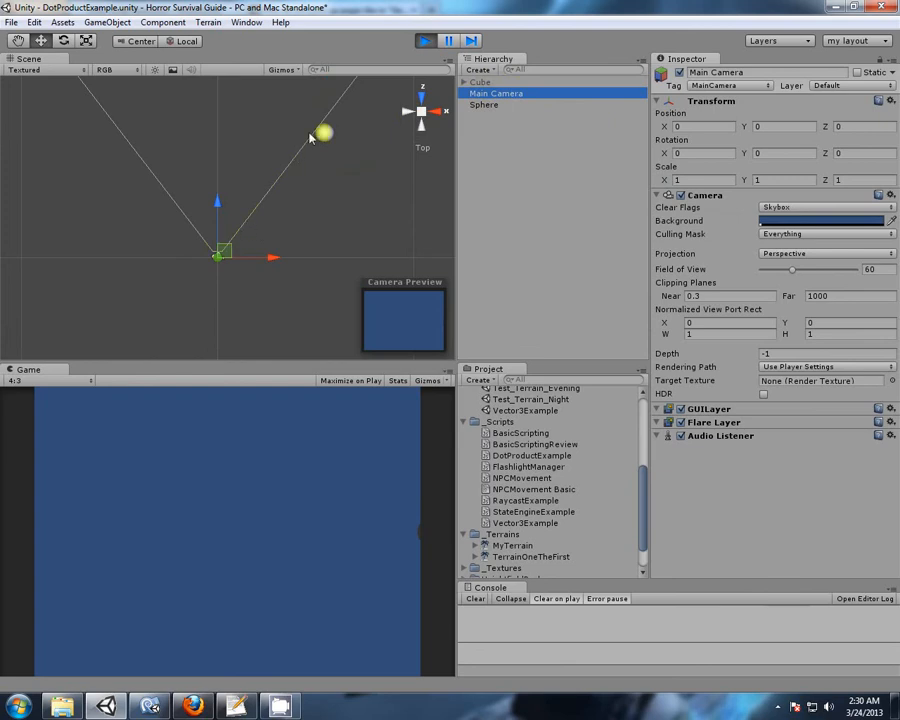
pyautogui.moveTo(325, 130)
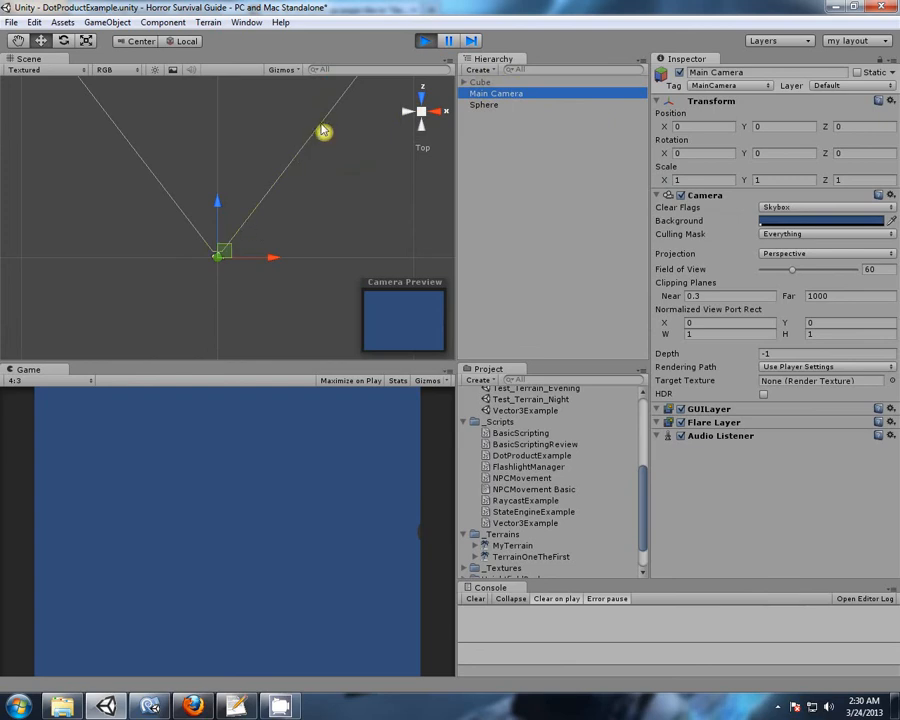
pyautogui.moveTo(324, 135)
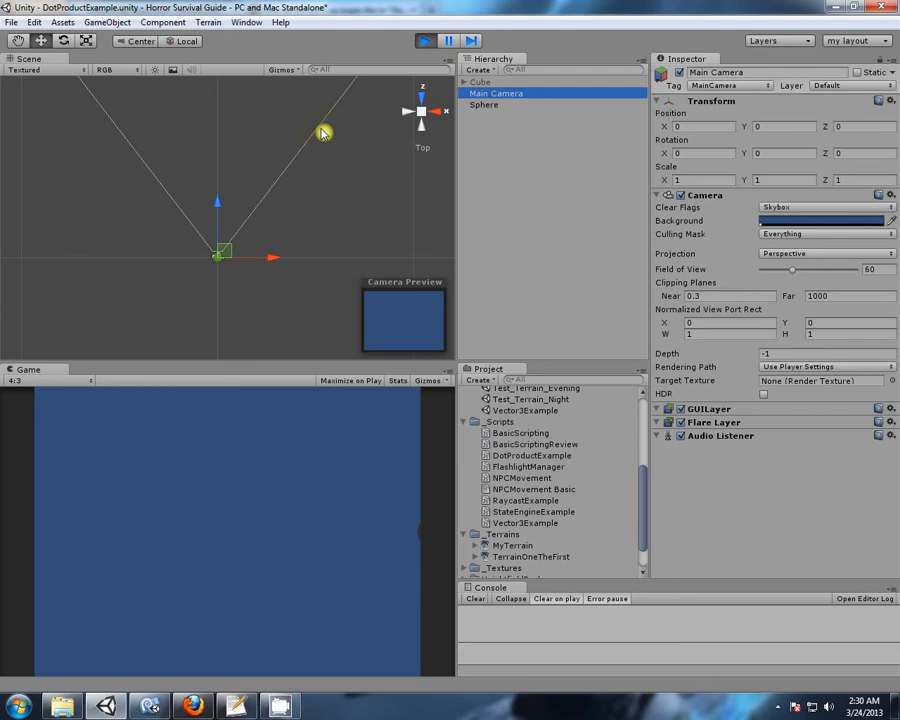
pyautogui.moveTo(447, 215)
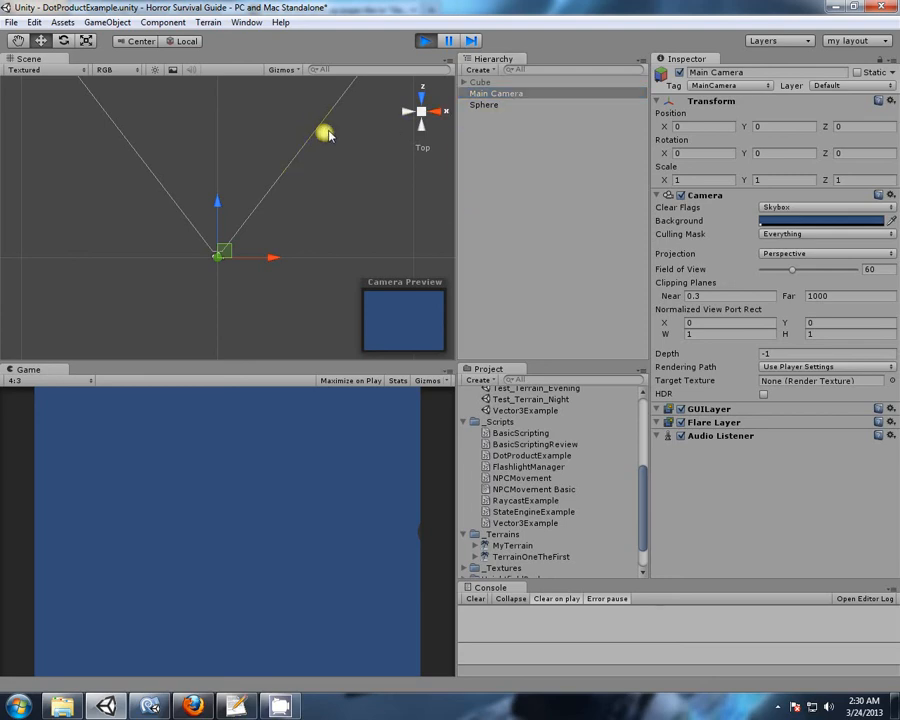
pyautogui.click(484, 104)
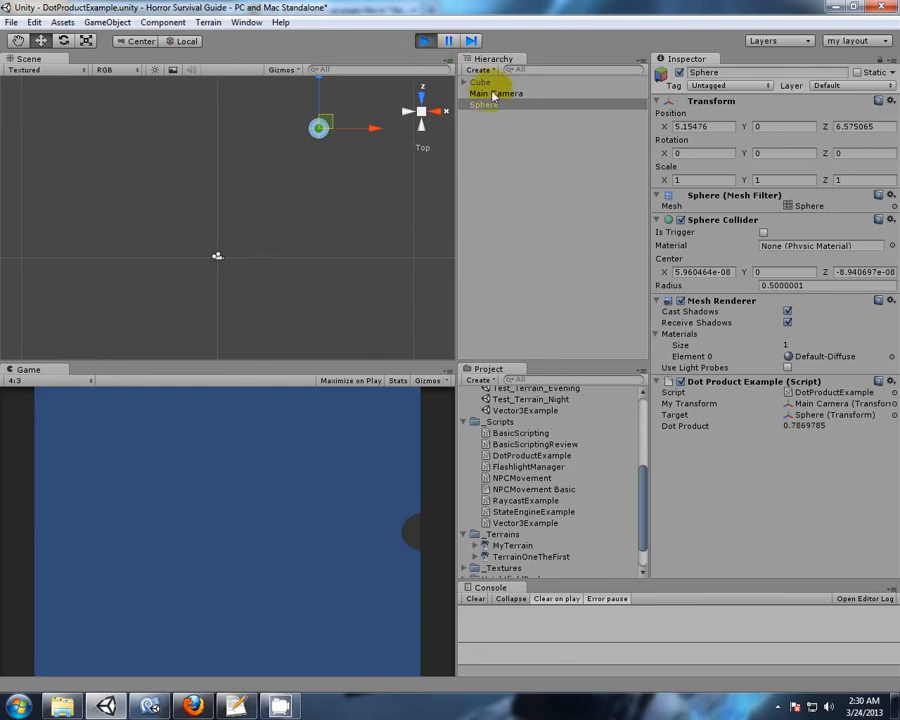
pyautogui.click(495, 93)
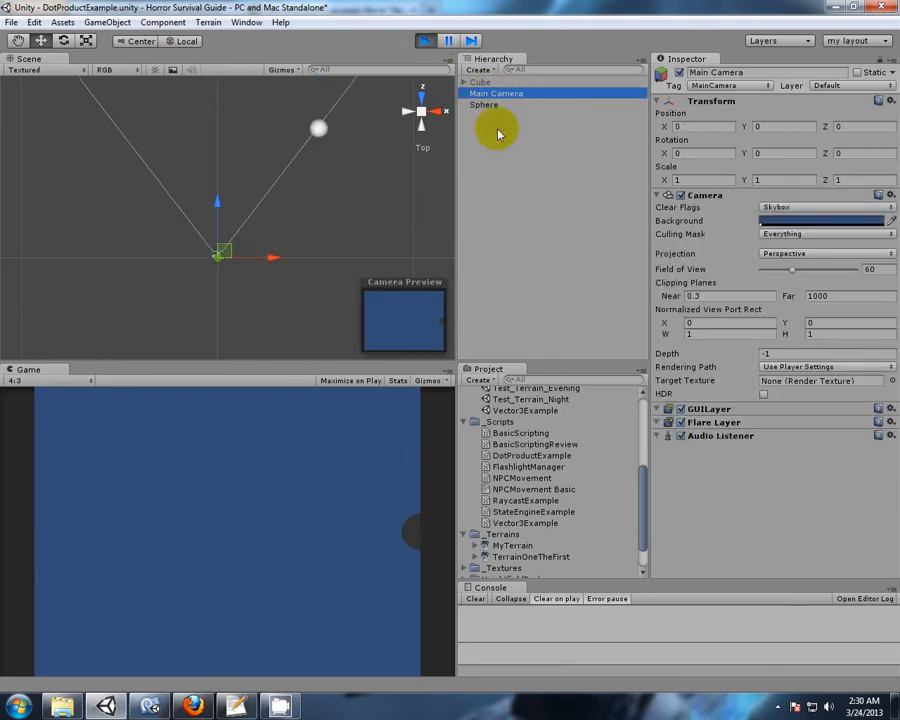
pyautogui.click(484, 104)
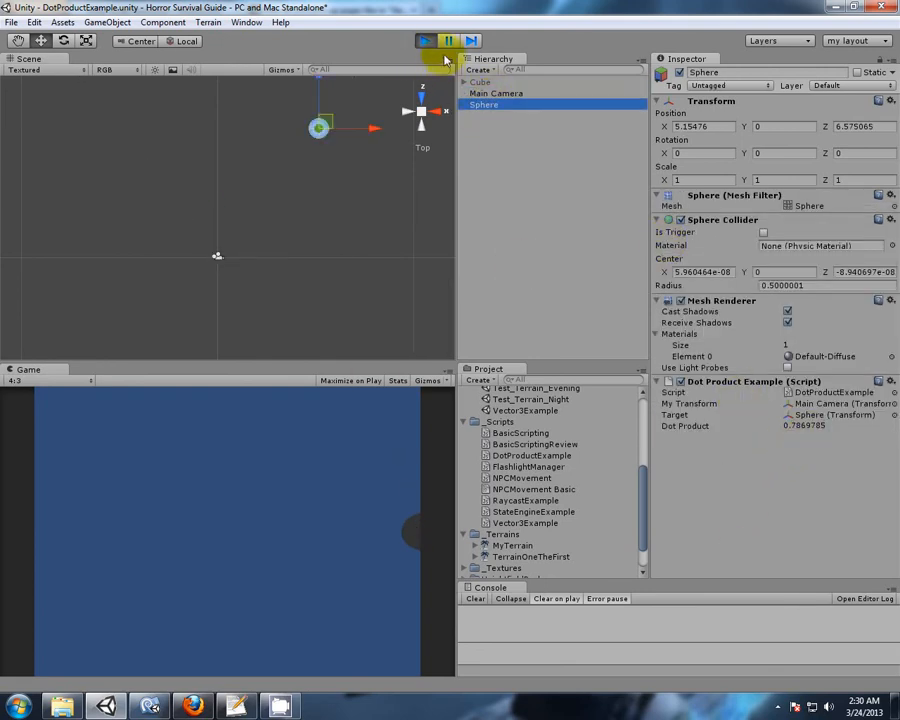
pyautogui.click(448, 40)
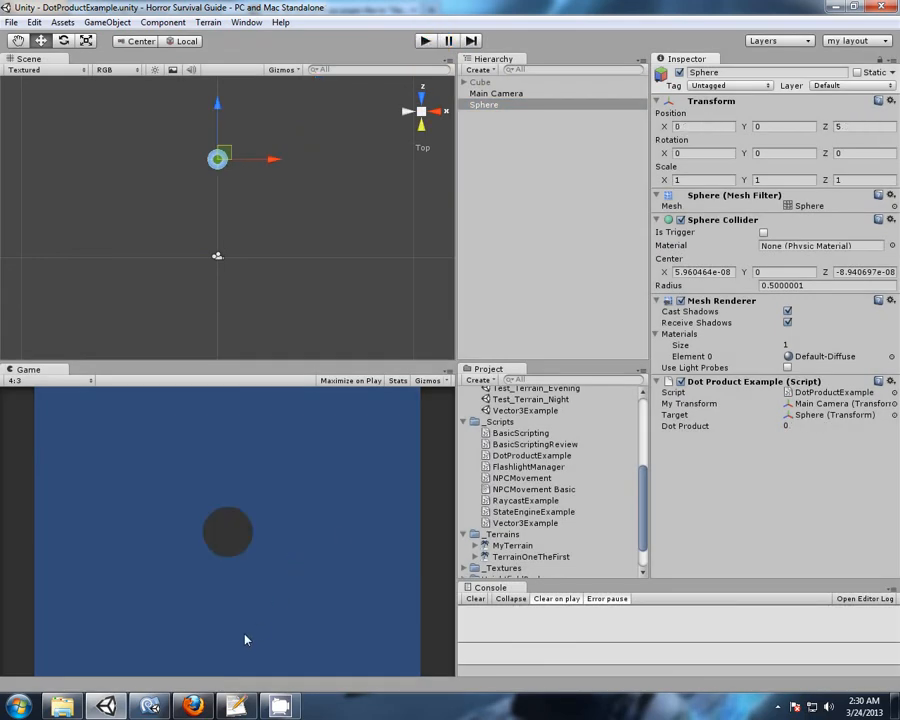
pyautogui.moveTo(343, 676)
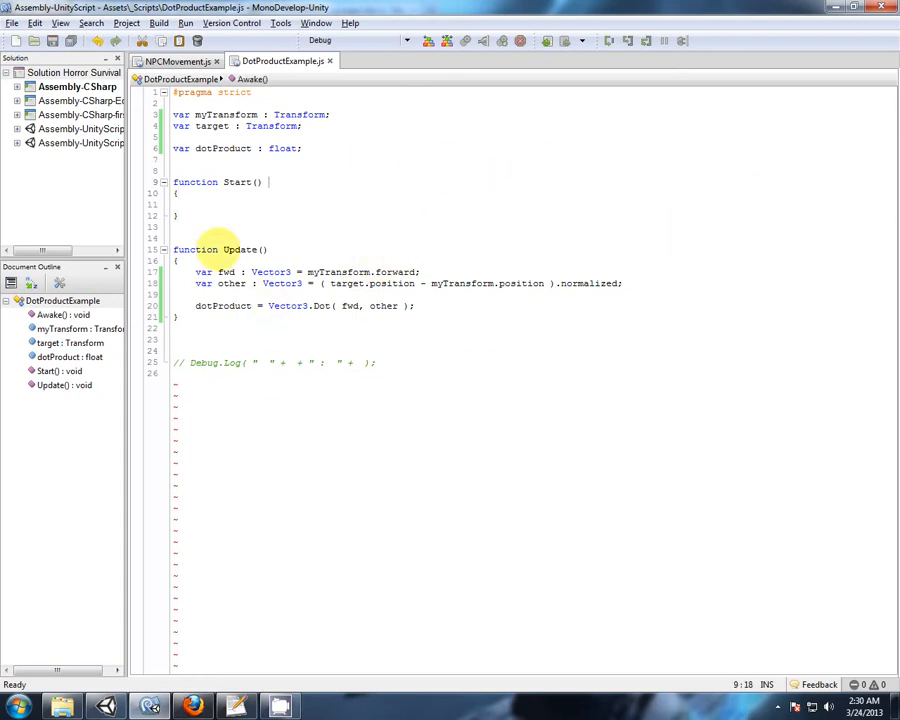
pyautogui.moveTo(461, 155)
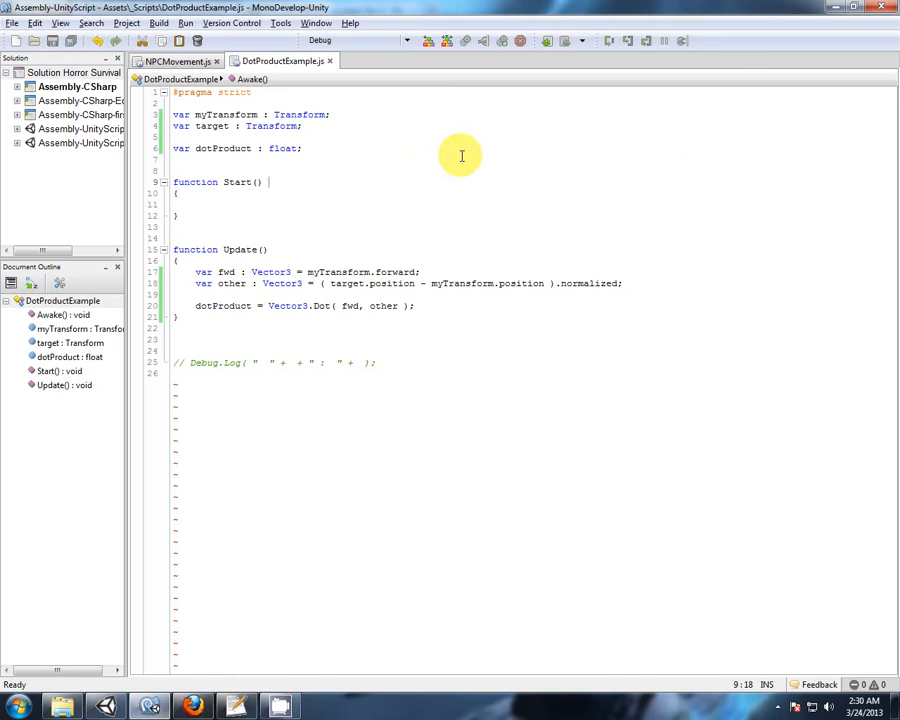
pyautogui.moveTo(475, 453)
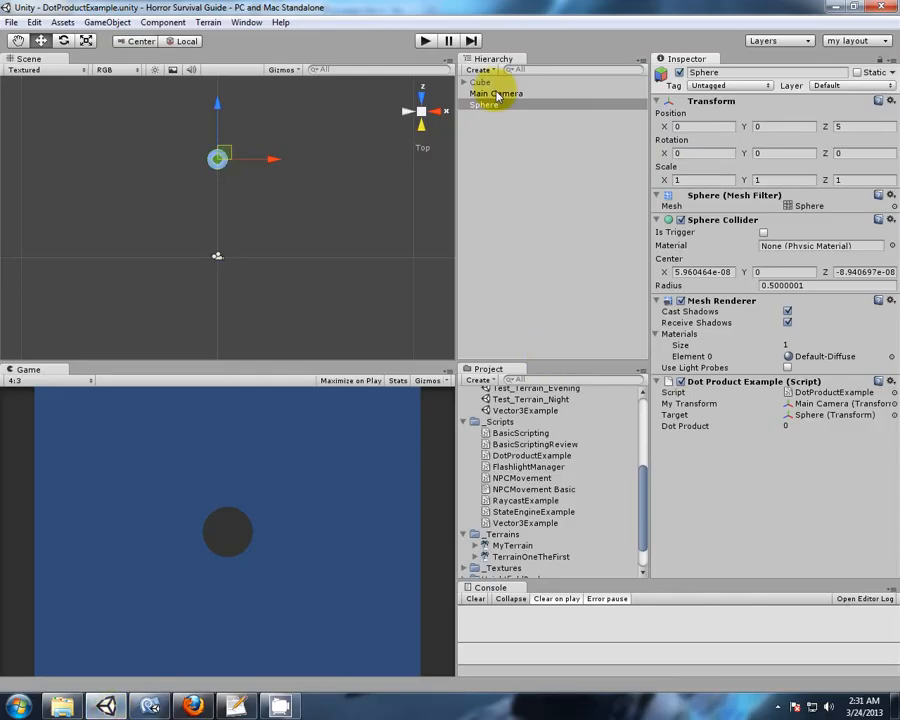
# Show the Main Camera preview with the sphere straight ahead, then switch to Notepad++
pyautogui.click(497, 93)
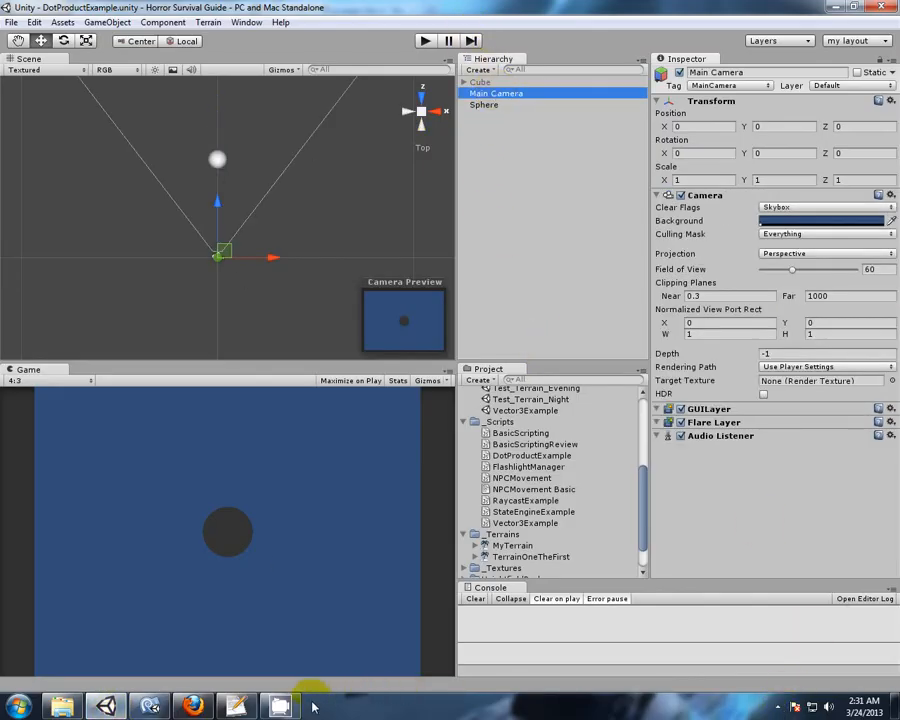
pyautogui.click(237, 706)
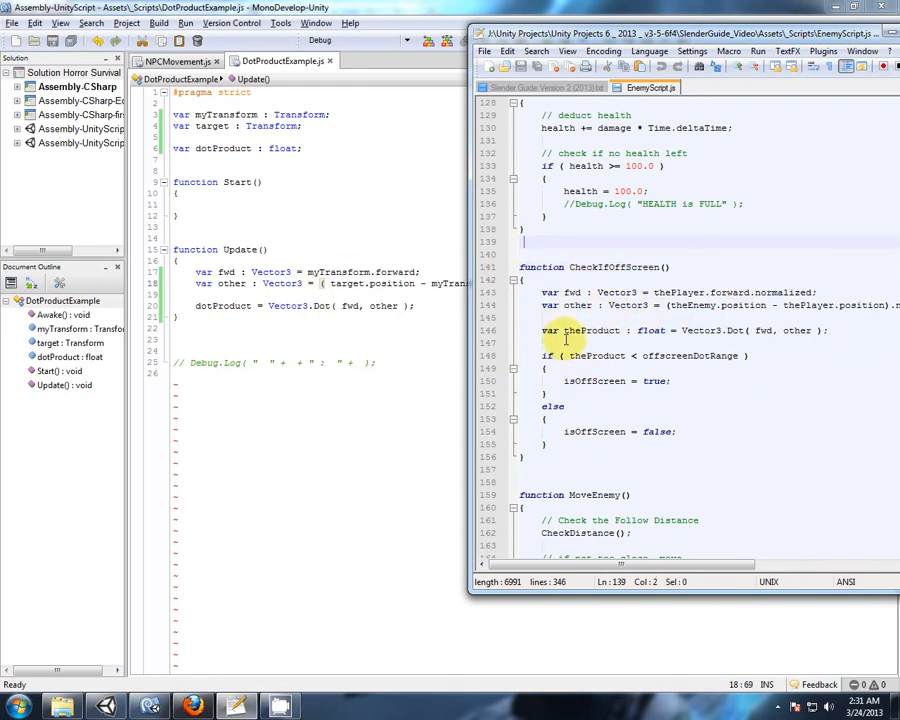
# Point at the theProduct Vector3.Dot line and the isOffScreen assignments in CheckIfOffScreen
pyautogui.click(819, 330)
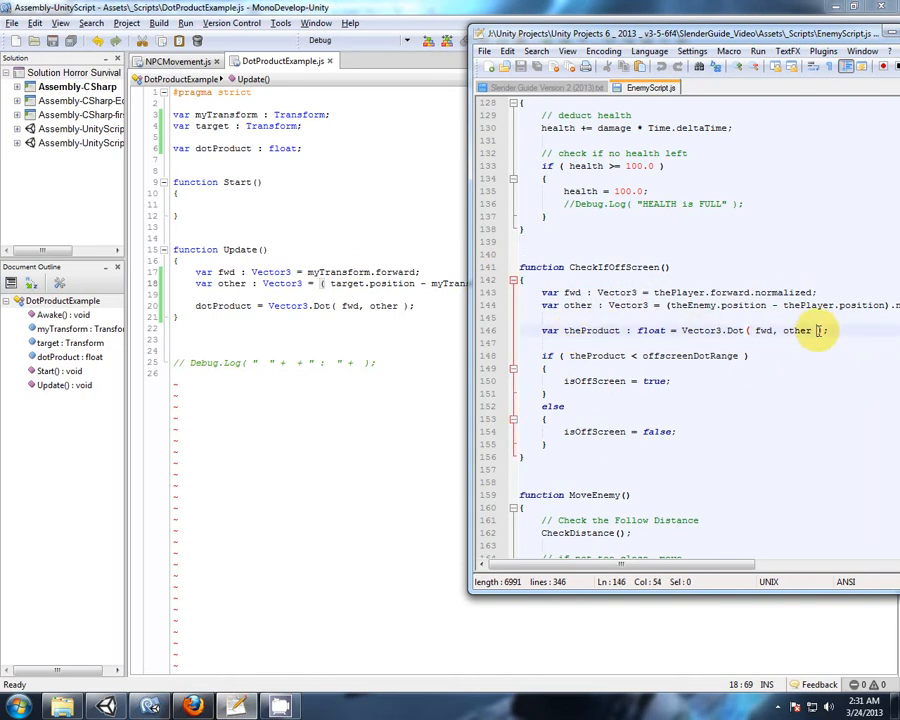
pyautogui.click(593, 355)
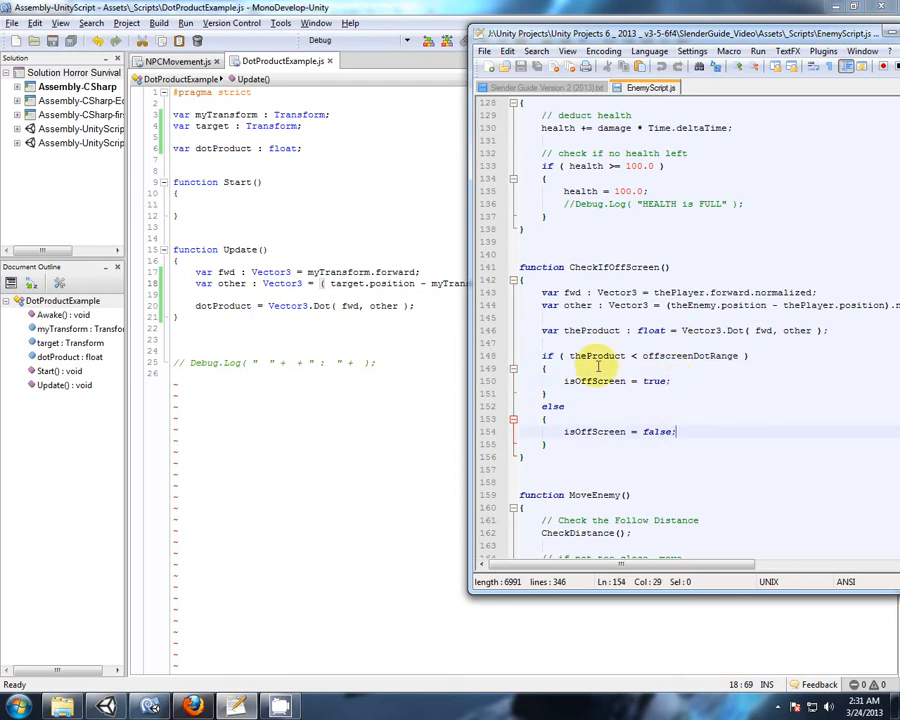
pyautogui.moveTo(716, 597)
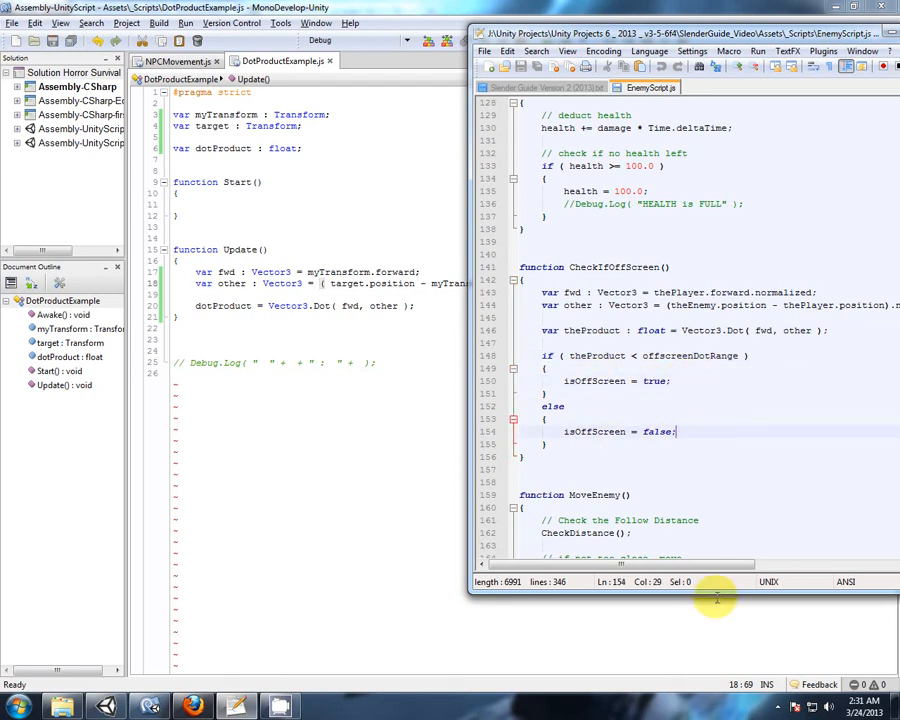